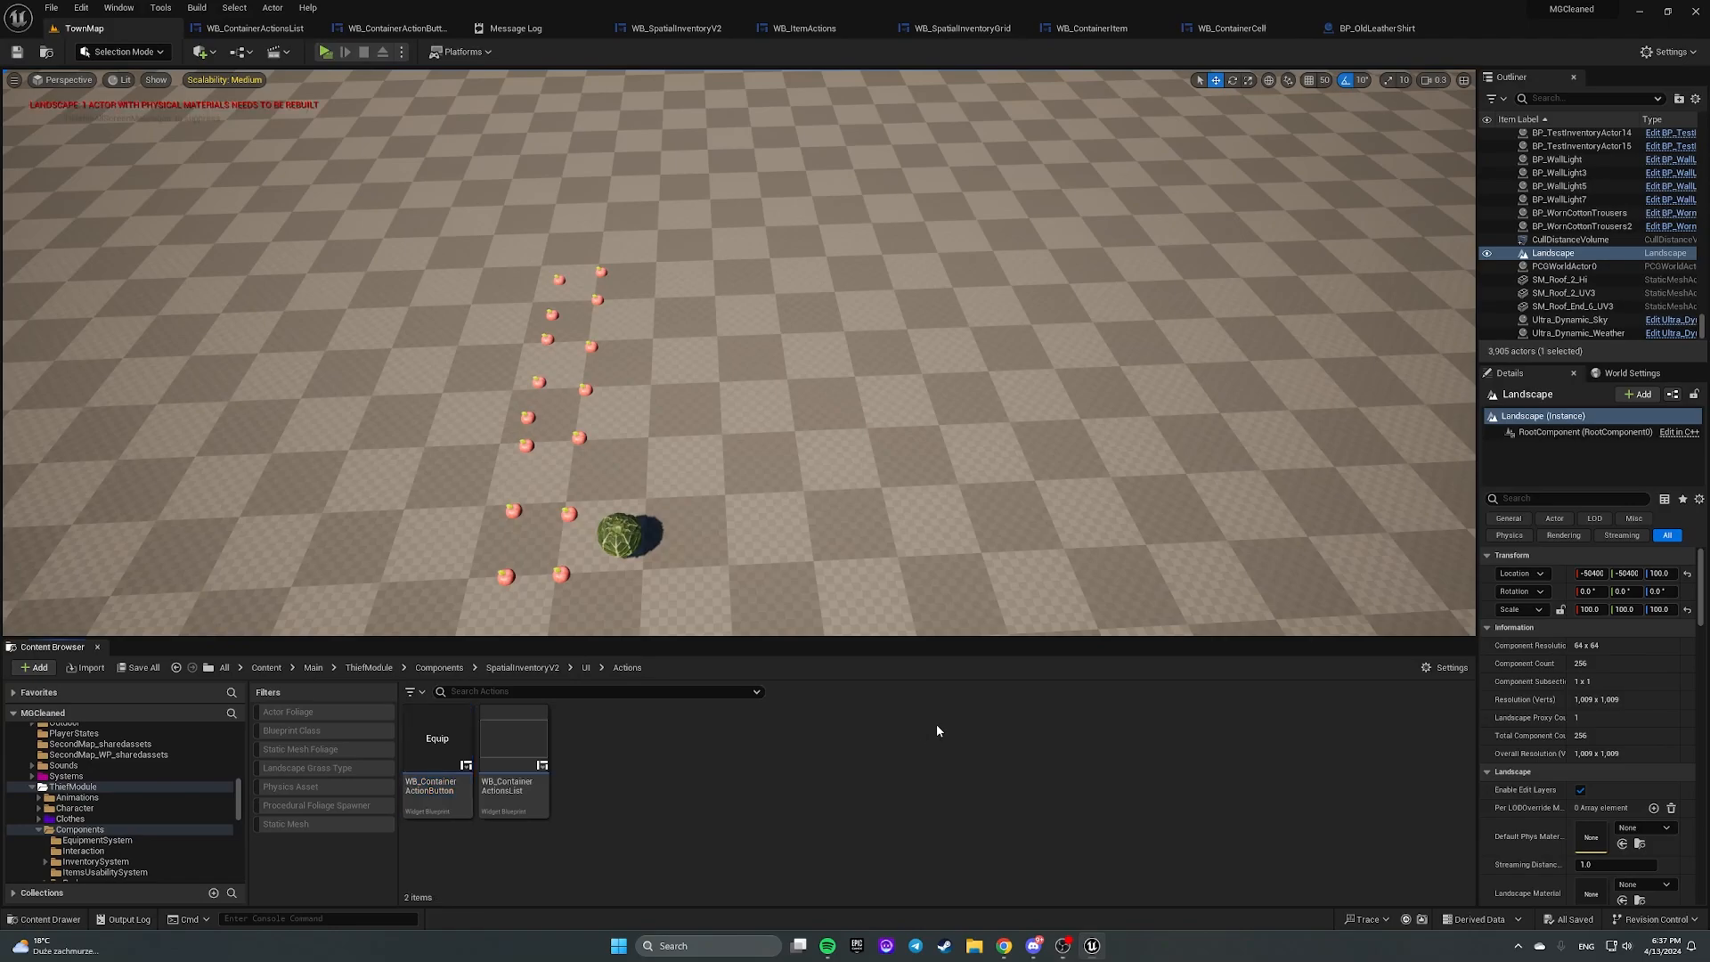
pyautogui.moveTo(770, 785)
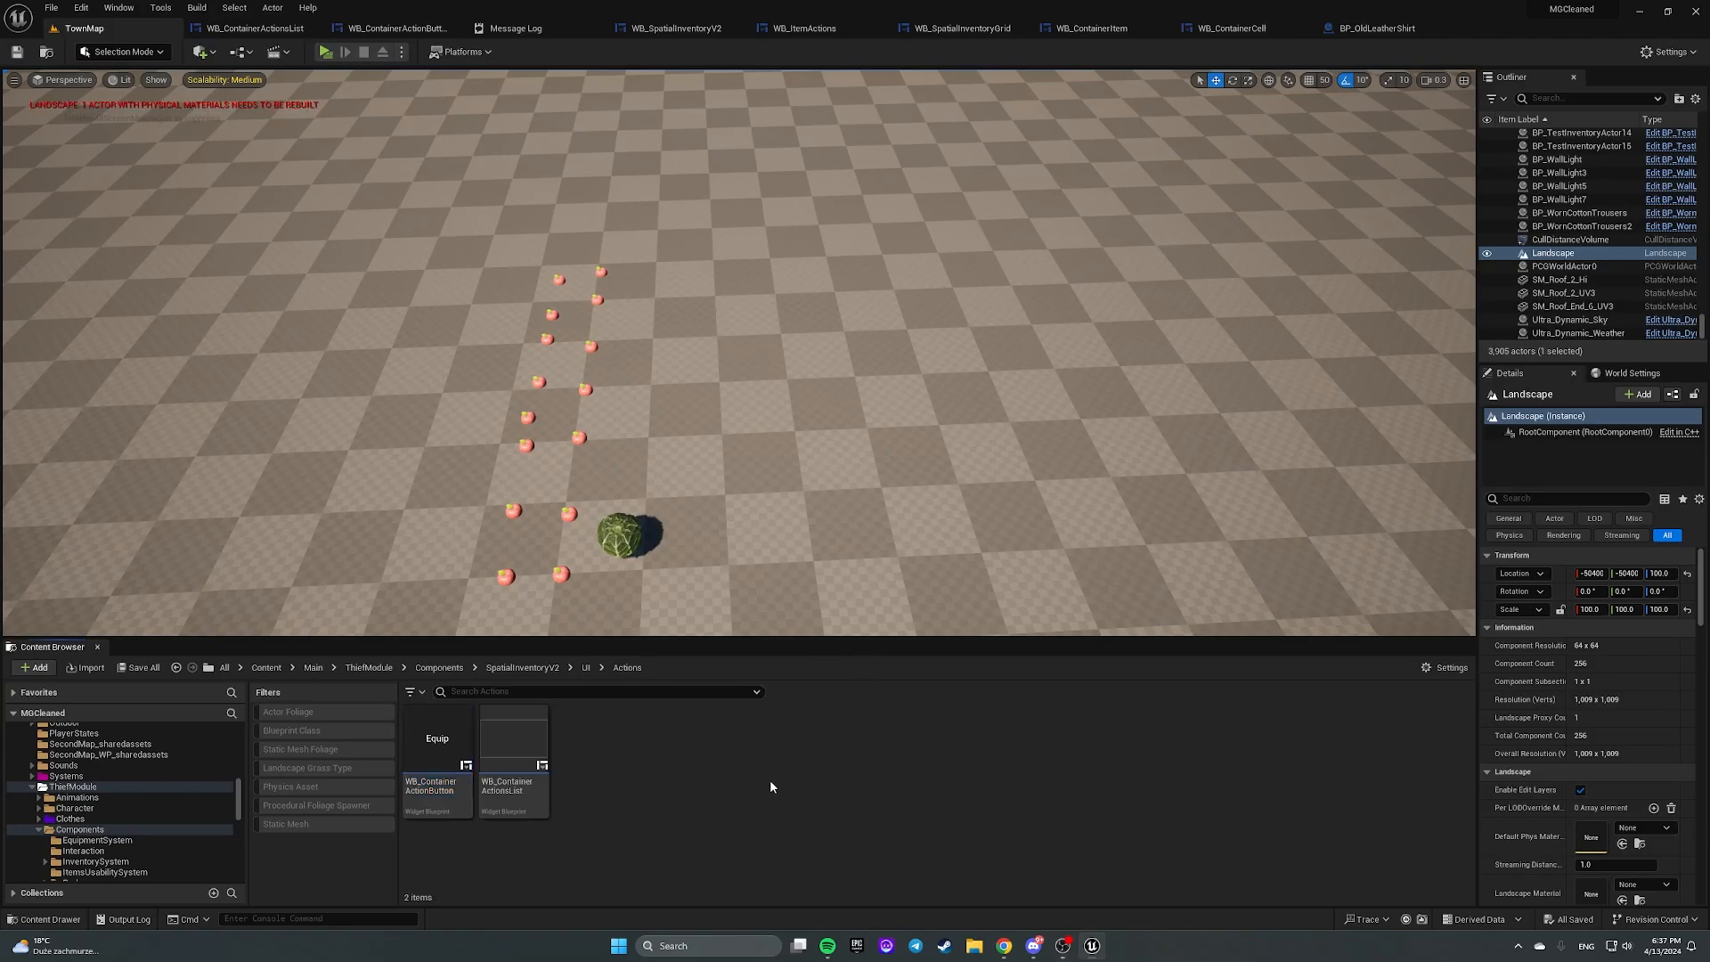
pyautogui.moveTo(658, 783)
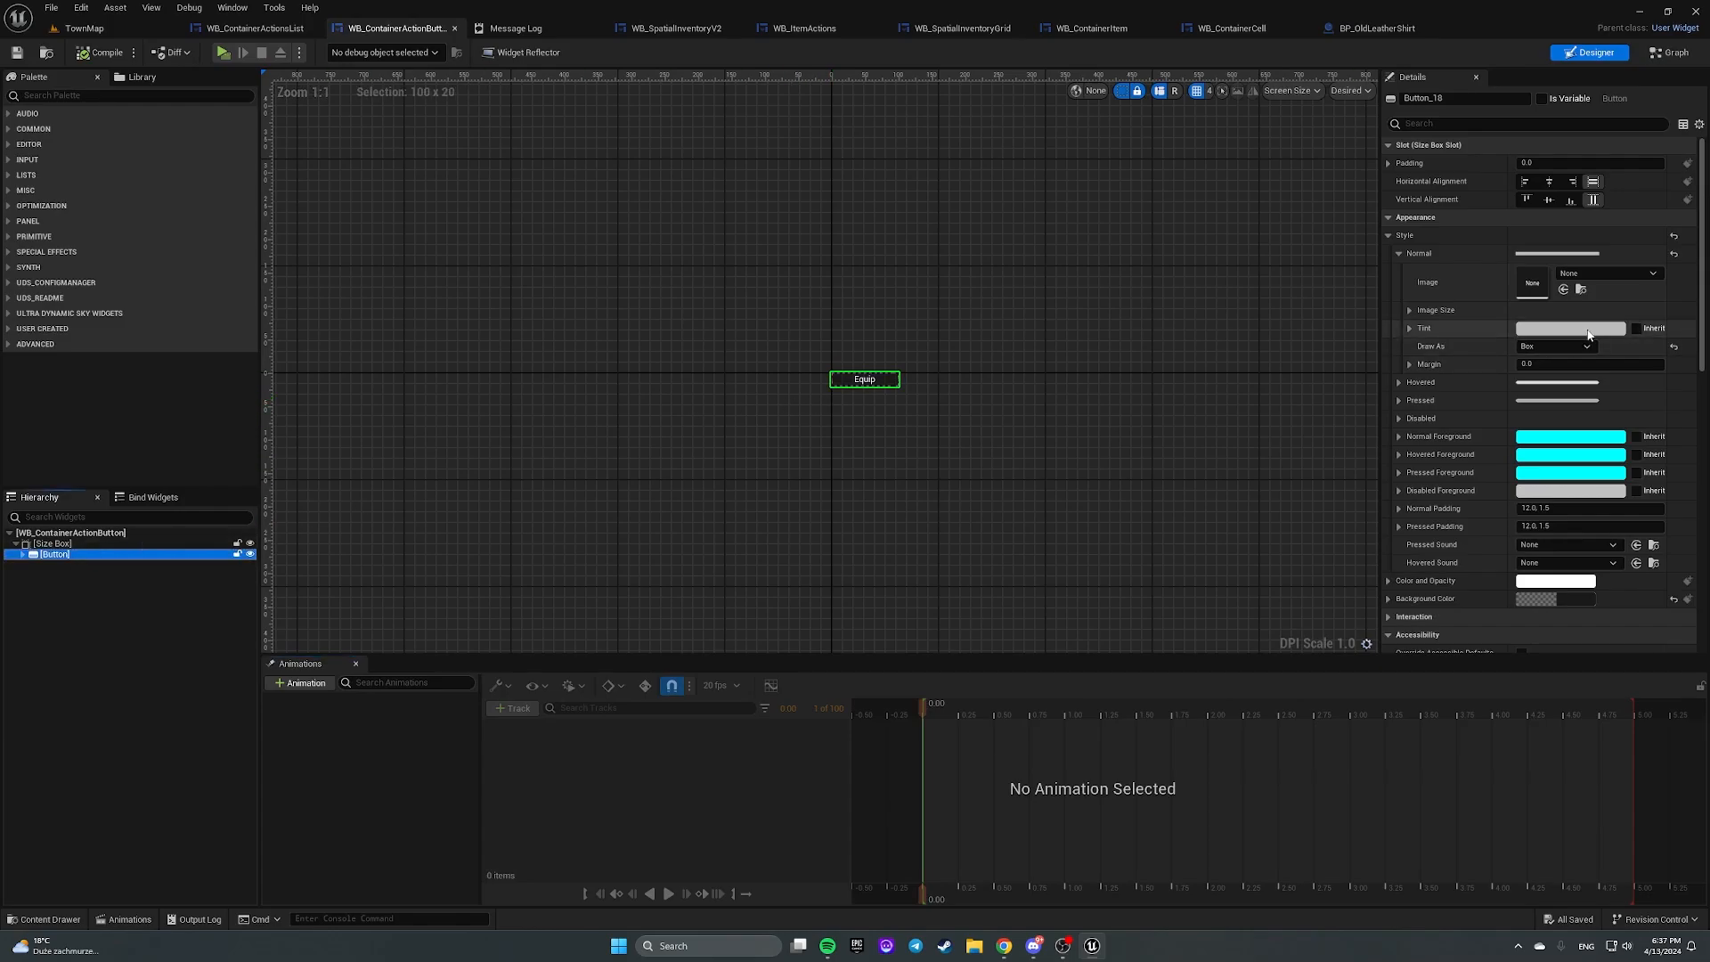
# Step: Rename WB_ContainerActionButton's Button widget to BTN_Button and tick Is Variable
pyautogui.scroll(-3)
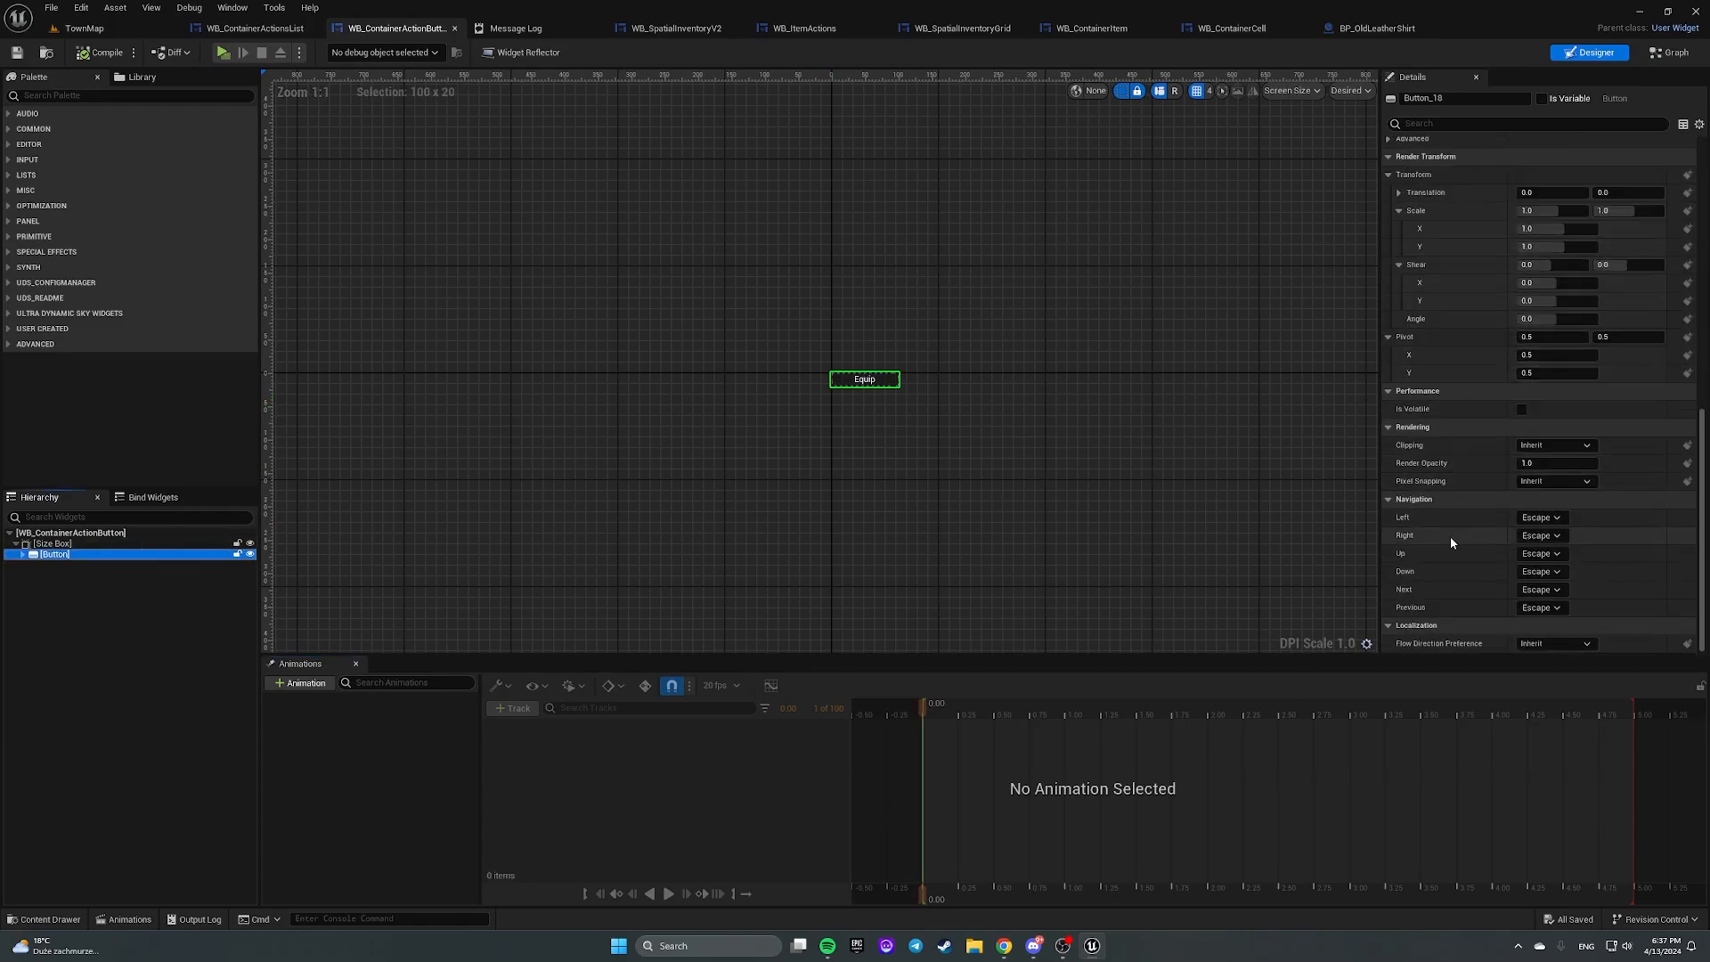
pyautogui.click(53, 544)
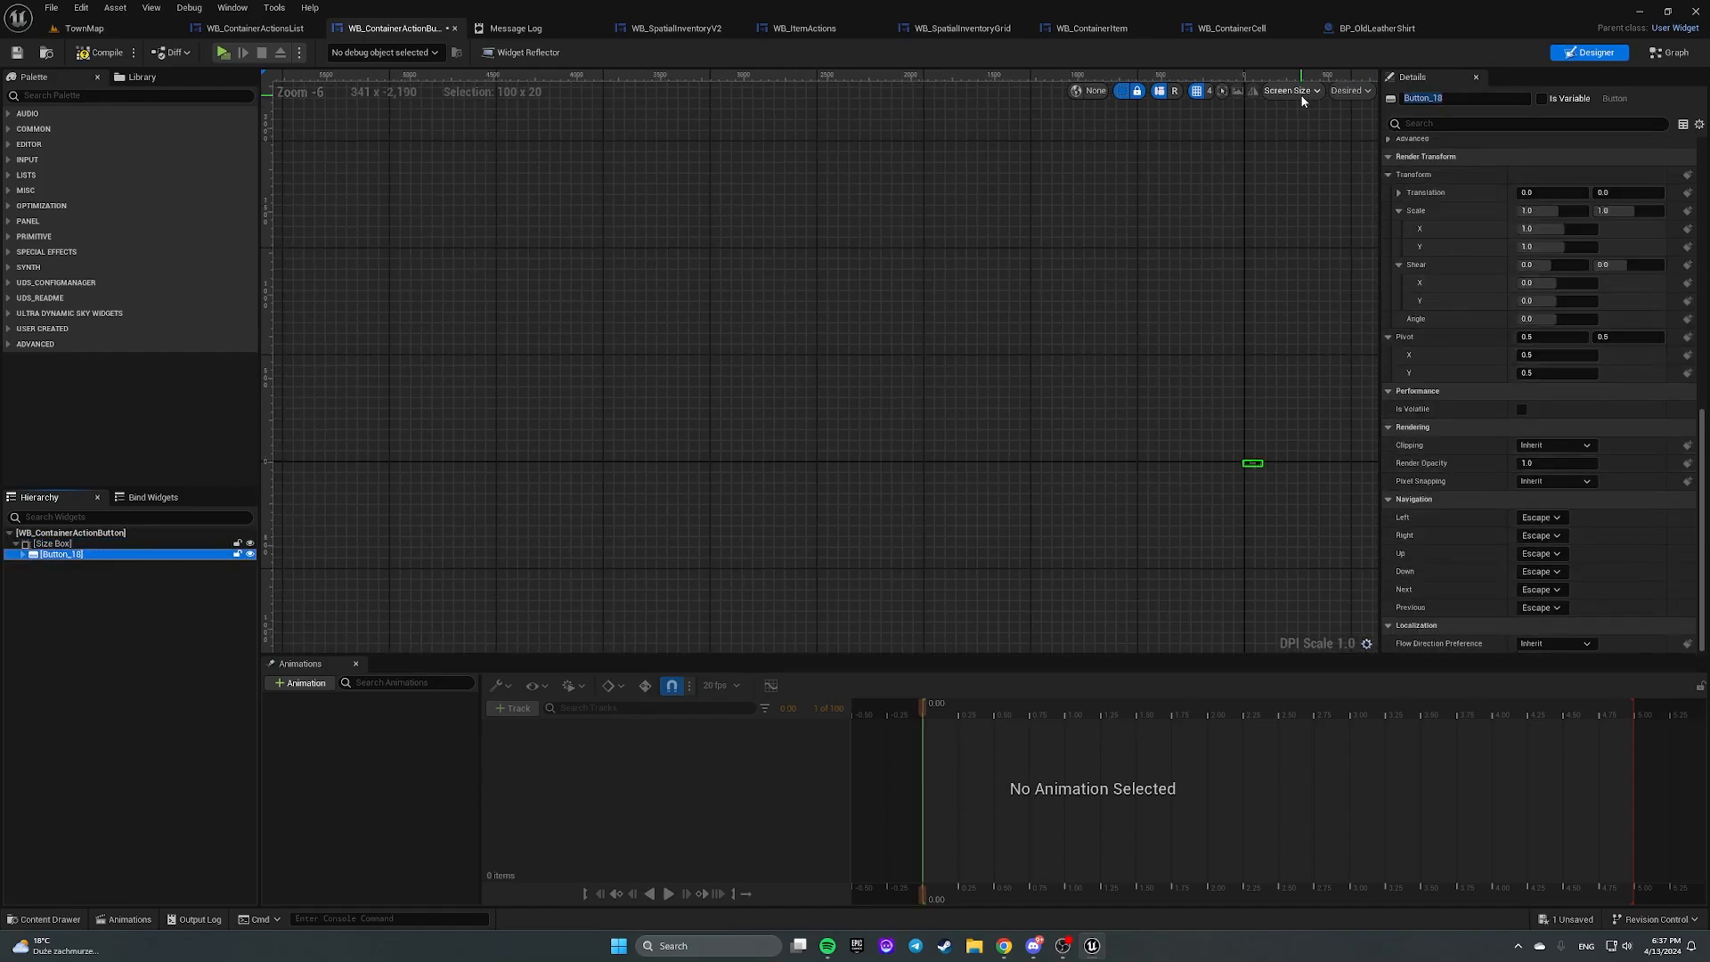
pyautogui.doubleClick(1464, 98)
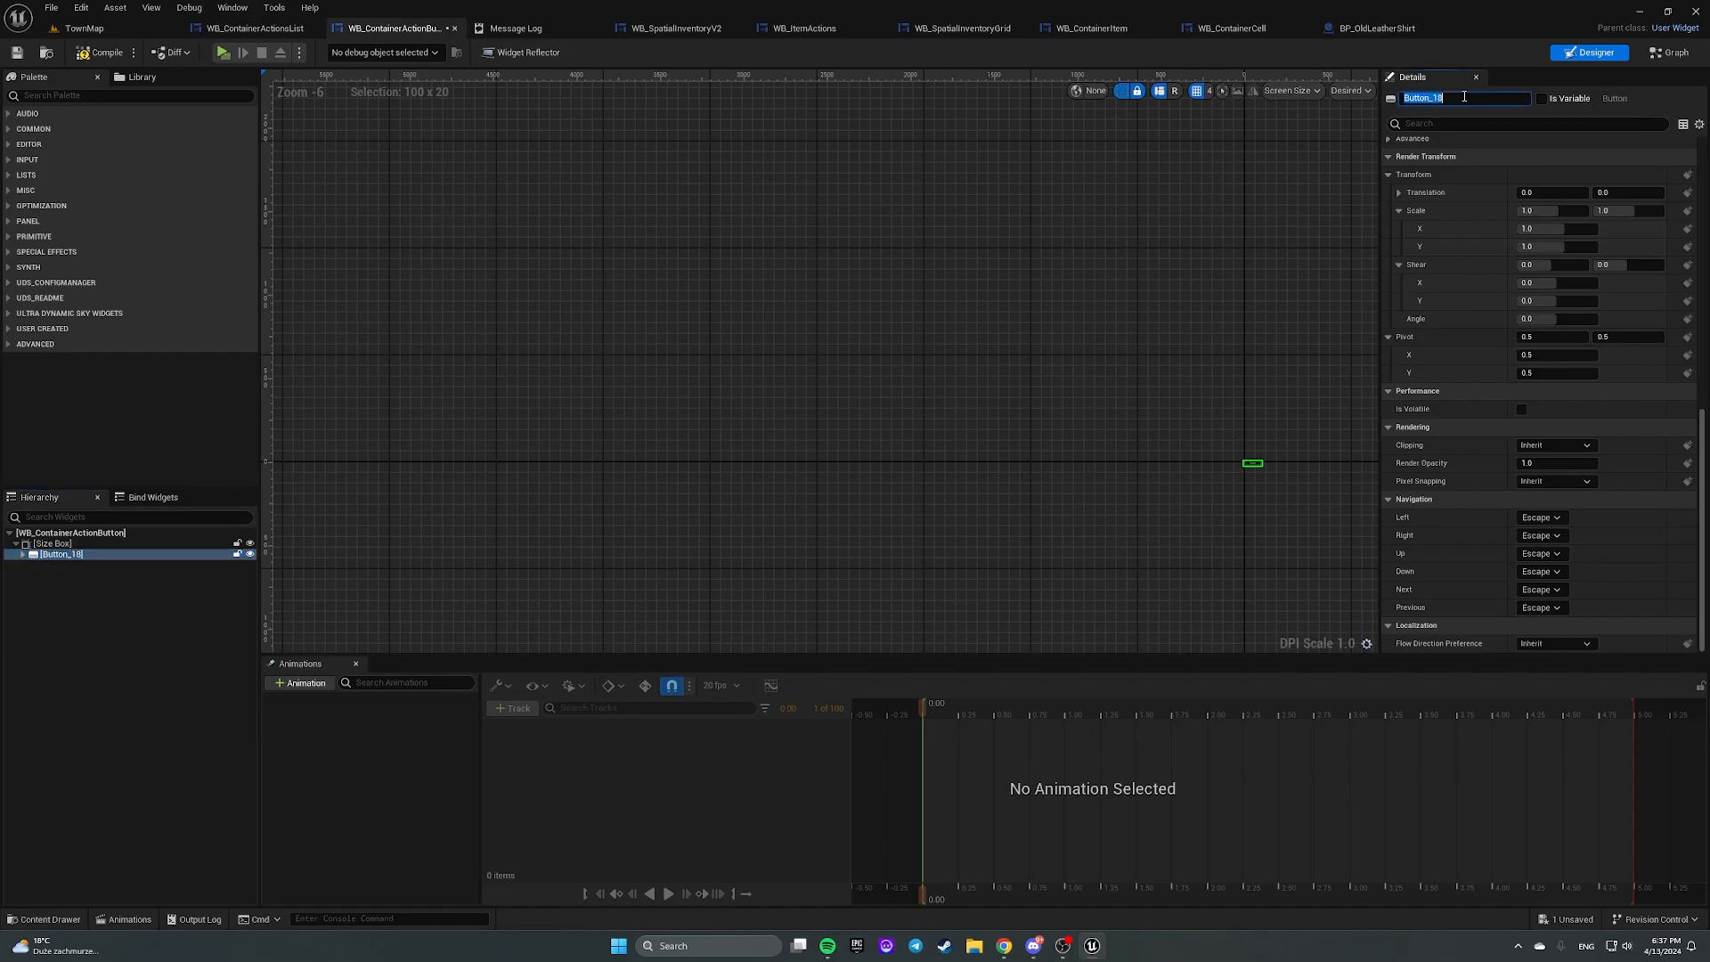
pyautogui.write('BTN_Button')
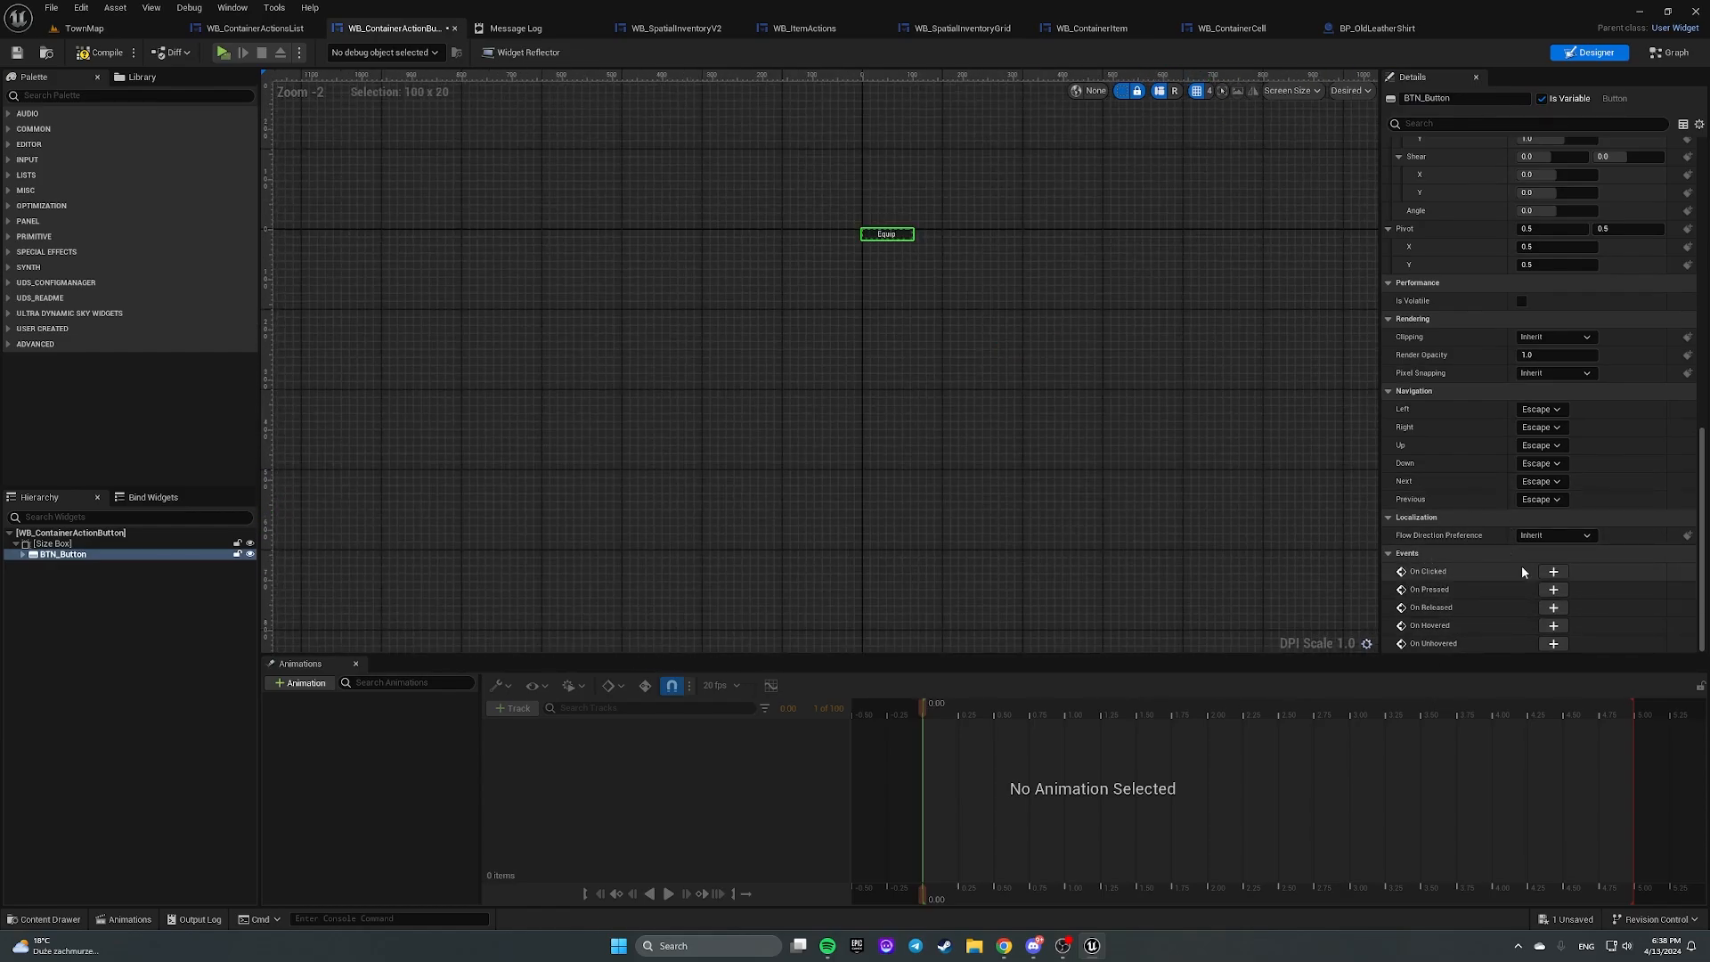
pyautogui.moveTo(1553, 570)
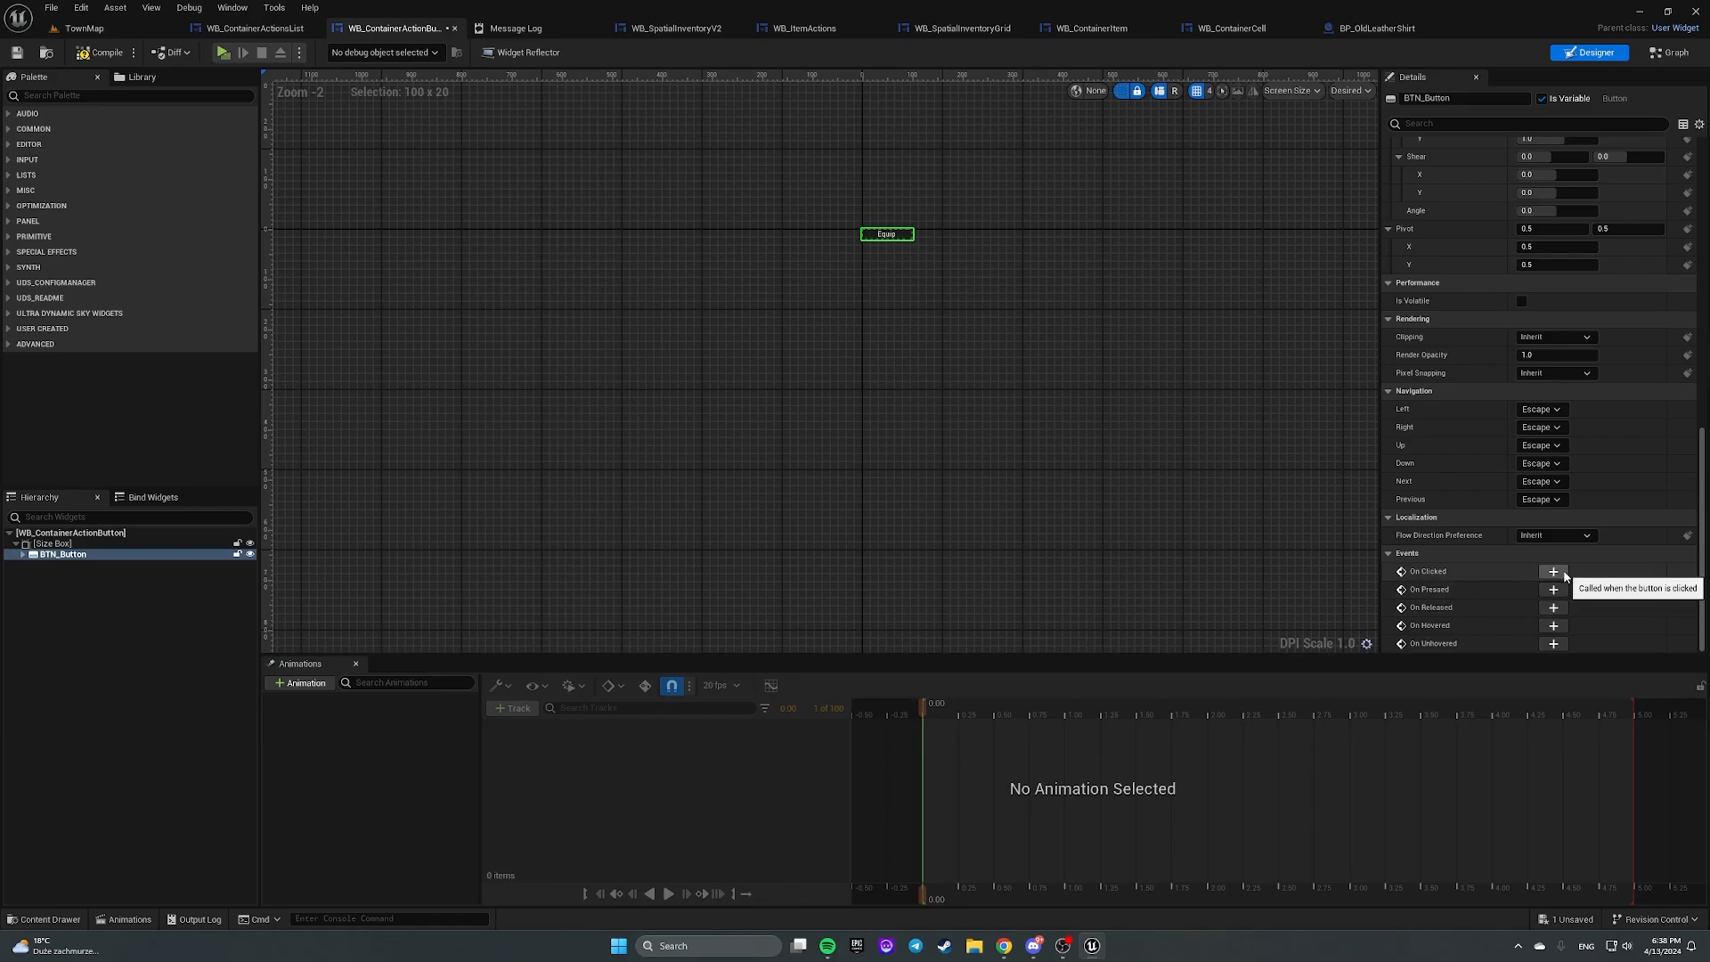
# Step: Add a BTN_Button On Clicked event and an OnActionSelected dispatcher with an E Container Item Action input
pyautogui.click(1553, 570)
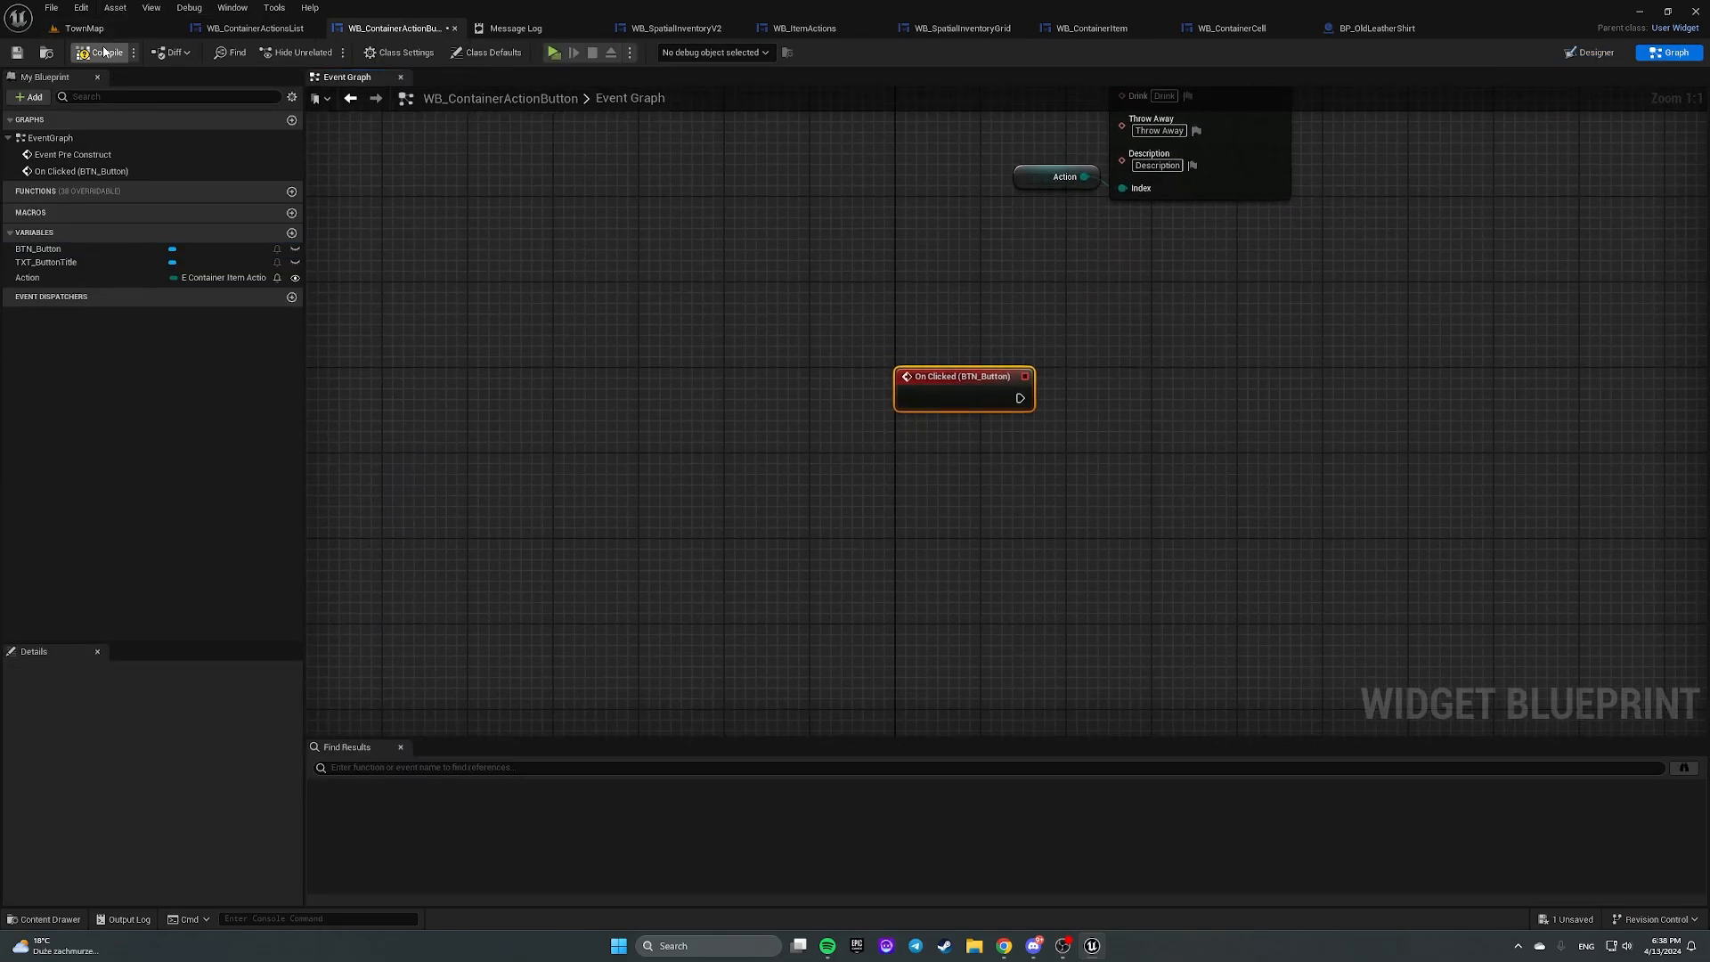
pyautogui.click(103, 52)
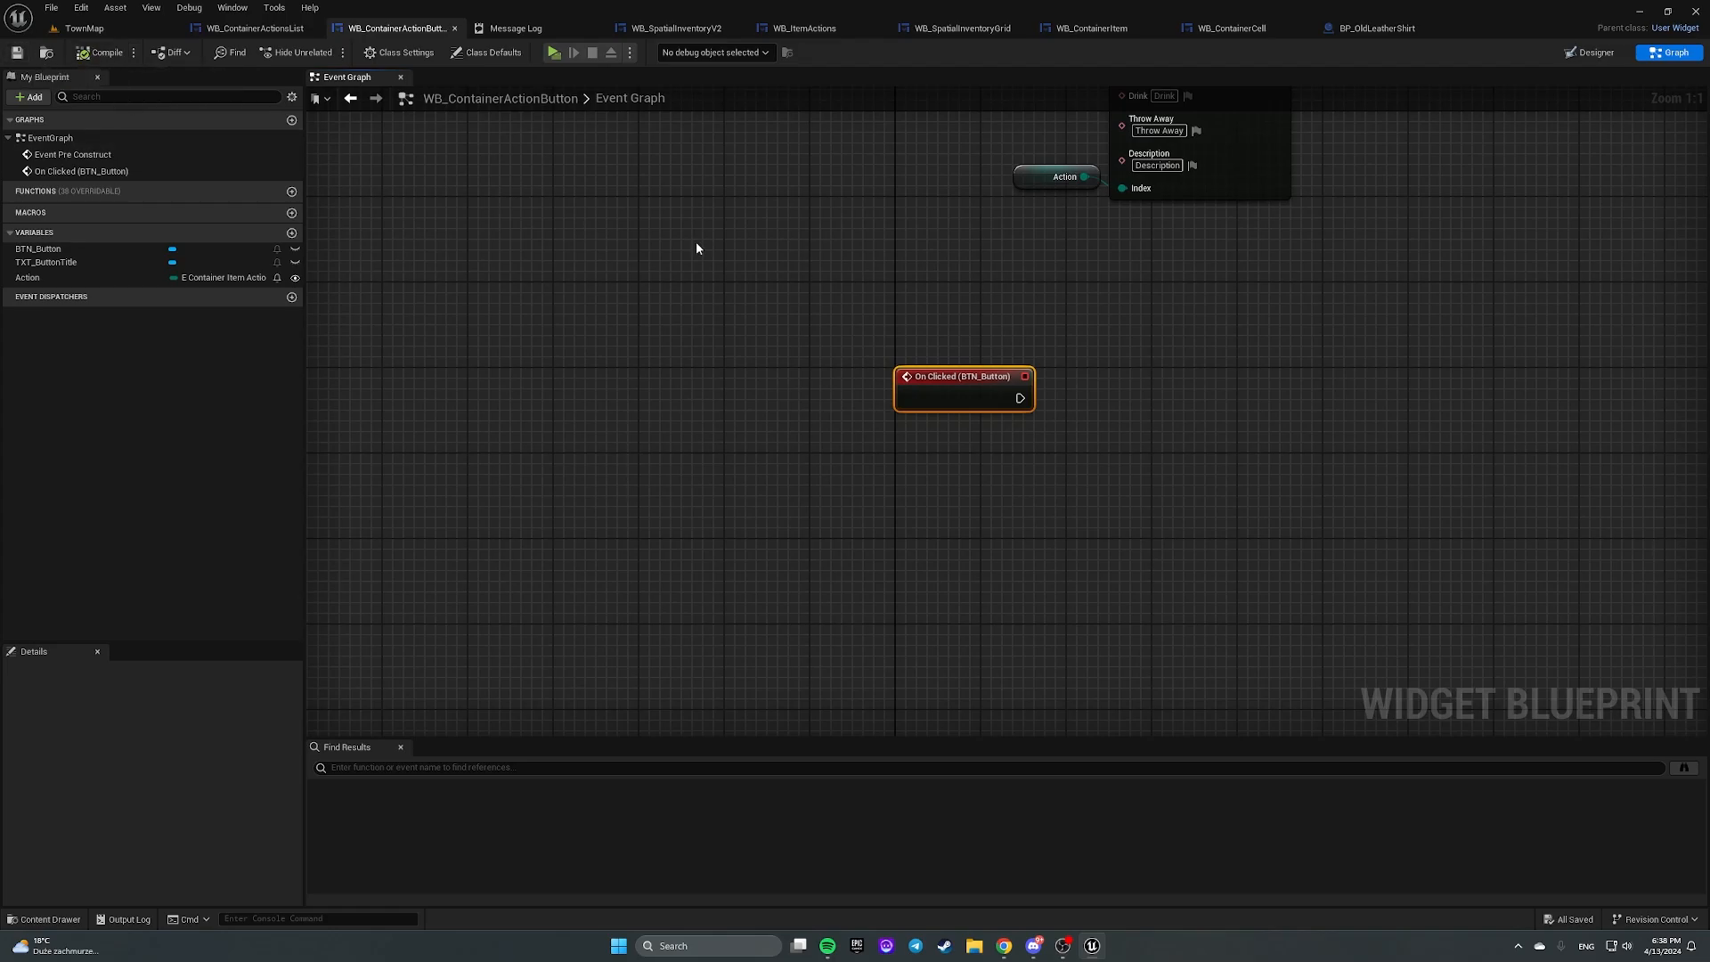
pyautogui.moveTo(1037, 332)
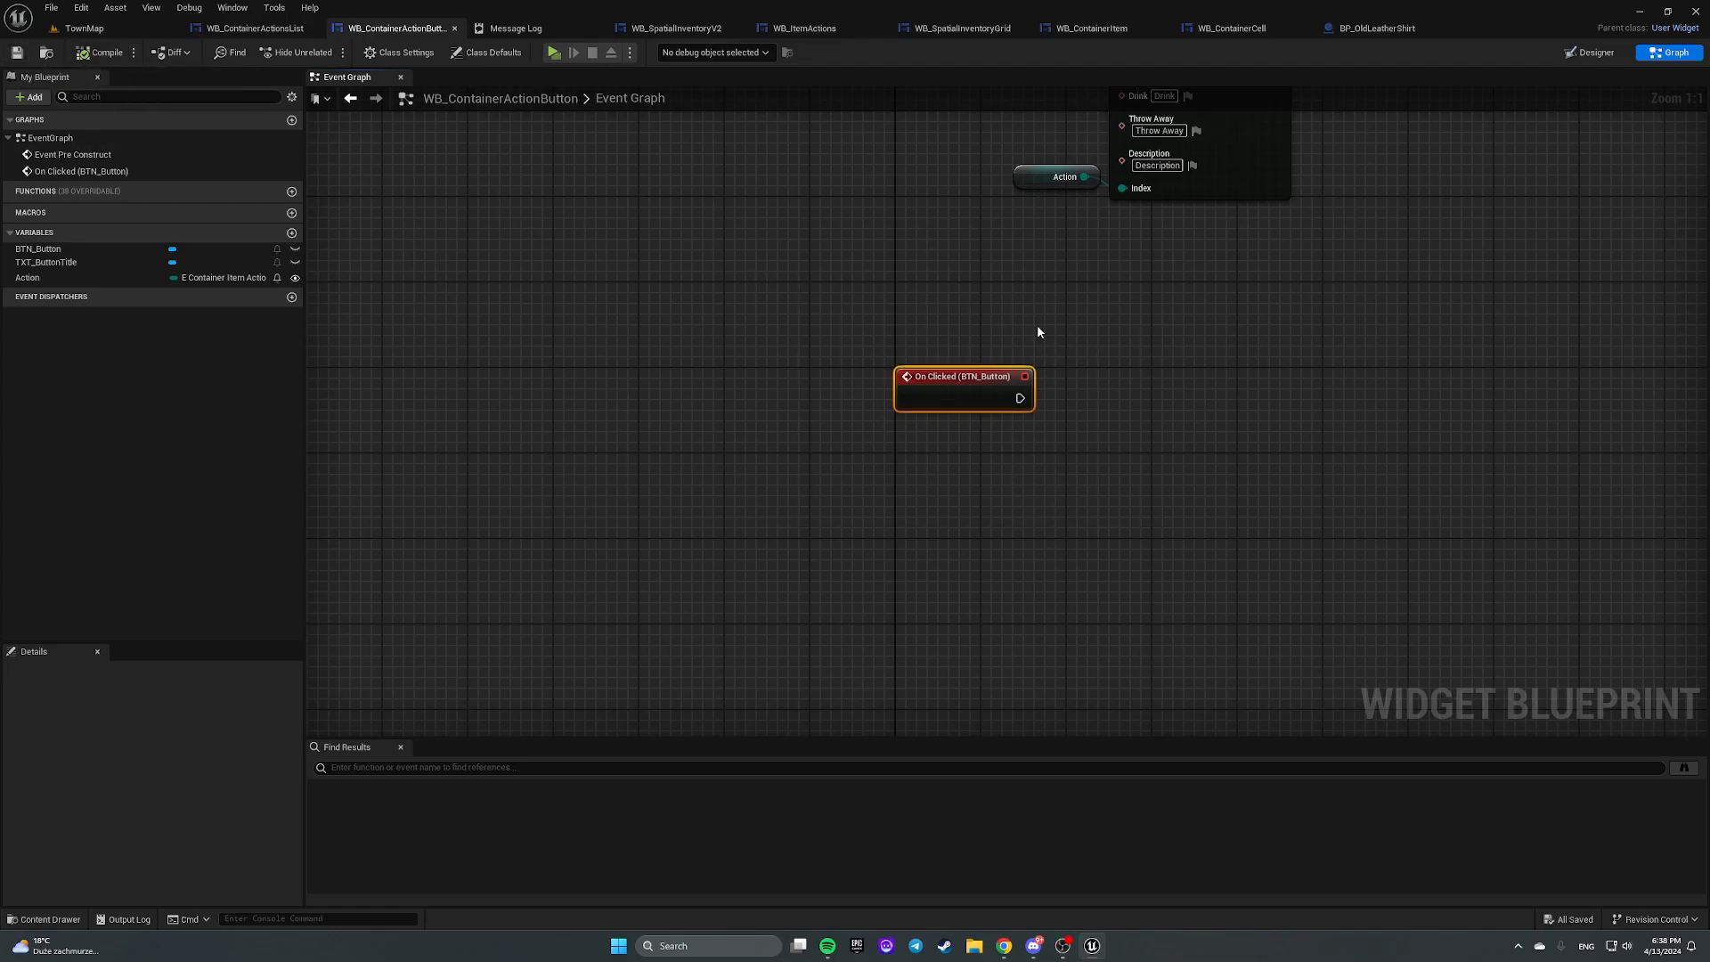
pyautogui.click(291, 297)
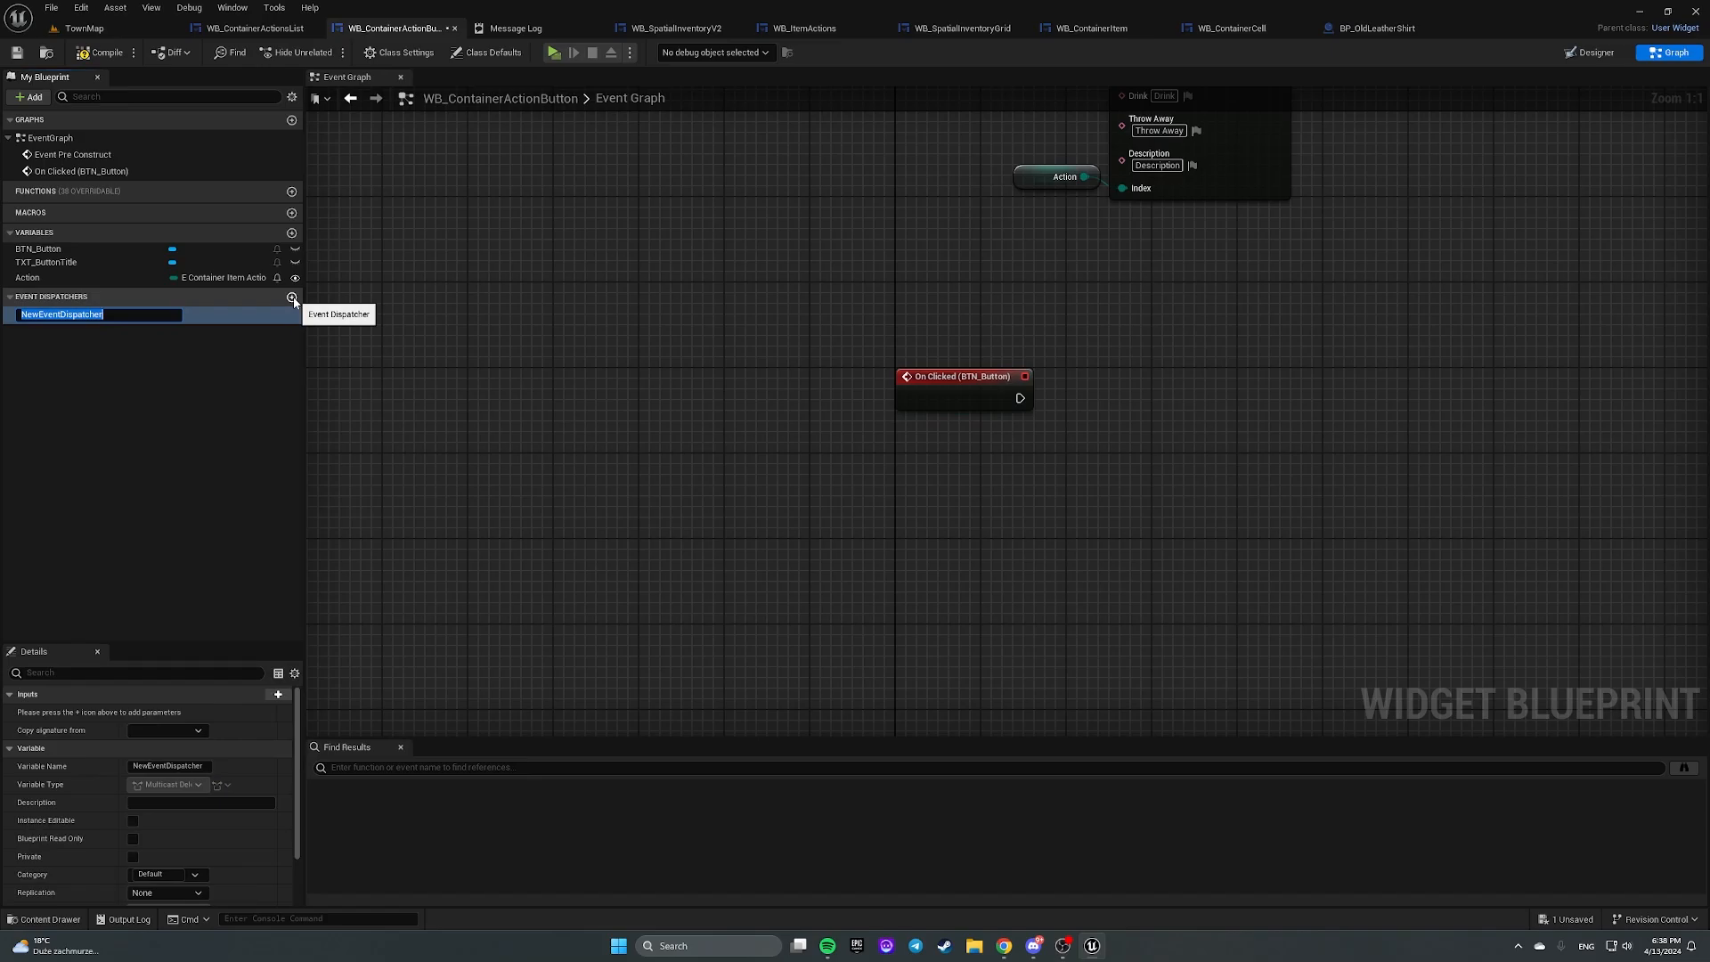
pyautogui.write('OnActionSelected')
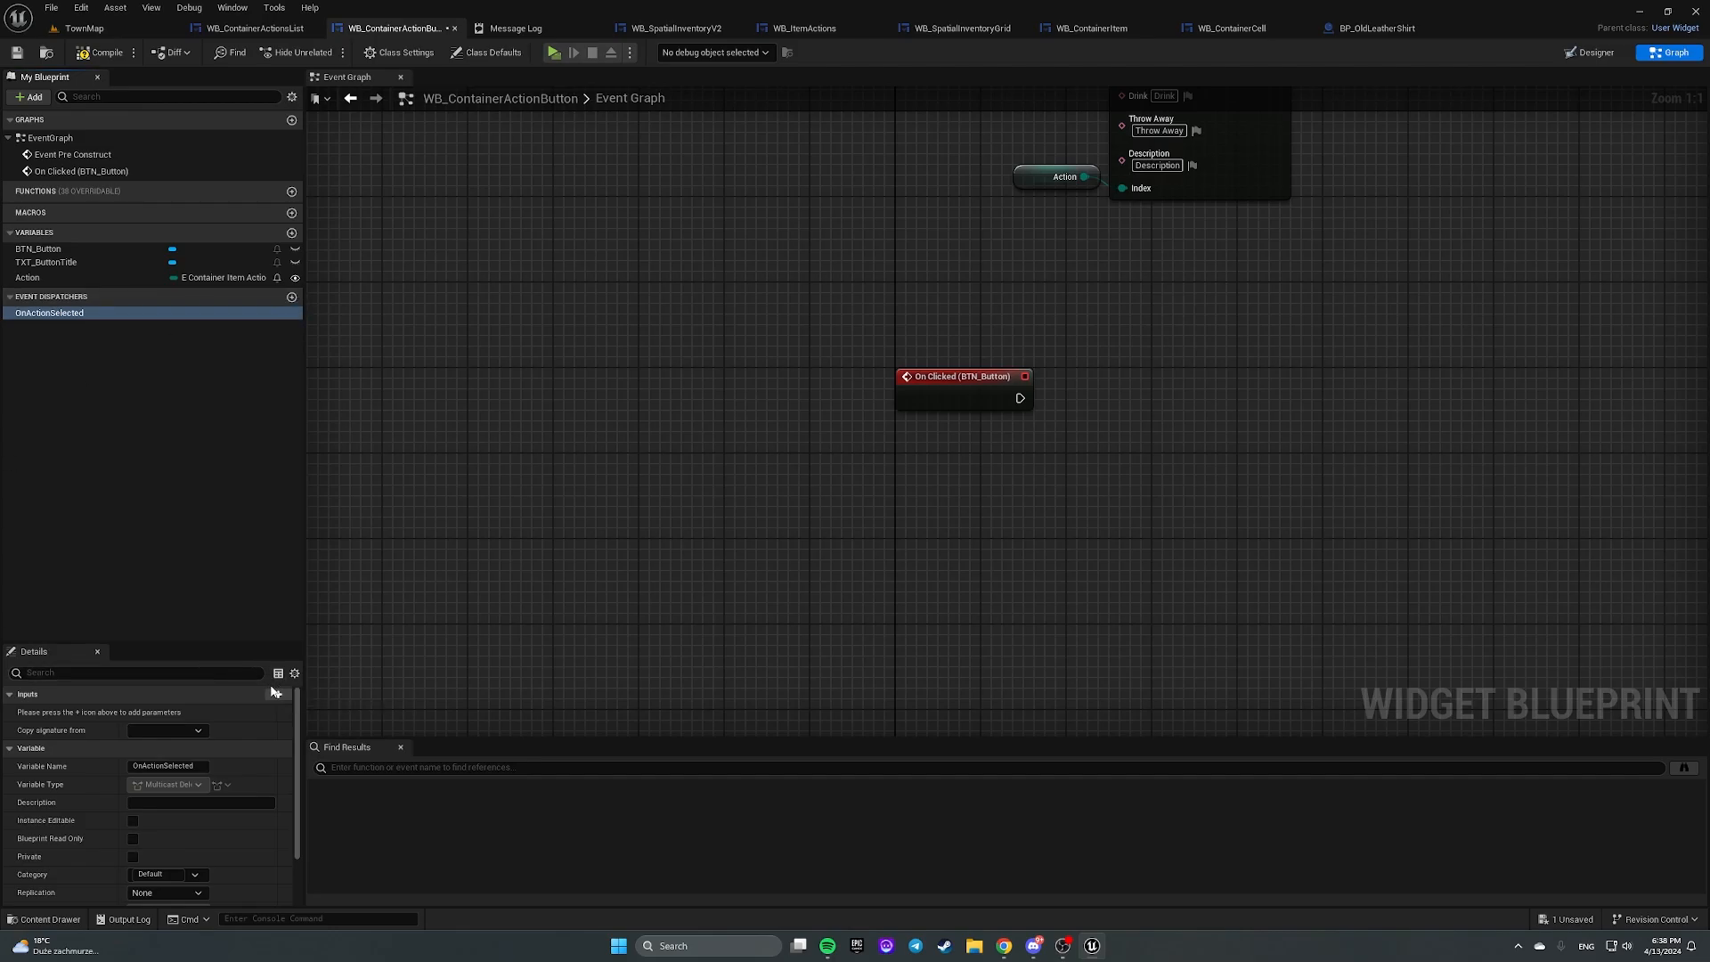
pyautogui.click(278, 694)
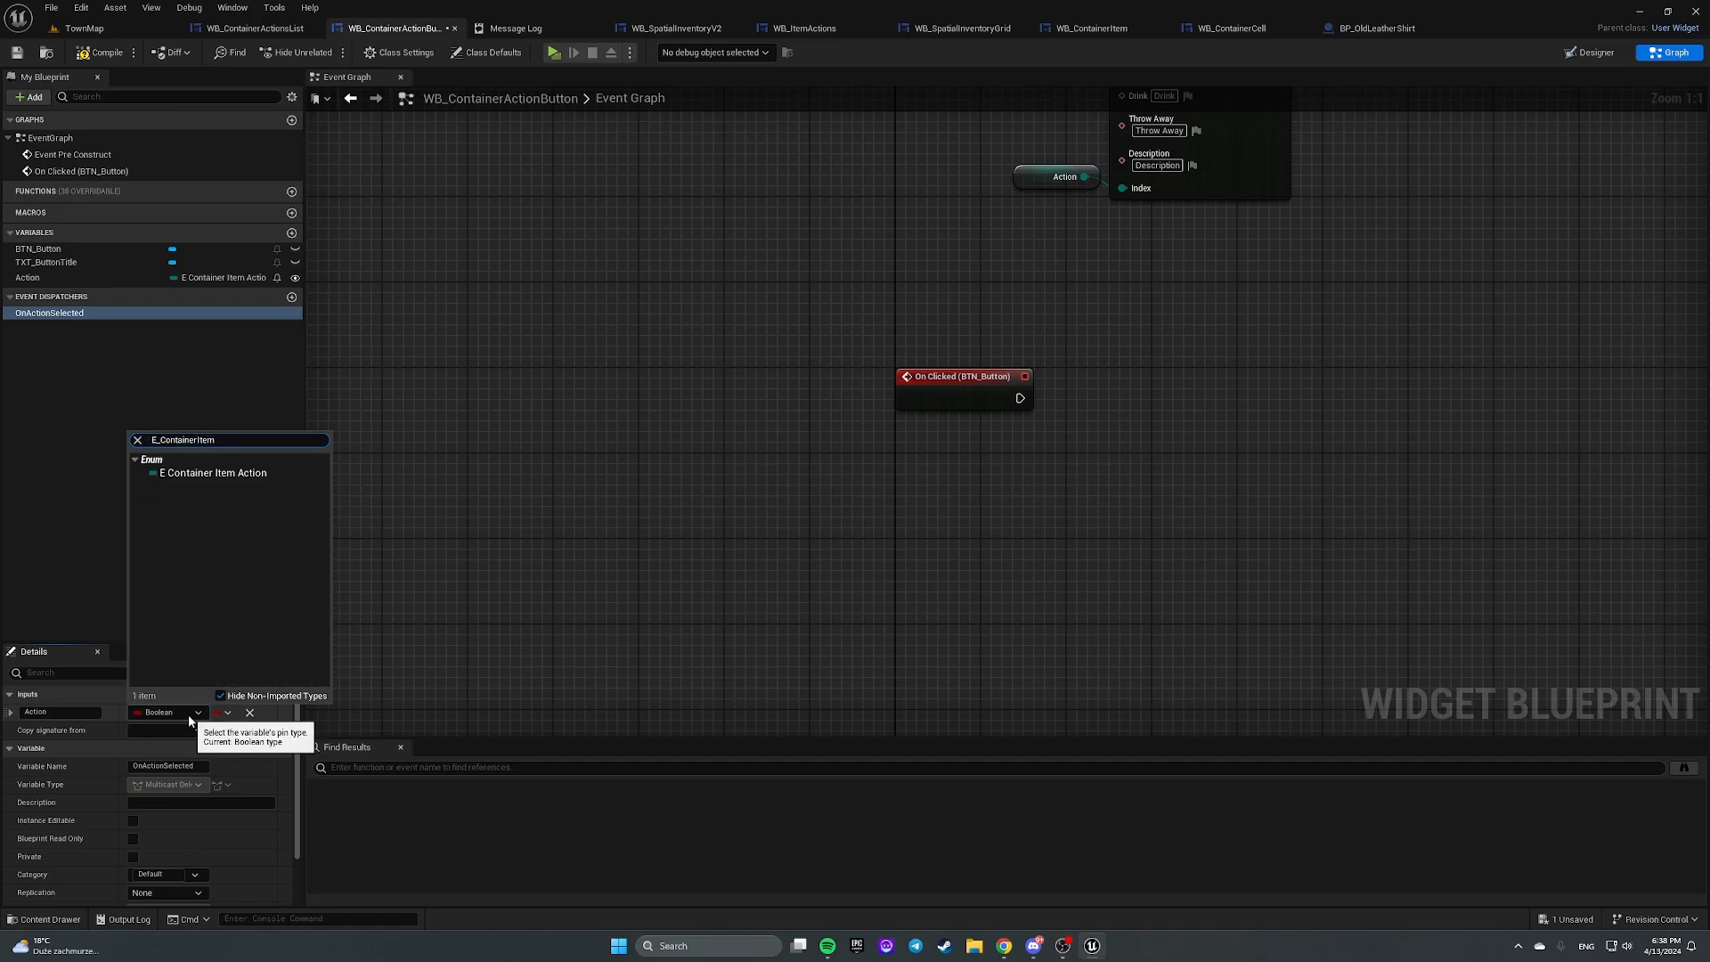
pyautogui.click(213, 472)
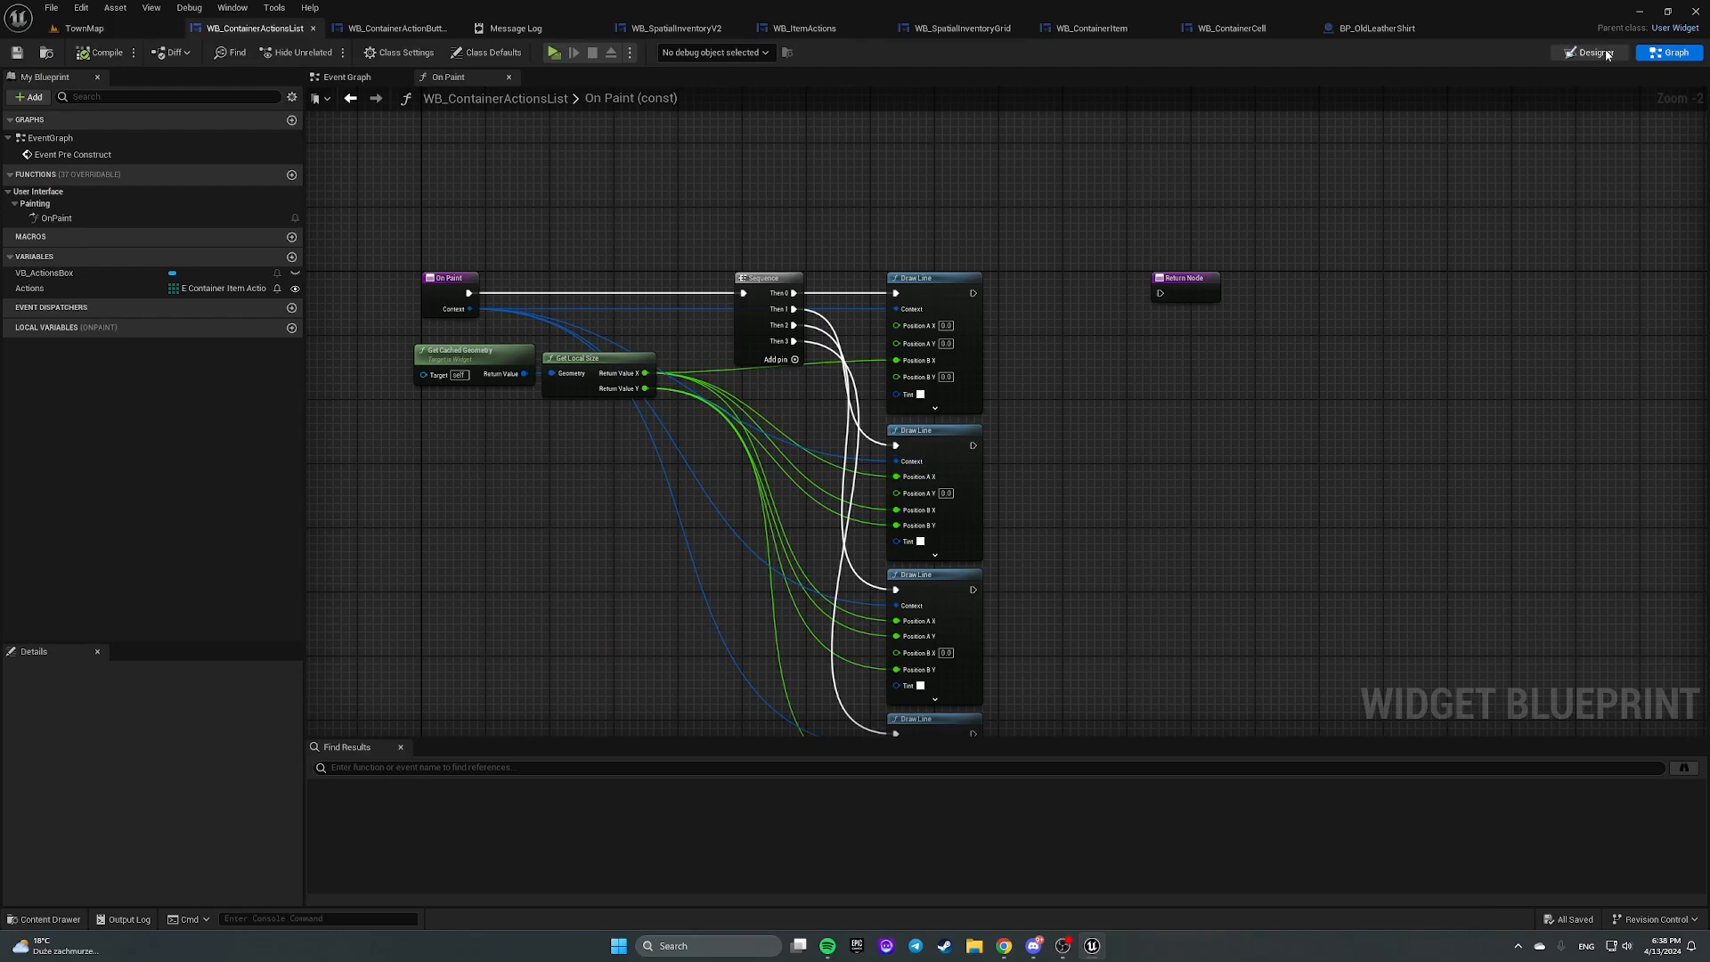
# Step: In the actions list Event Graph, add a Bind Event to the button's On Action Selected
pyautogui.click(347, 77)
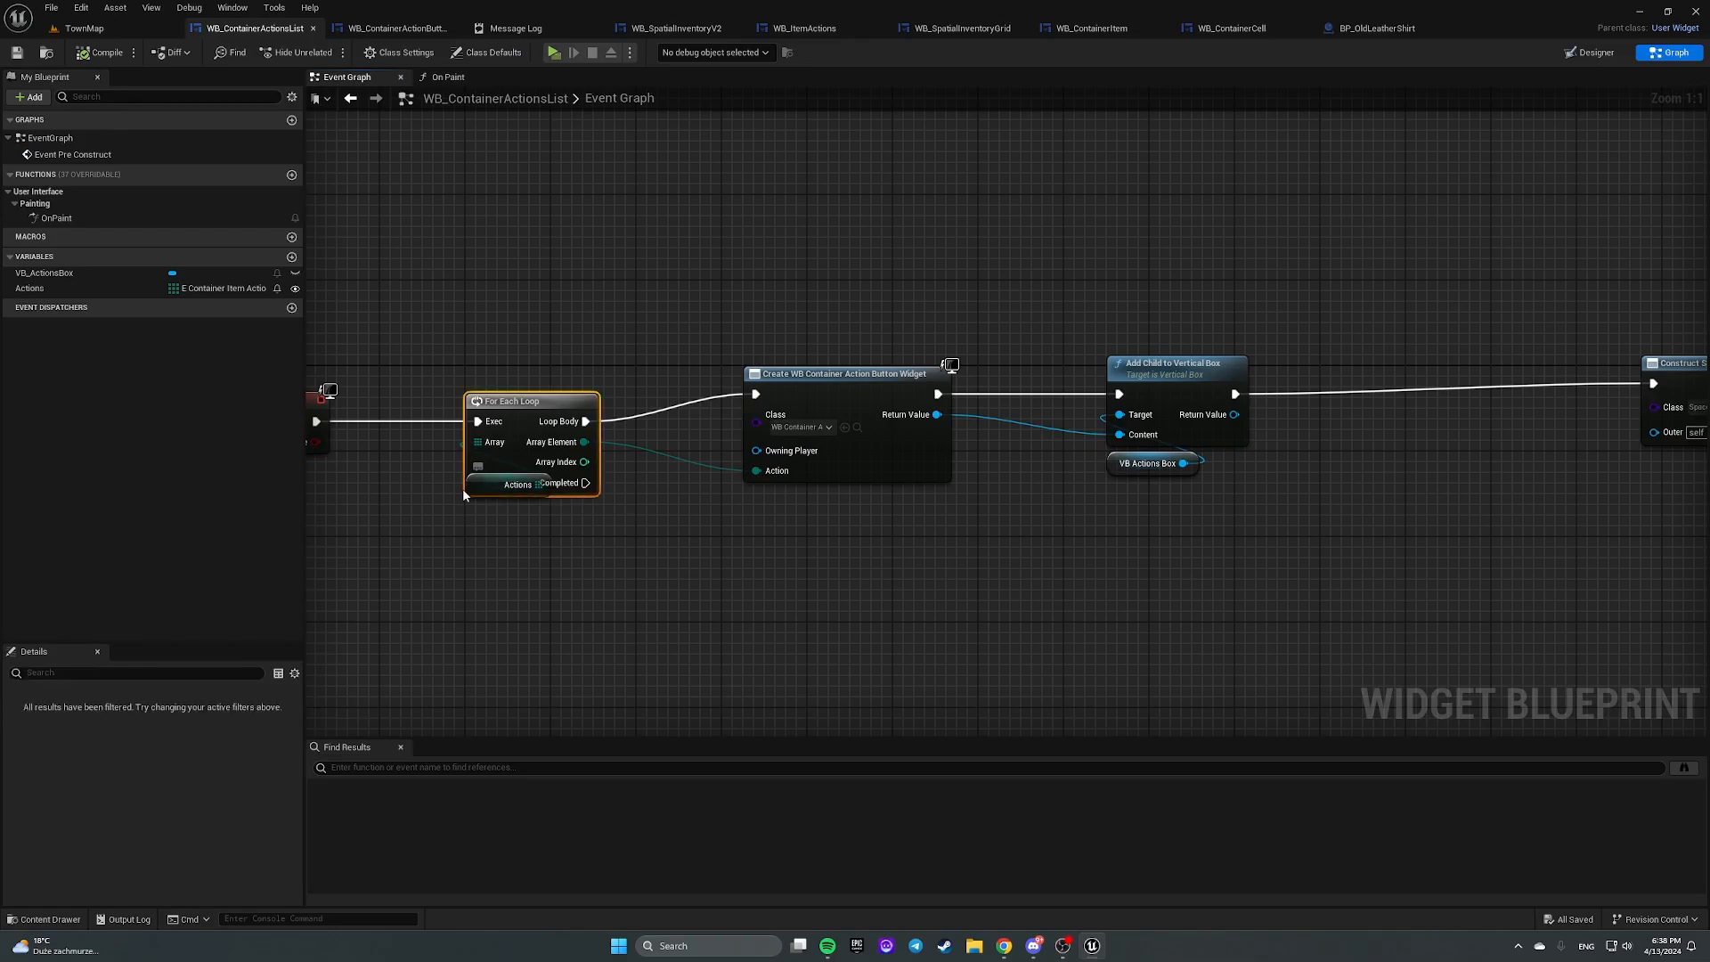
pyautogui.moveTo(521, 484)
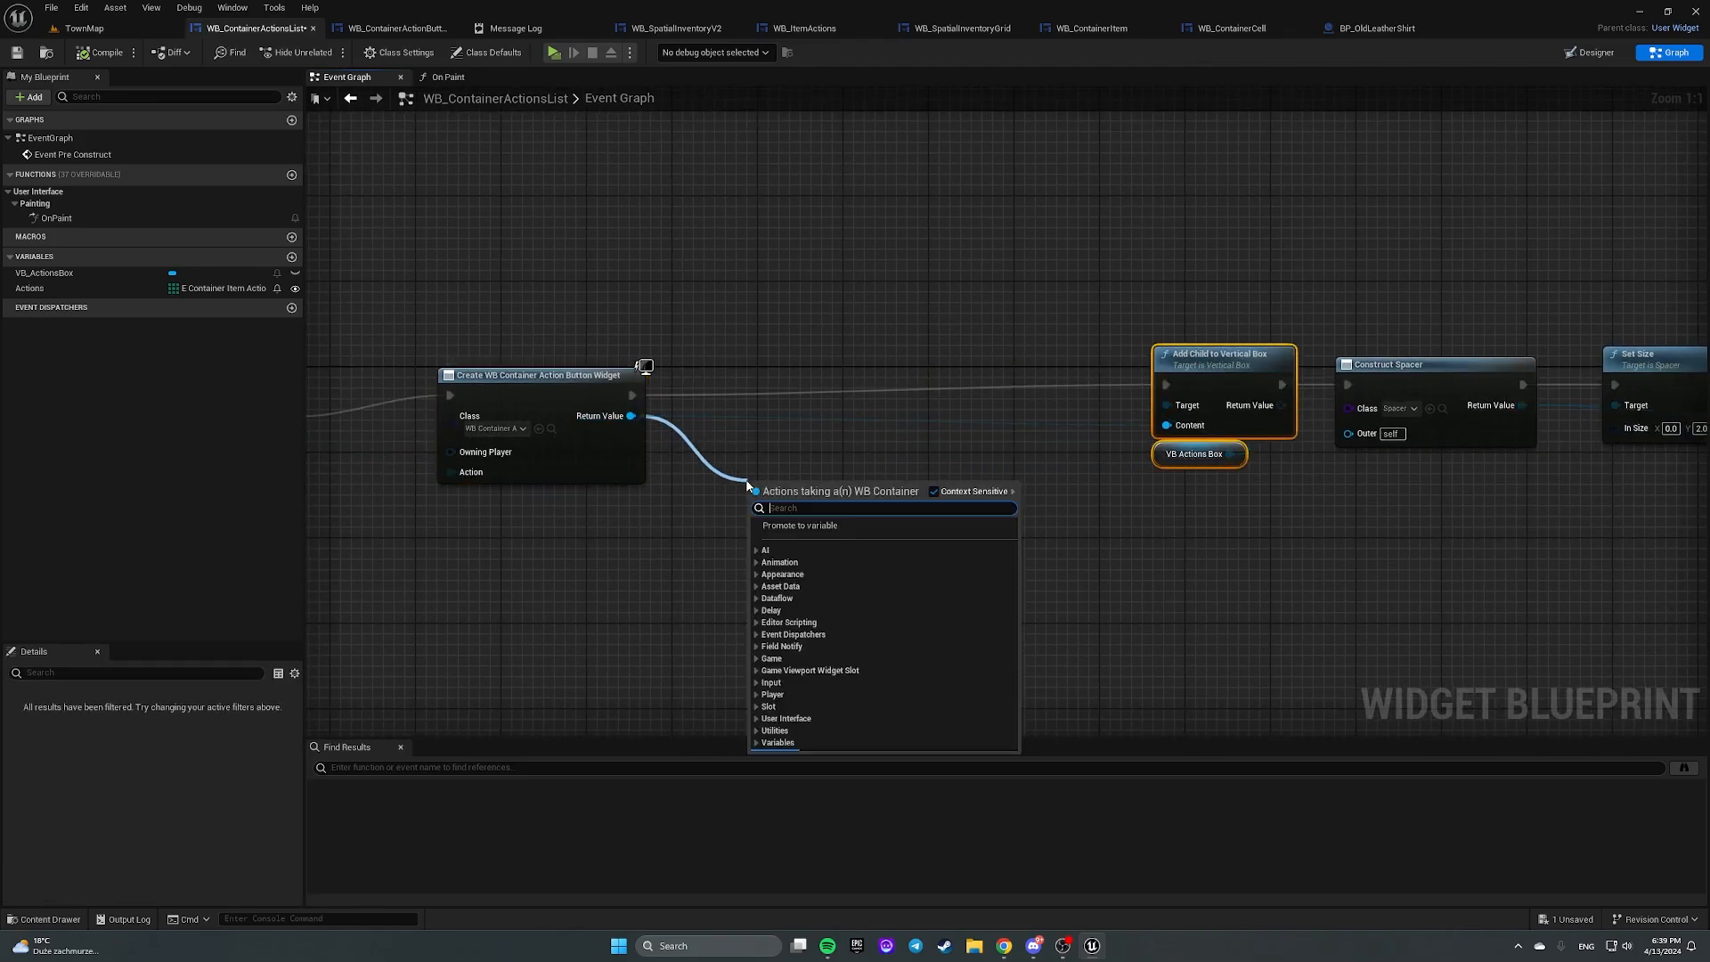
pyautogui.write('bind event on')
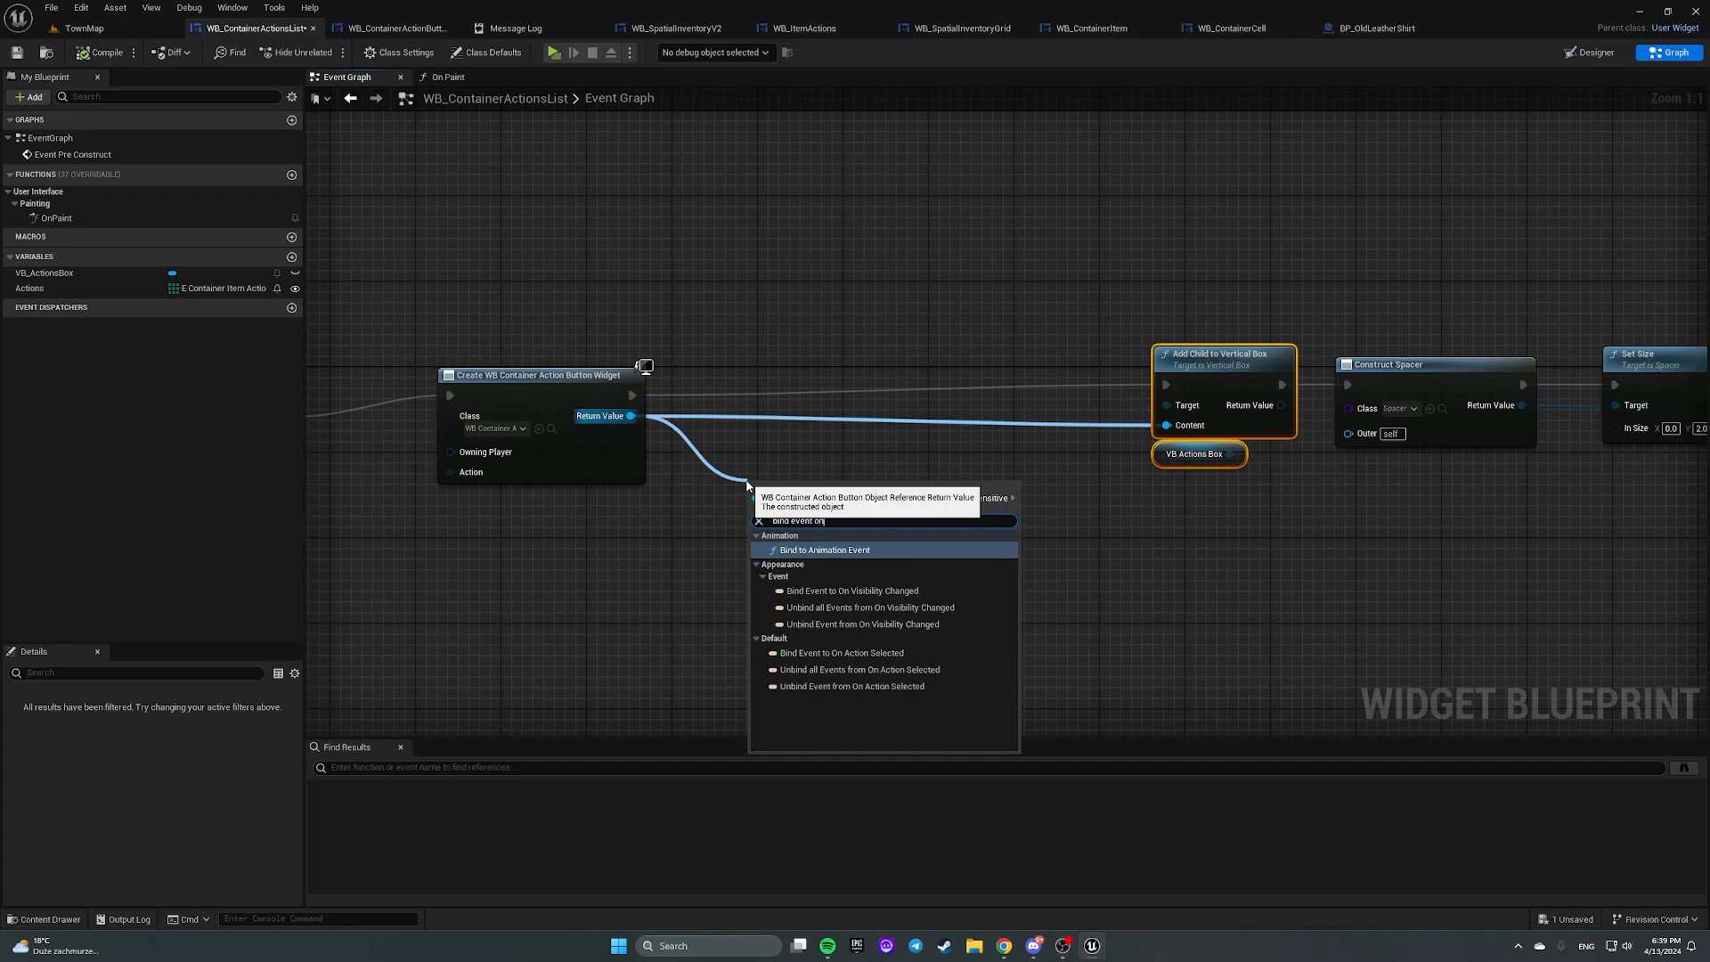
pyautogui.click(840, 652)
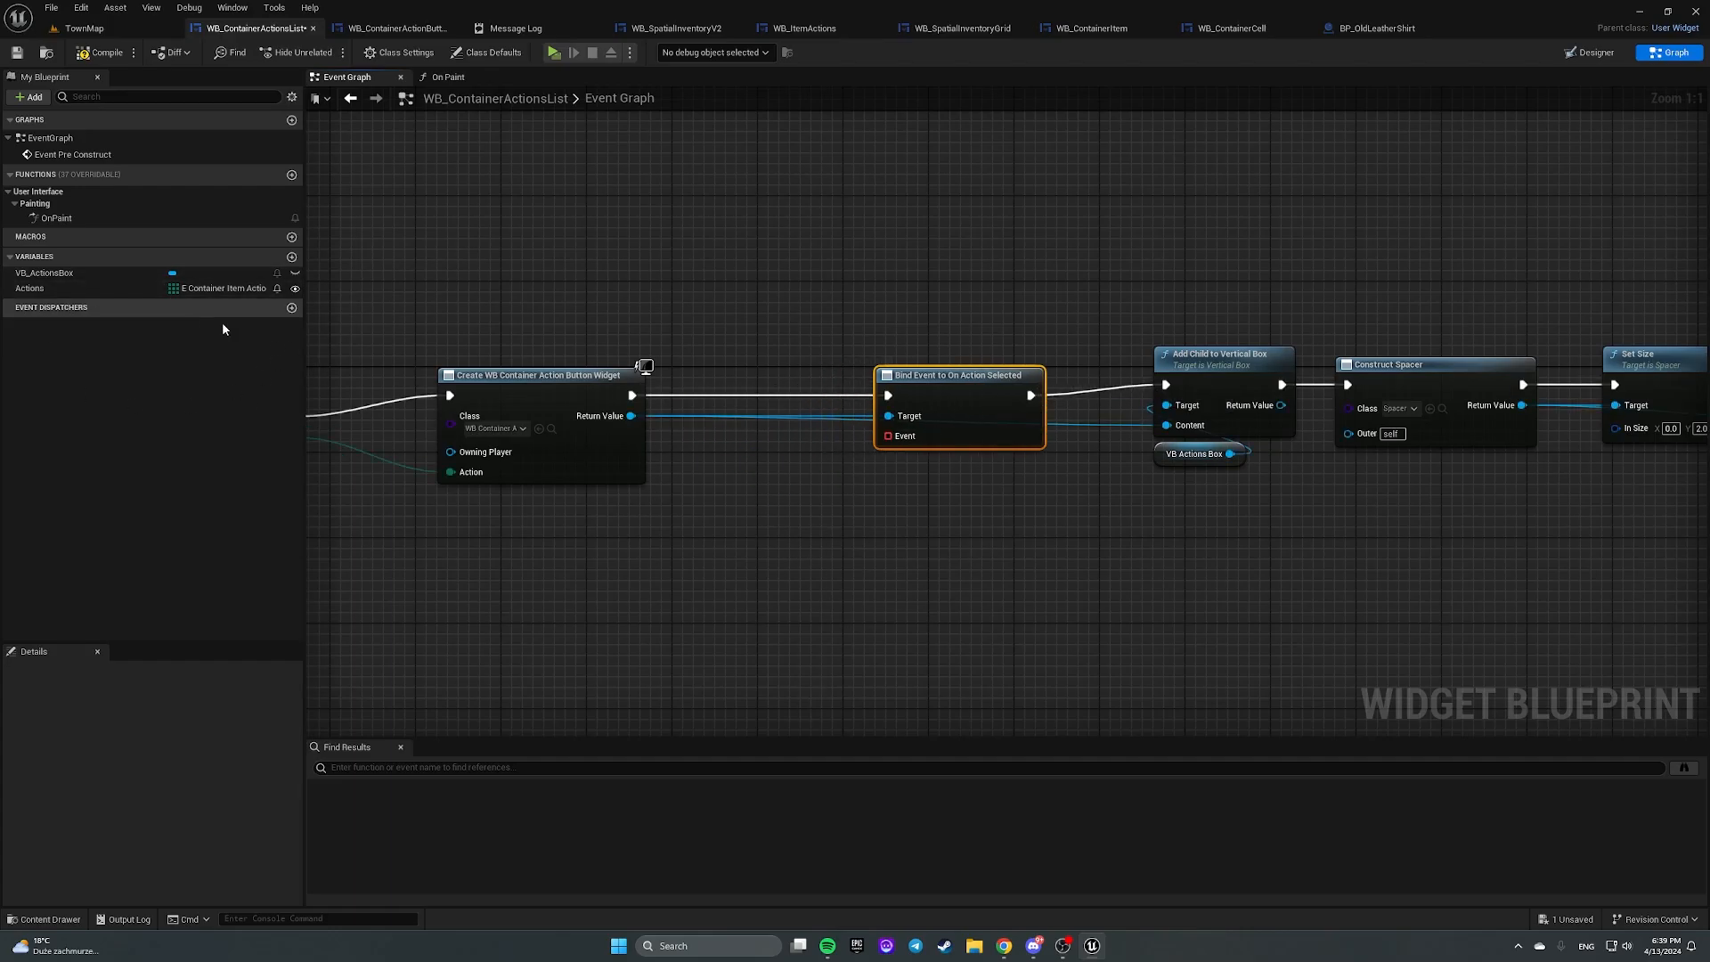
# Step: Add an OnActionSelected dispatcher with an Action enum input, called from a new OnAction custom event
pyautogui.click(291, 307)
pyautogui.write('OnActionSelected')
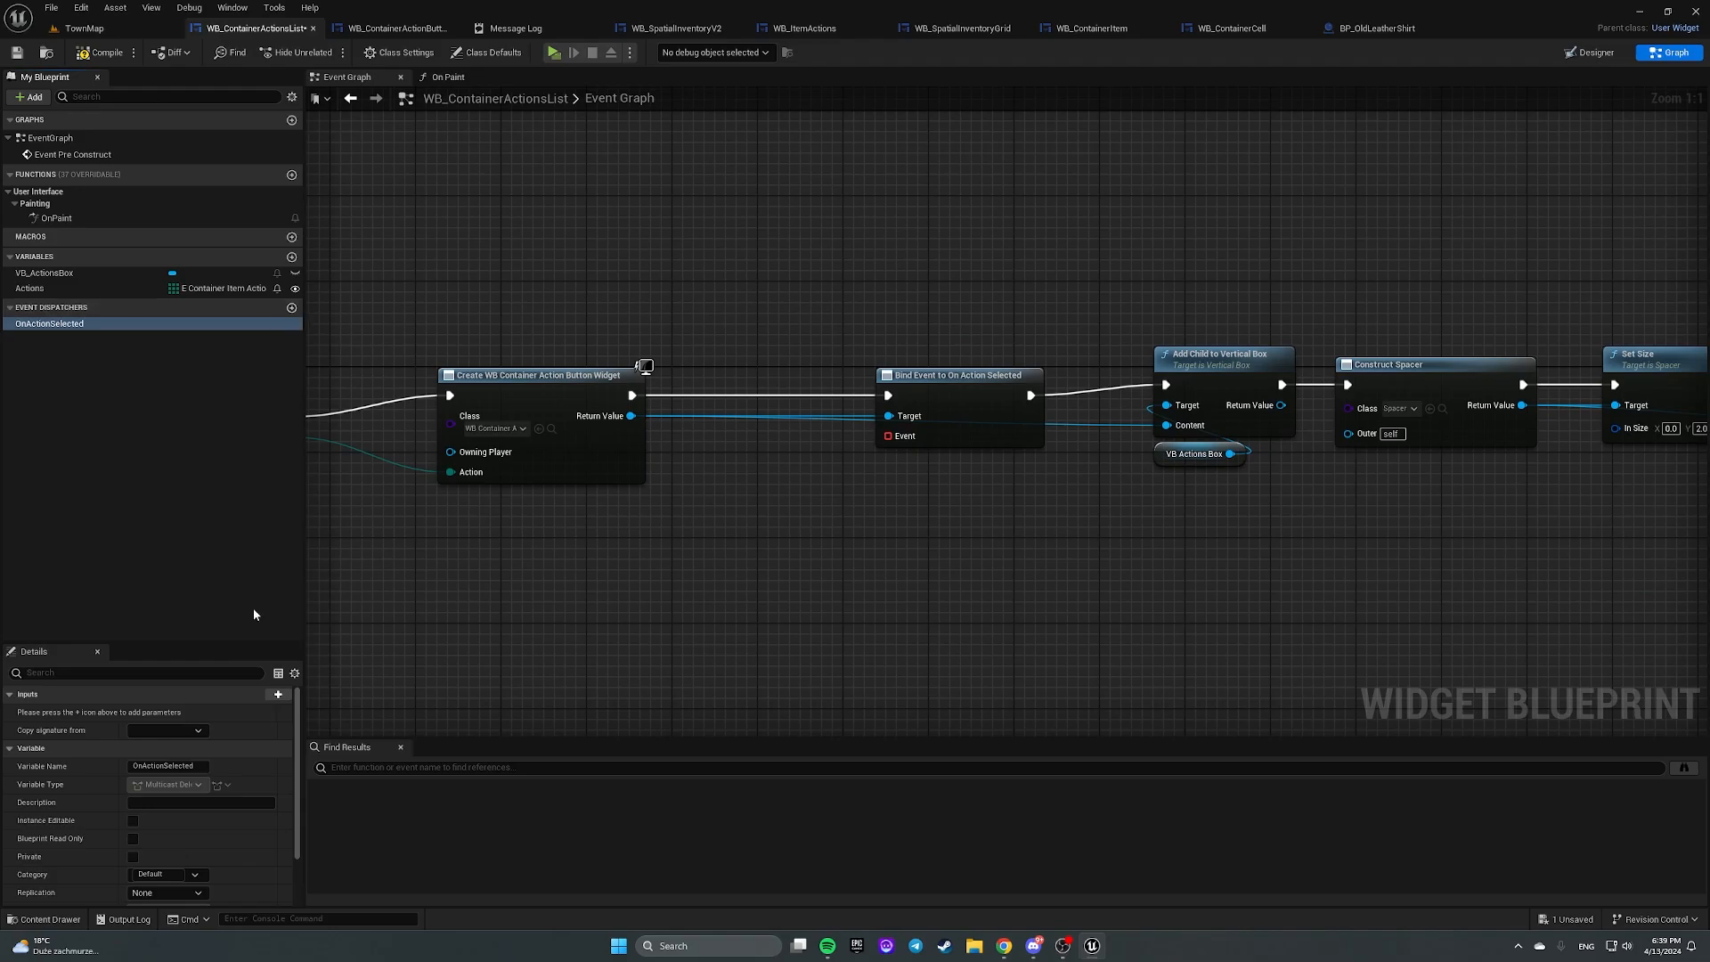
pyautogui.click(277, 695)
pyautogui.write('ContainerItem')
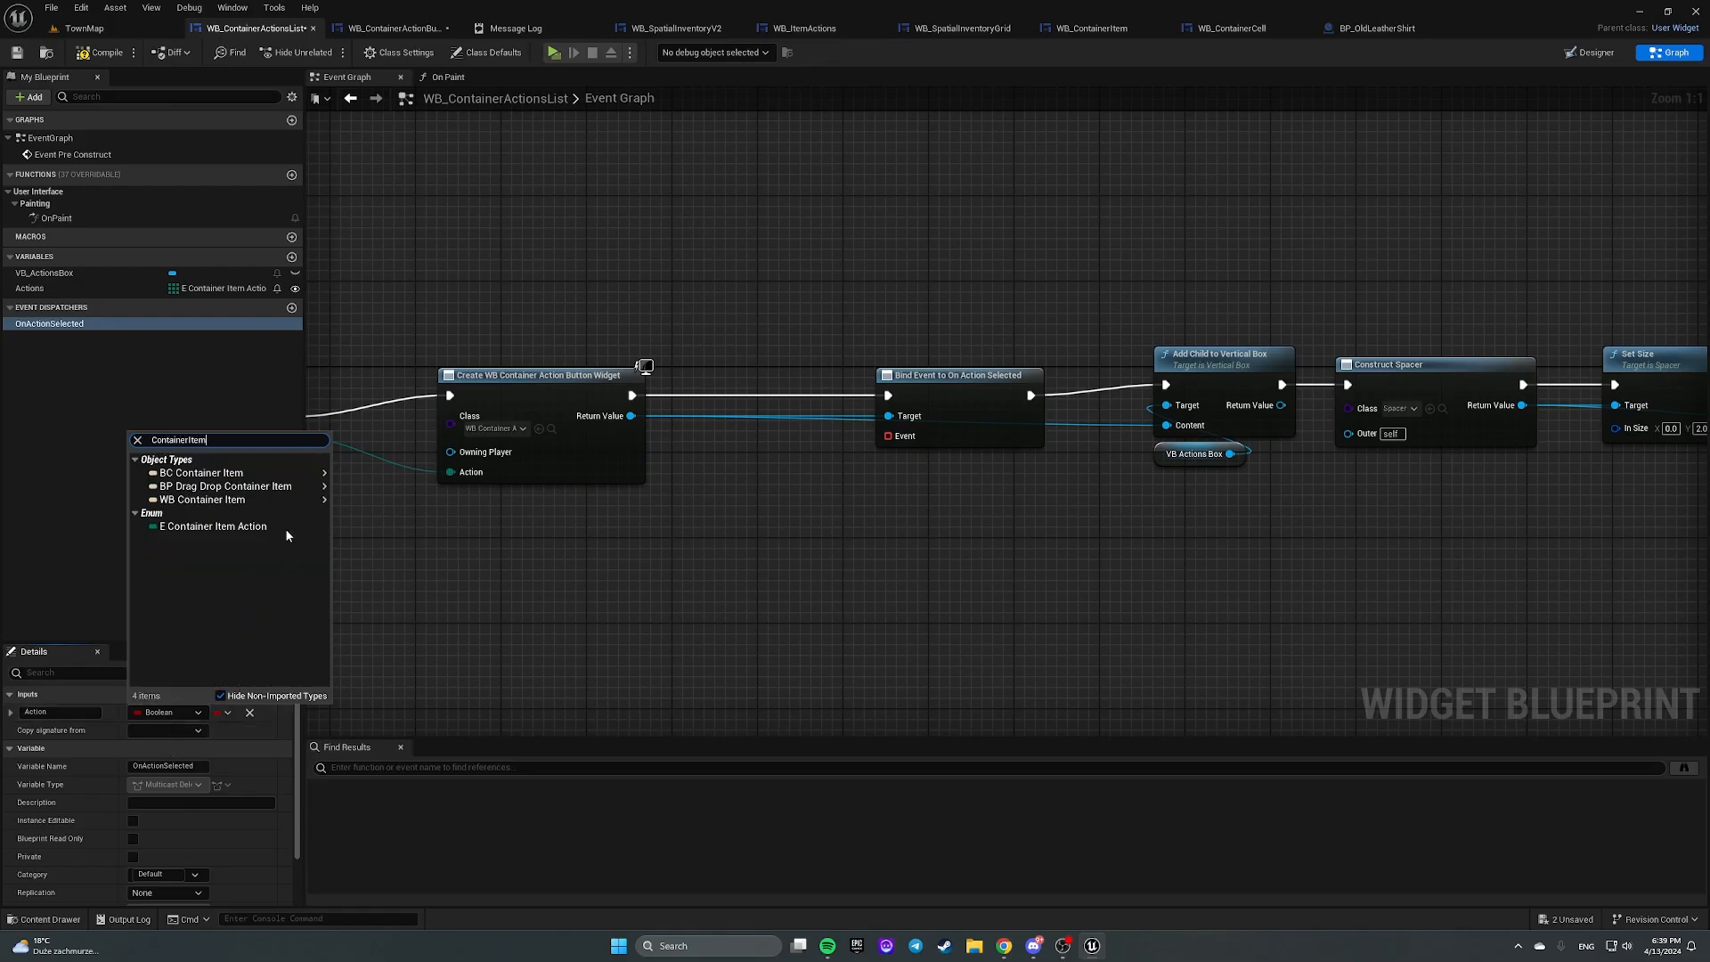
pyautogui.click(214, 525)
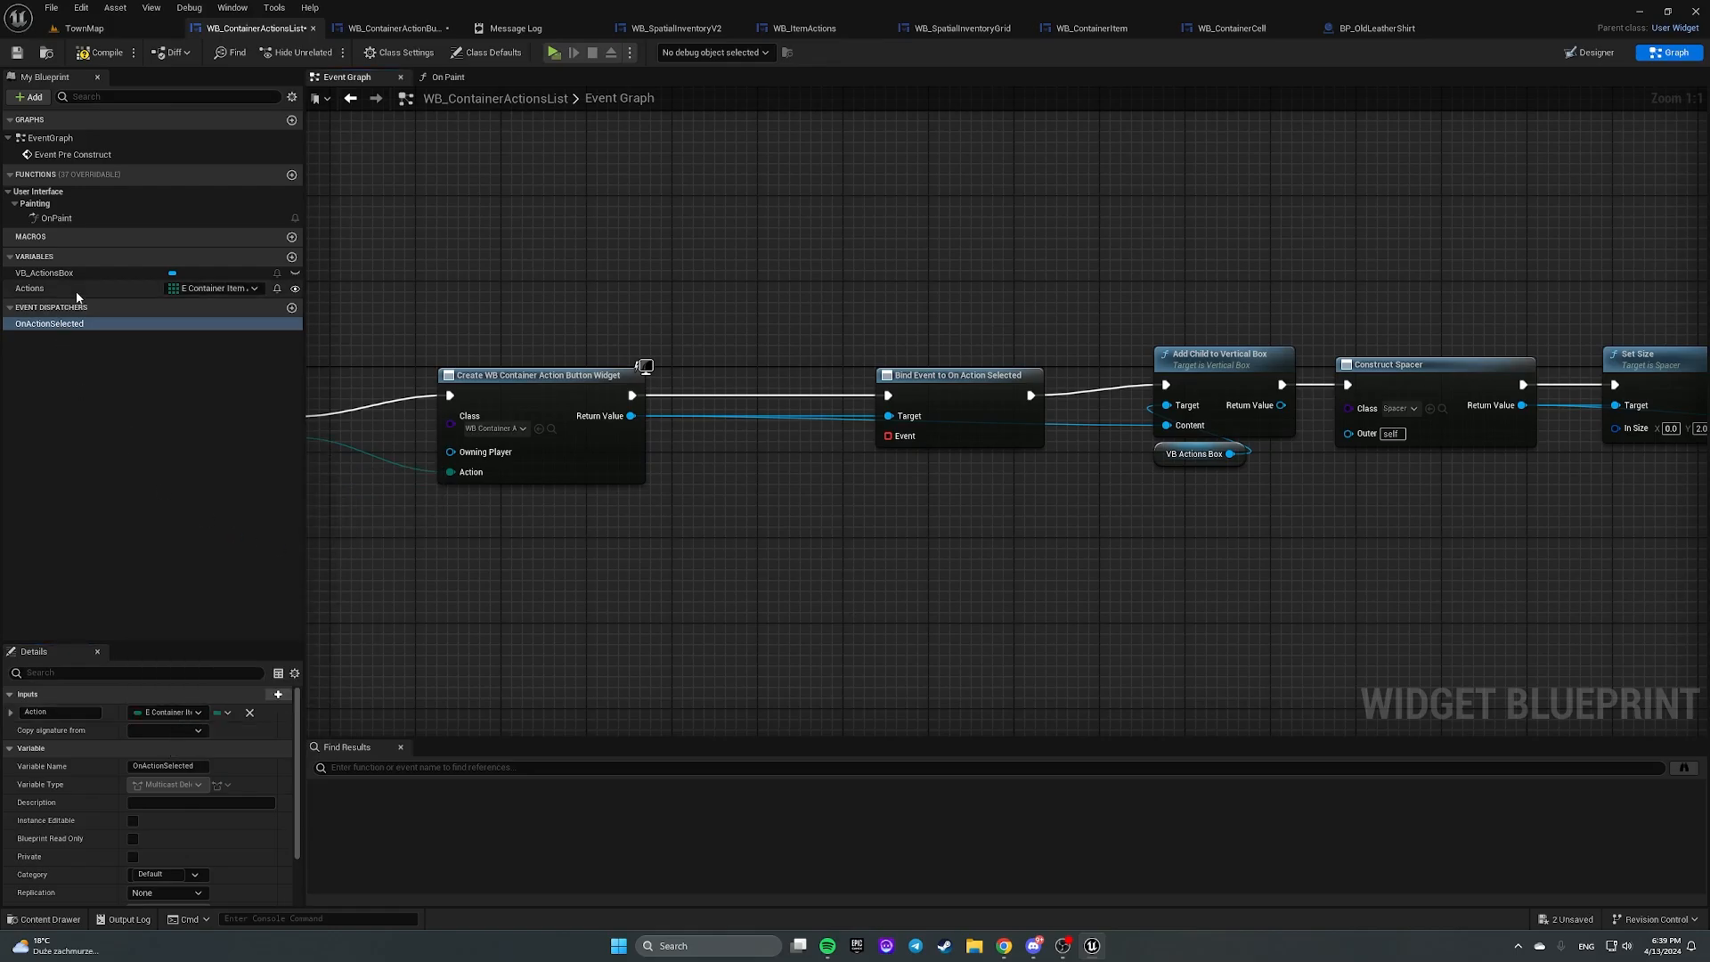
pyautogui.moveTo(890, 436); pyautogui.dragTo(811, 558)
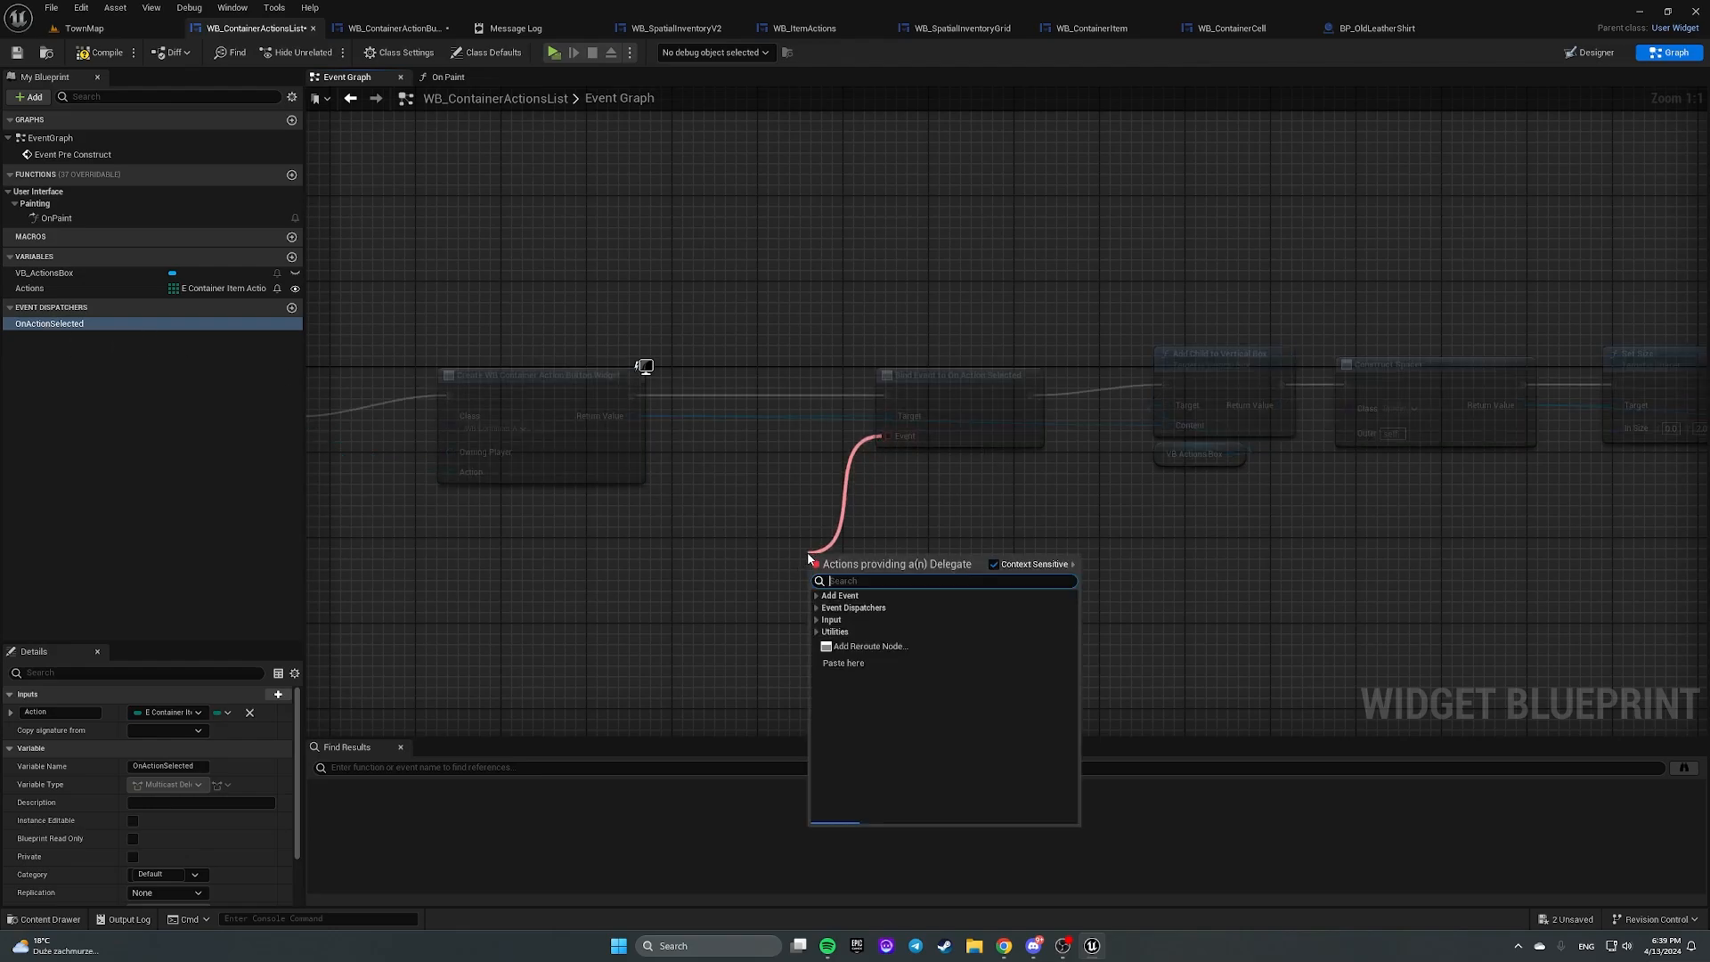
pyautogui.click(839, 596)
pyautogui.write('OnAction')
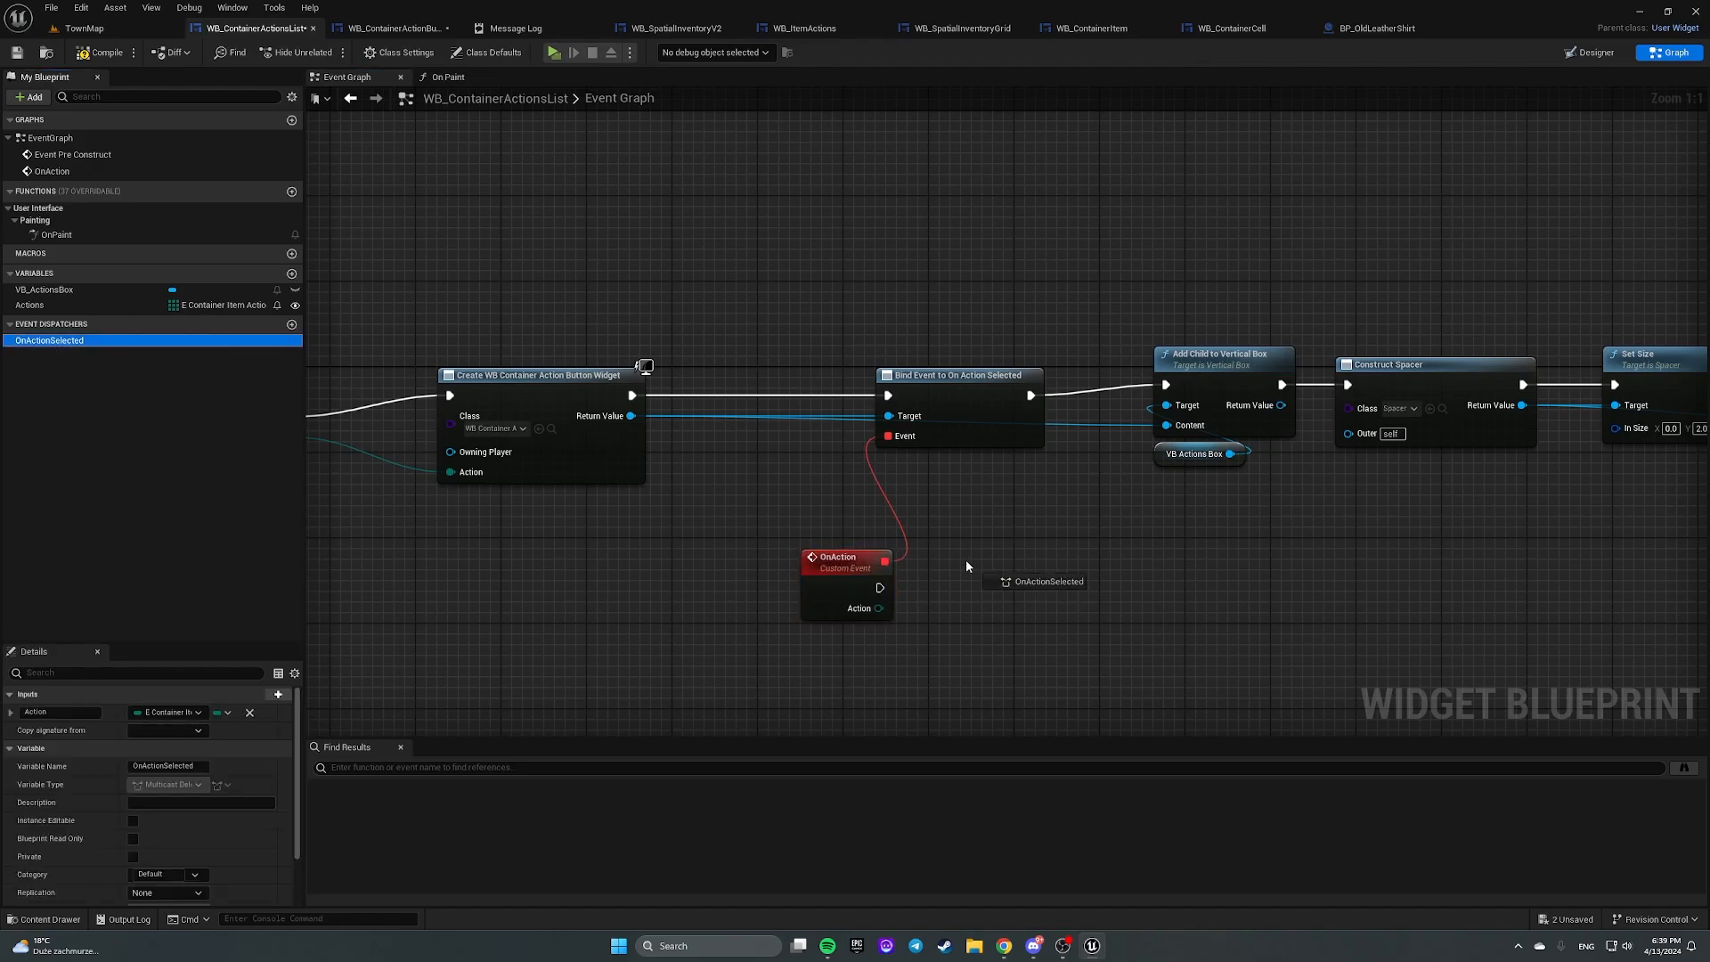
pyautogui.moveTo(876, 608); pyautogui.dragTo(1036, 578)
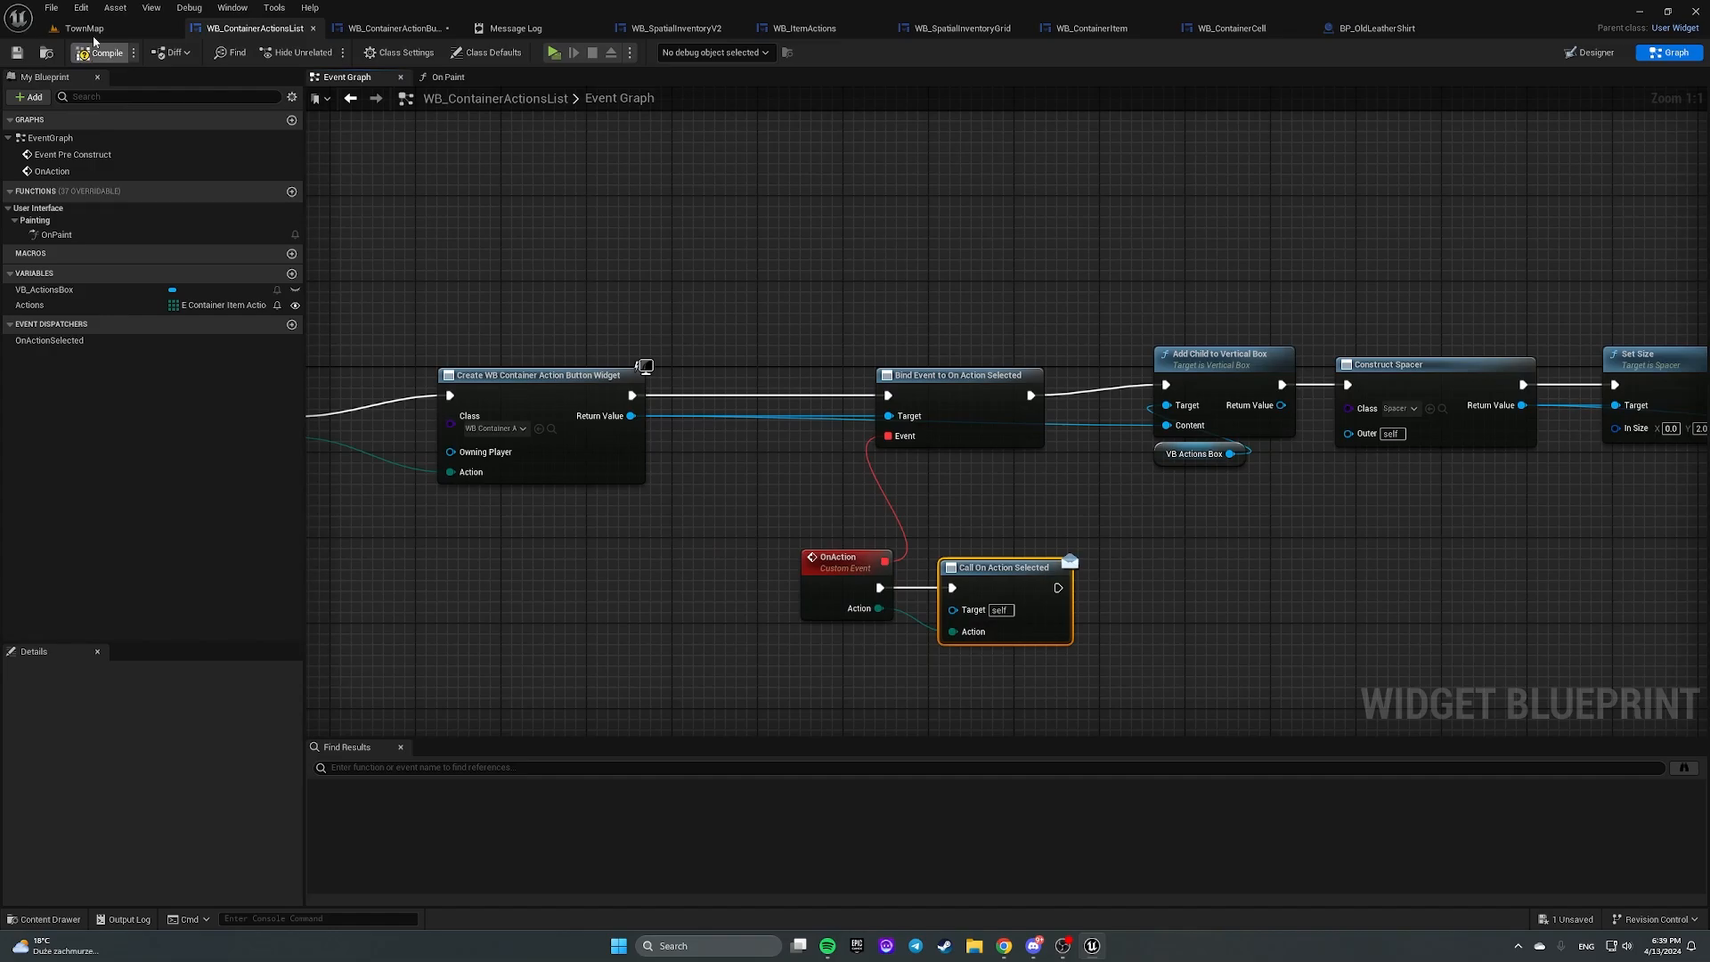
# Step: In WB_SpatialInventoryV2, bind the actions widget's On Action Selected to a new OnActionSelected function
pyautogui.click(84, 28)
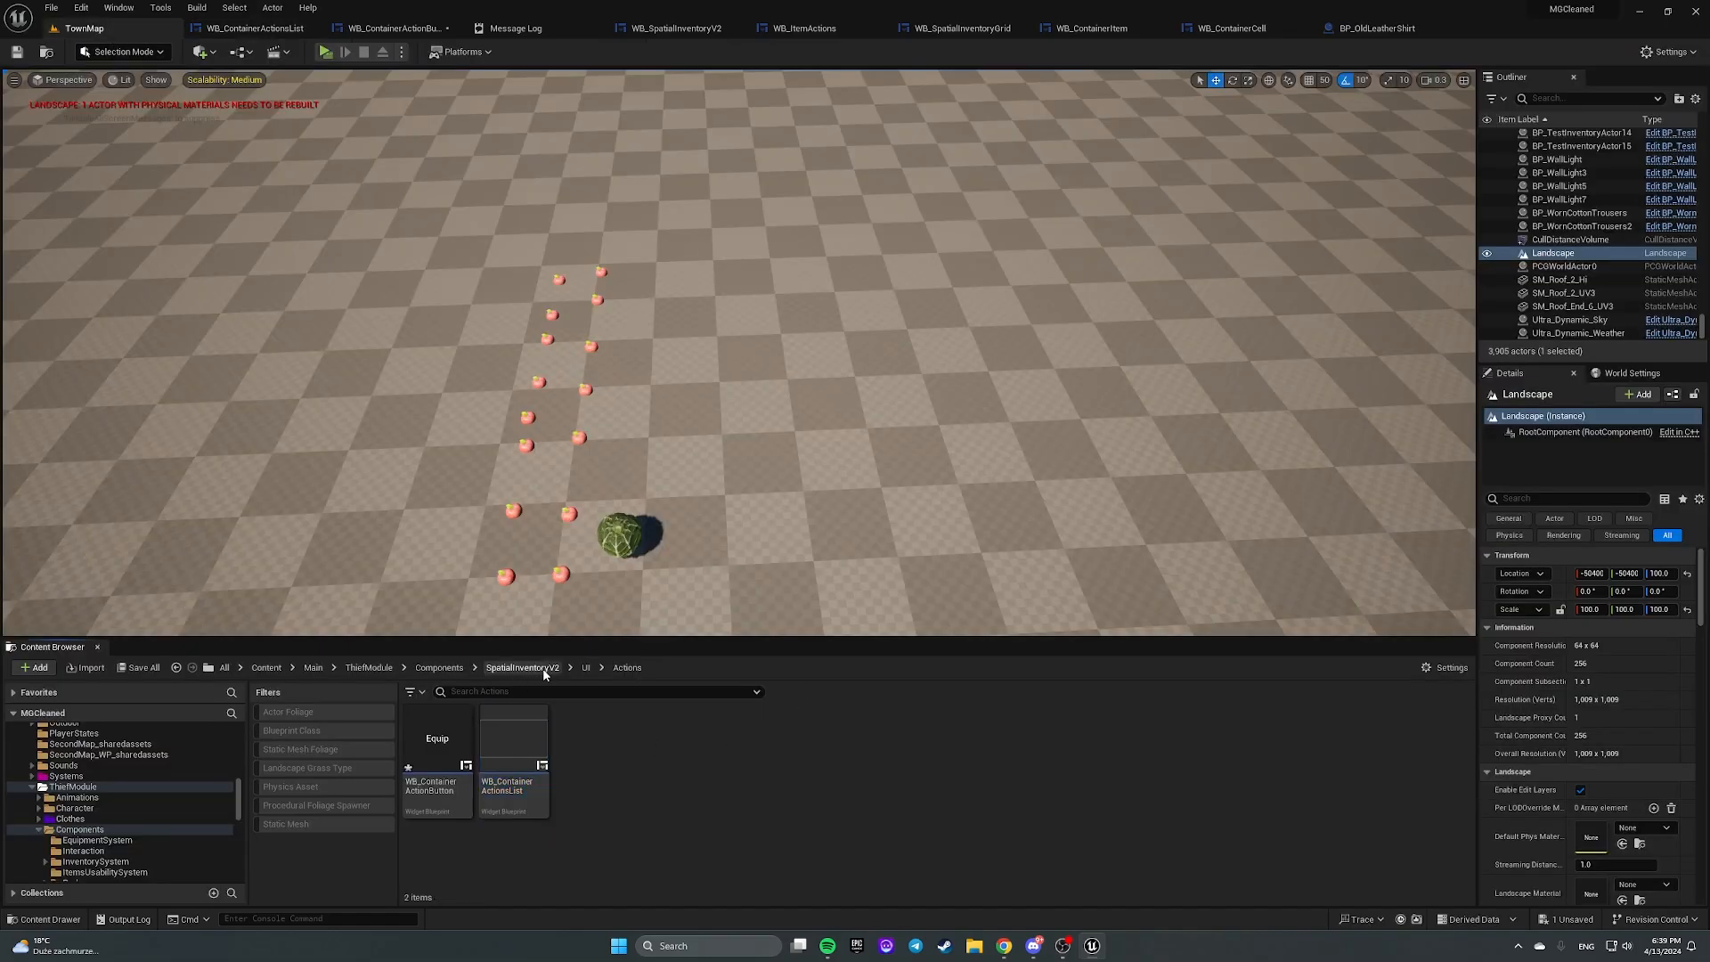
pyautogui.click(584, 667)
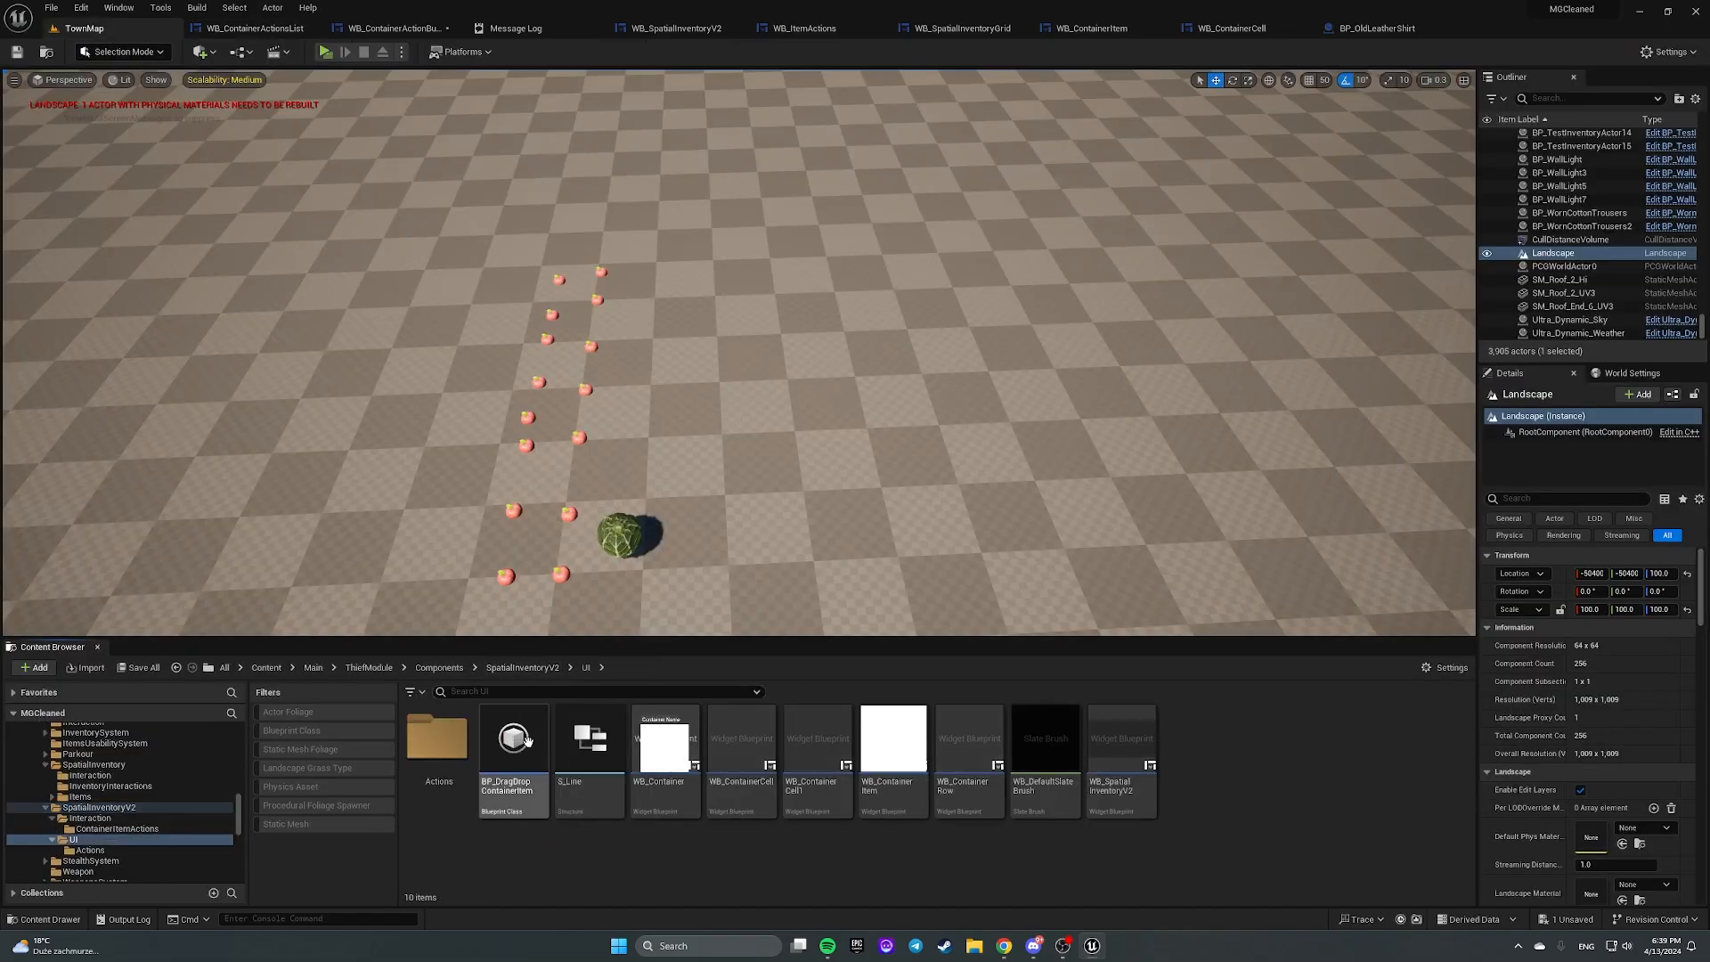
pyautogui.click(674, 27)
pyautogui.write('bind event')
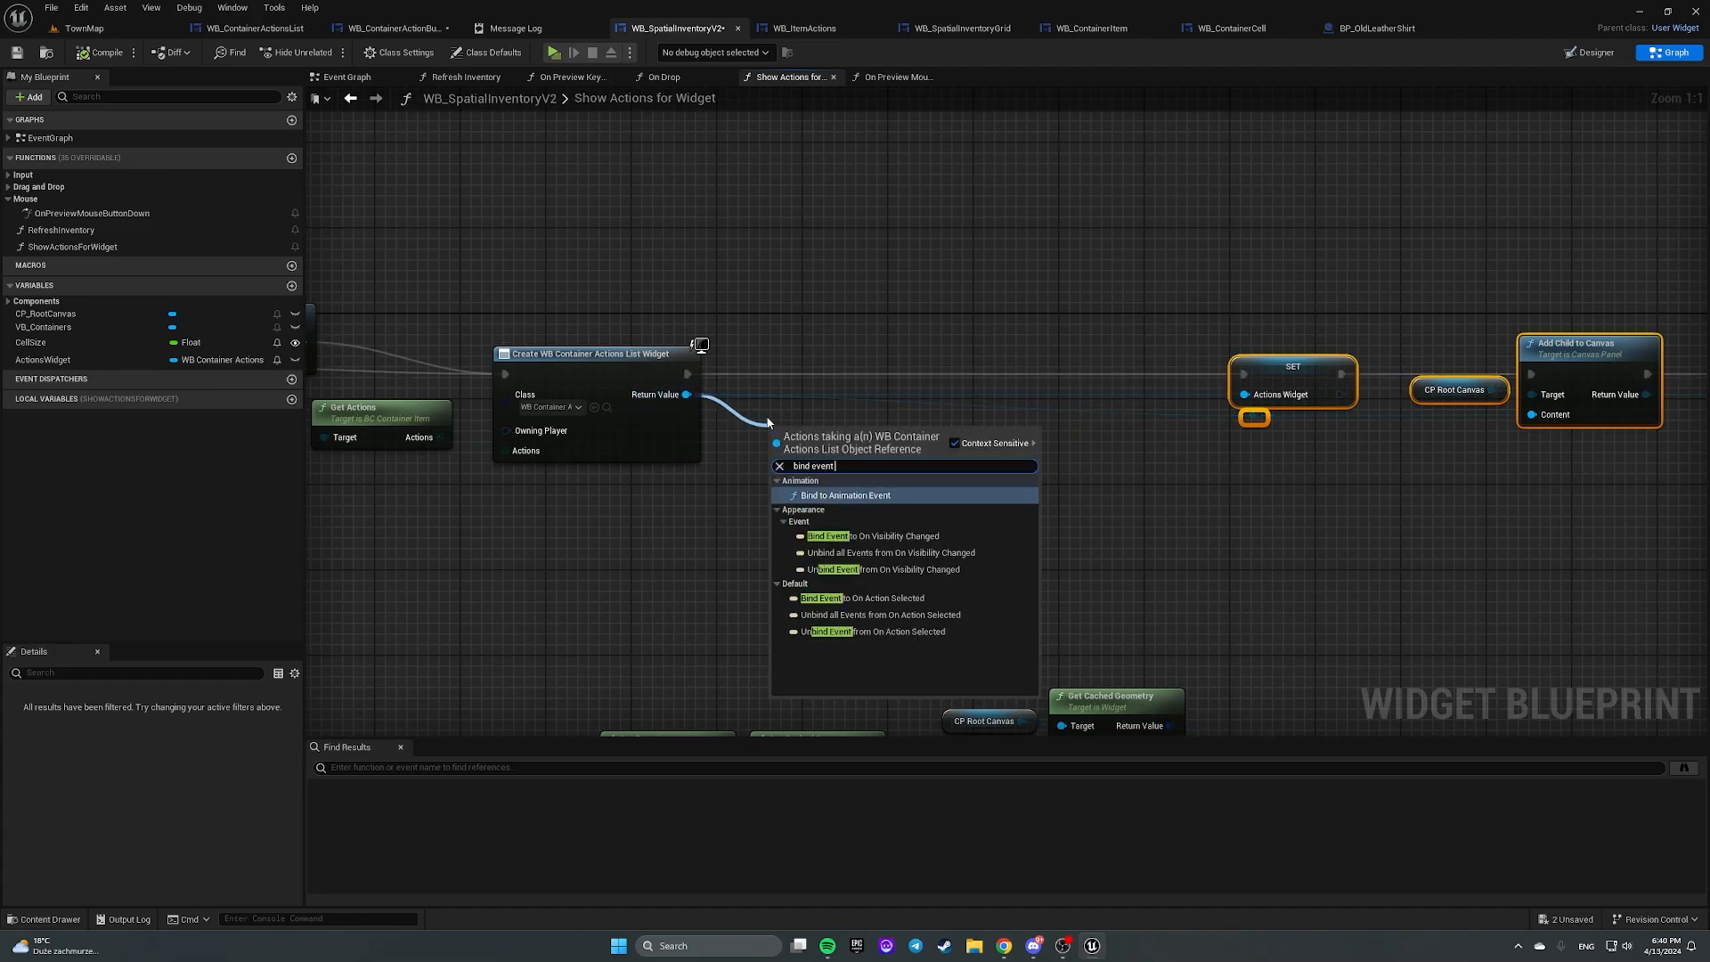
pyautogui.click(820, 598)
pyautogui.write('cre')
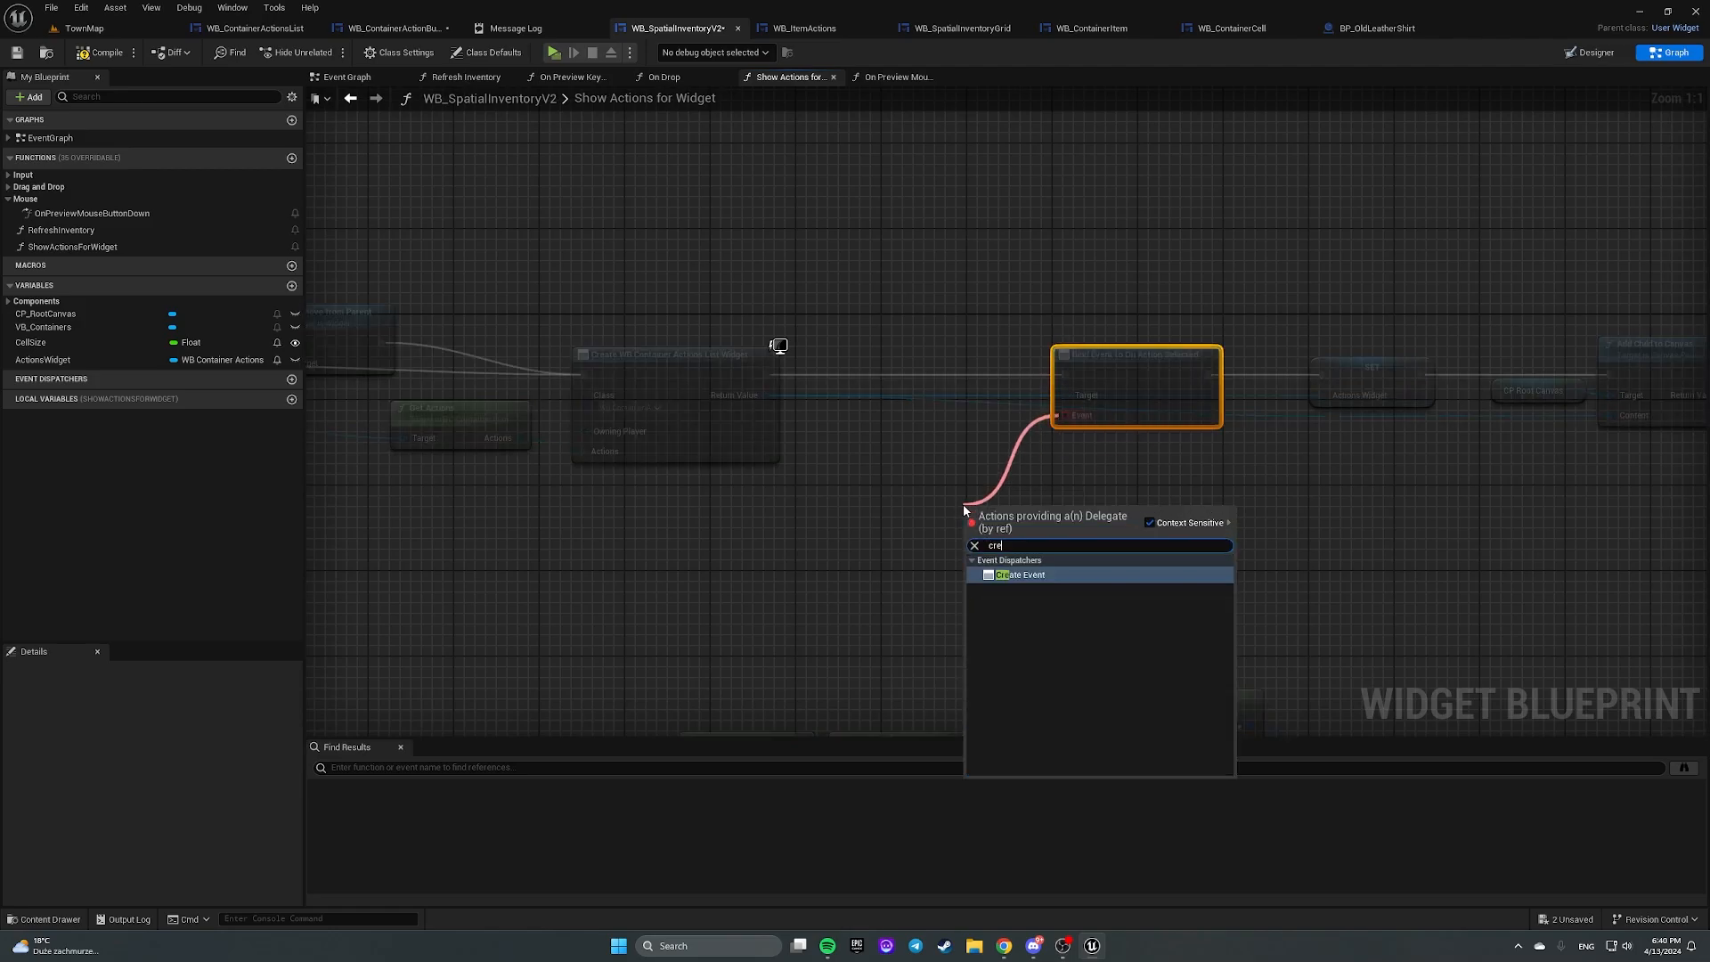
pyautogui.click(1022, 574)
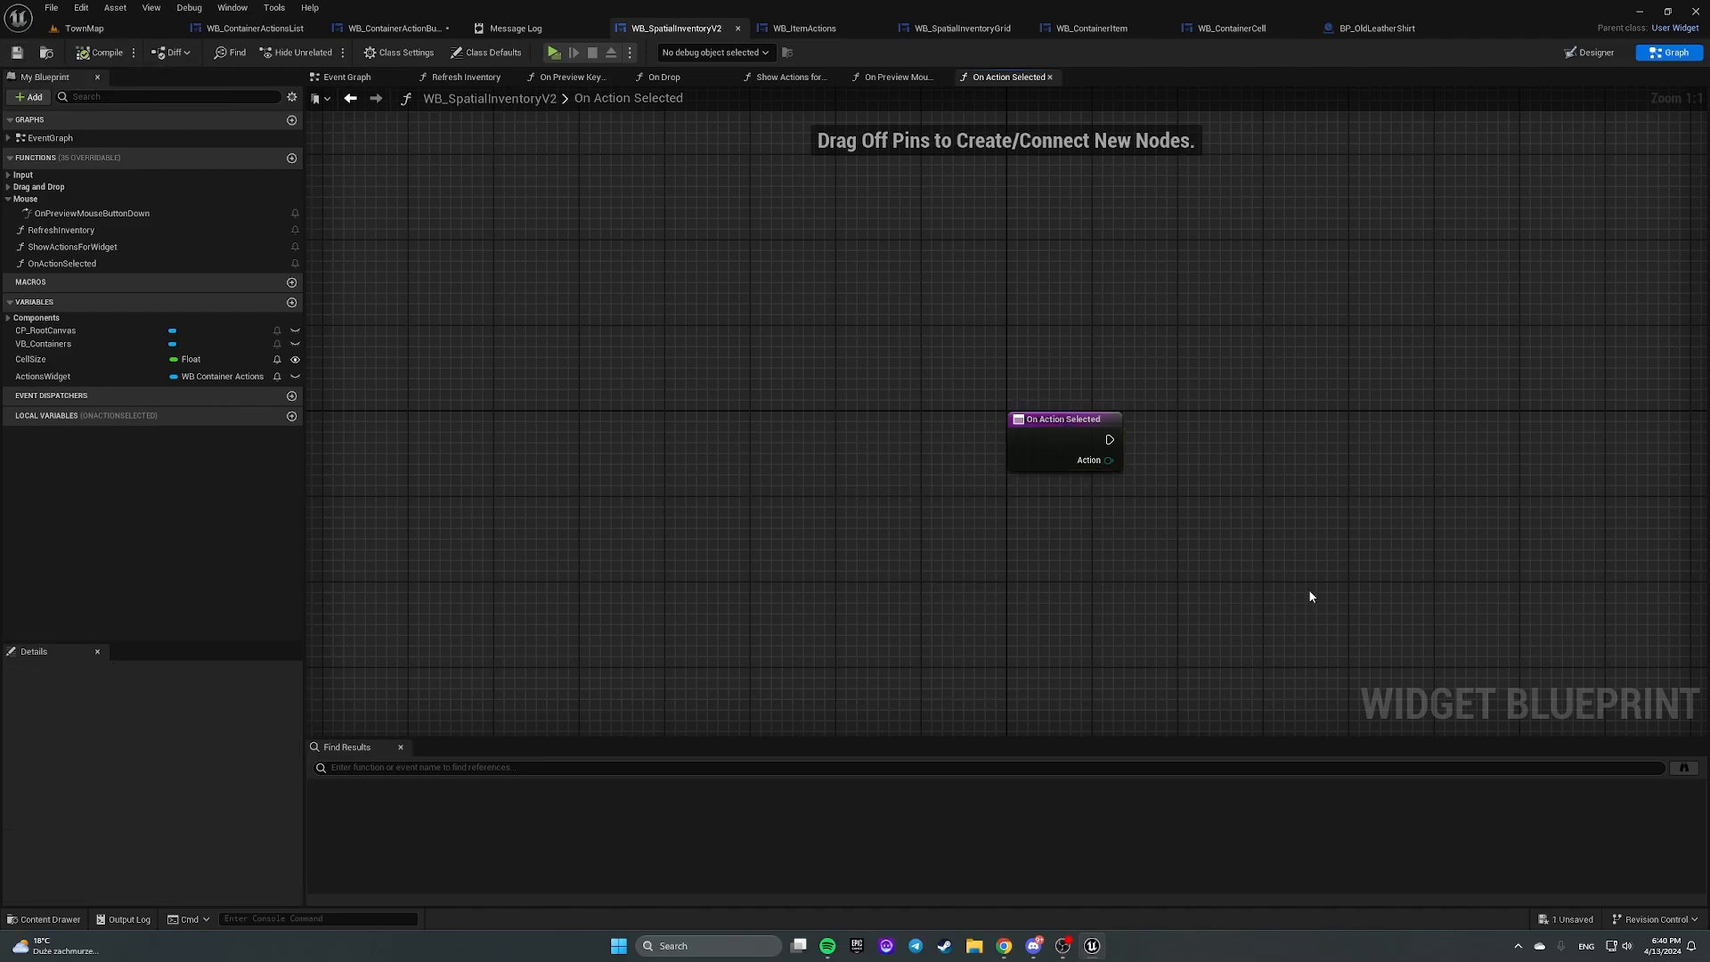
pyautogui.moveTo(727, 376)
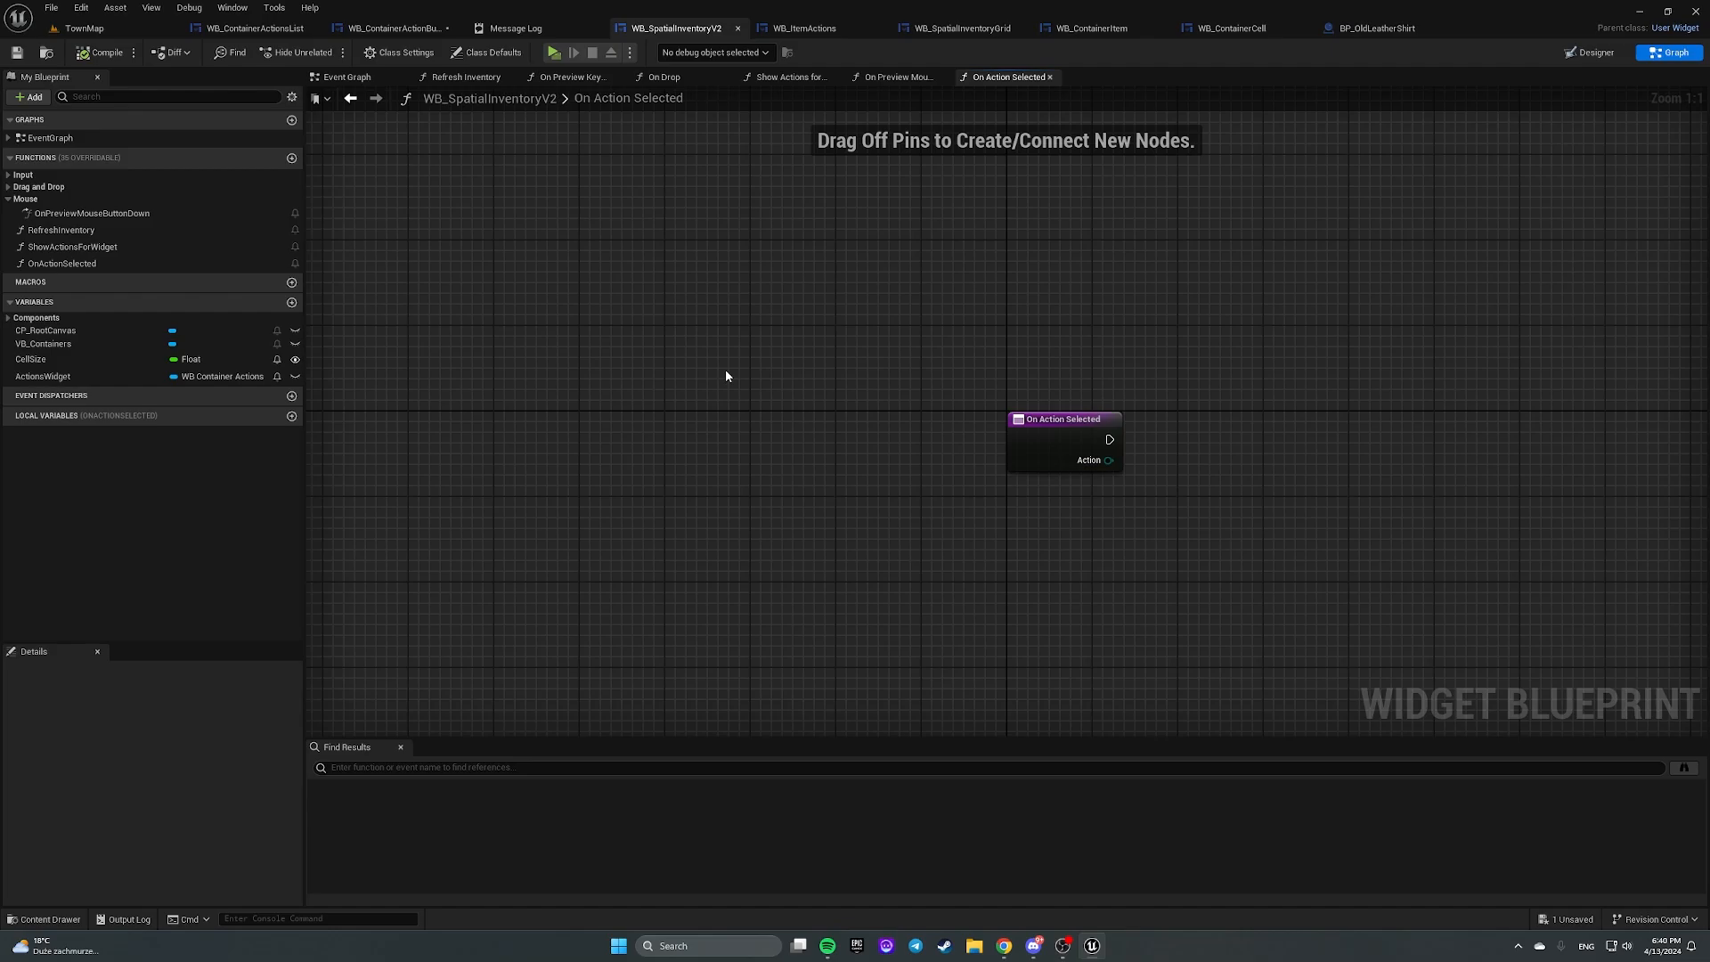
pyautogui.moveTo(563, 365)
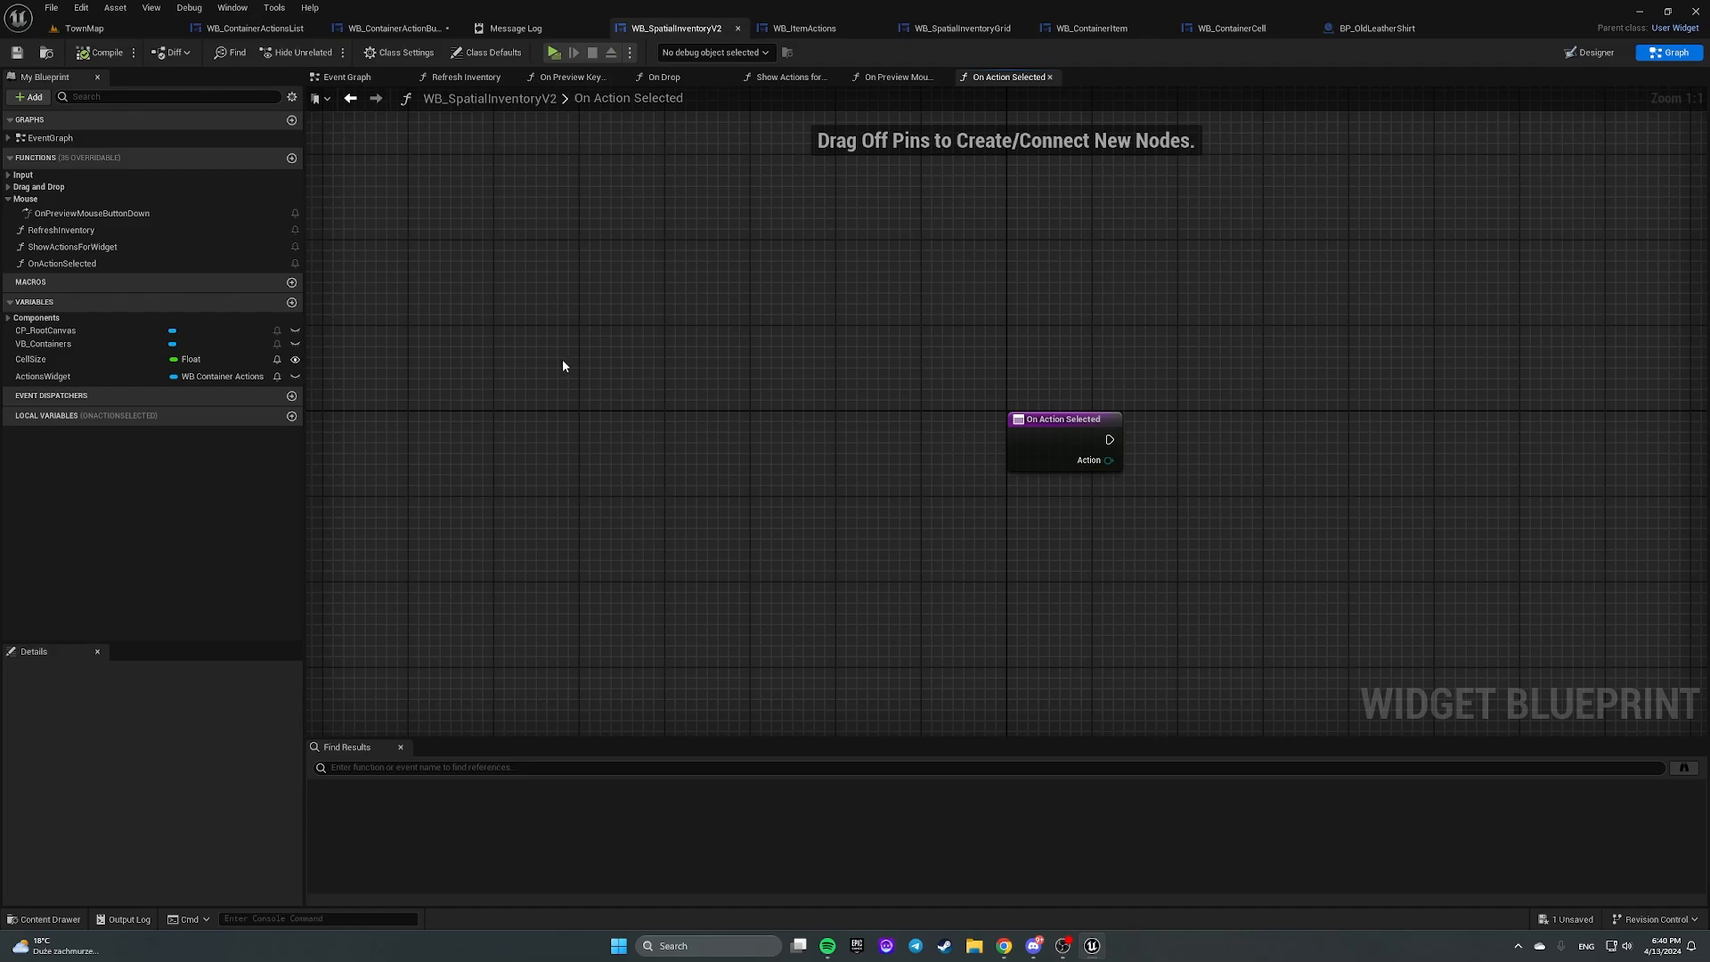
pyautogui.moveTo(553, 214)
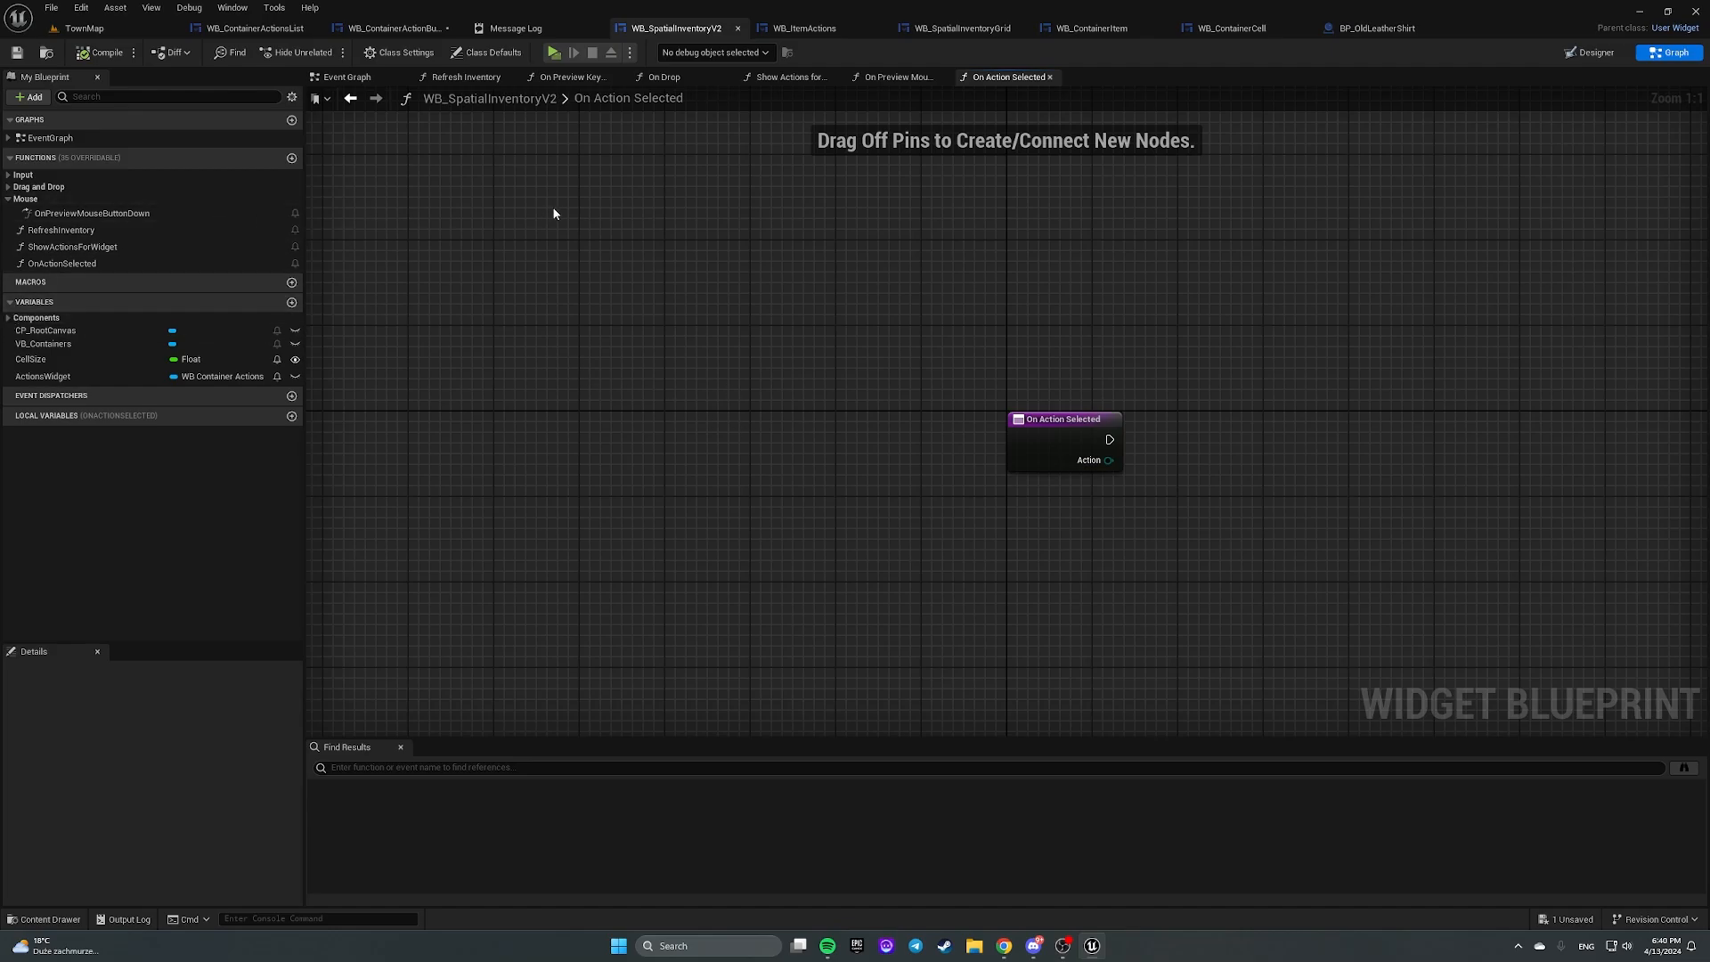
pyautogui.moveTo(84, 35)
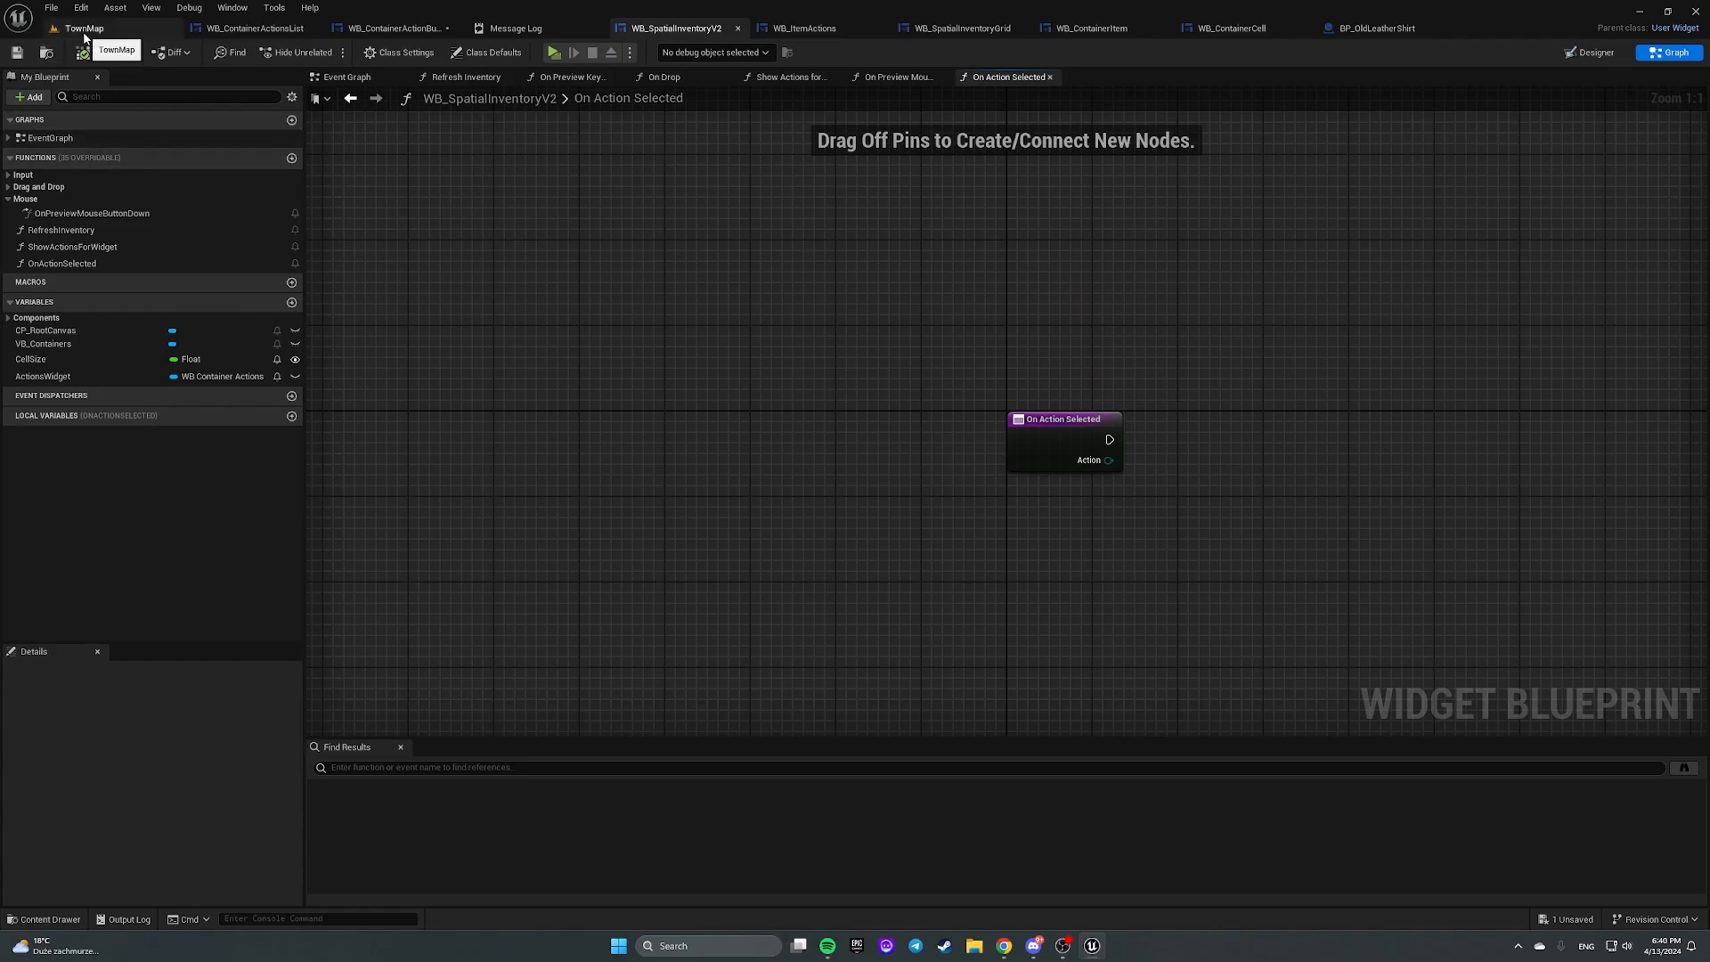
# Step: Look through the Event Graph and Refresh Inventory function, inspecting the CellSize variable
pyautogui.click(346, 76)
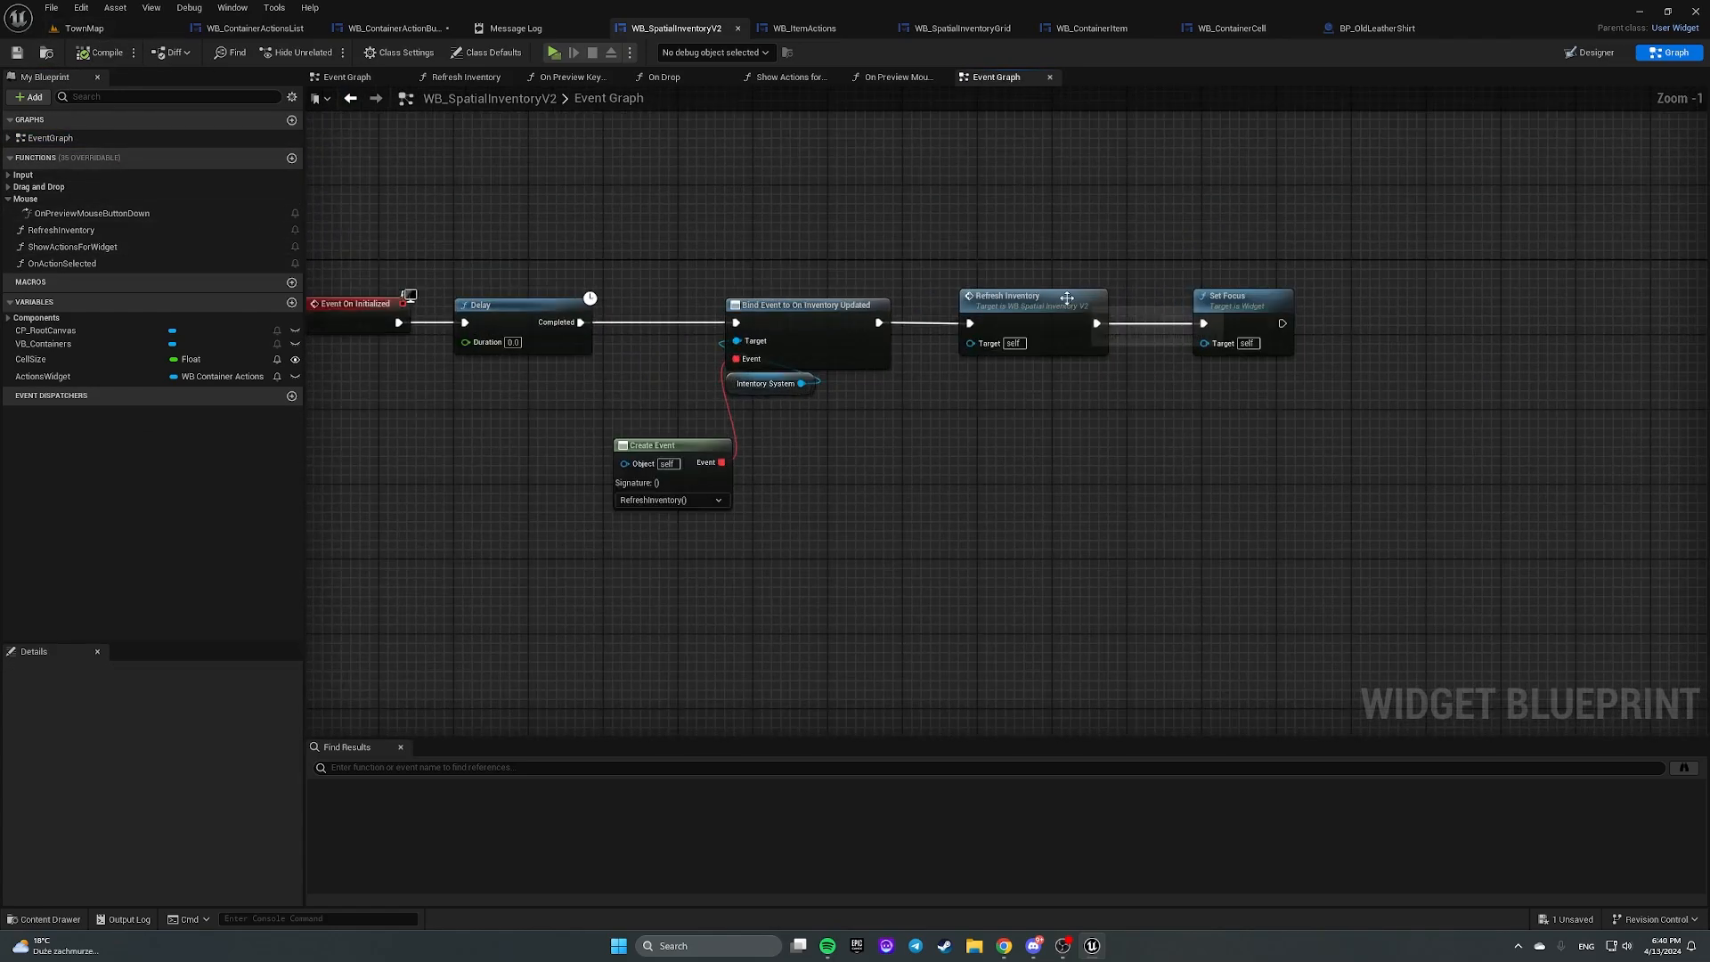
pyautogui.click(462, 77)
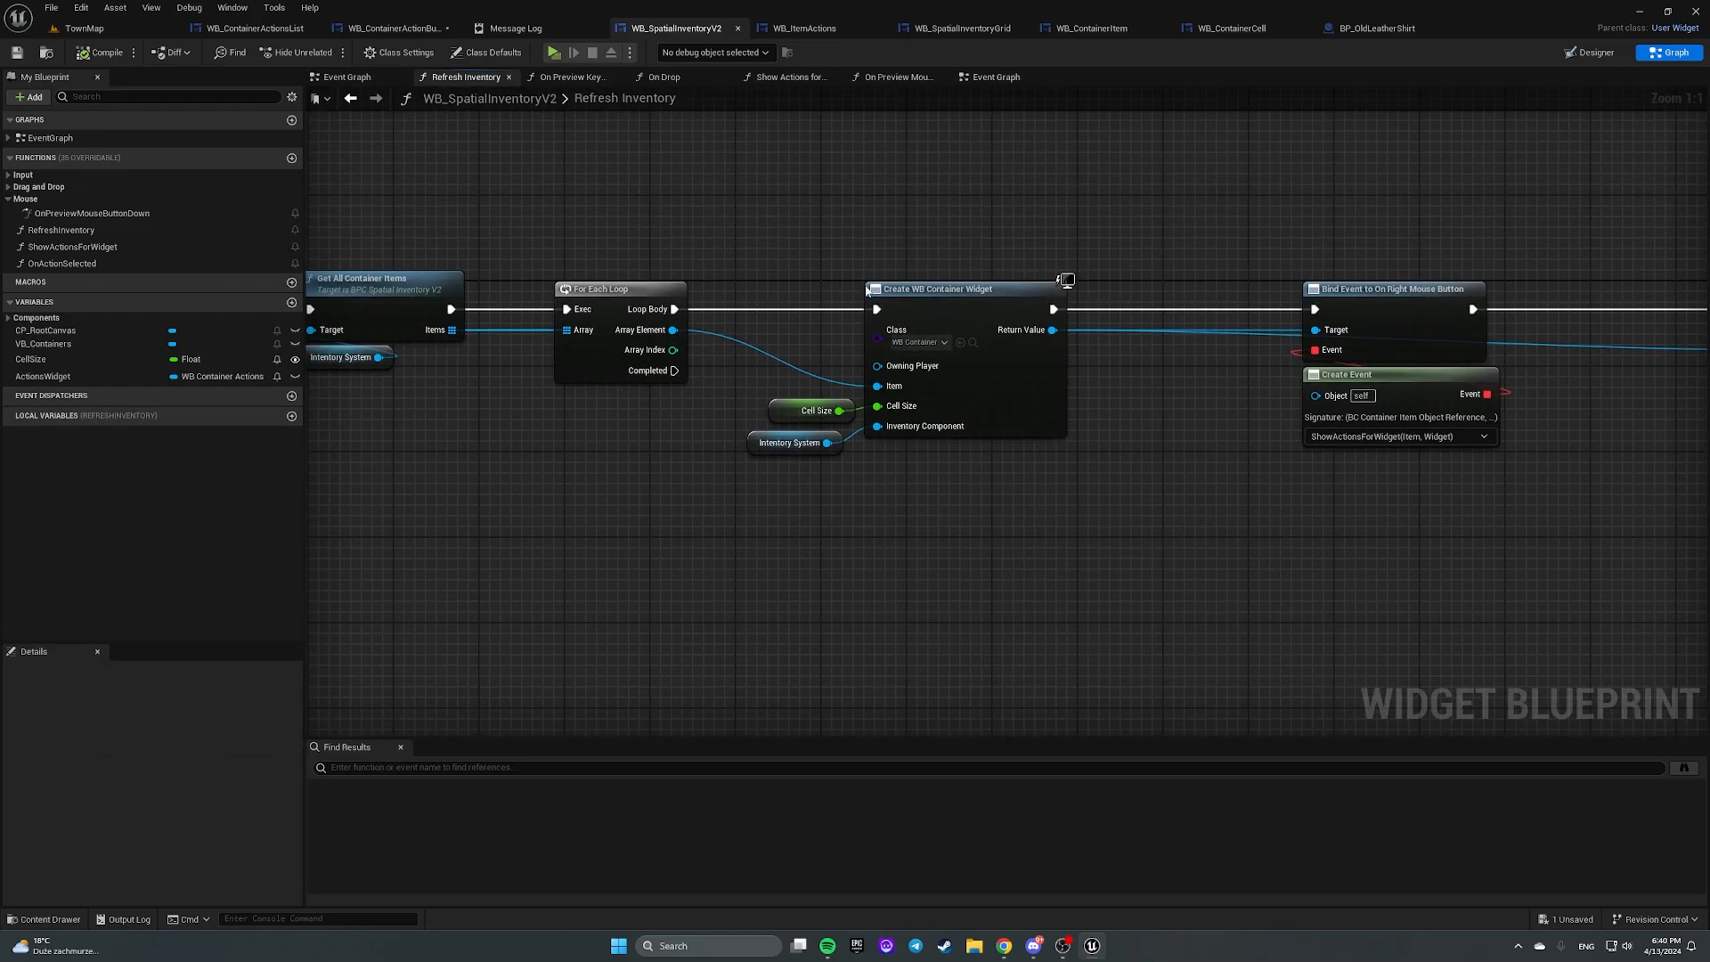
pyautogui.click(810, 409)
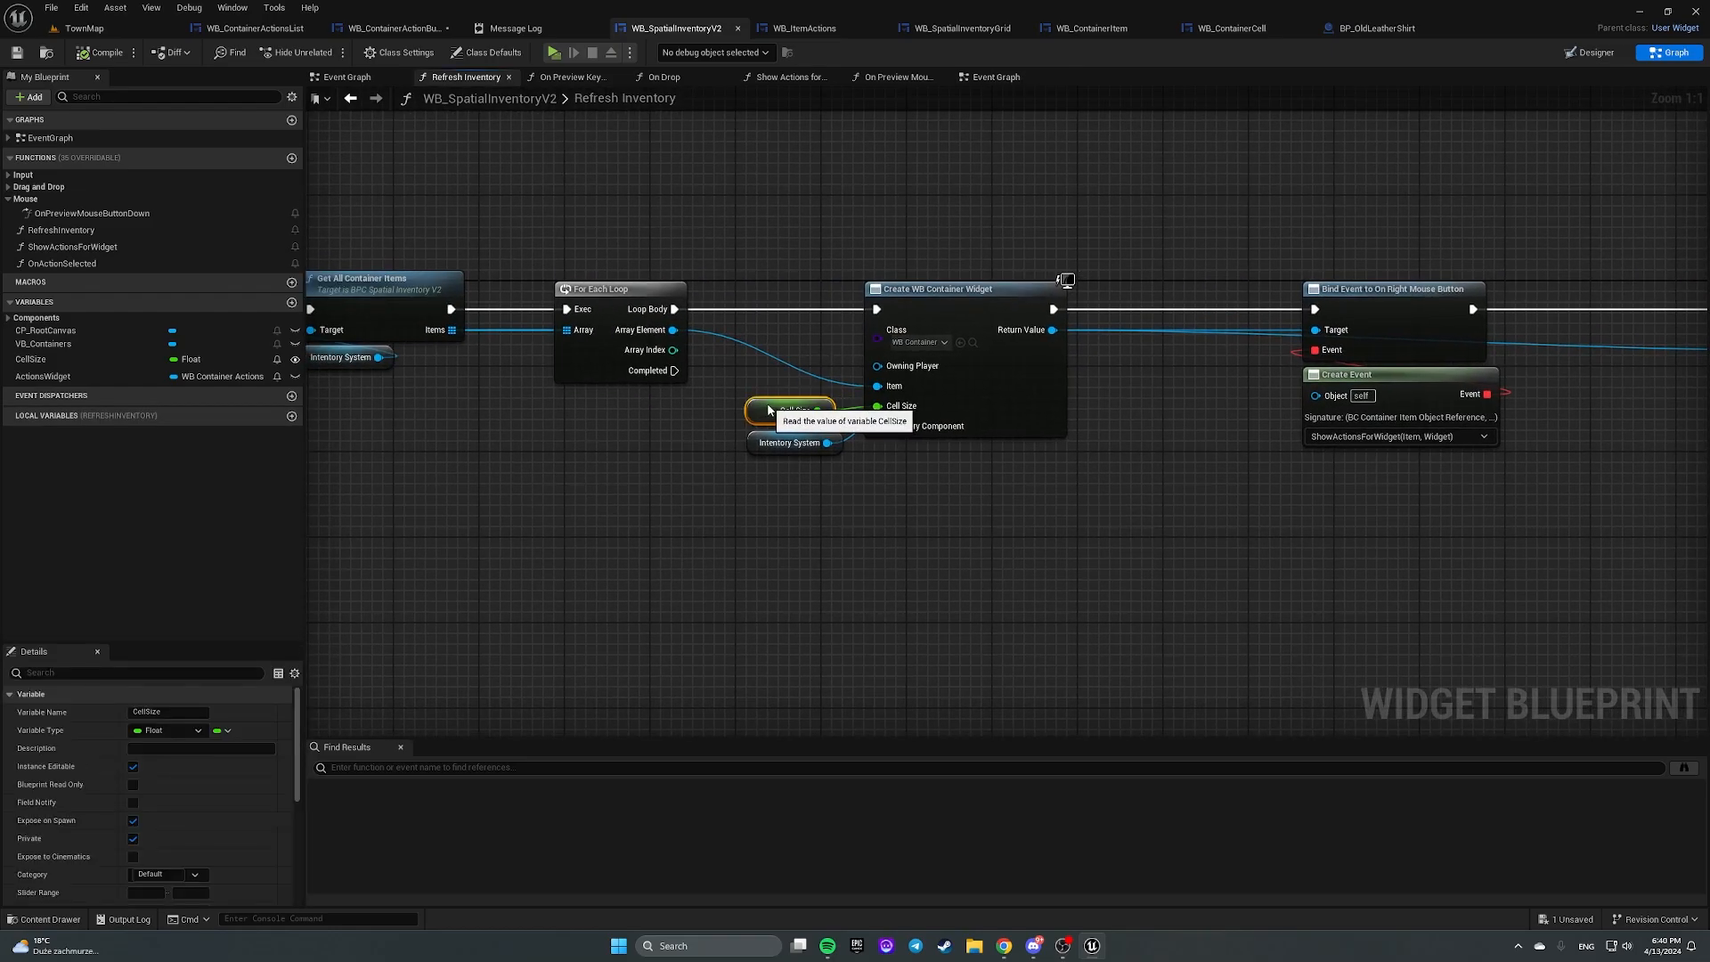
pyautogui.click(1134, 437)
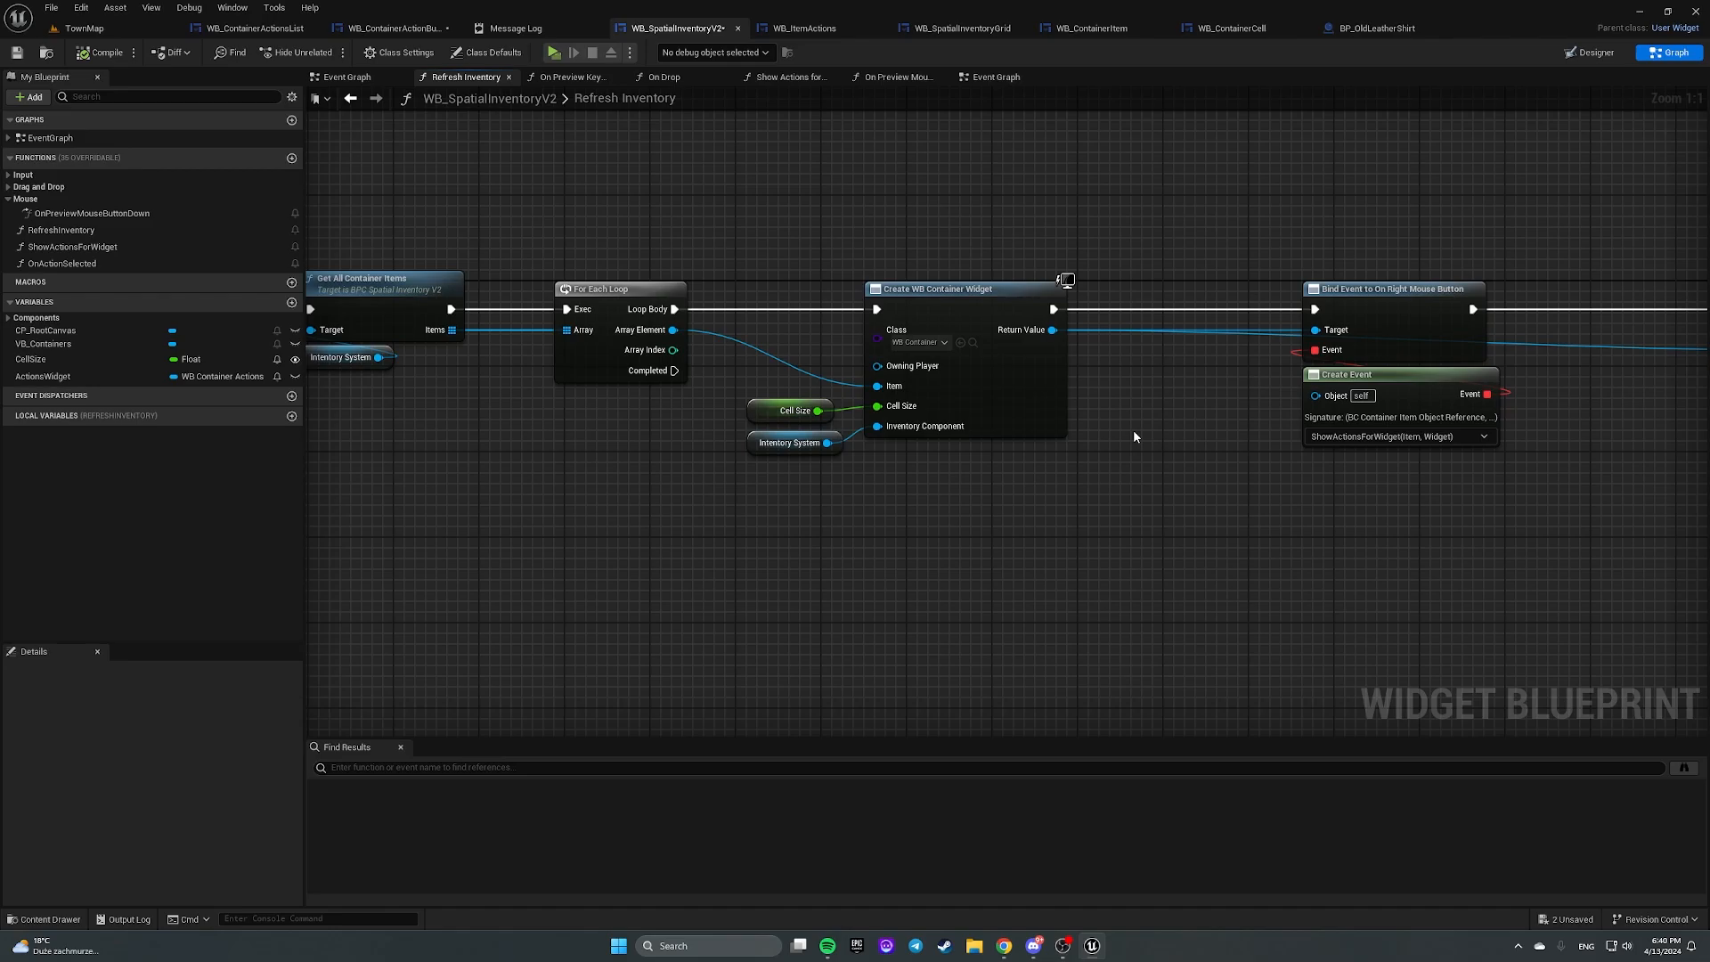
pyautogui.moveTo(1434, 382)
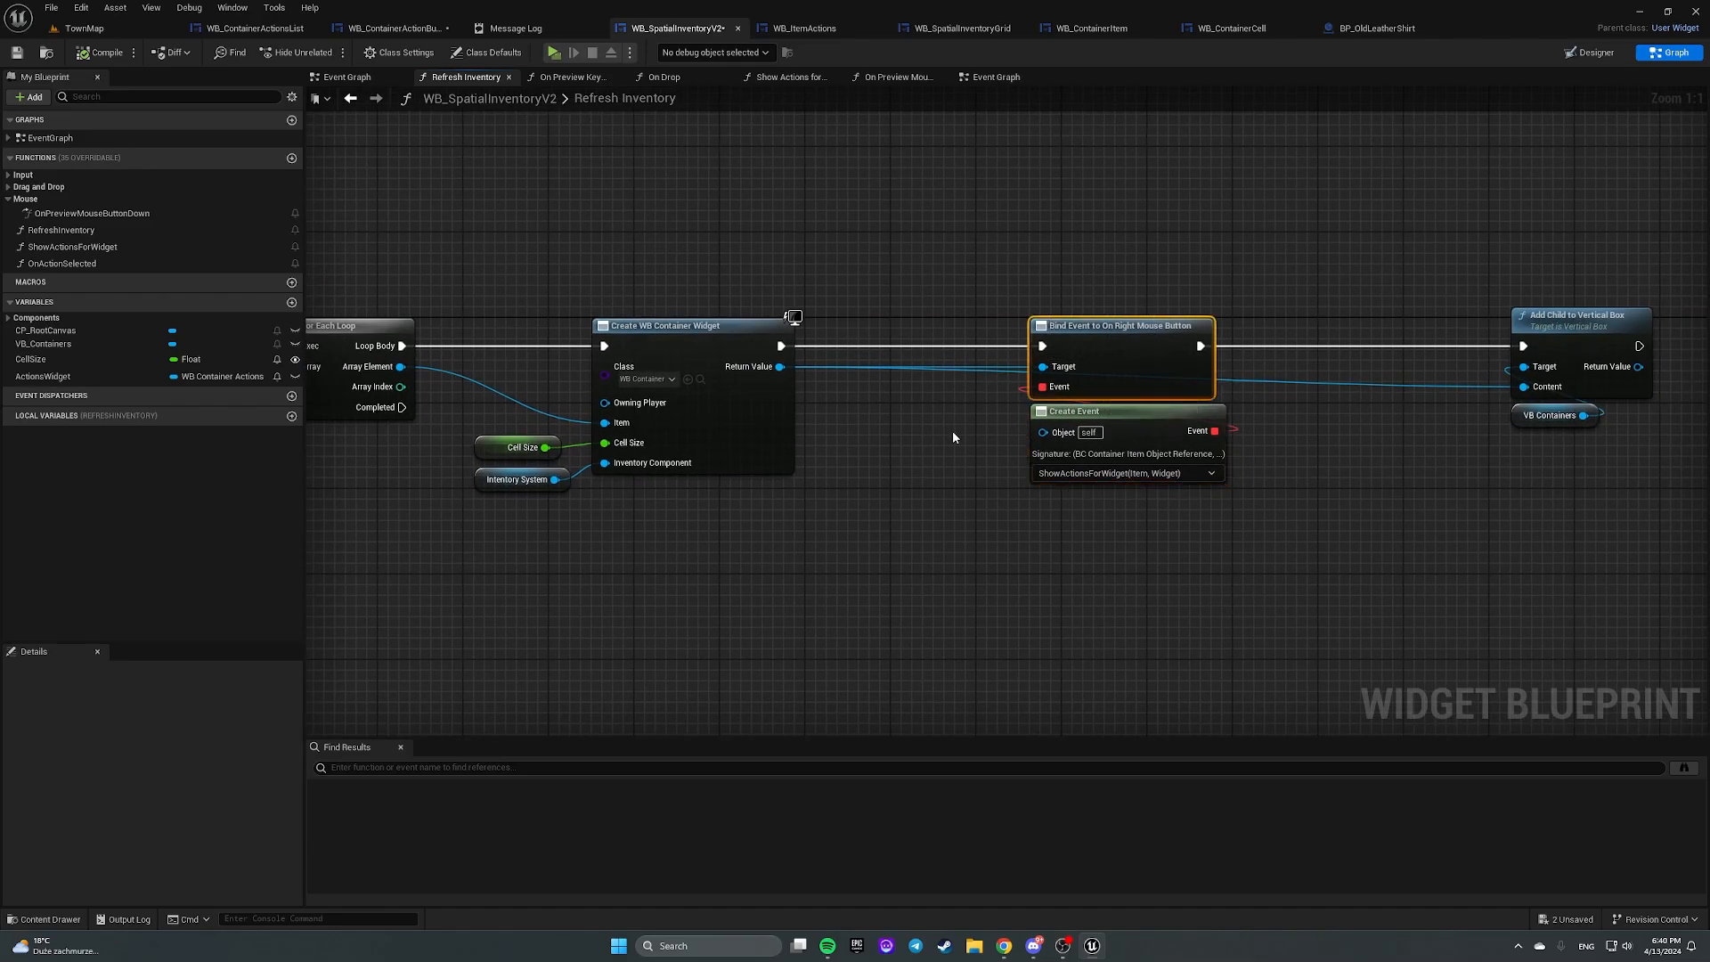
# Step: In Show Actions for Widget, promote Item to an ActionsItem variable, wire its setter, and compile
pyautogui.click(72, 246)
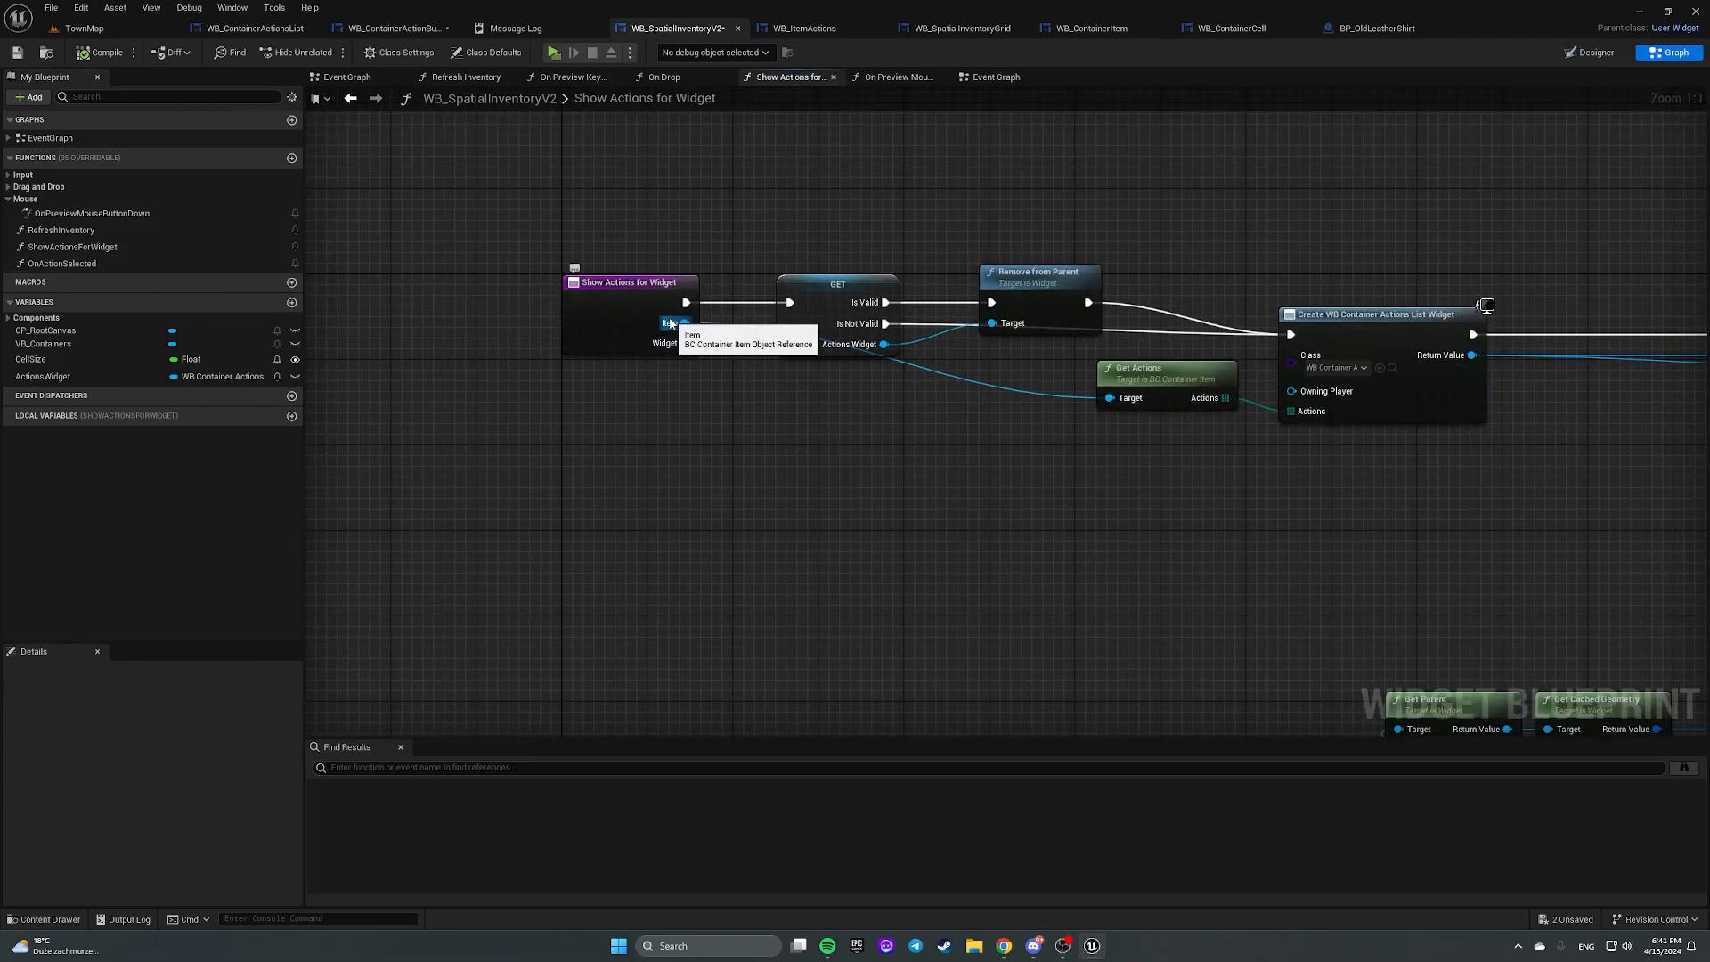
pyautogui.scroll(-3)
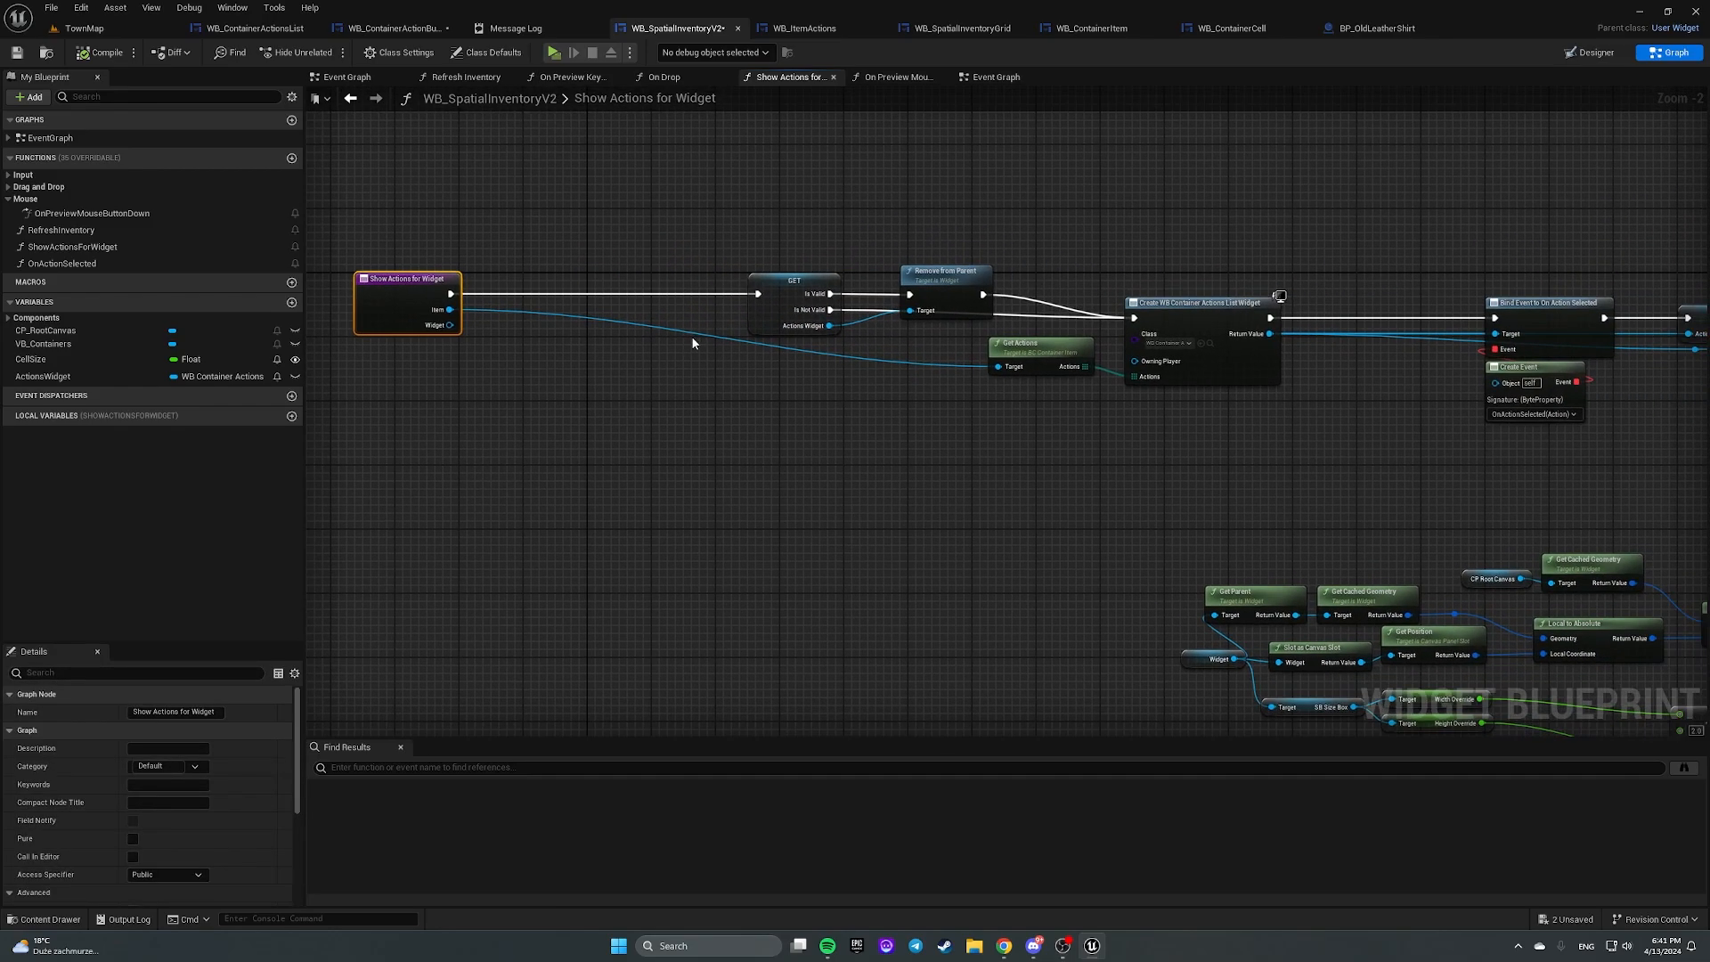
pyautogui.moveTo(451, 309); pyautogui.dragTo(676, 316)
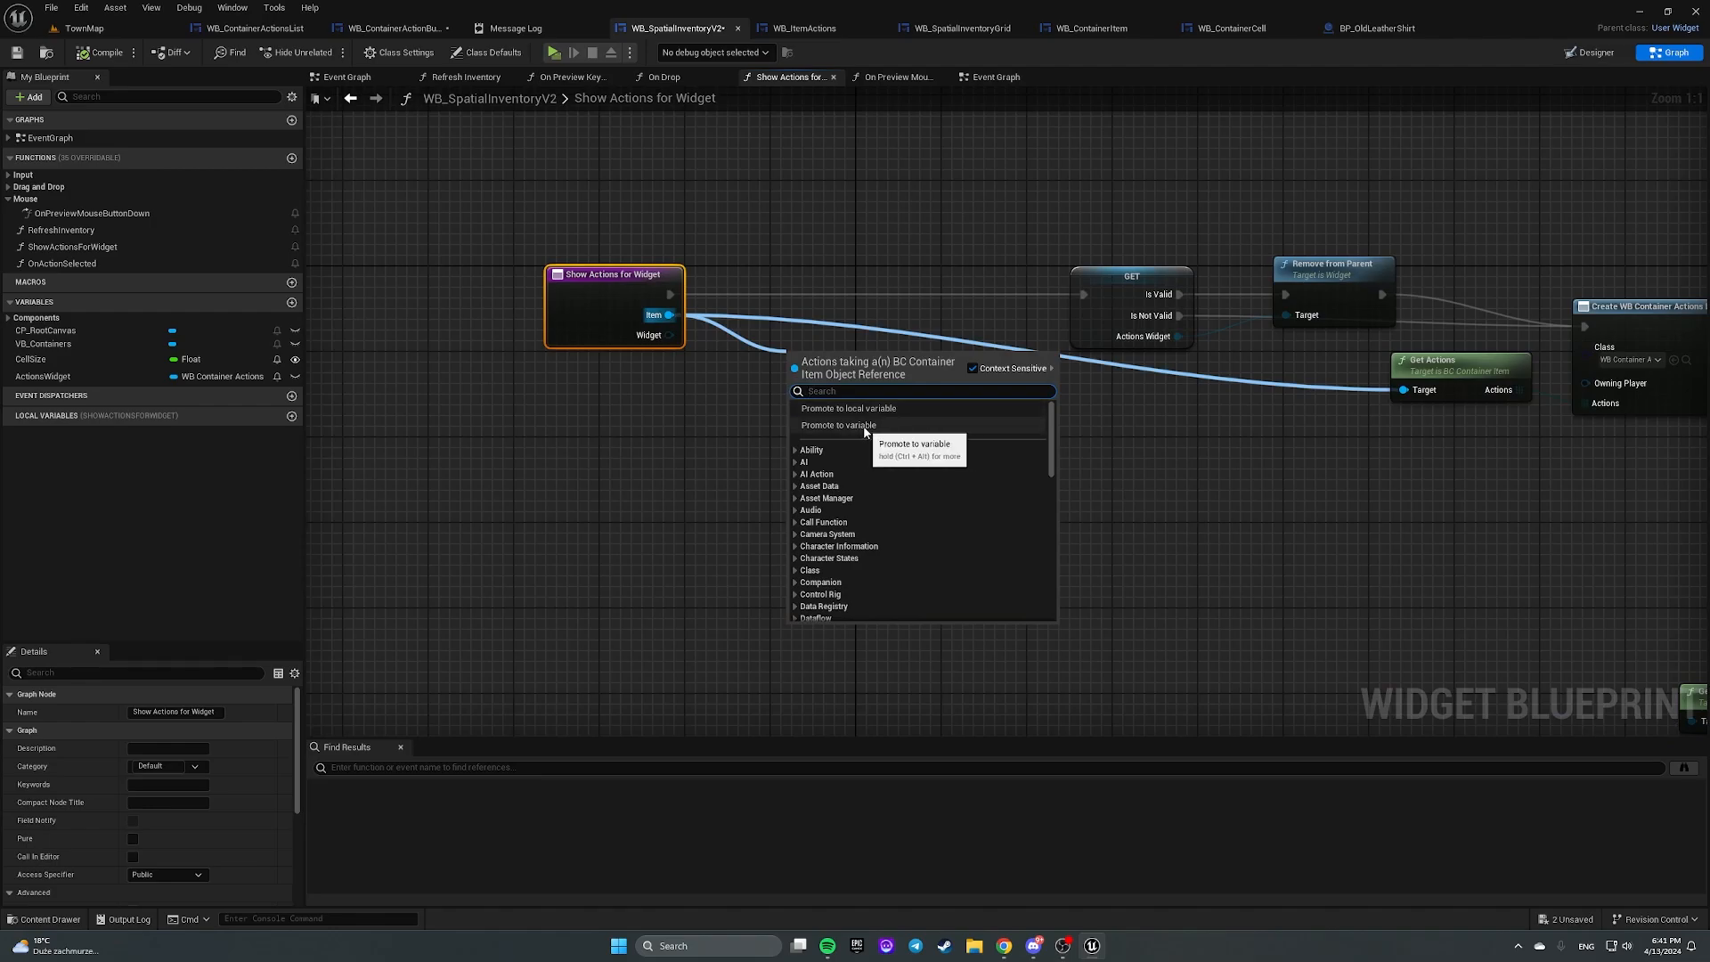
pyautogui.click(837, 424)
pyautogui.write('ActionsItem')
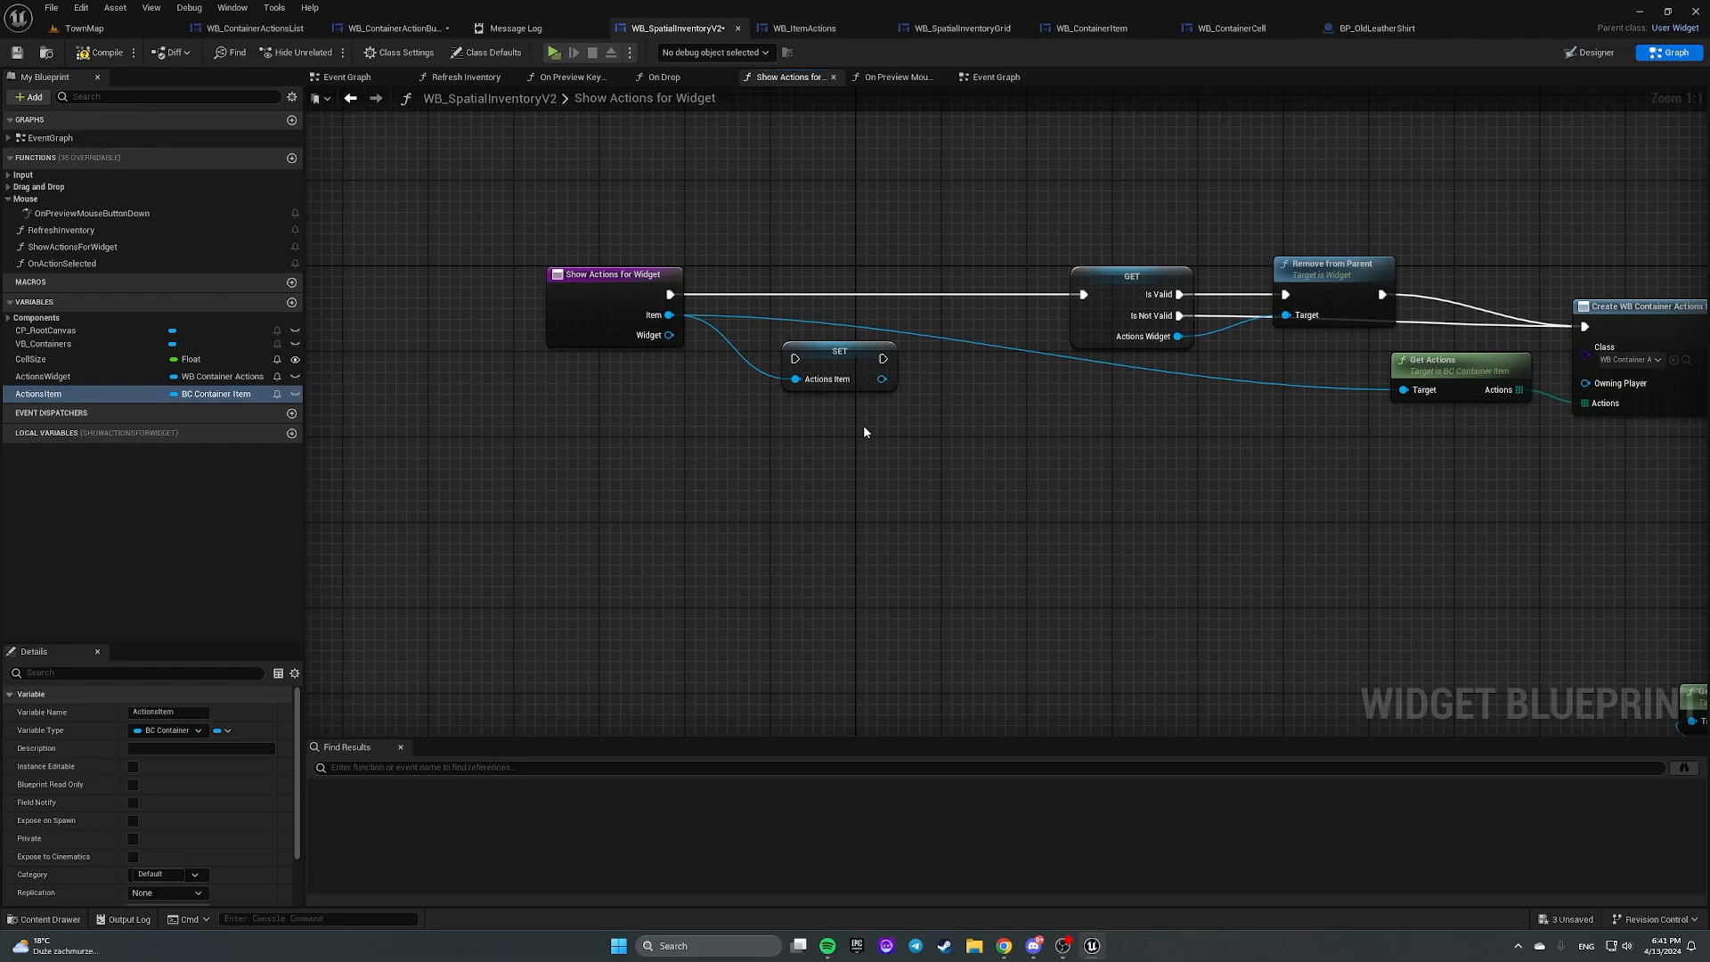
pyautogui.moveTo(840, 360); pyautogui.dragTo(870, 303)
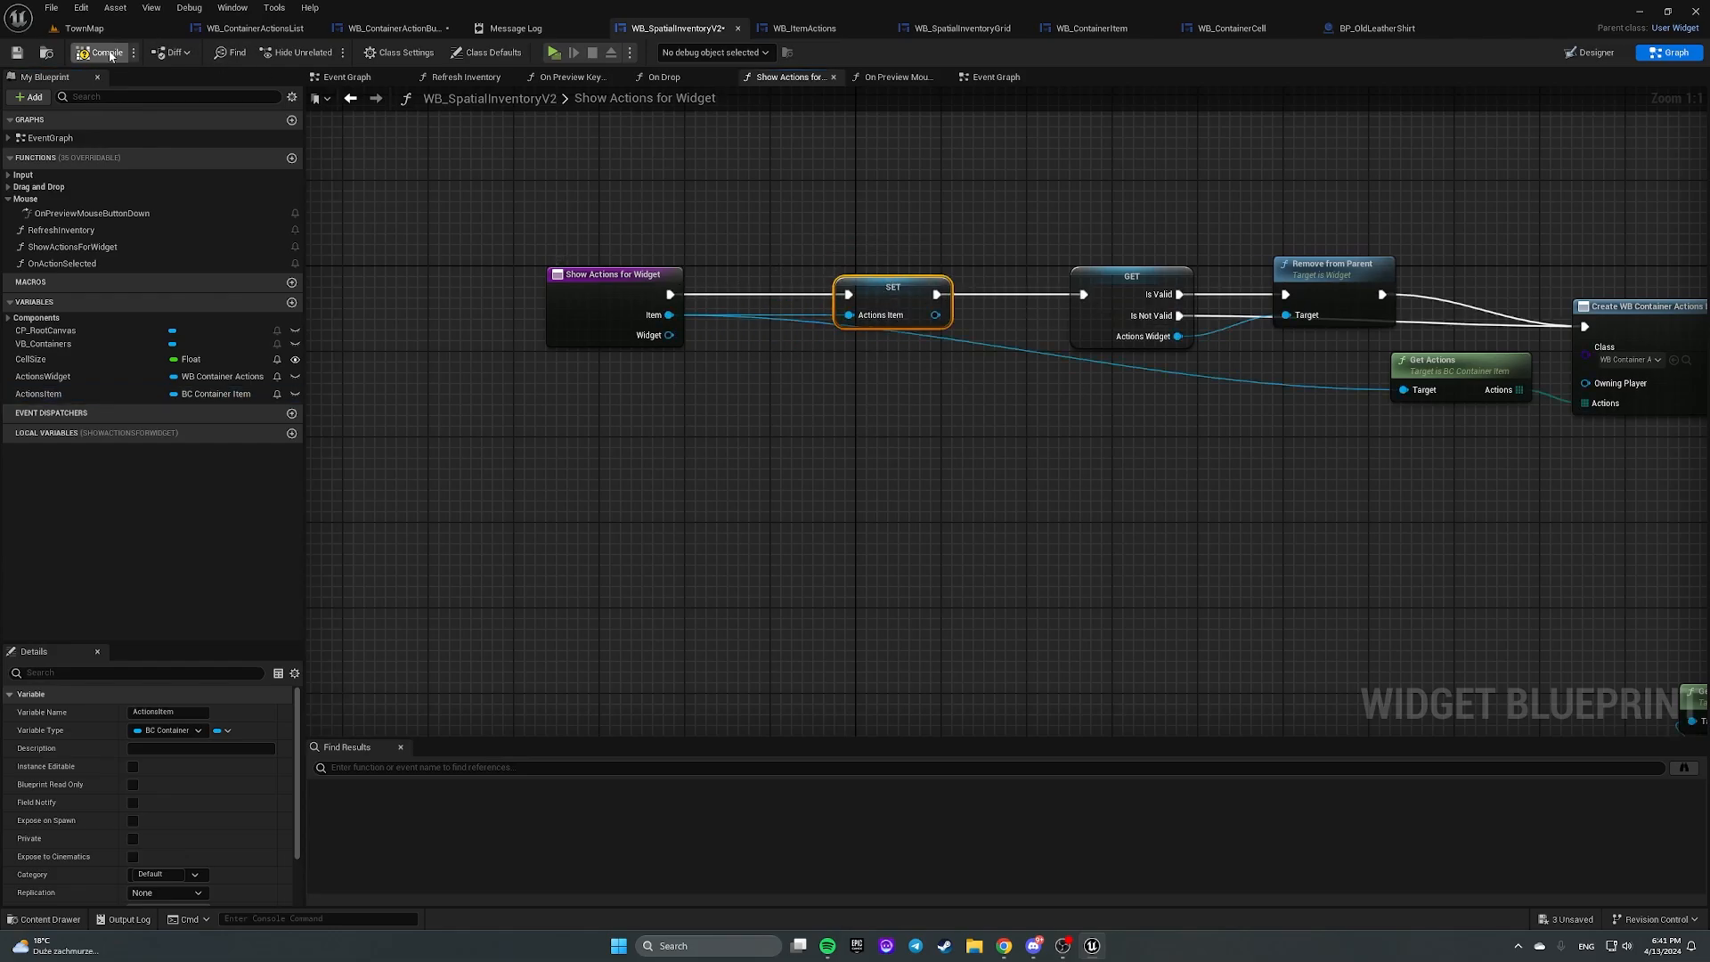
pyautogui.click(98, 52)
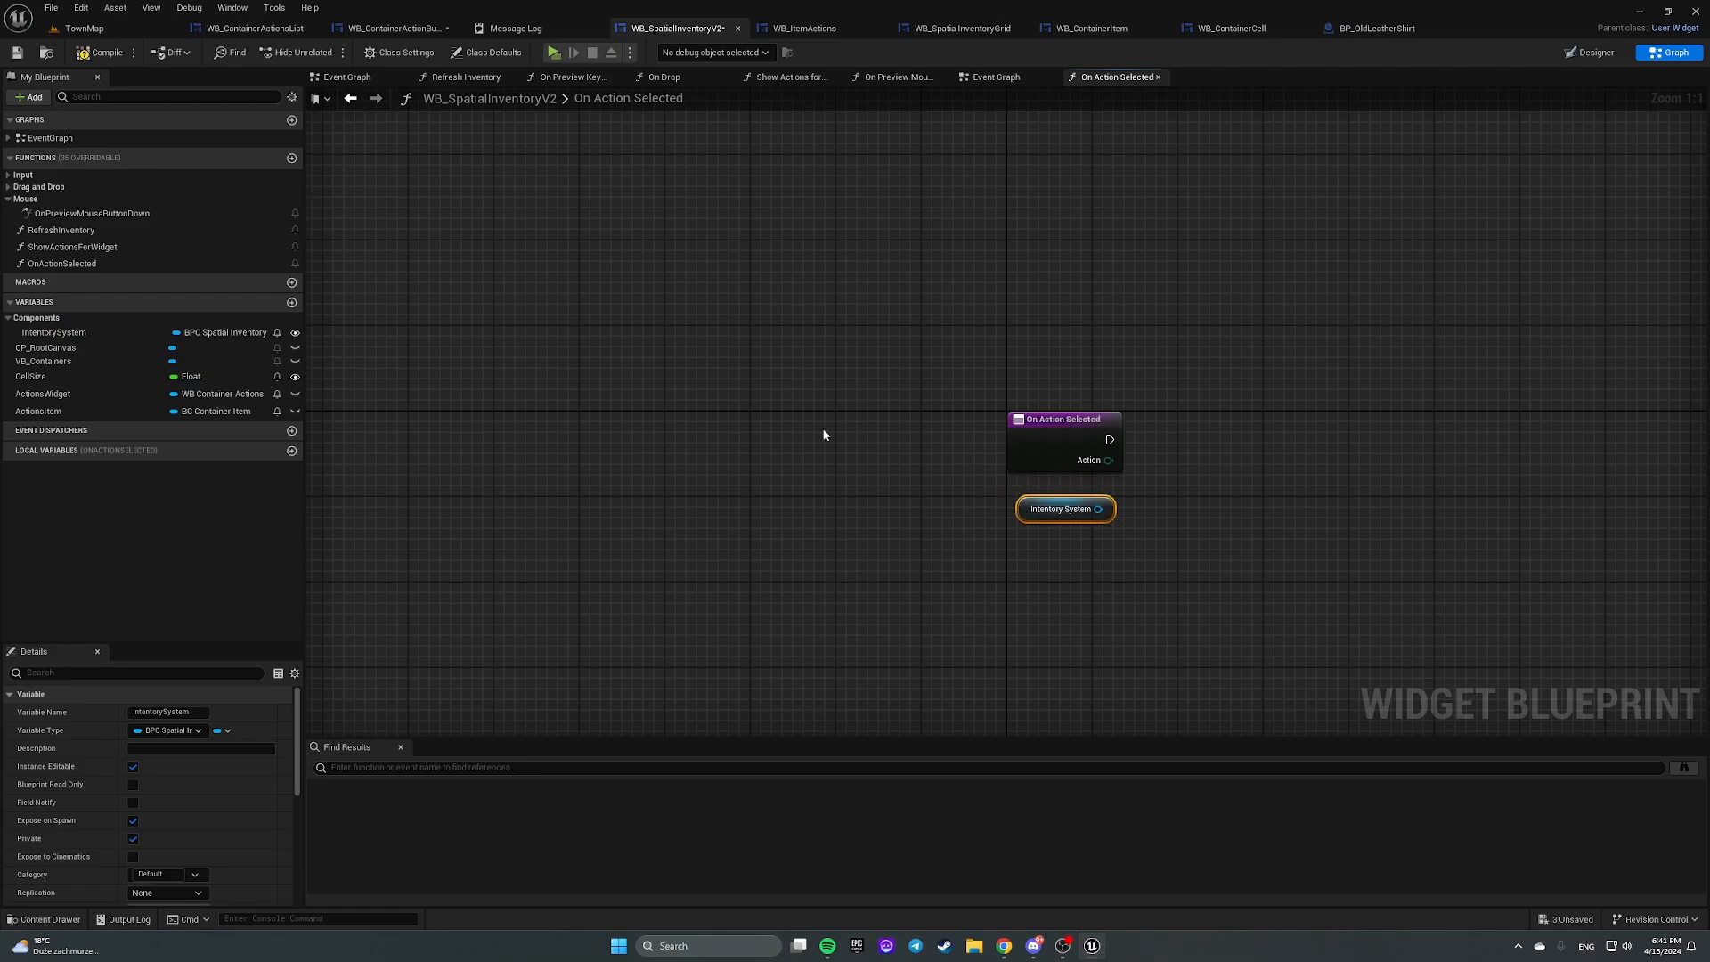
pyautogui.moveTo(618, 70)
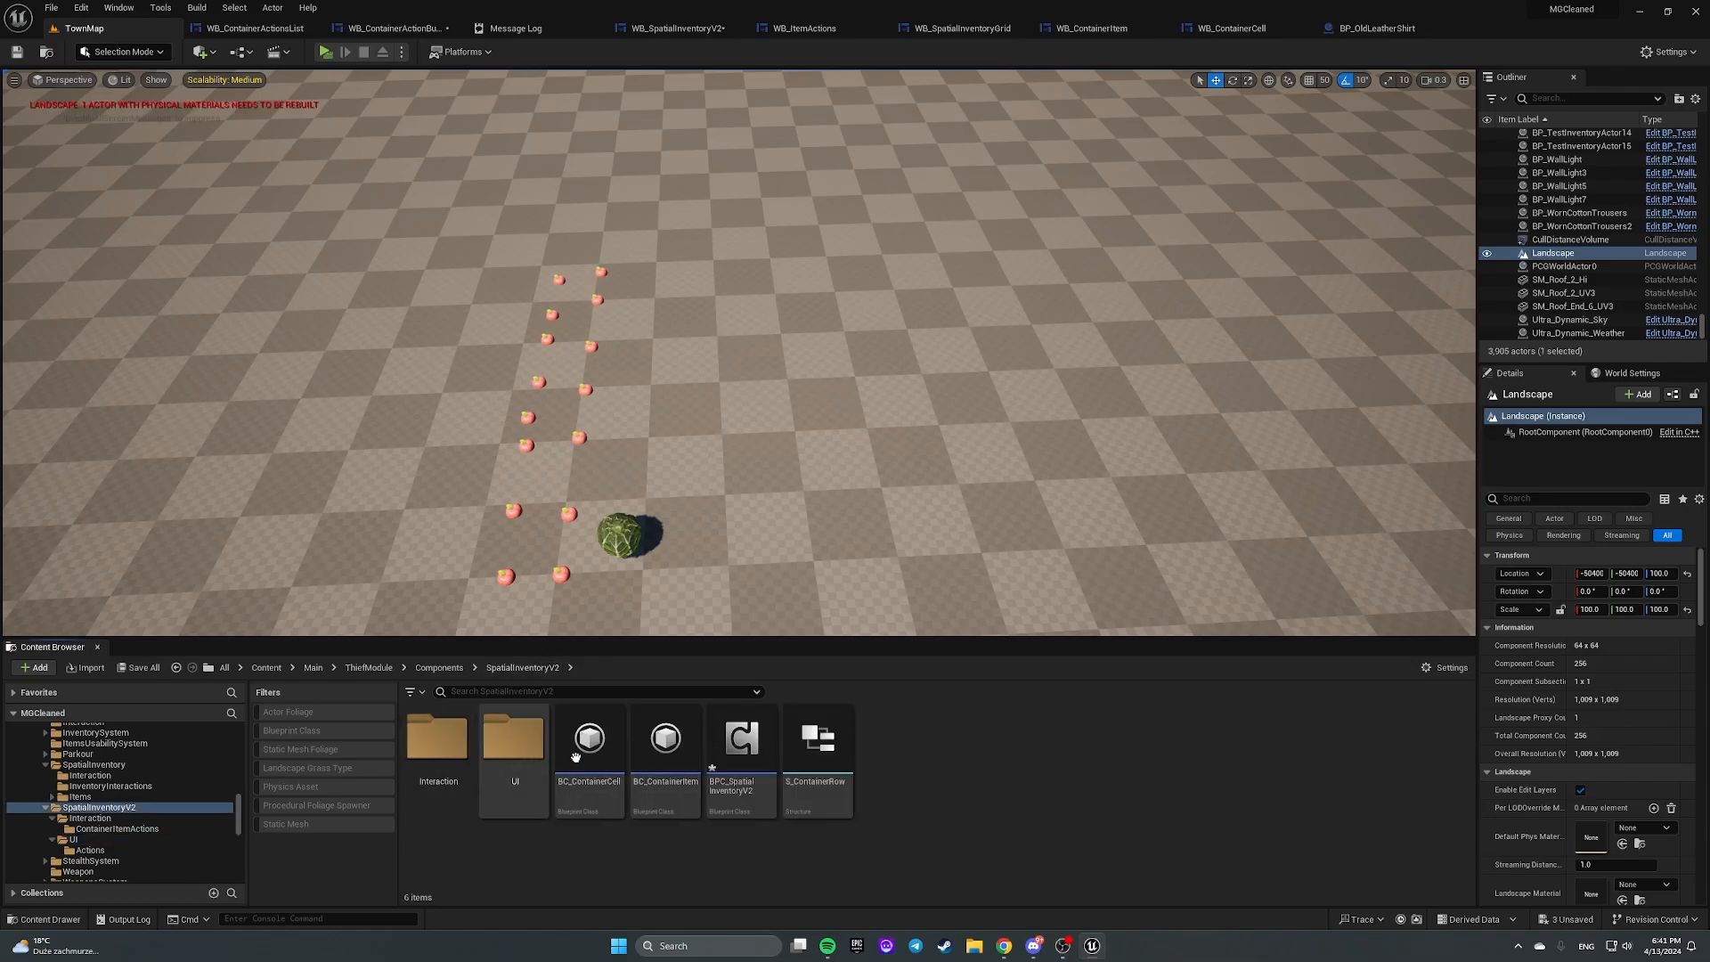
# Step: Create a HandleContainerItemAction function in BPC_SpatialInventoryV2
pyautogui.doubleClick(740, 737)
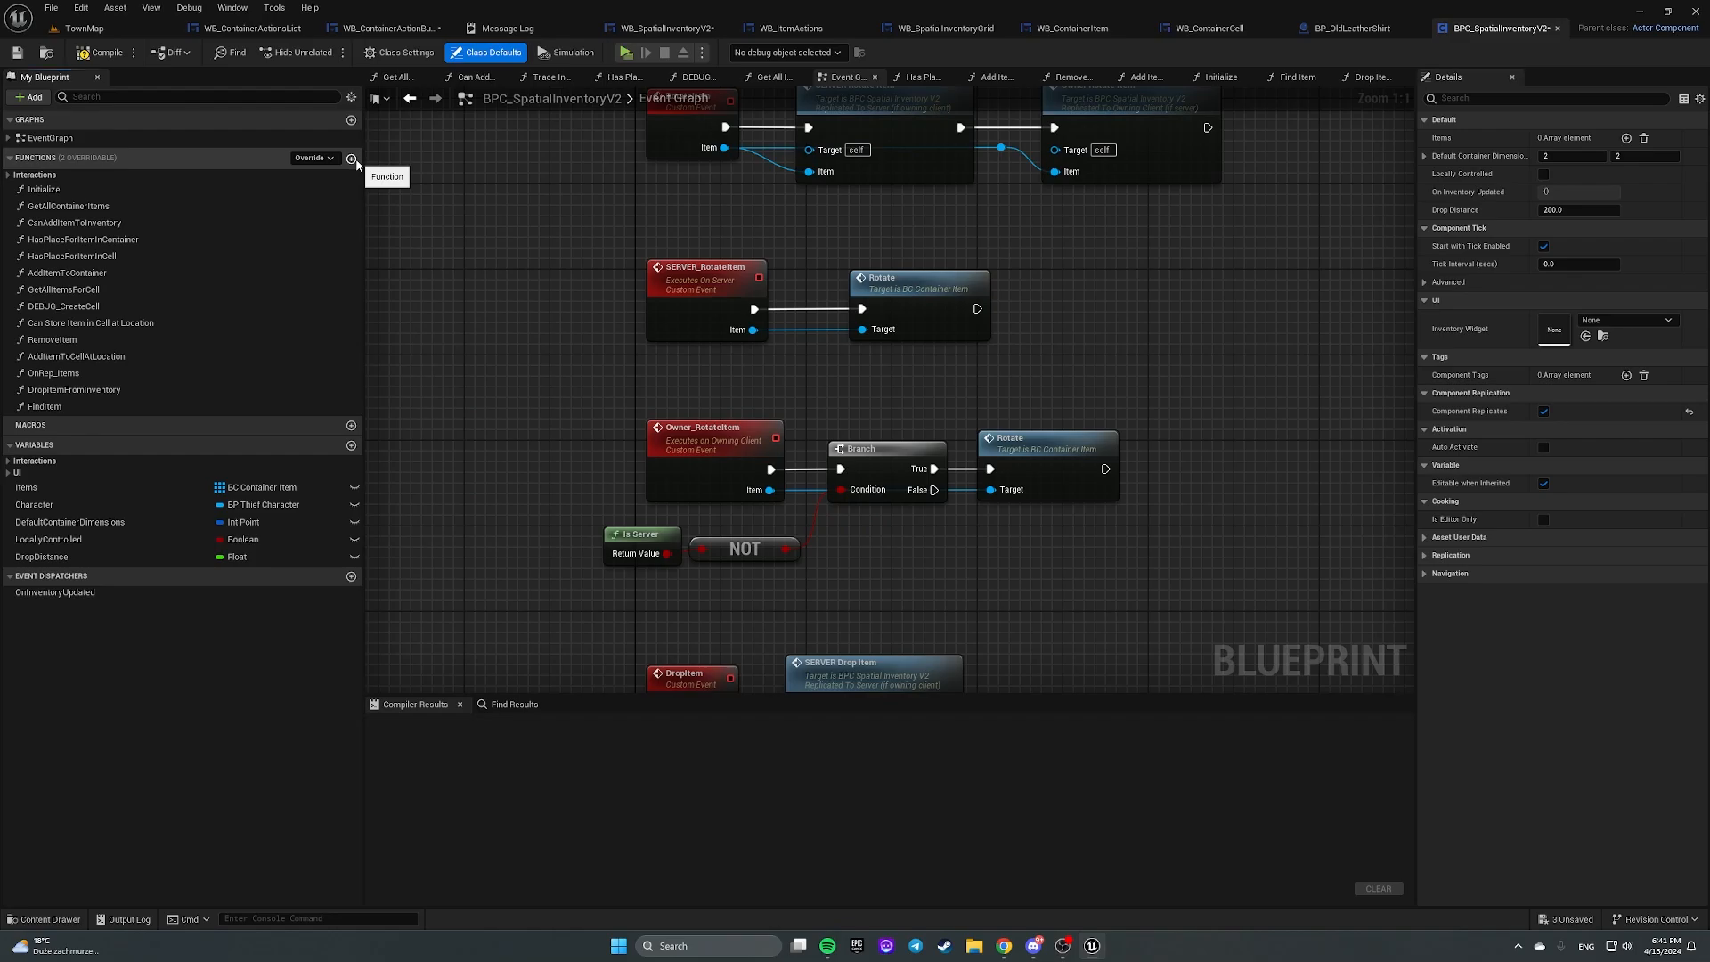
pyautogui.click(350, 157)
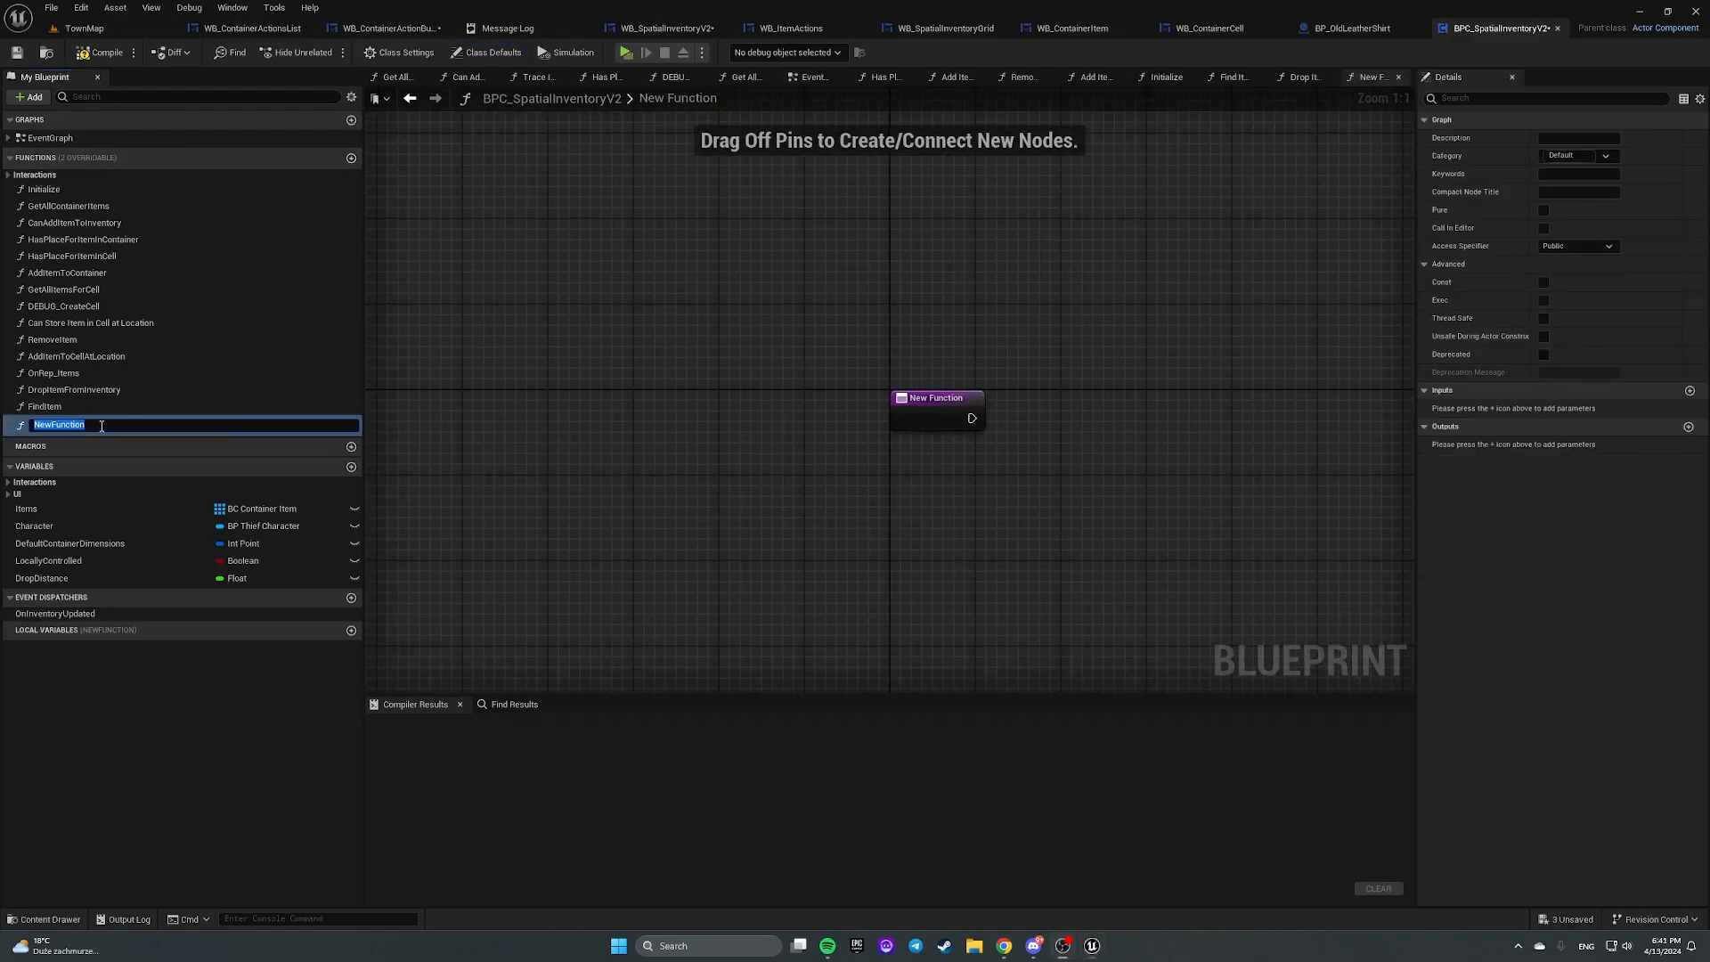
pyautogui.write('H')
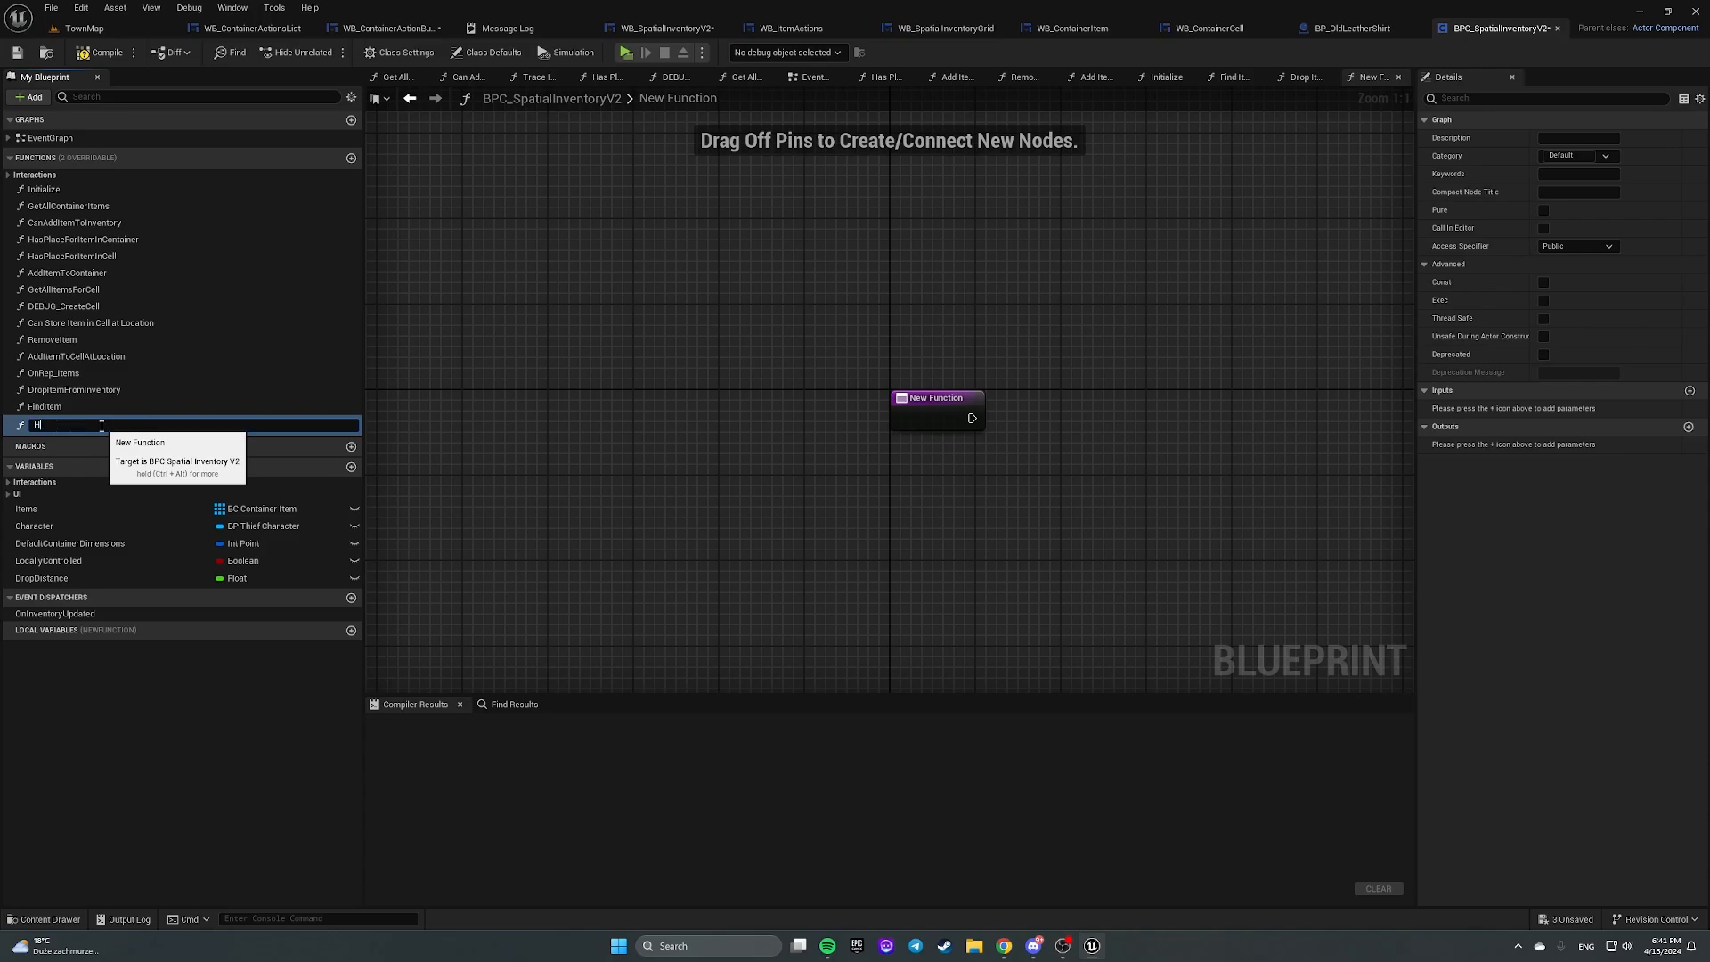
pyautogui.write('andleContainerItemAction')
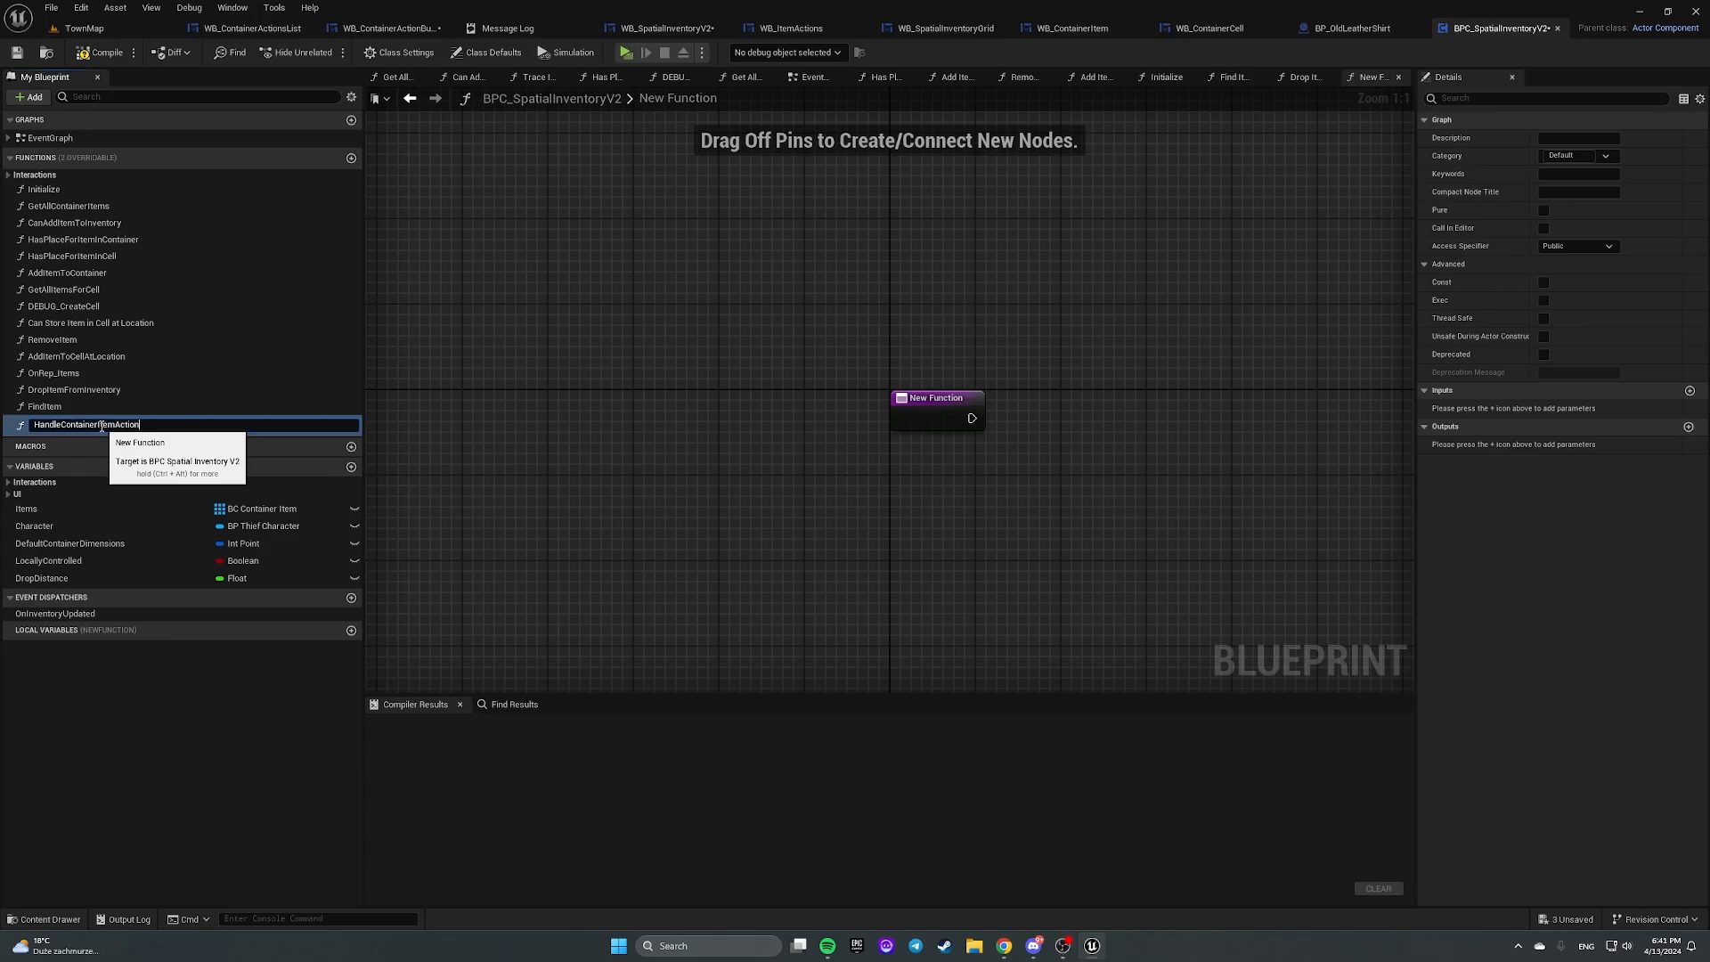
pyautogui.press('enter')
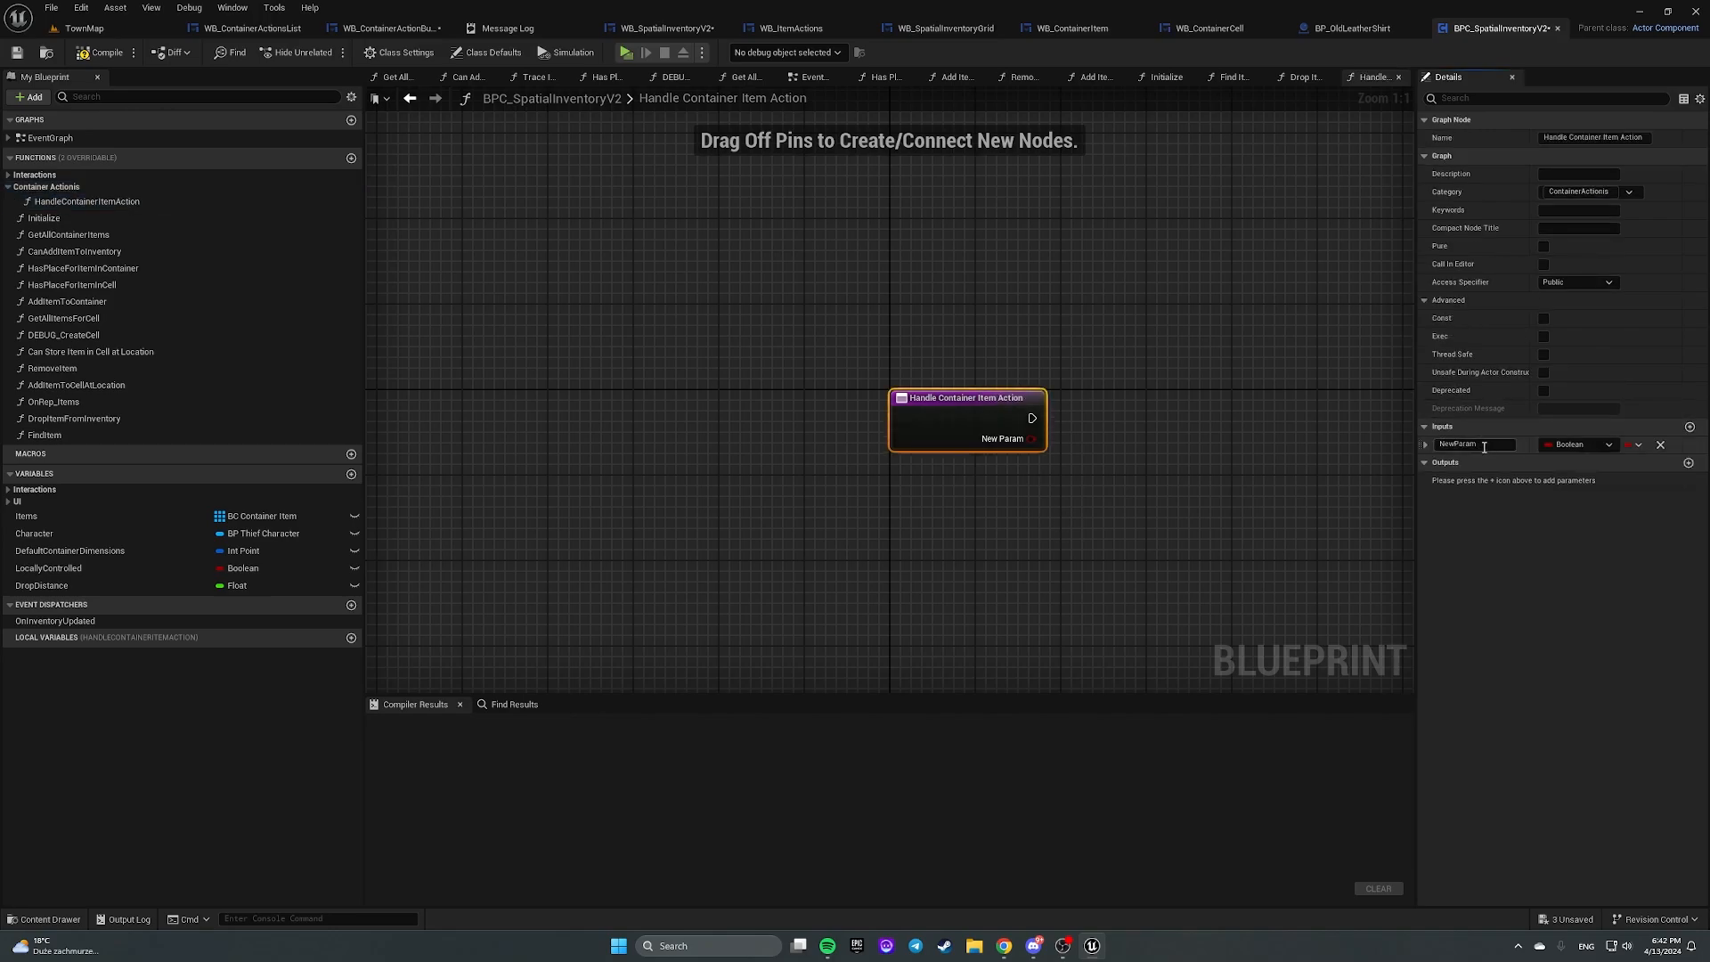
# Step: Give the function Action and Item (BC Container Item) inputs and compile
pyautogui.write('Action')
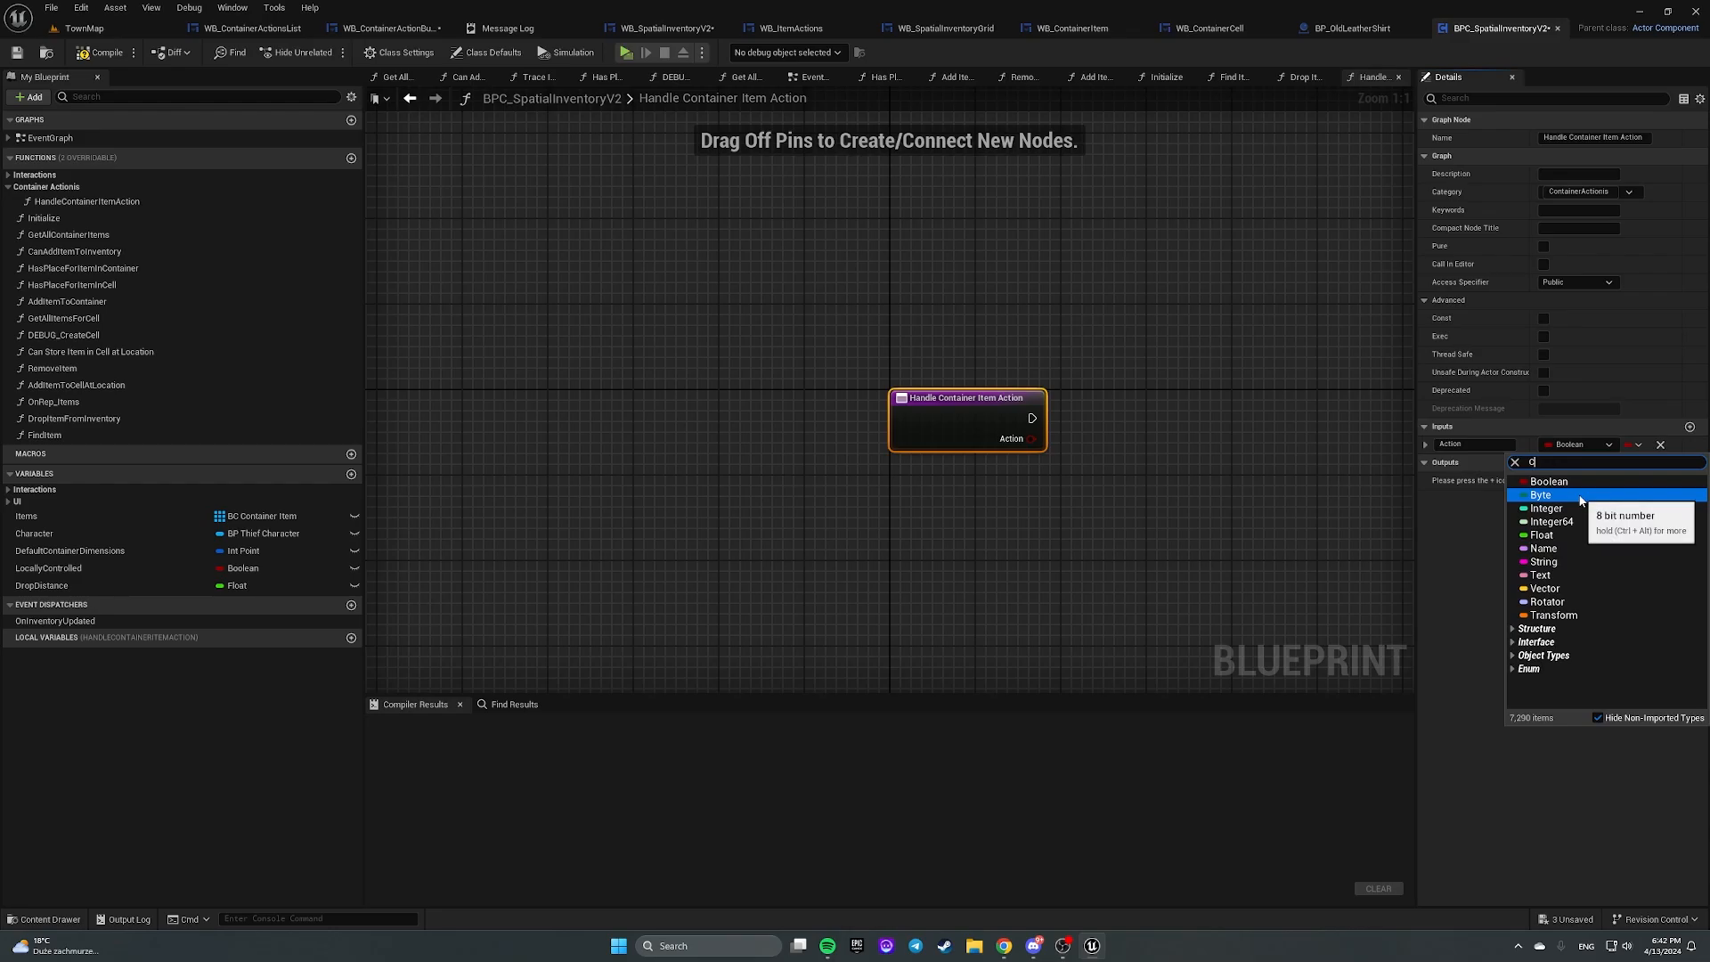
pyautogui.write('Container')
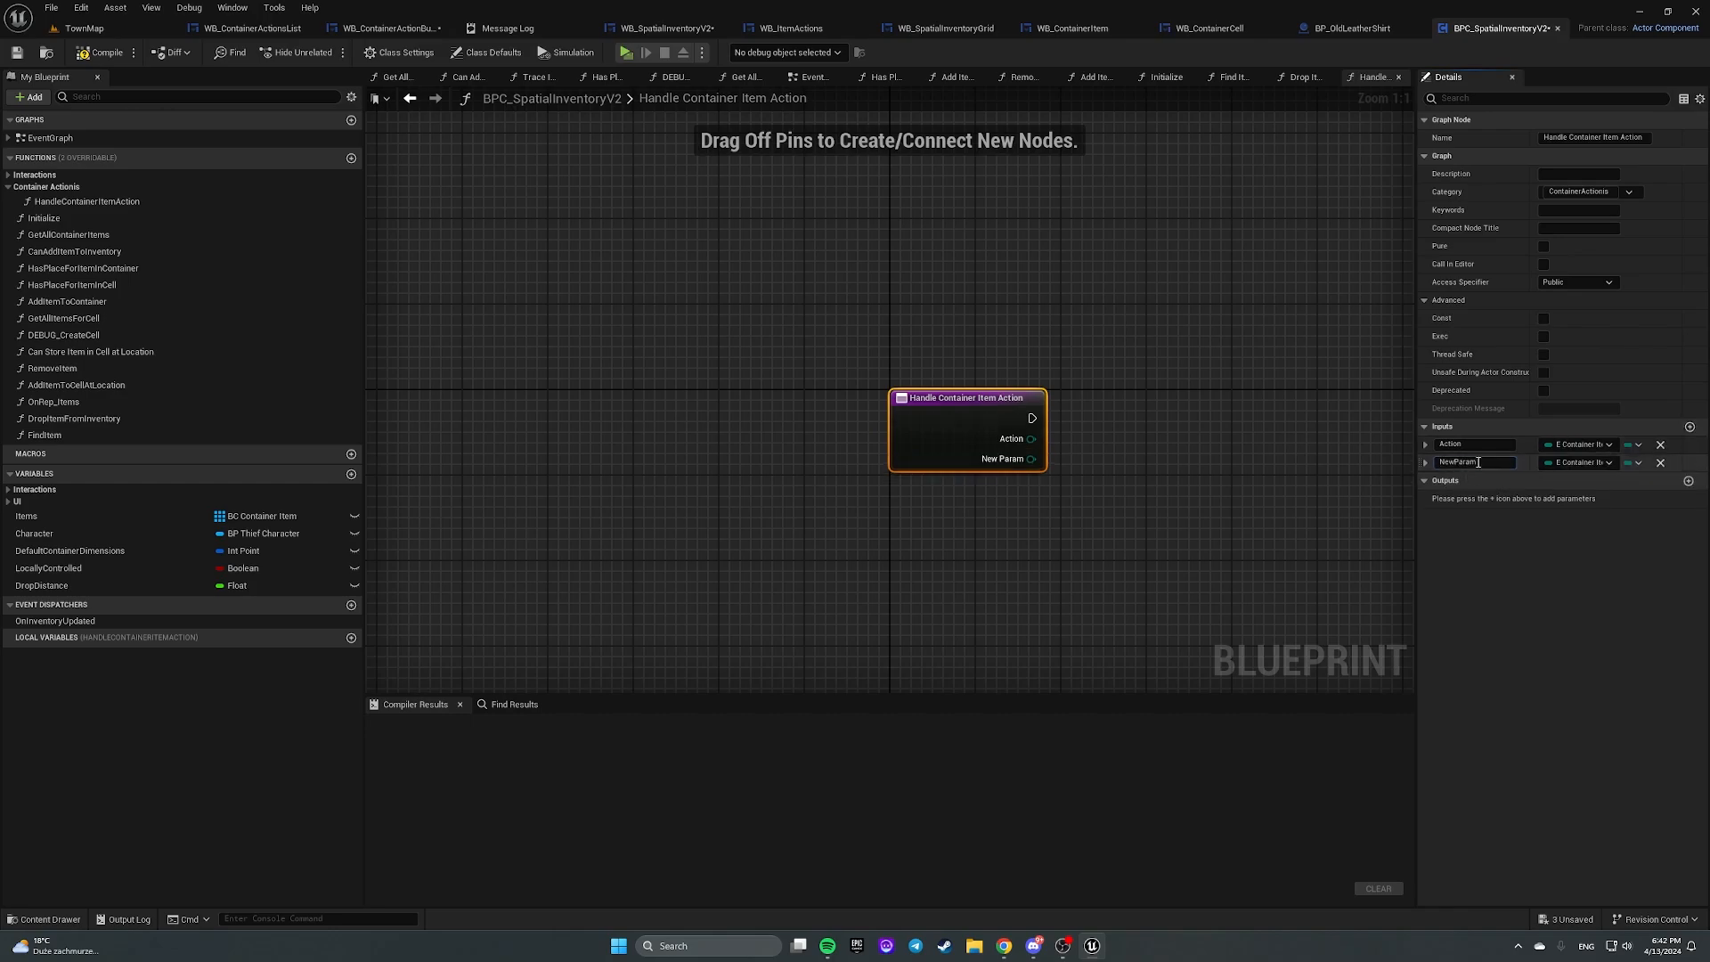
pyautogui.write('Item')
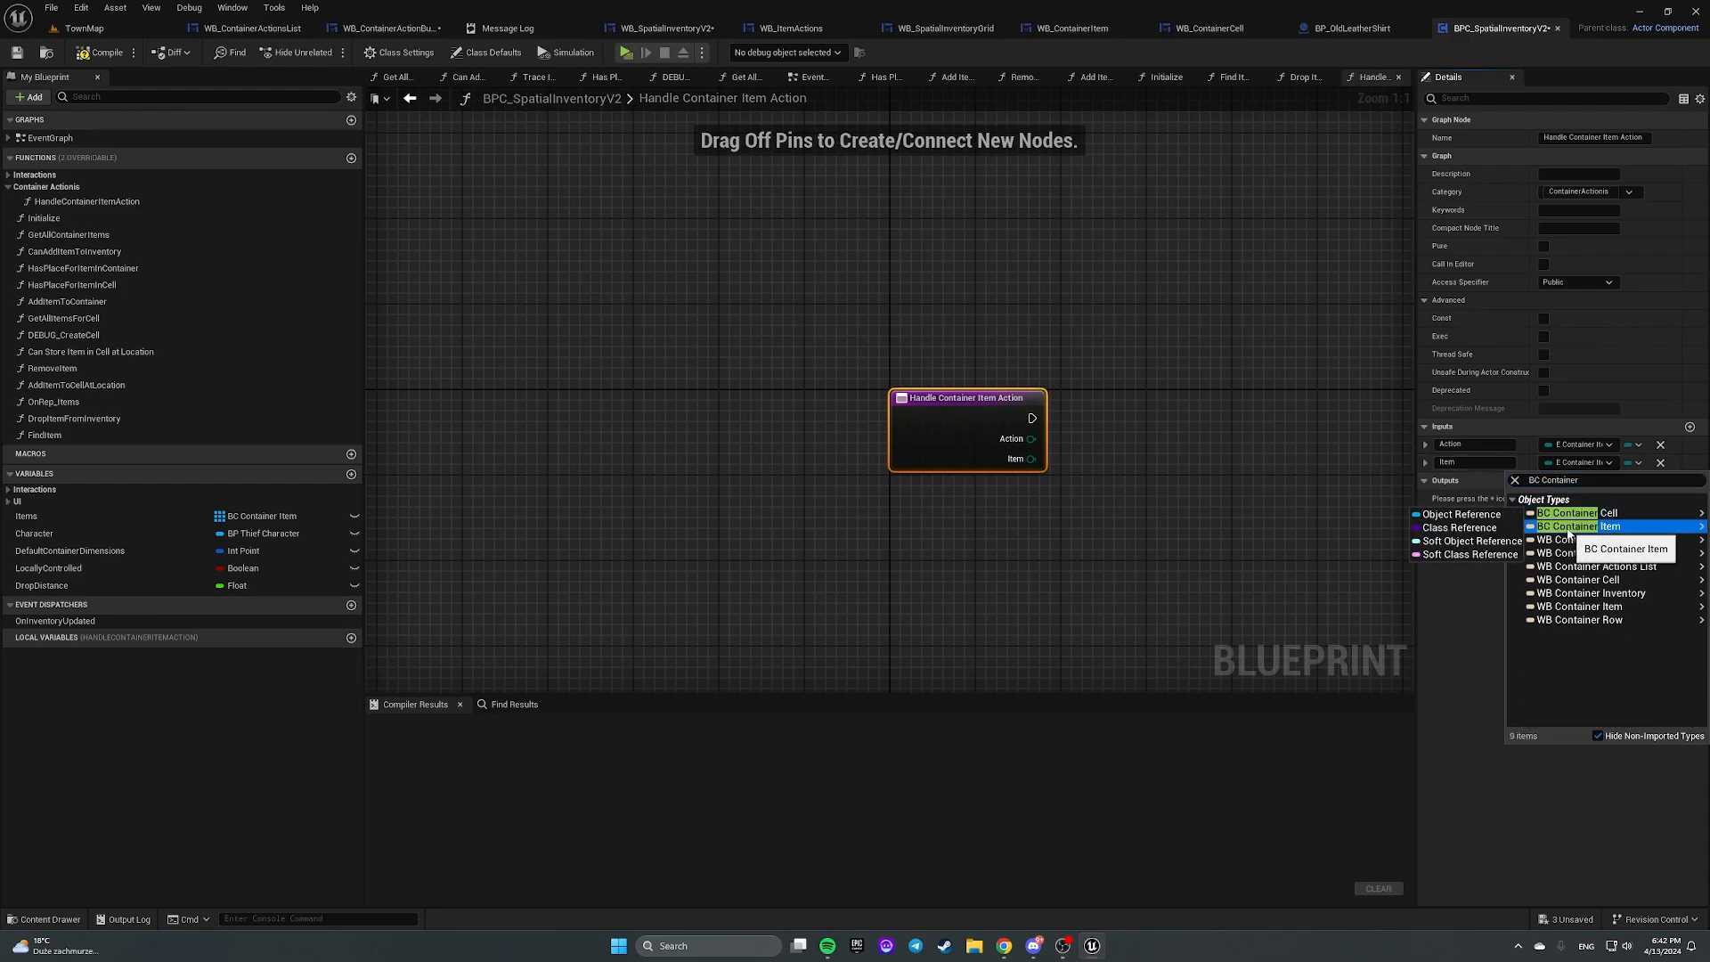
pyautogui.click(1625, 548)
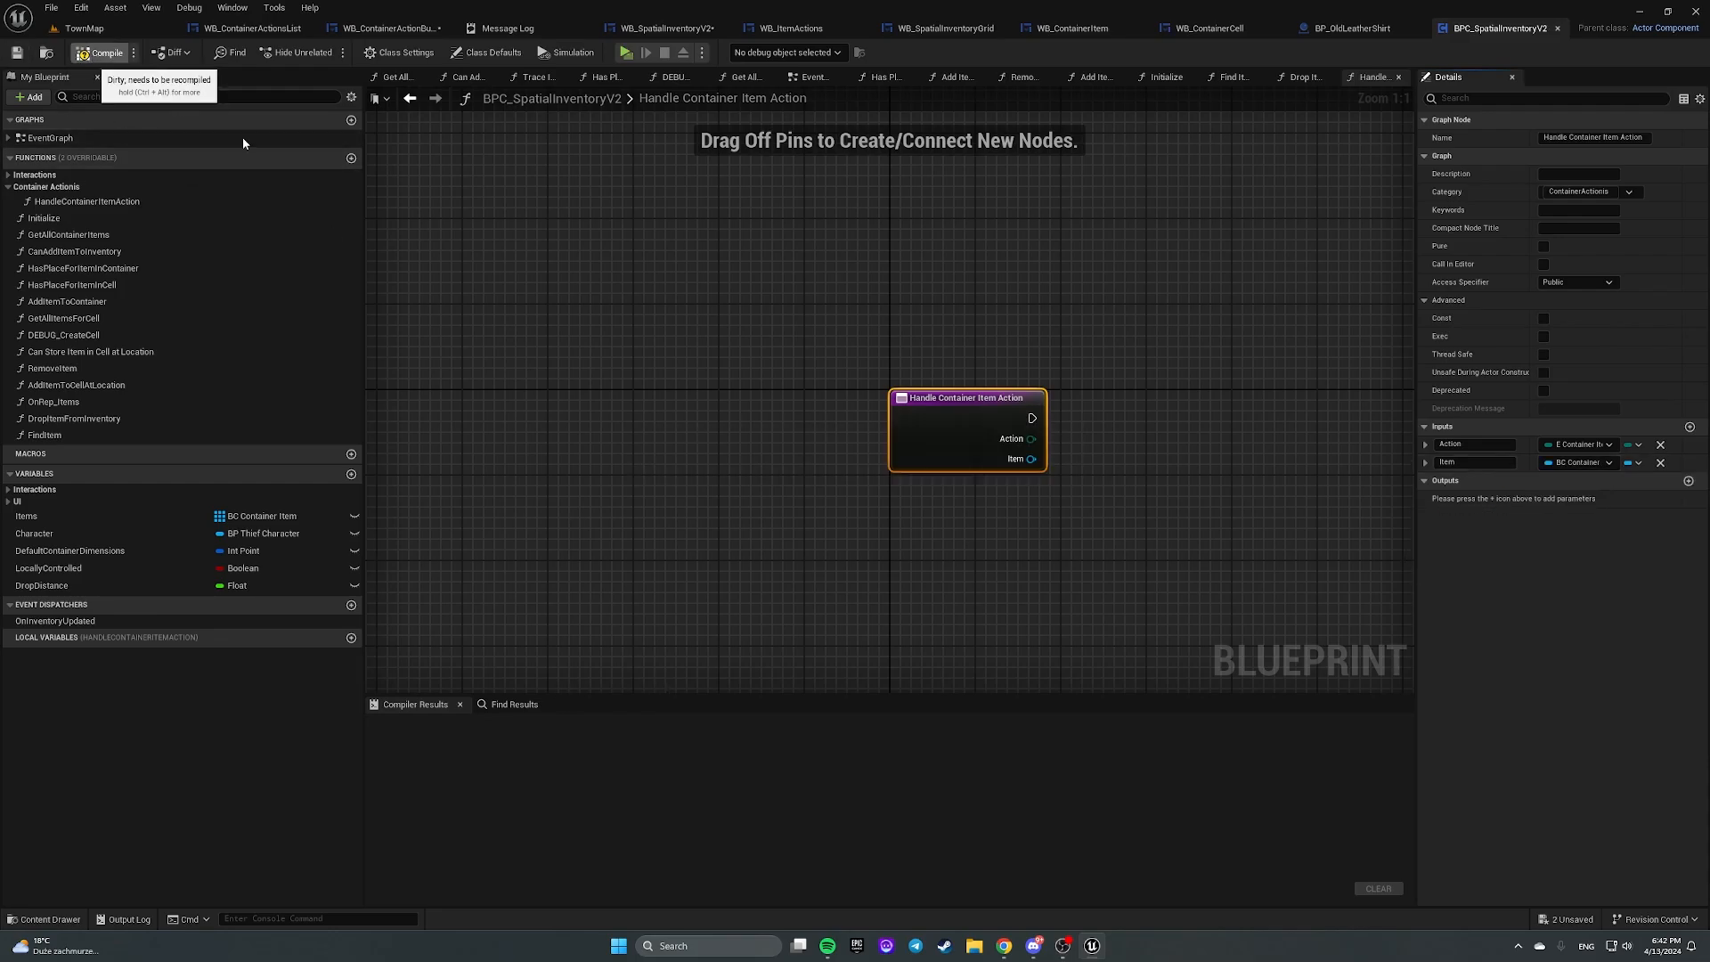
pyautogui.click(102, 53)
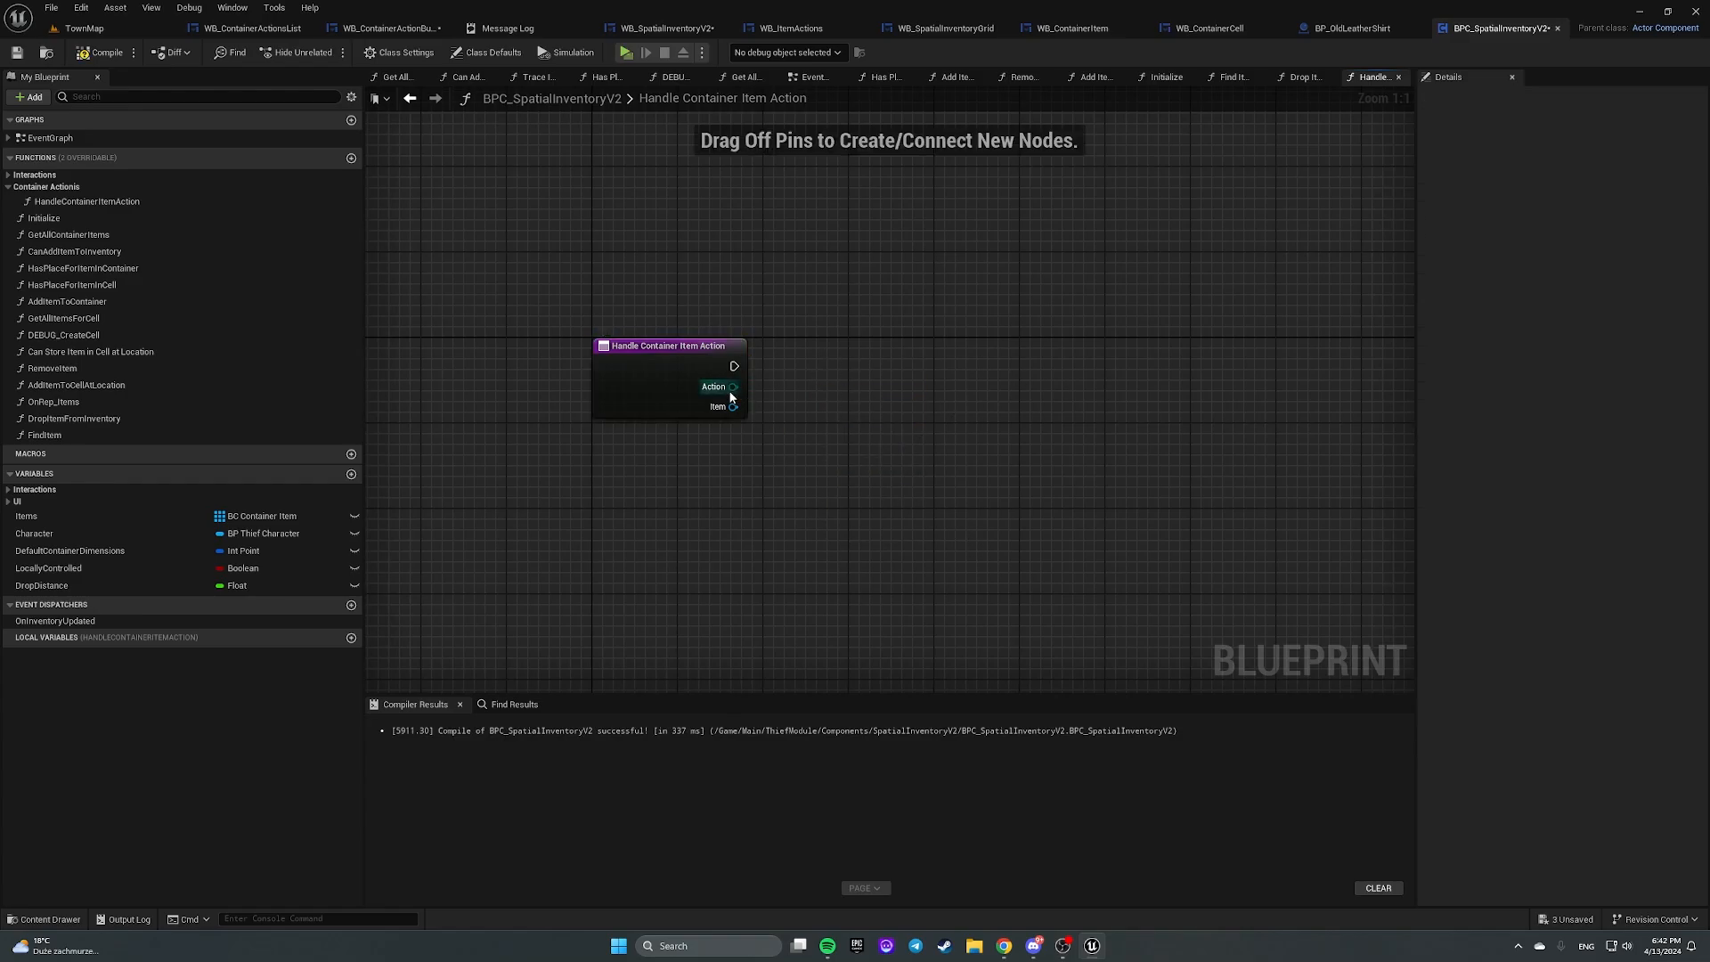
# Step: Add a switch on the Action value in Handle Container Item Action
pyautogui.moveTo(737, 386); pyautogui.dragTo(944, 418)
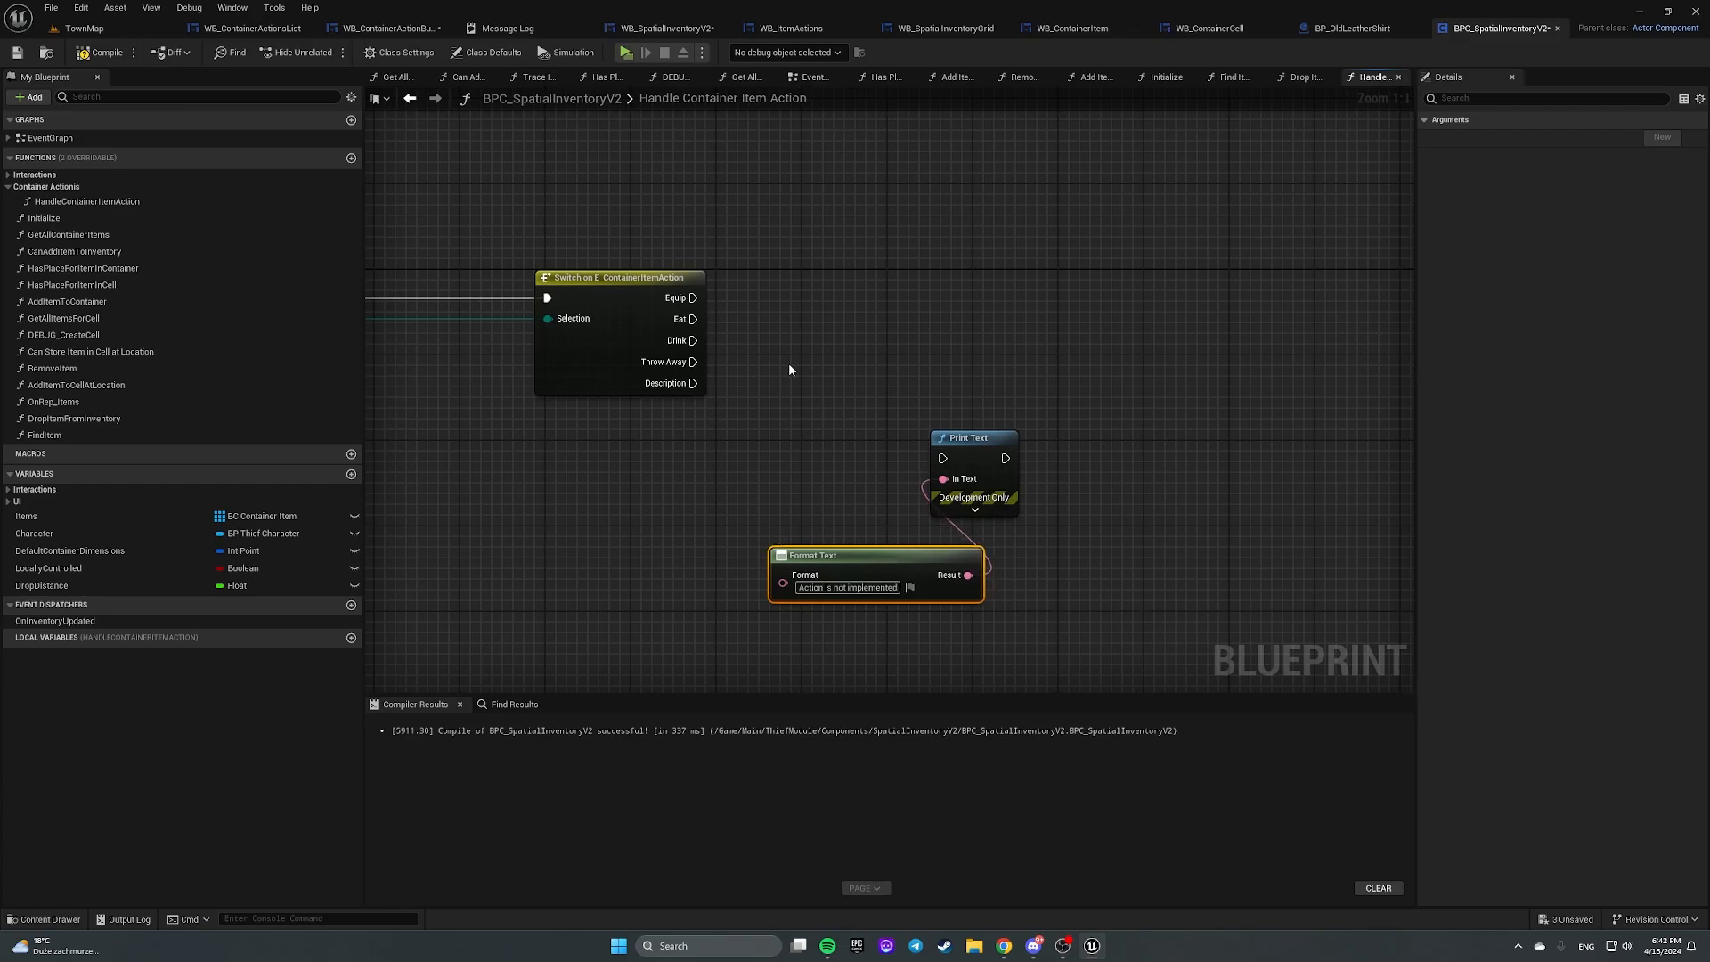
pyautogui.moveTo(785, 375)
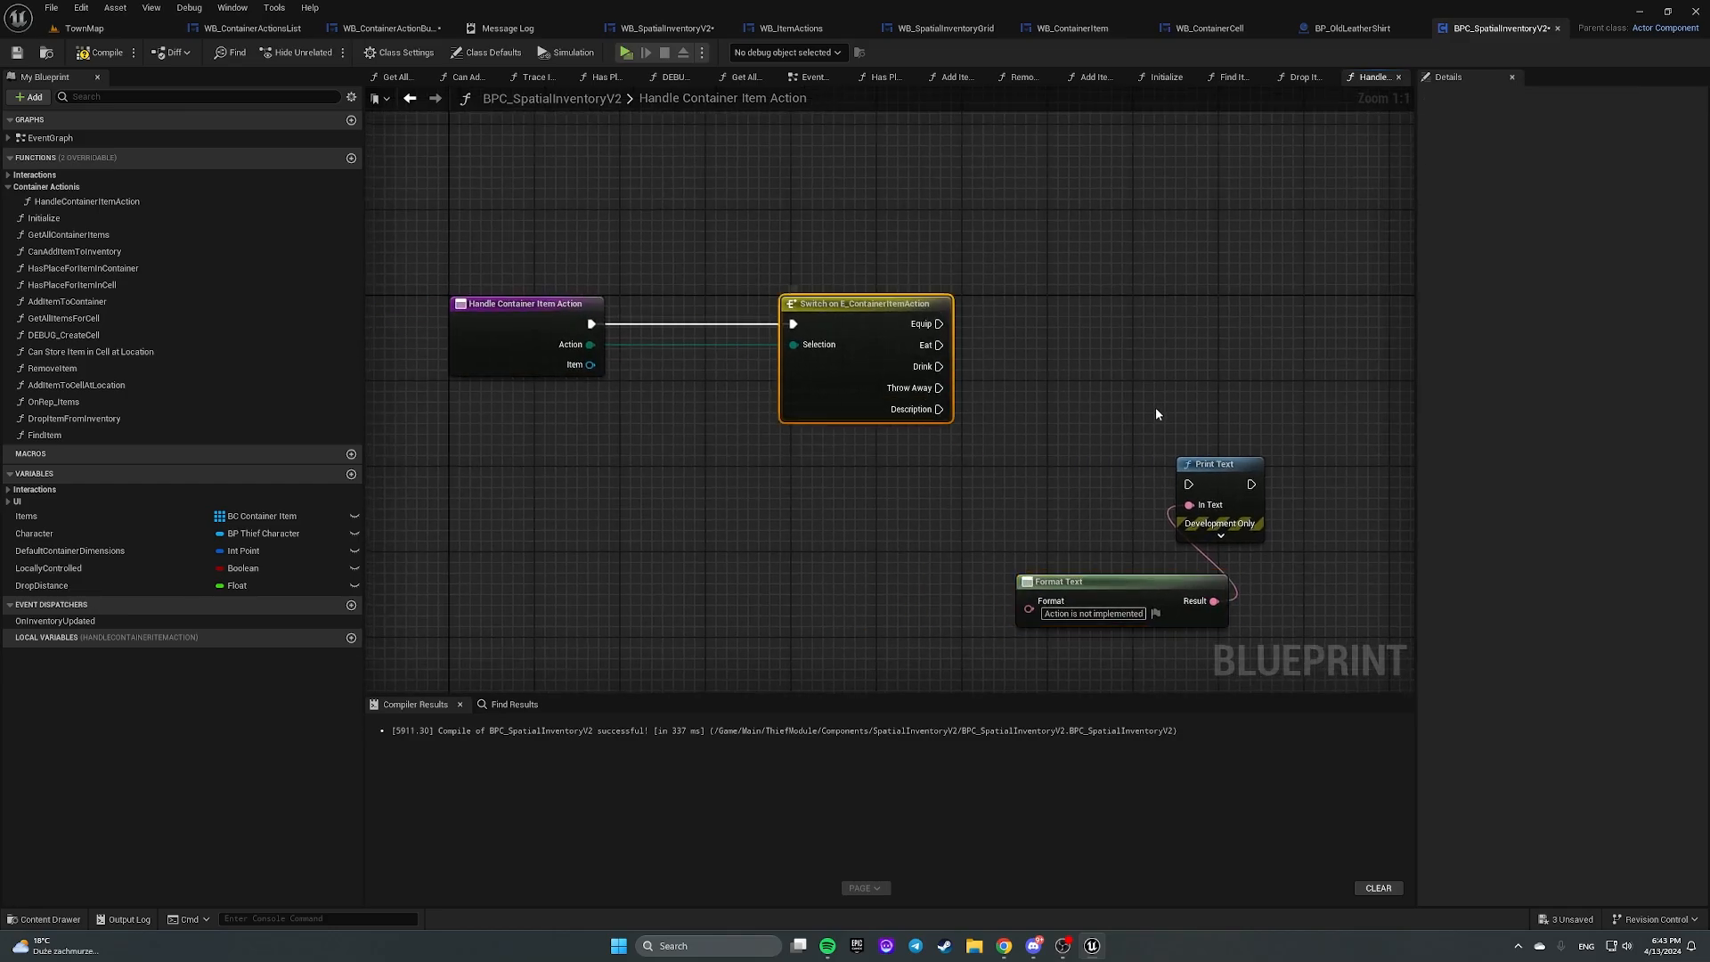
pyautogui.moveTo(910, 399)
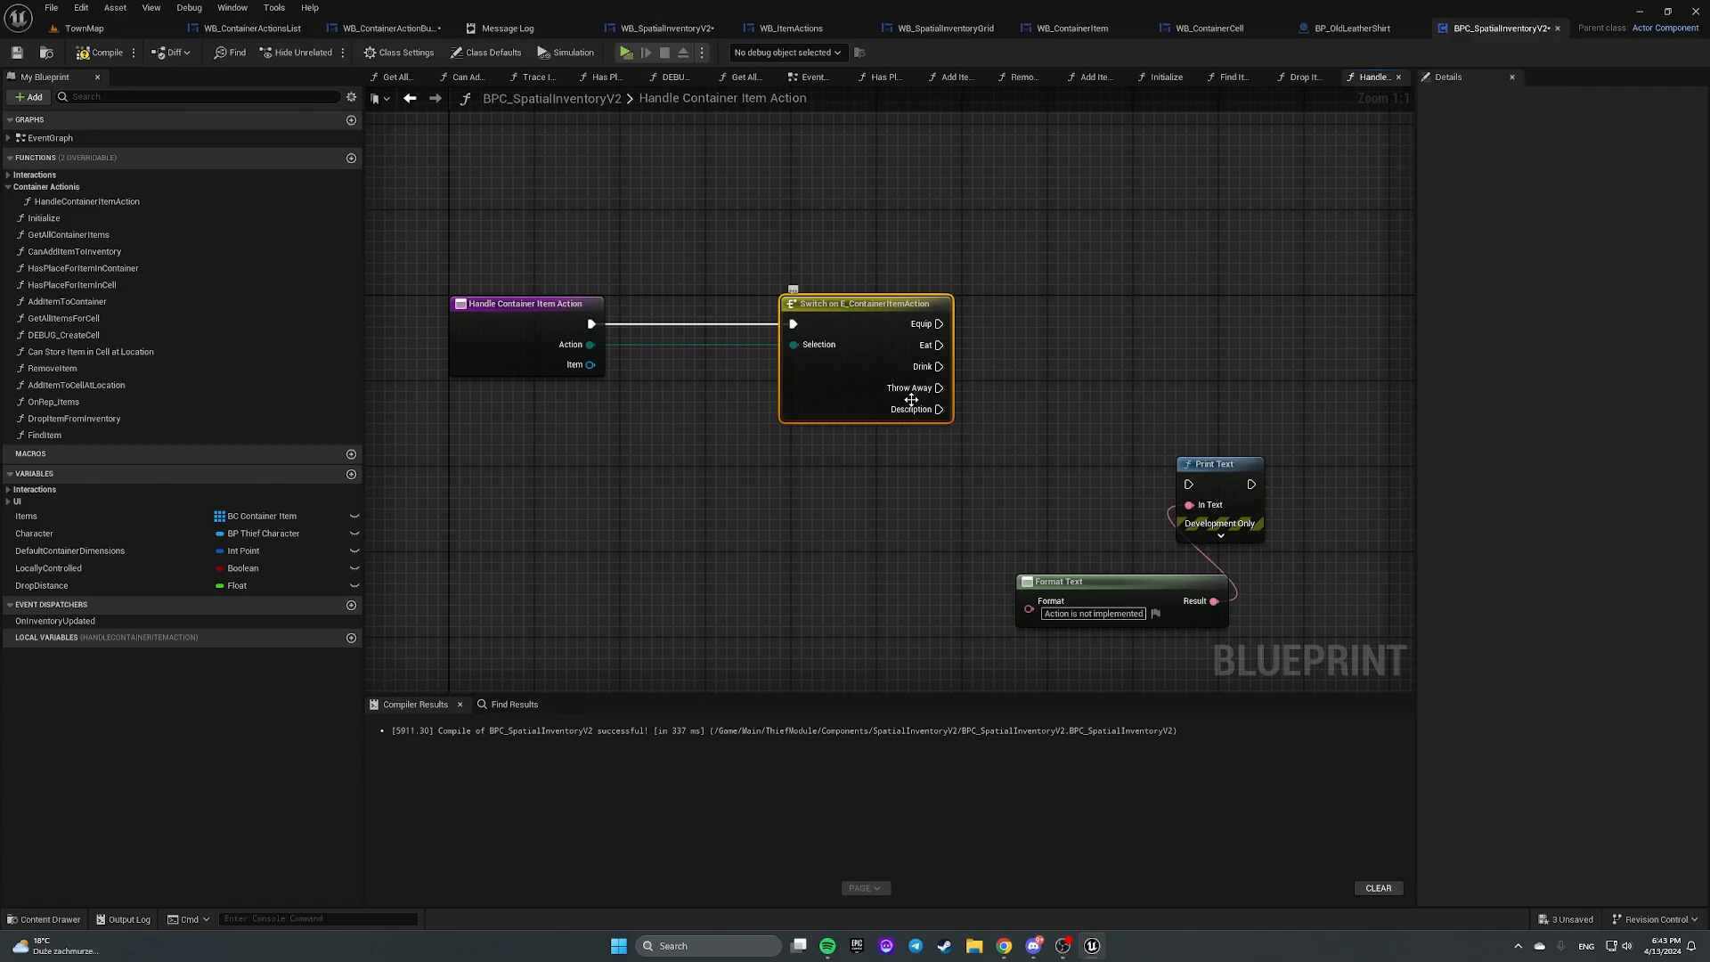
pyautogui.moveTo(948, 411)
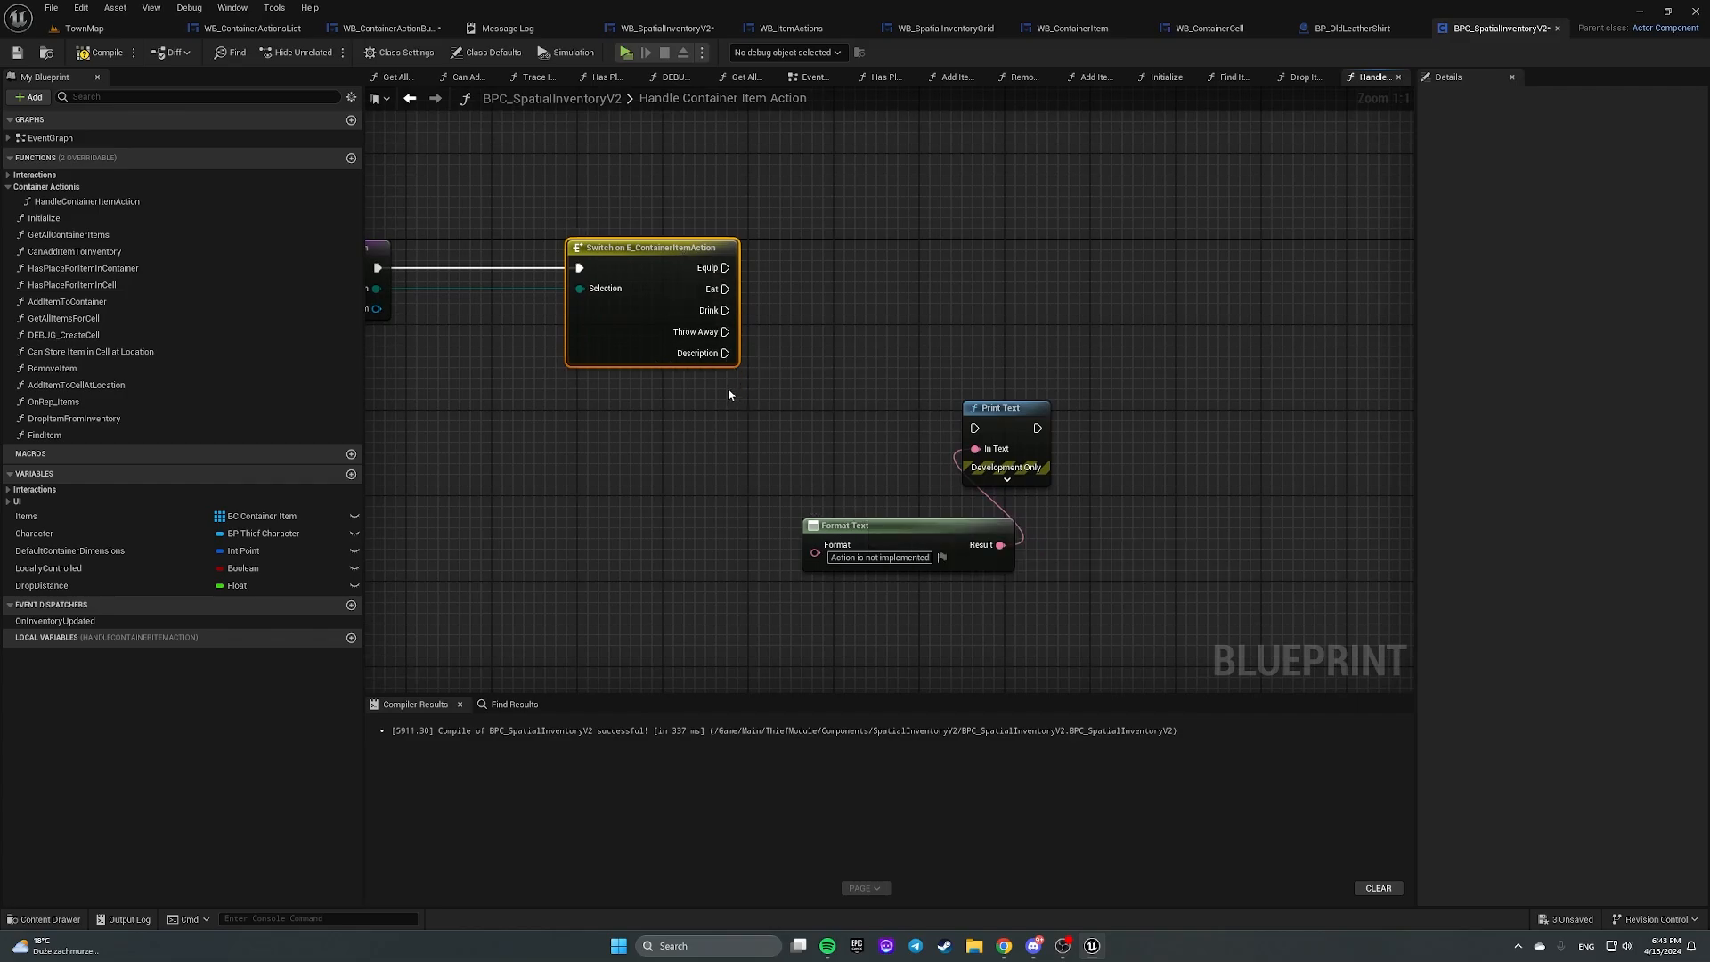
pyautogui.moveTo(774, 370)
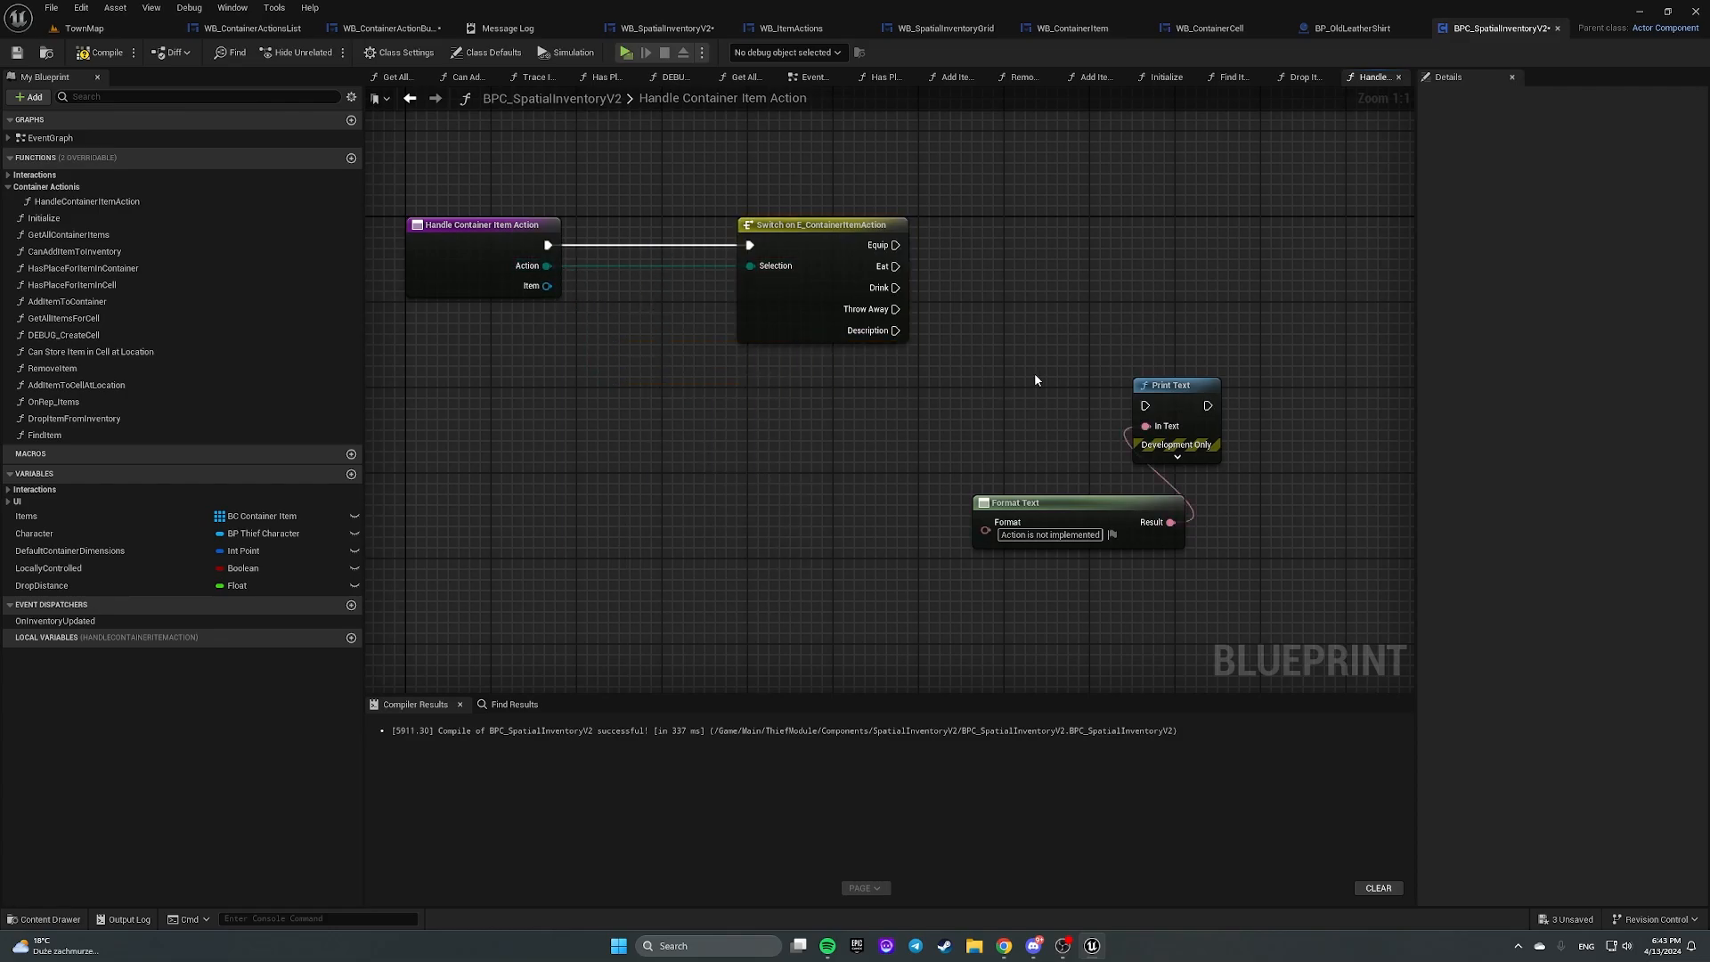
pyautogui.moveTo(1172, 385)
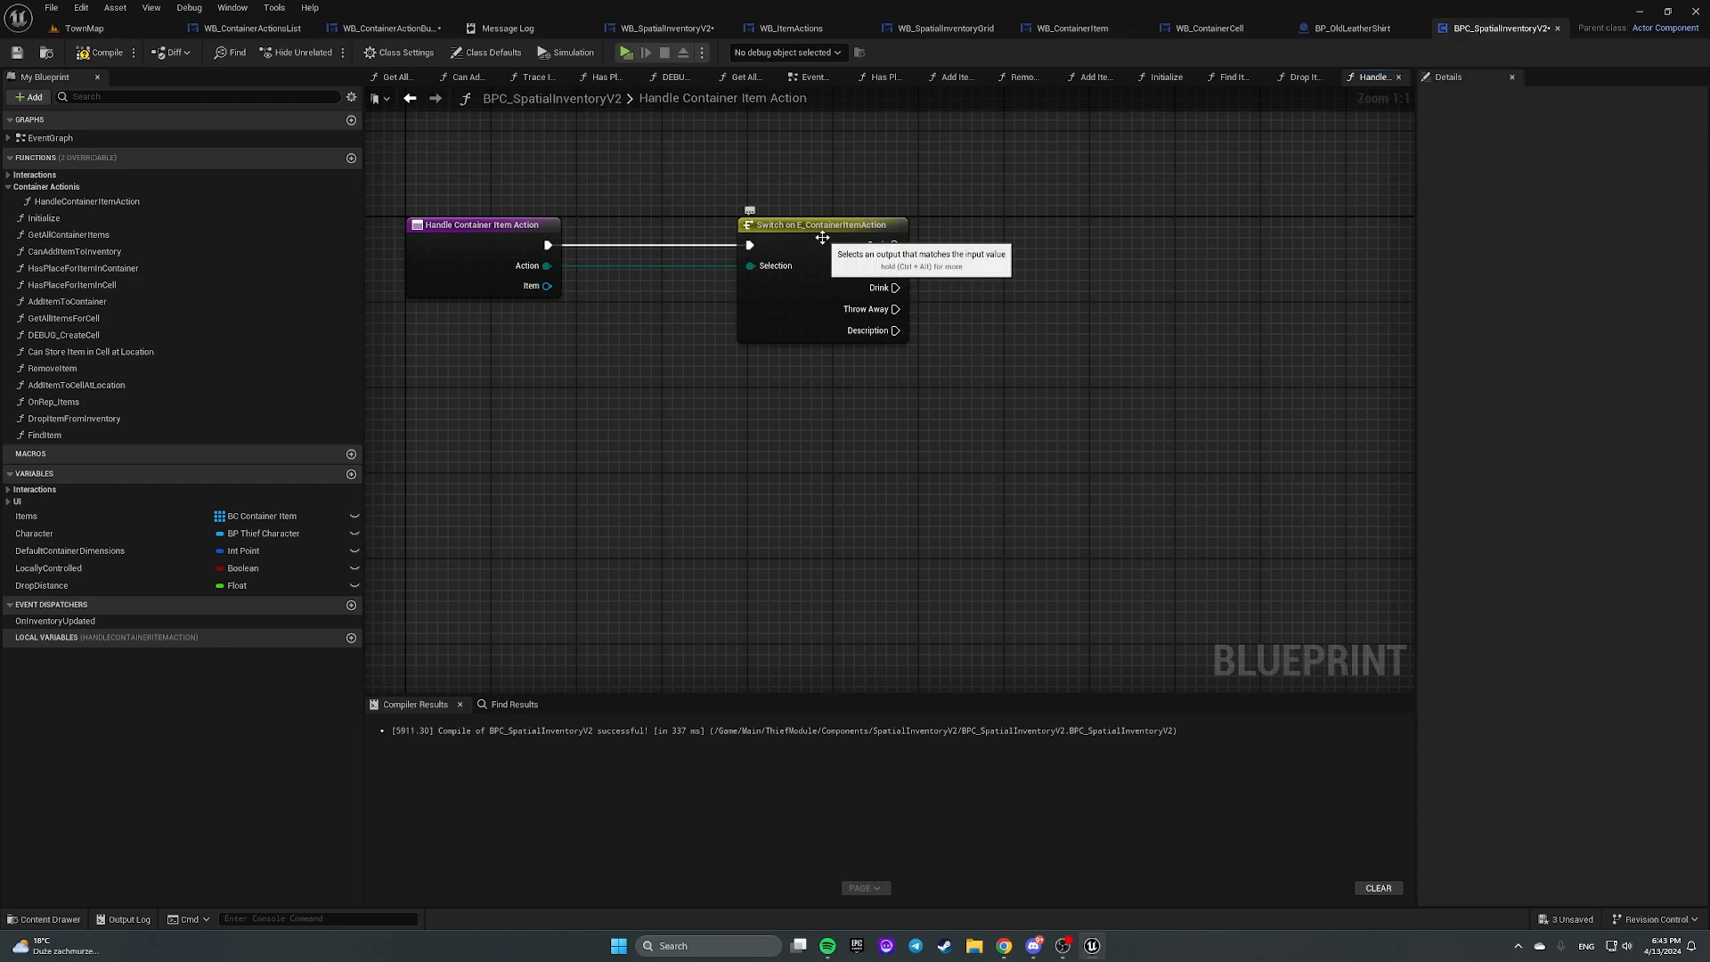
# Step: Call Drop Item From Inventory with Item on Throw Away, compile, and set access to Private
pyautogui.moveTo(823, 225); pyautogui.dragTo(778, 224)
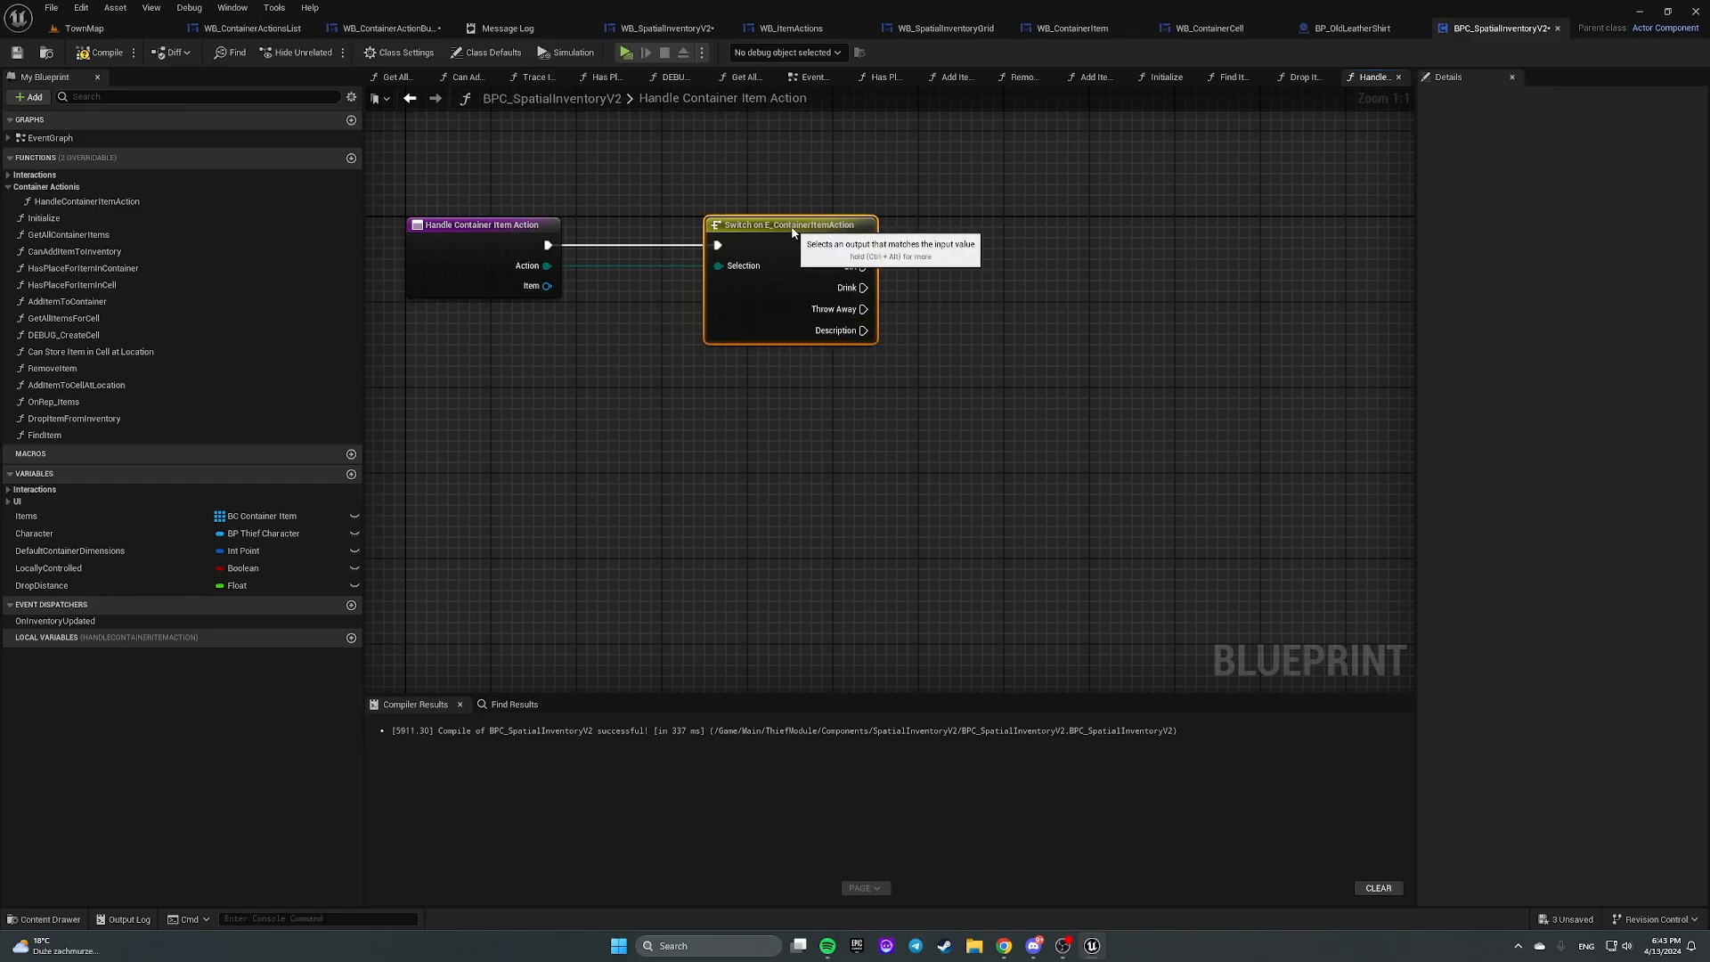
pyautogui.moveTo(546, 352)
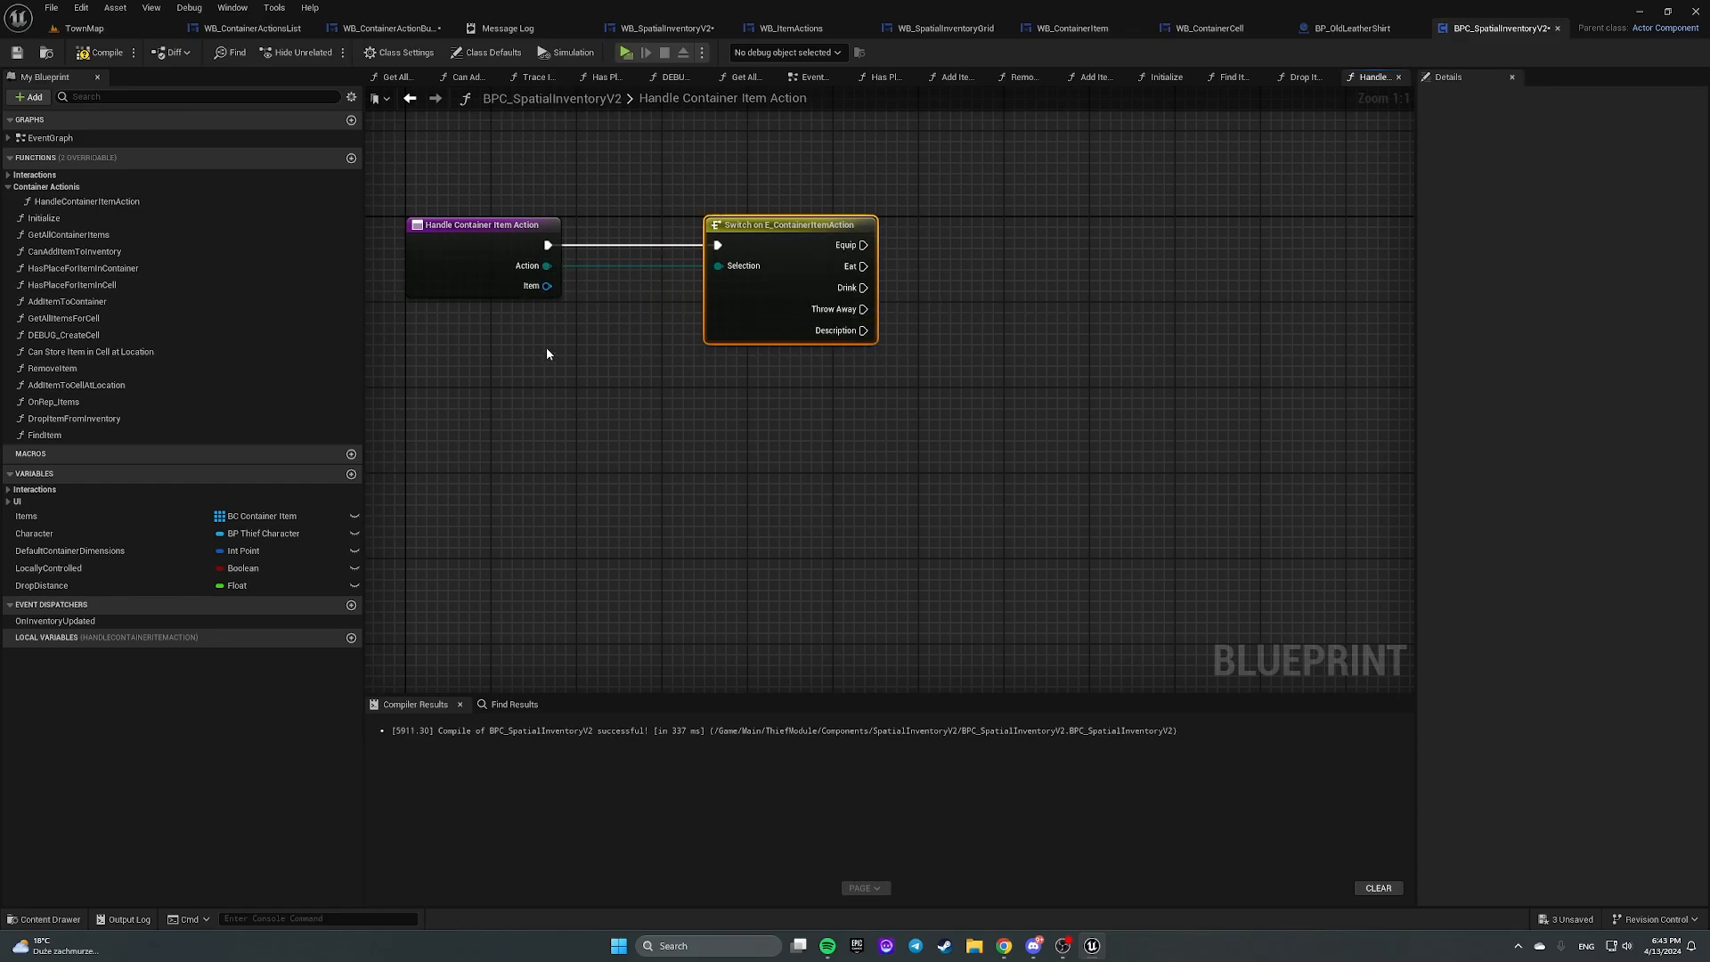
pyautogui.click(73, 417)
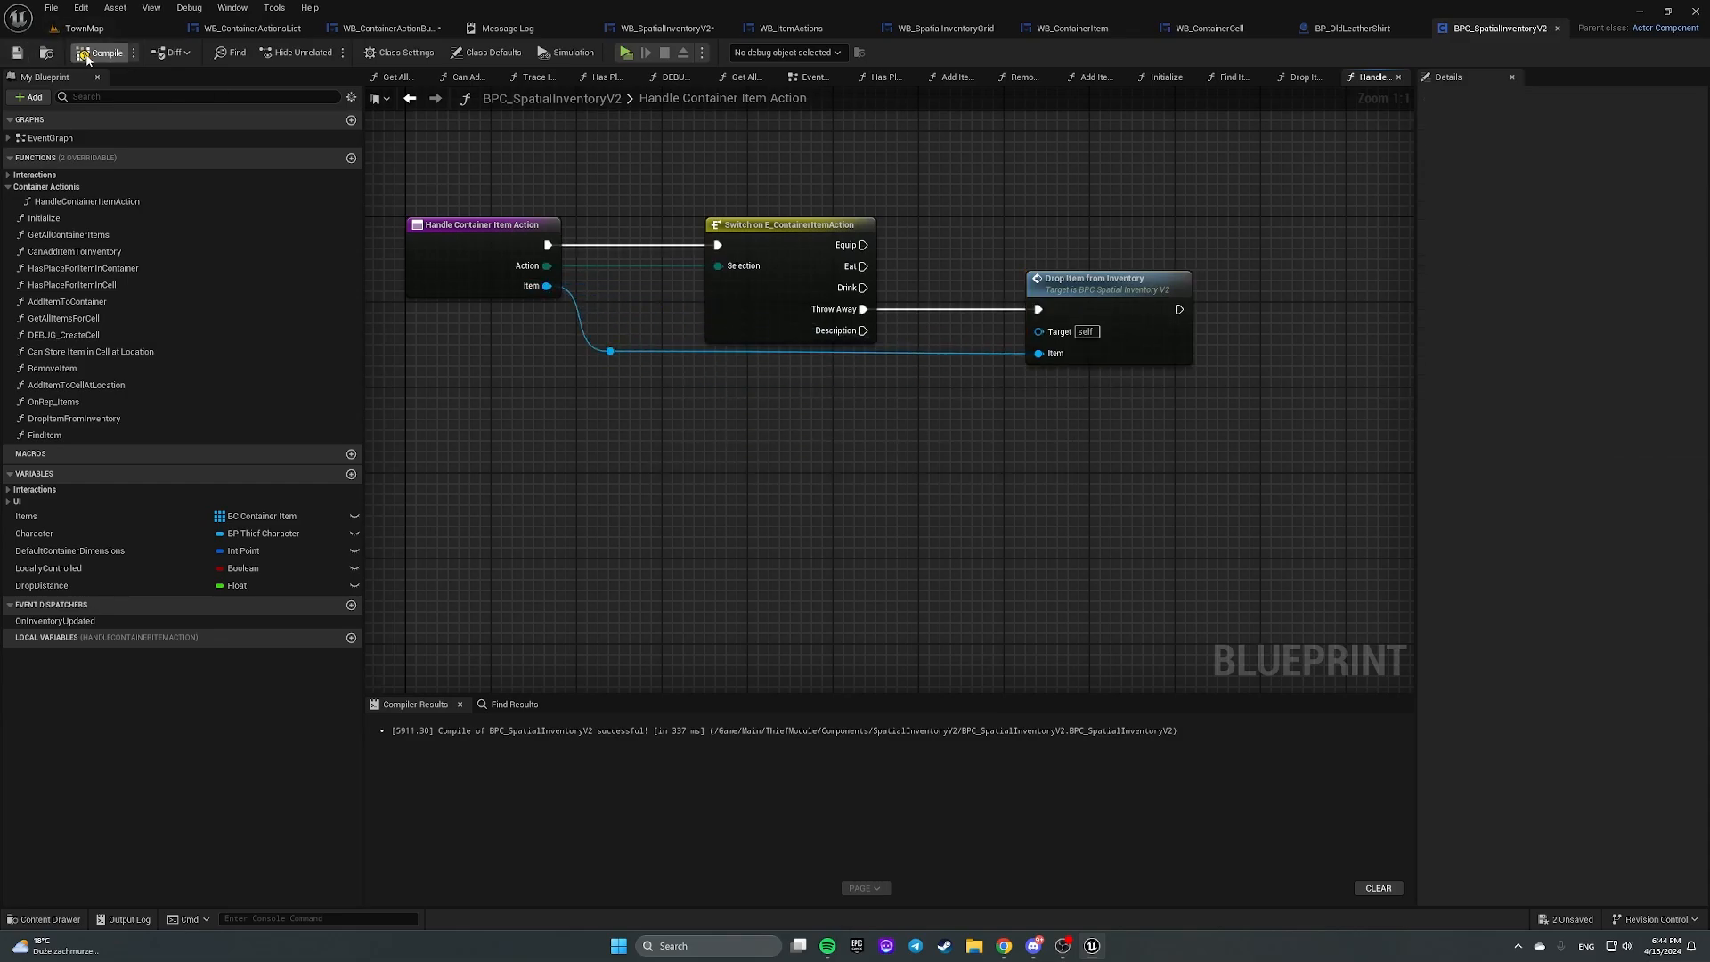
pyautogui.click(102, 52)
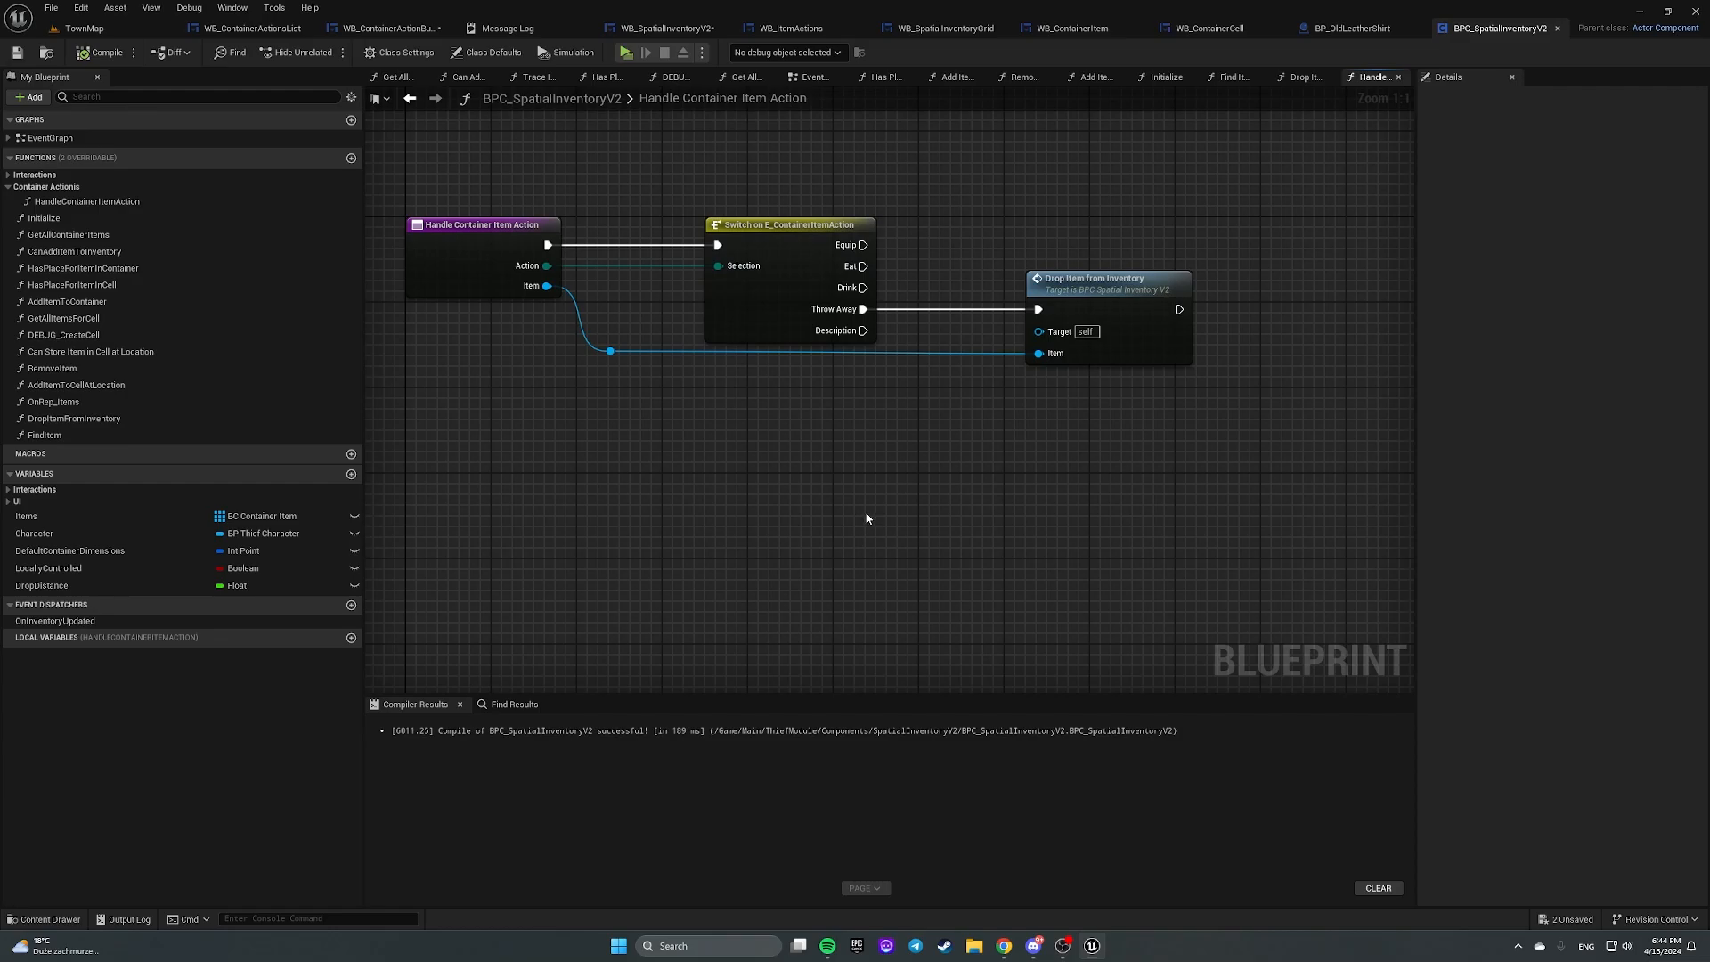
pyautogui.click(481, 224)
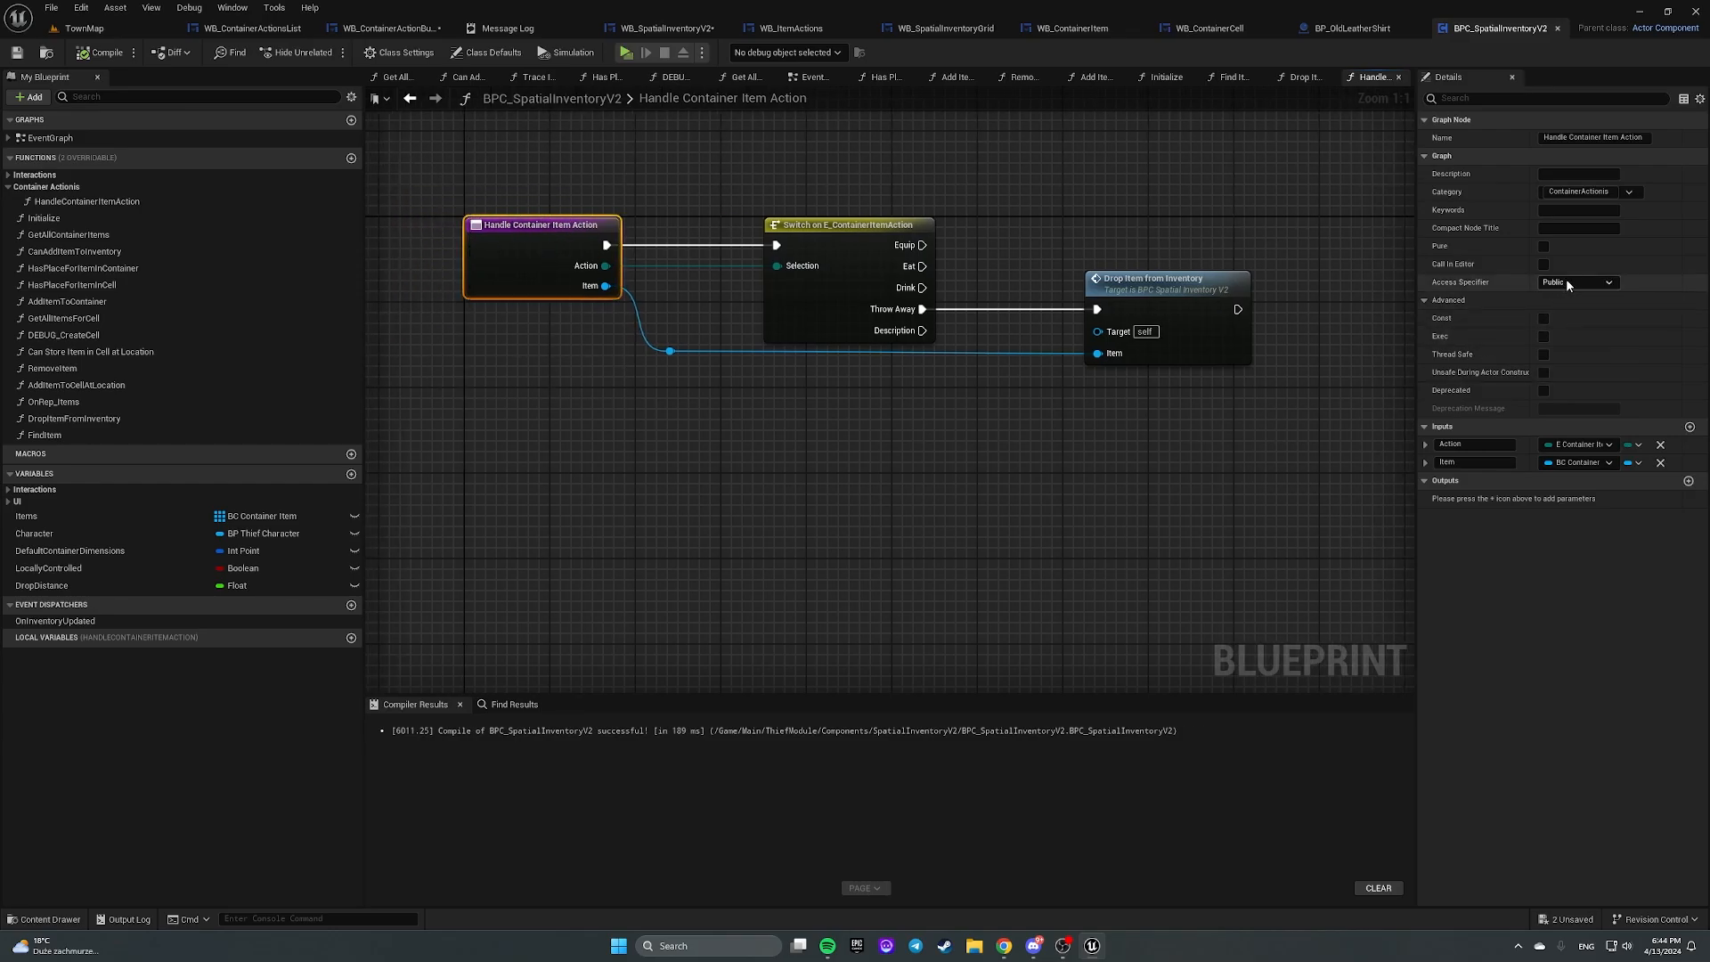
pyautogui.moveTo(1583, 289)
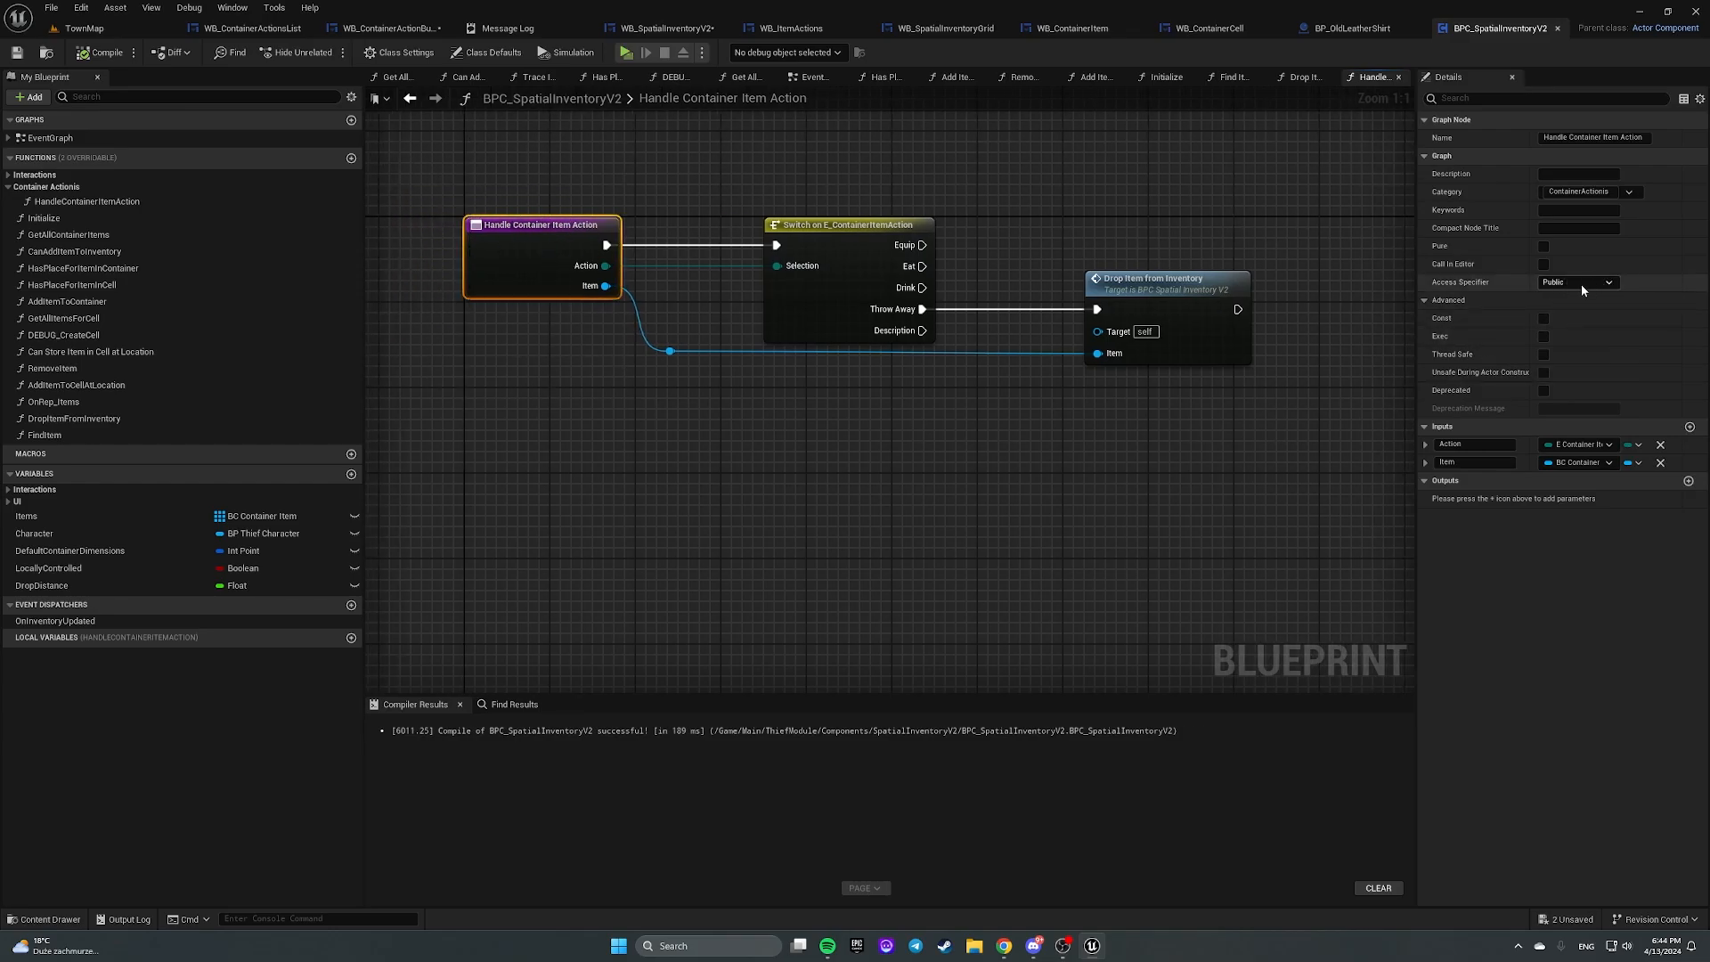
pyautogui.click(1576, 281)
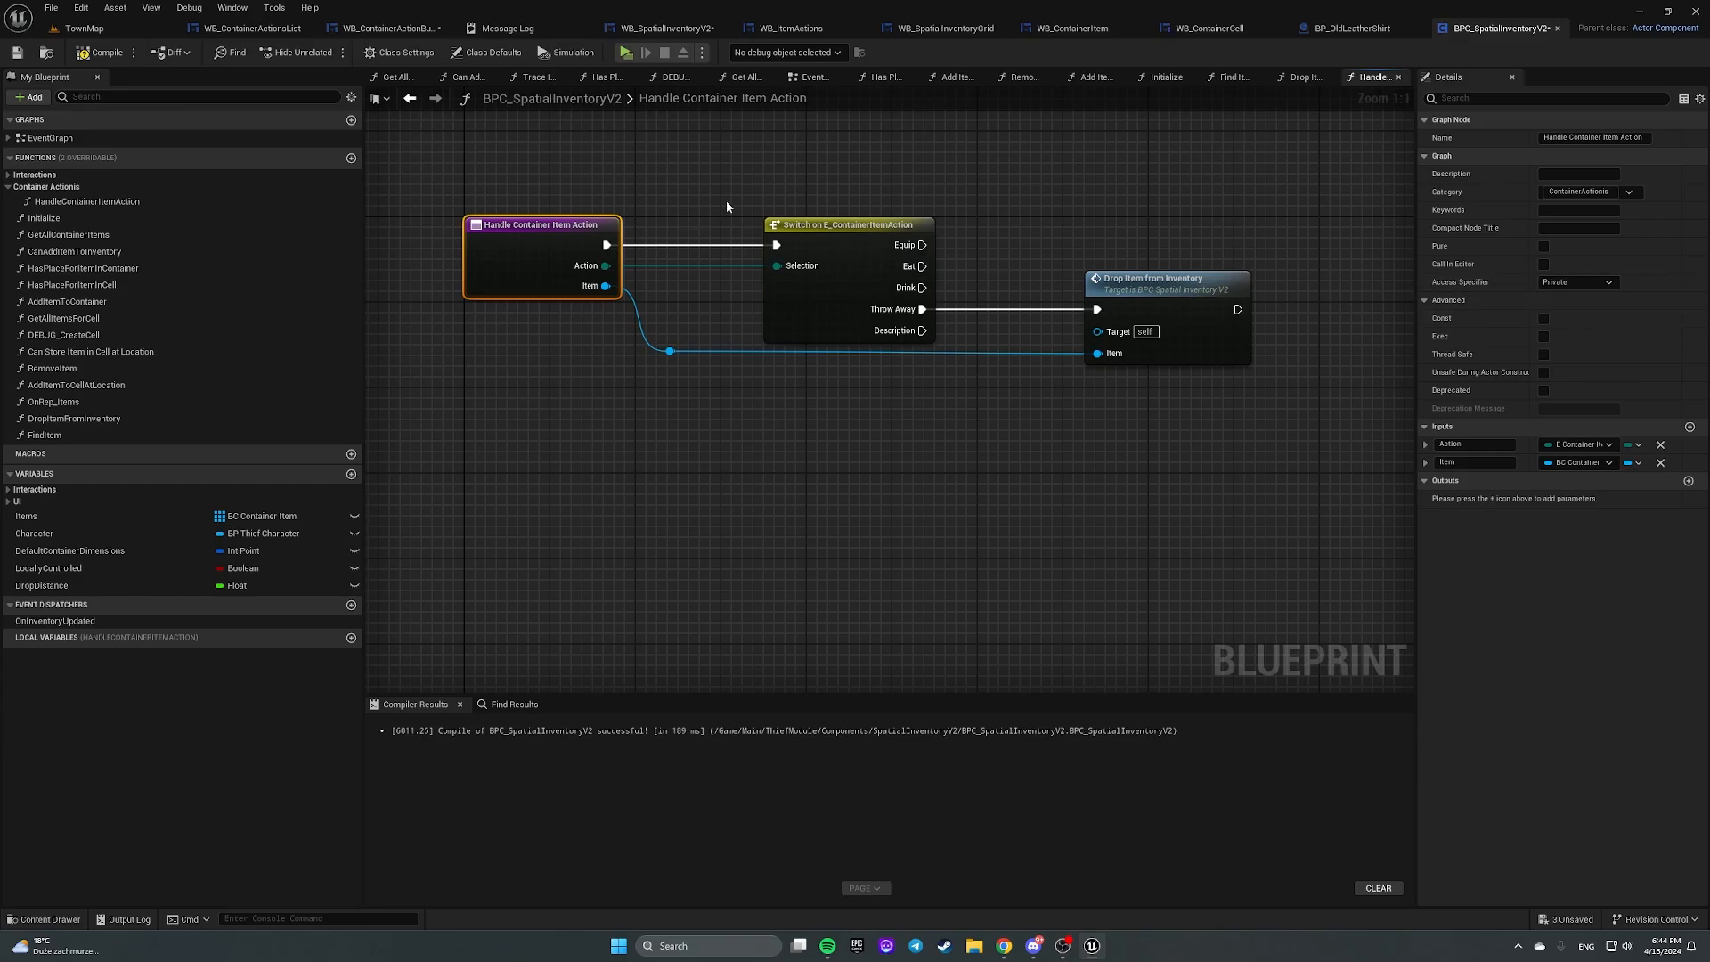
pyautogui.moveTo(1075, 267)
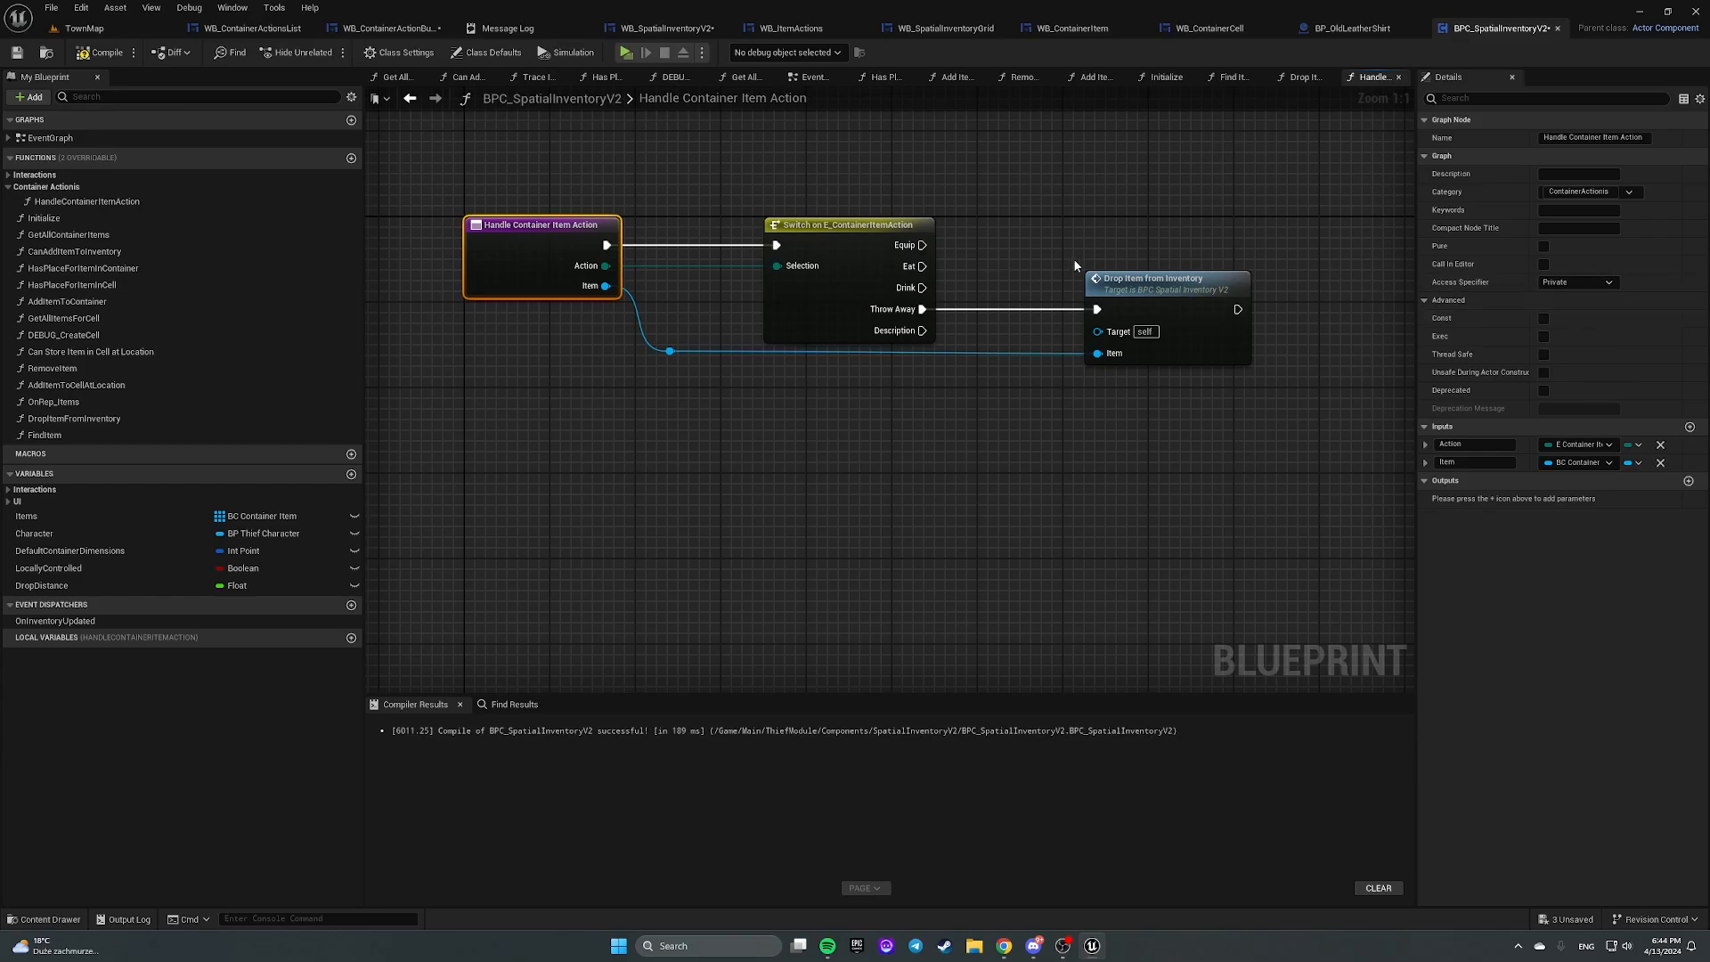
# Step: Duplicate HandleActionForItem as SERVER_HandleActionForItem, set to Run on Server and Reliable
pyautogui.click(1161, 278)
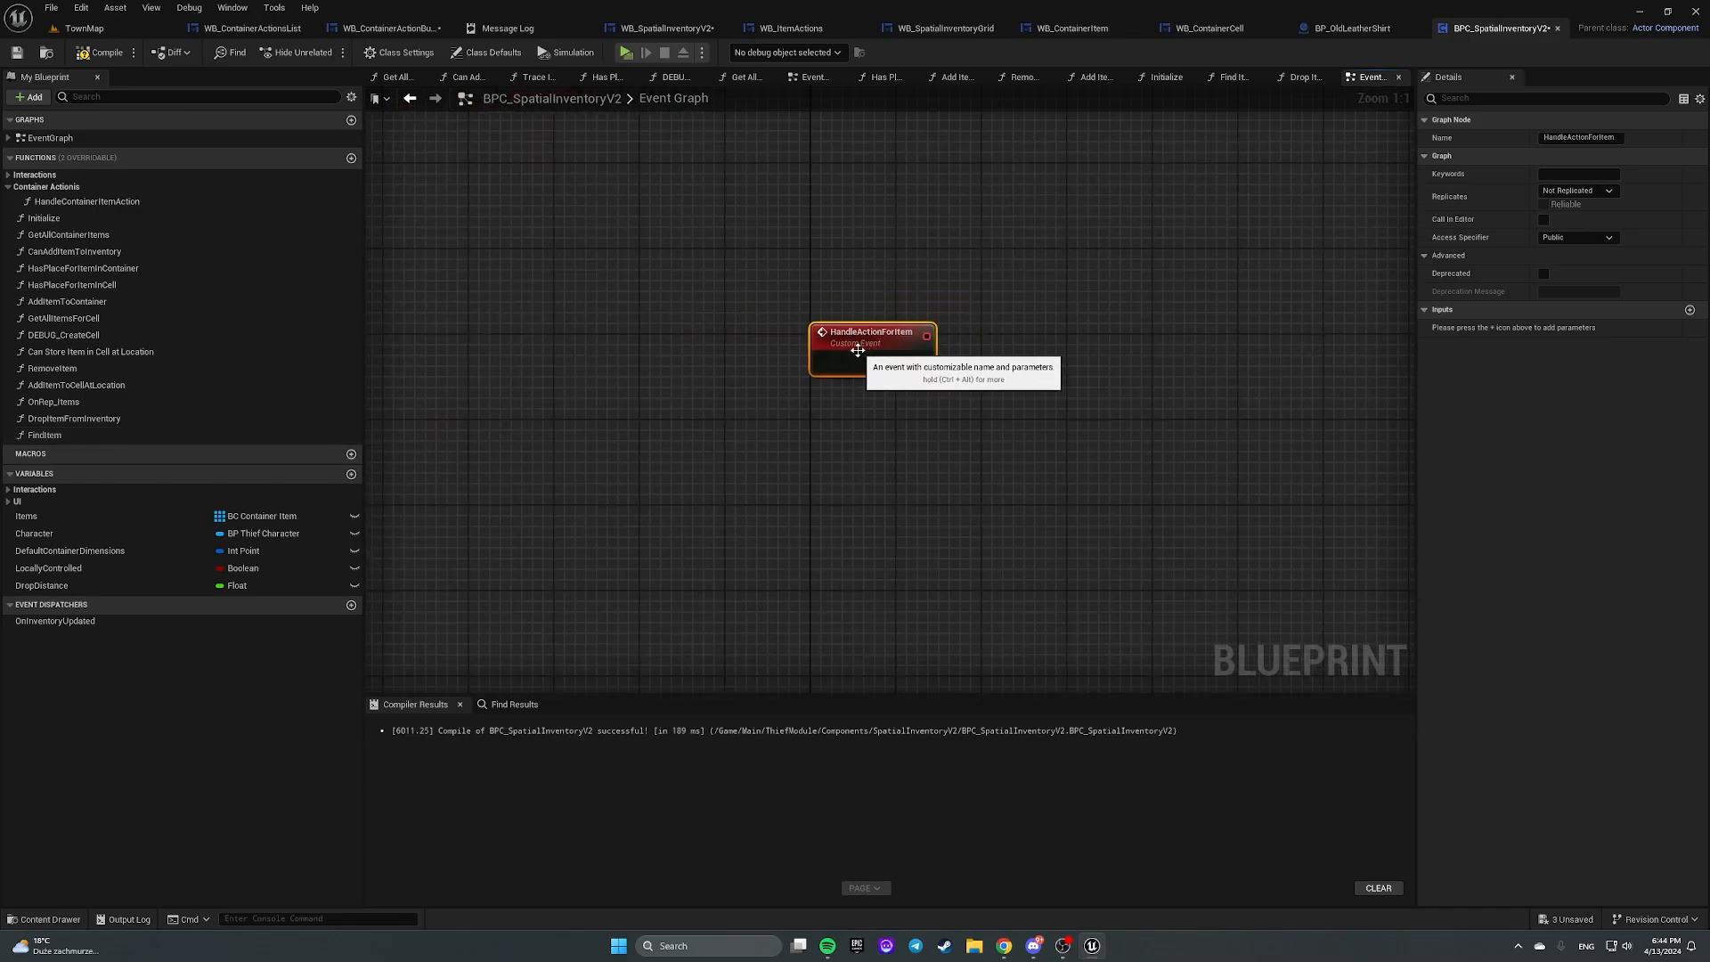
pyautogui.click(76, 384)
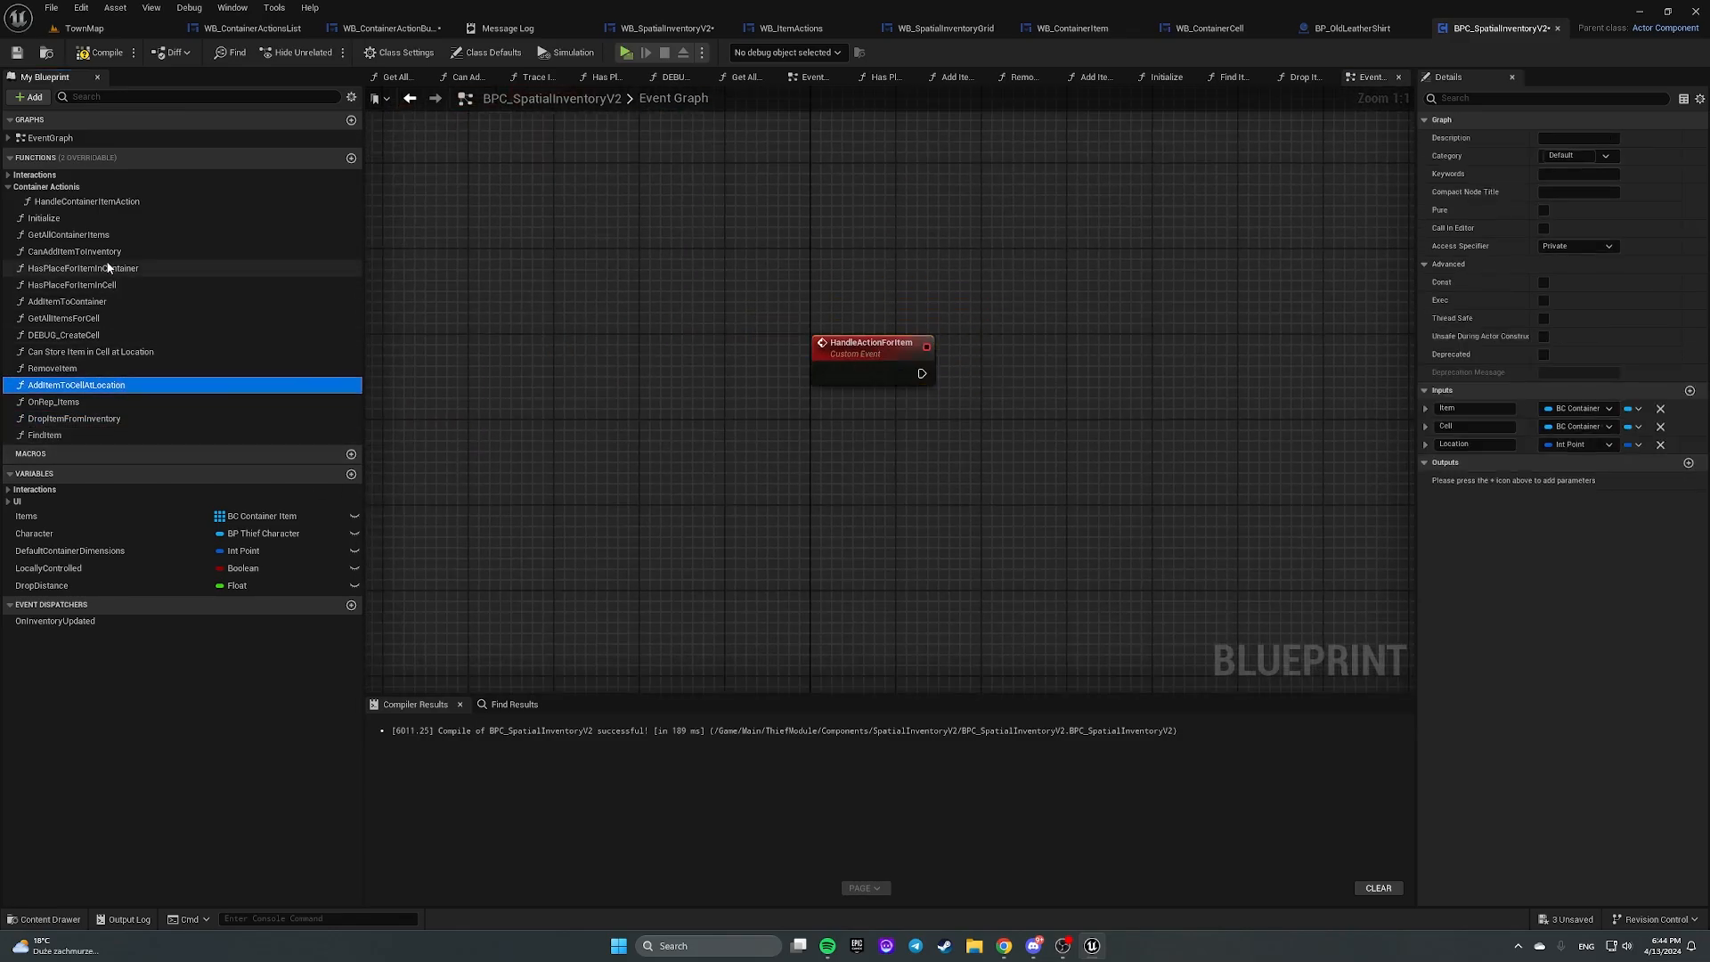
pyautogui.click(86, 200)
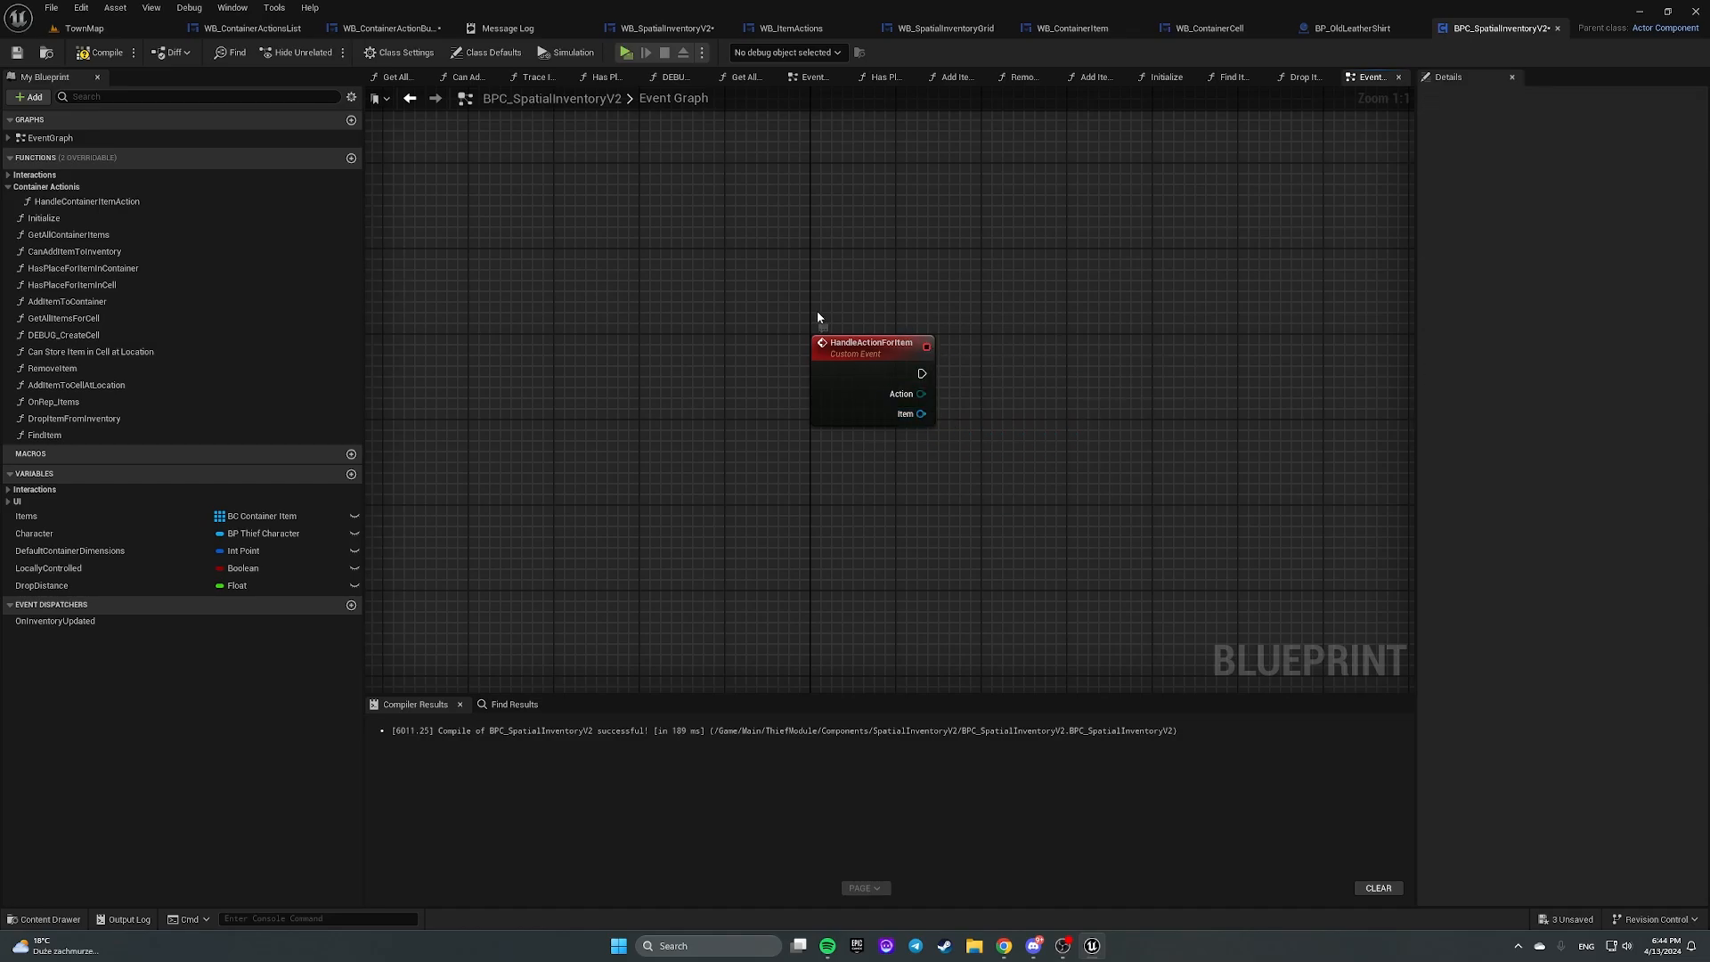
pyautogui.press('ctrl+v')
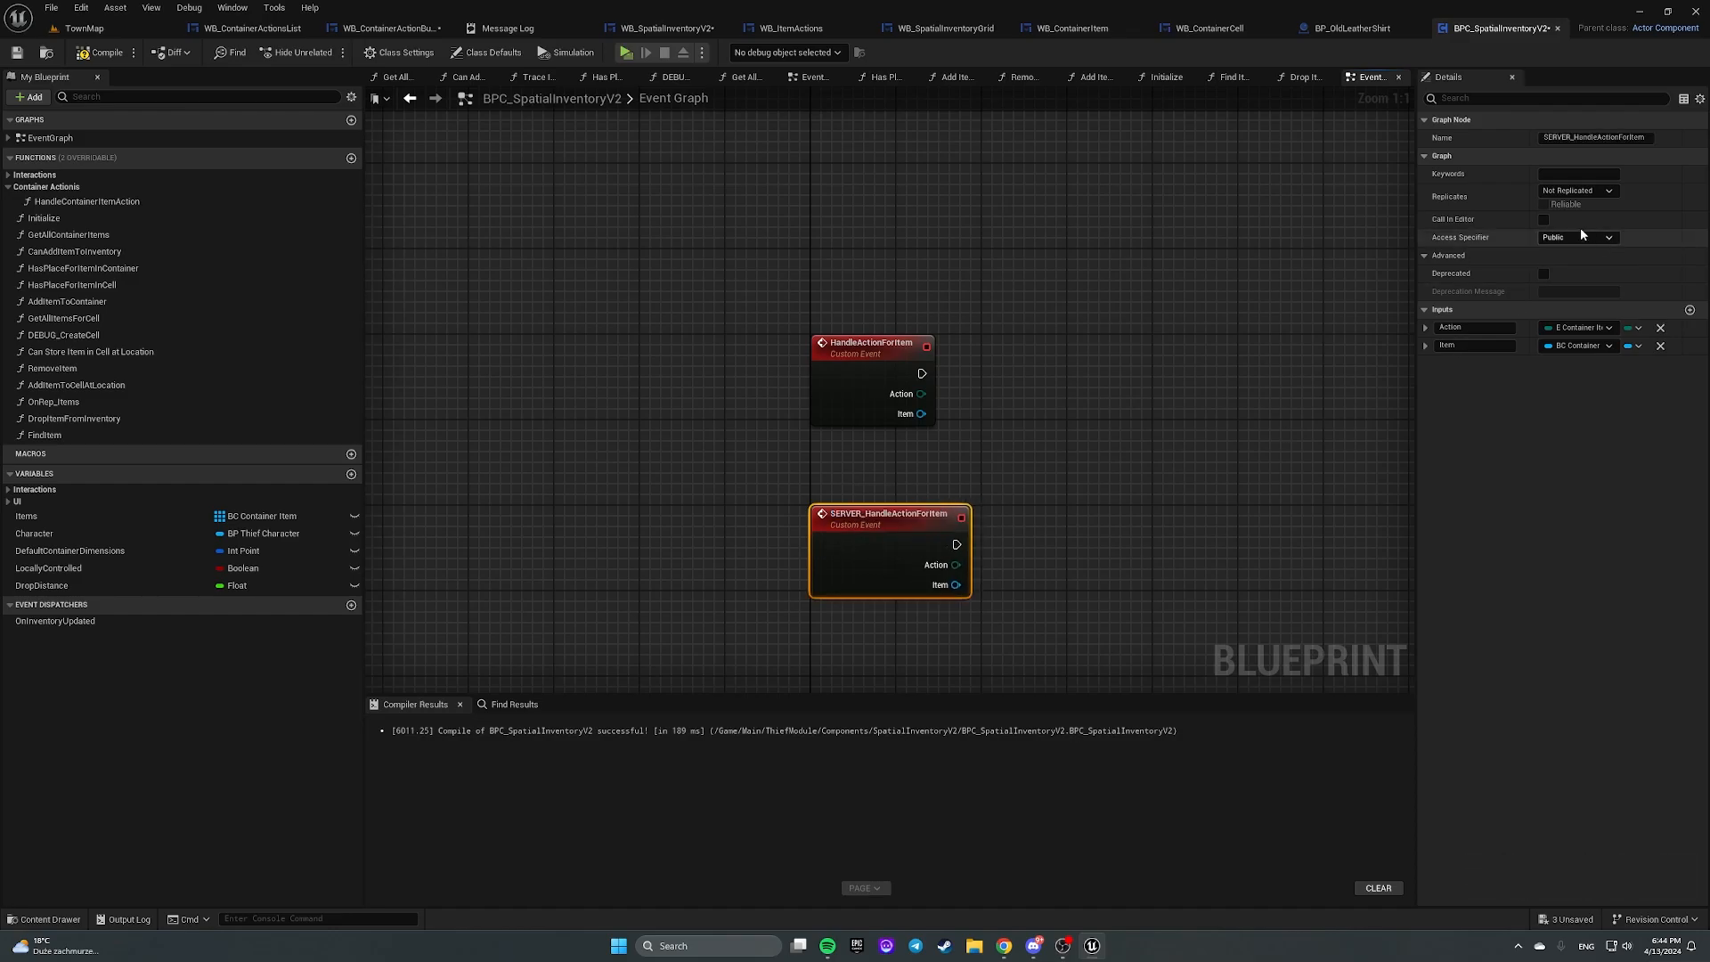
pyautogui.click(1578, 190)
pyautogui.write('server h')
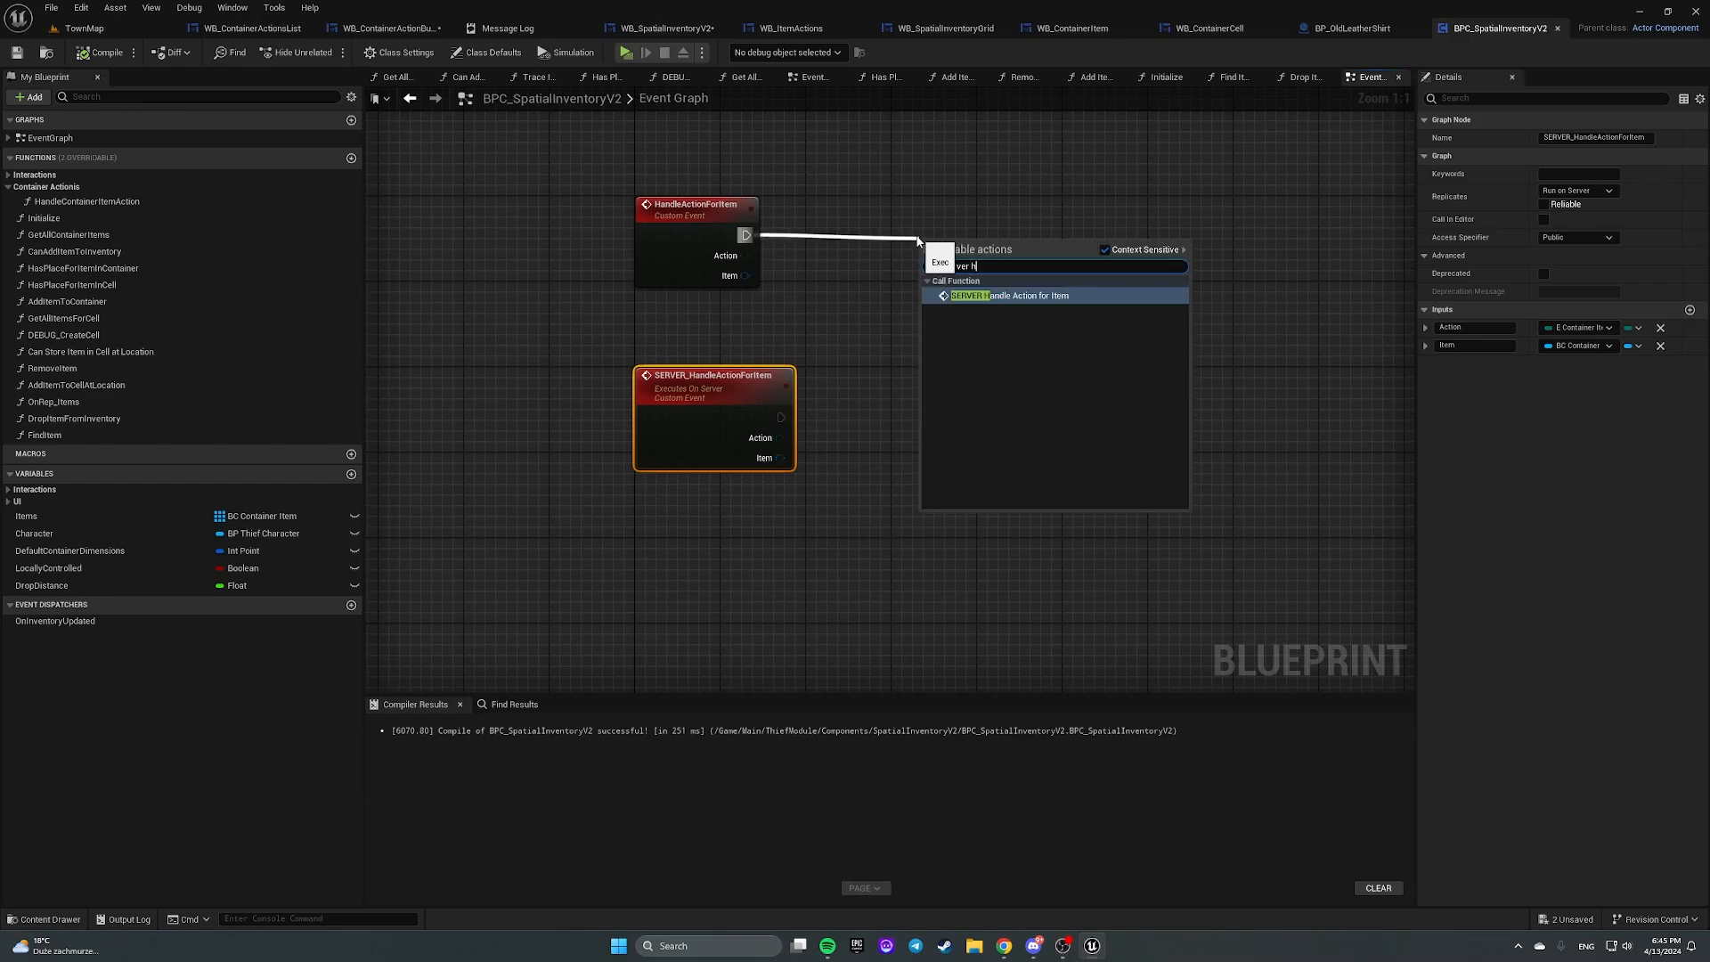
# Step: Call SERVER Handle Action For Item from HandleActionForItem, wiring the Action and Item pins
pyautogui.click(1009, 296)
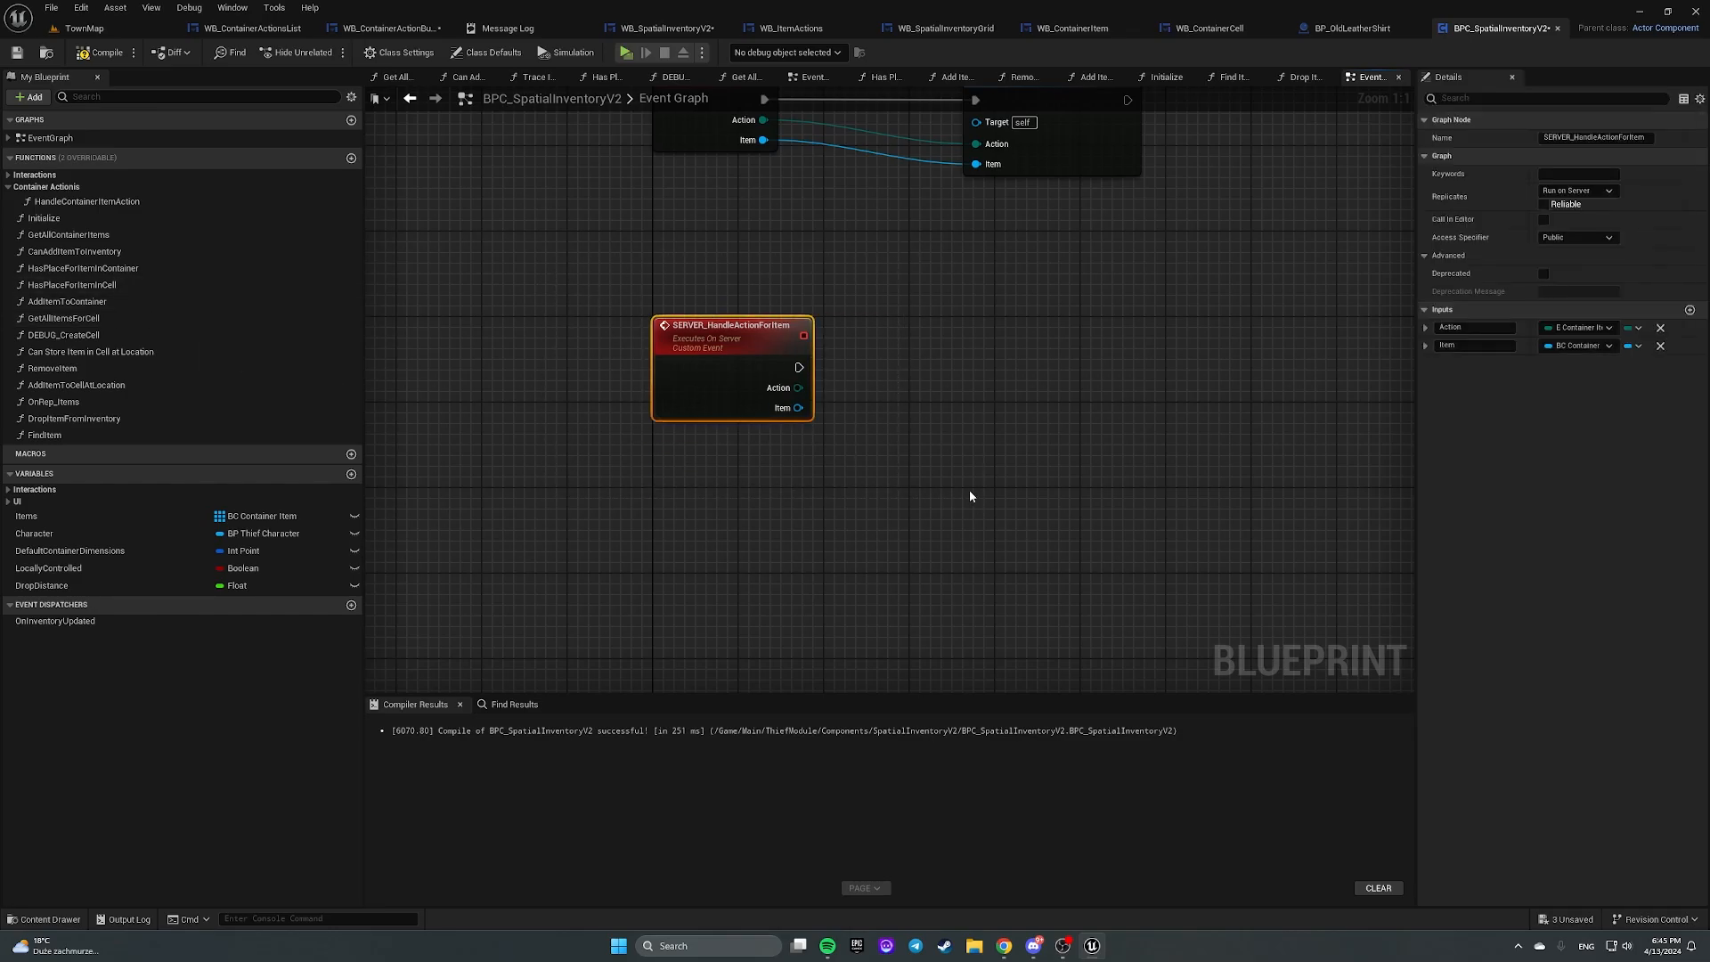
pyautogui.moveTo(696, 334)
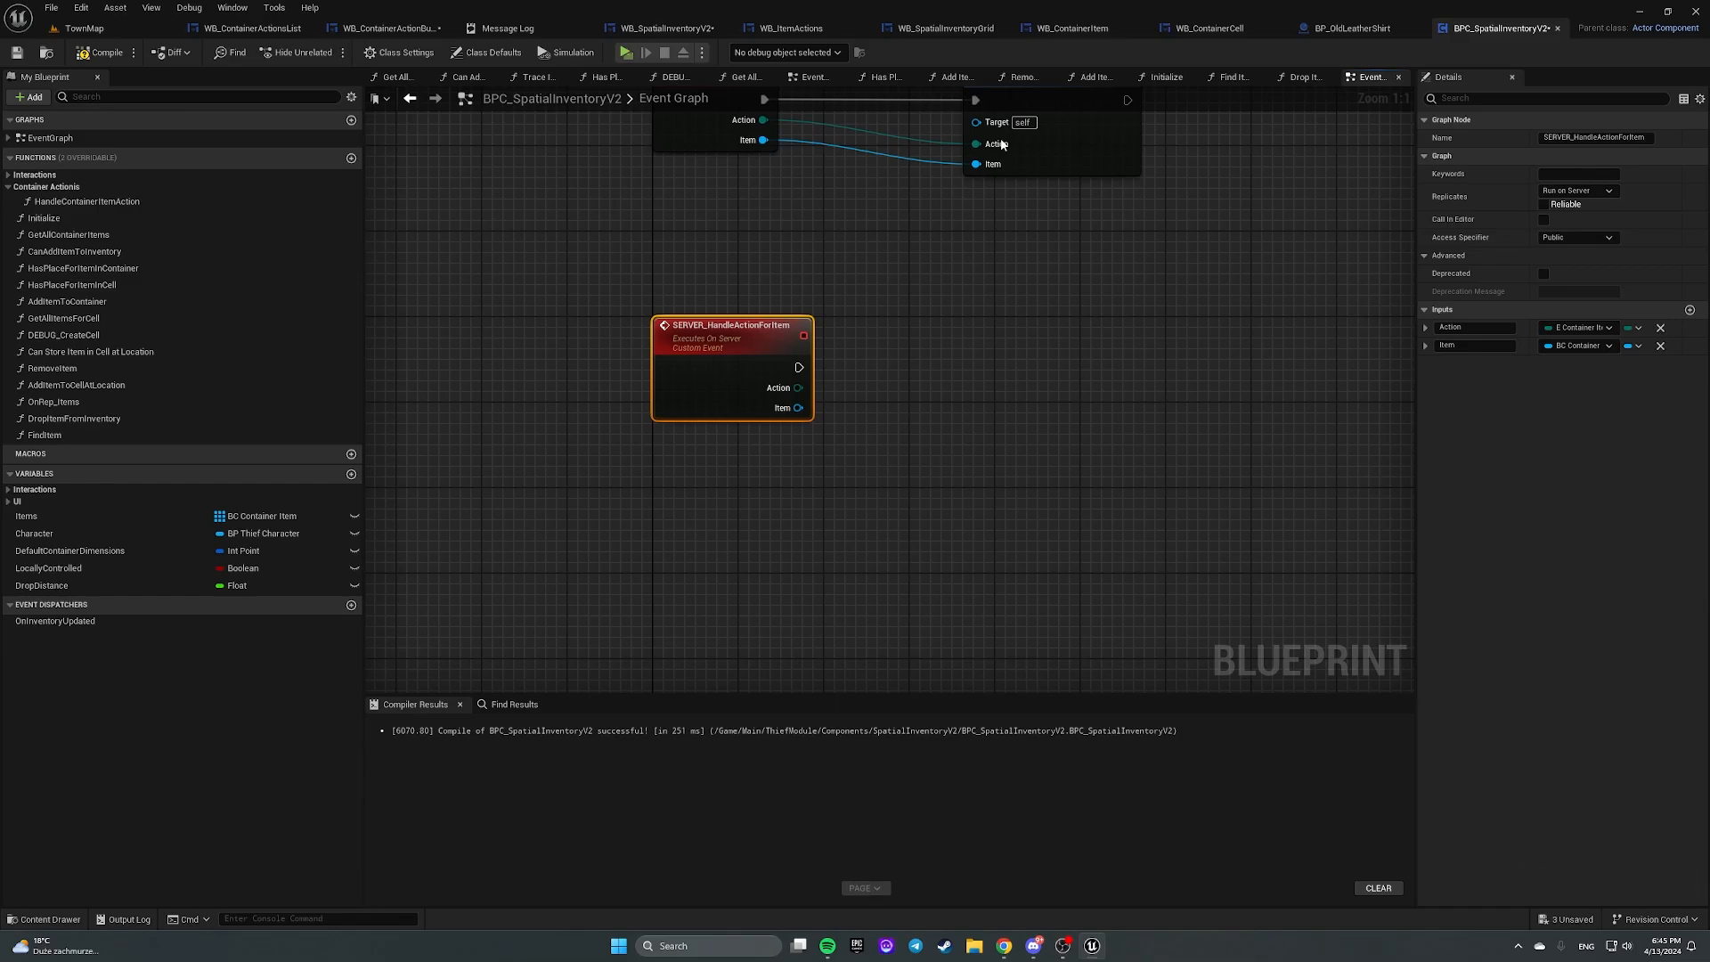
pyautogui.moveTo(1009, 631)
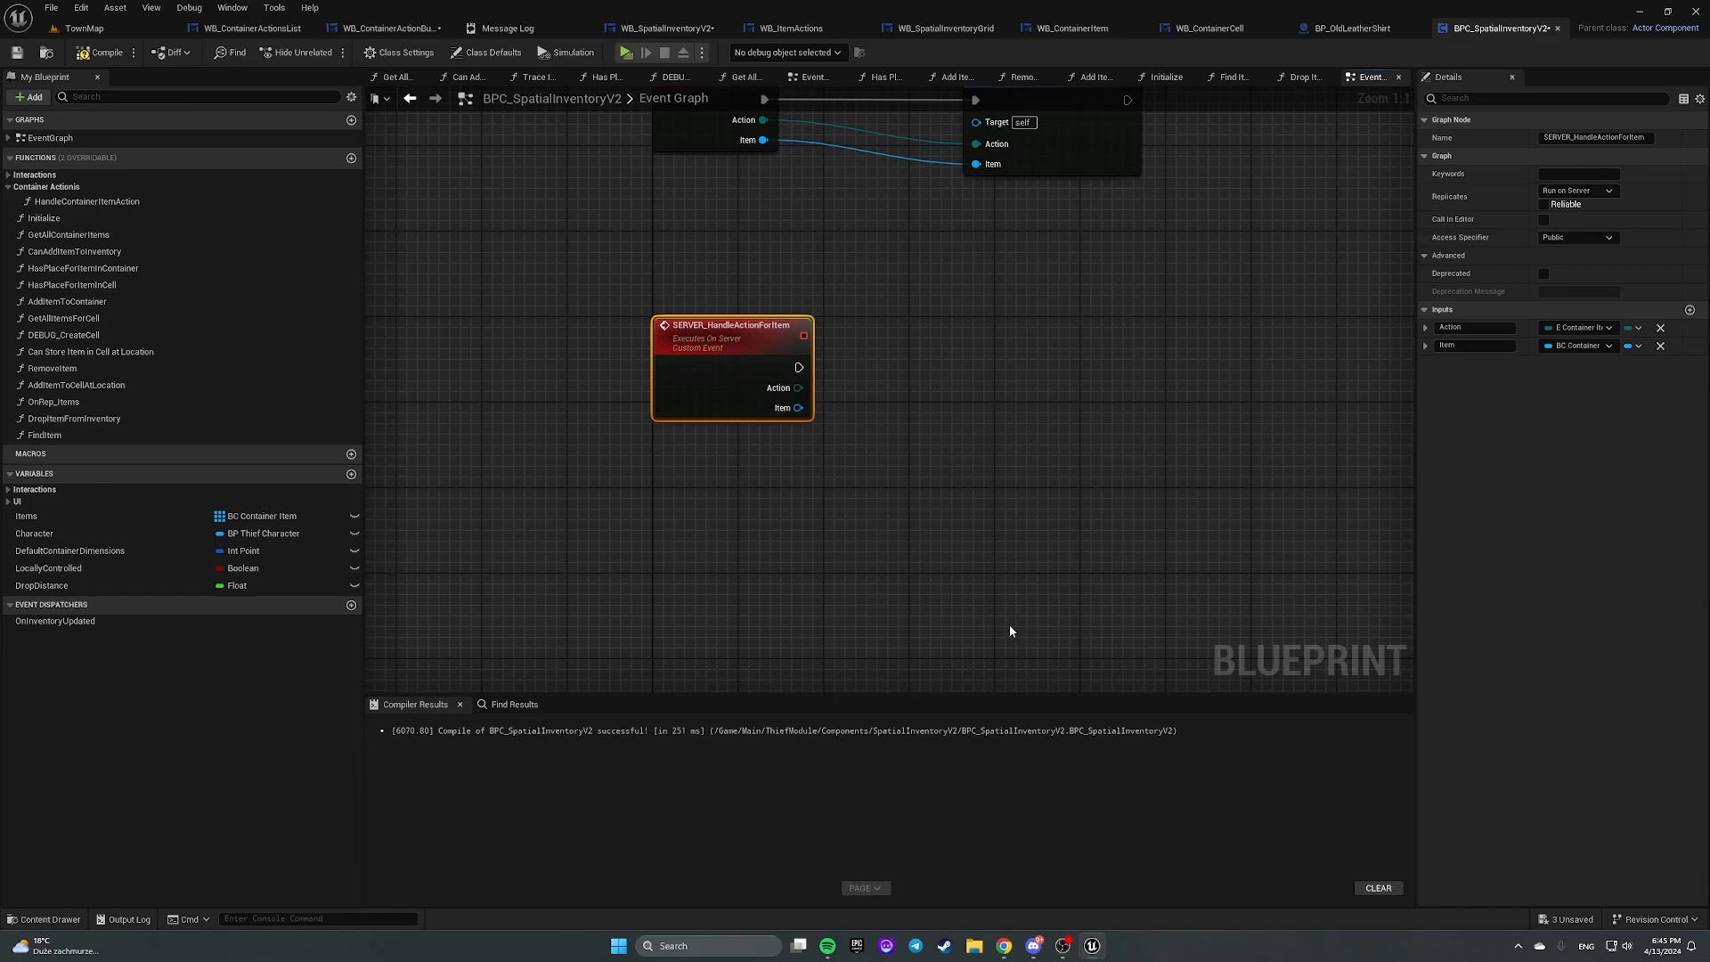
pyautogui.moveTo(730, 370); pyautogui.dragTo(865, 605)
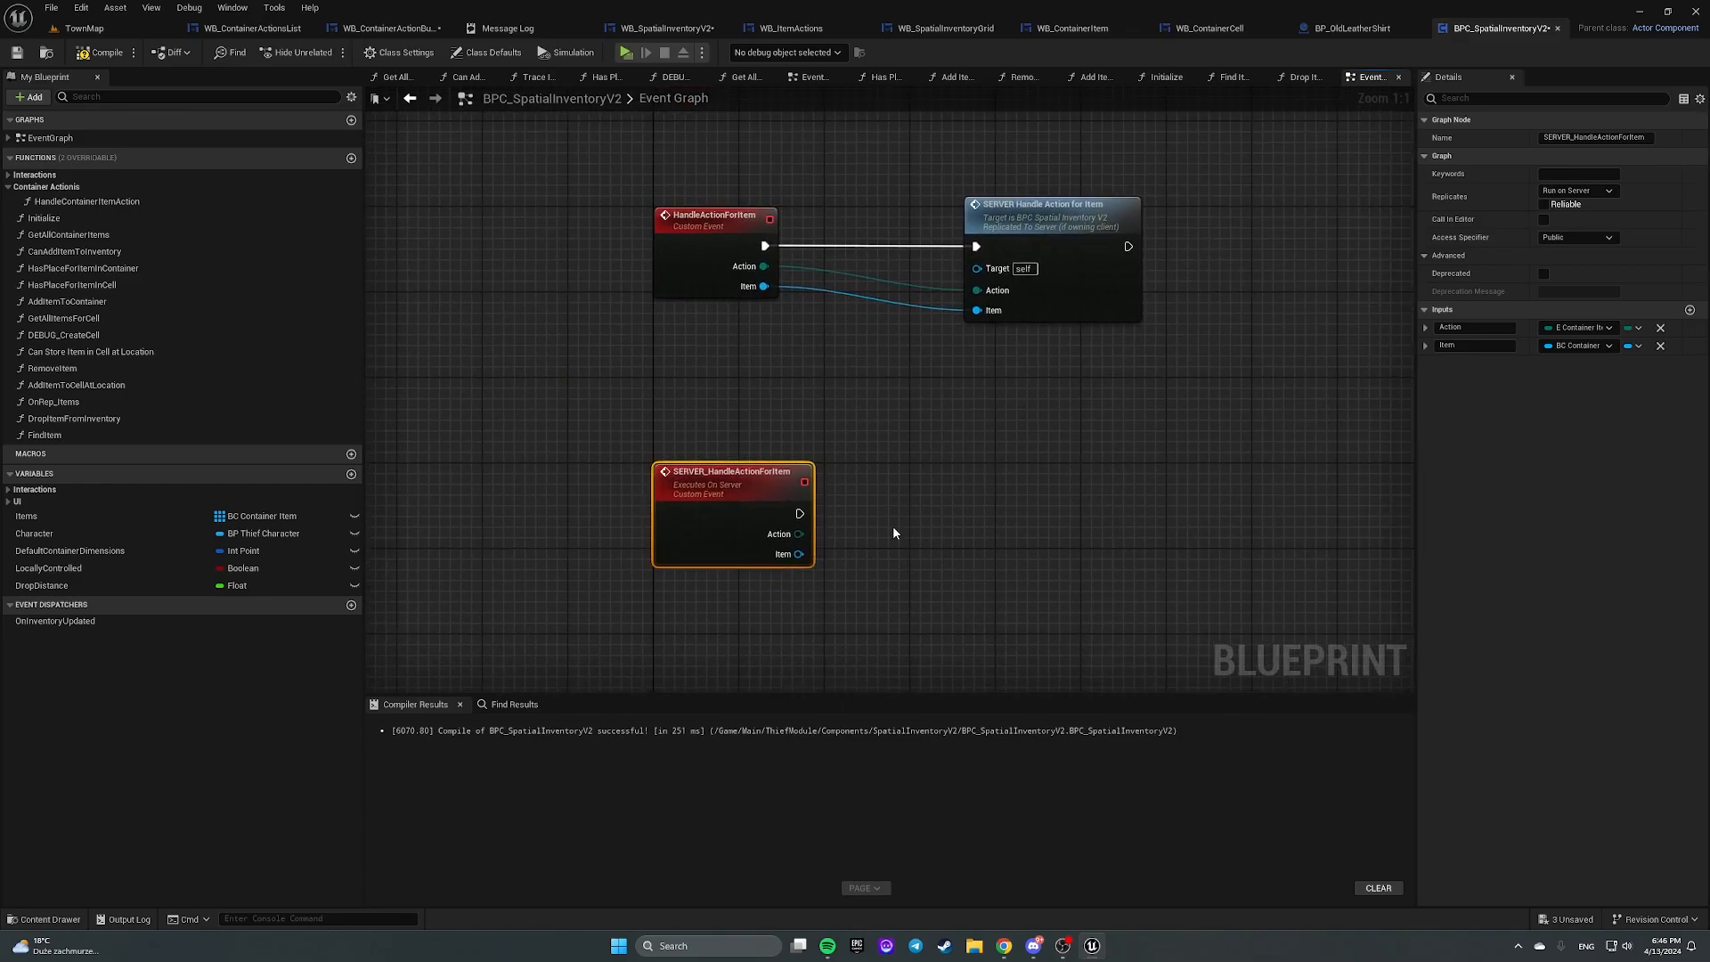
pyautogui.moveTo(968, 567)
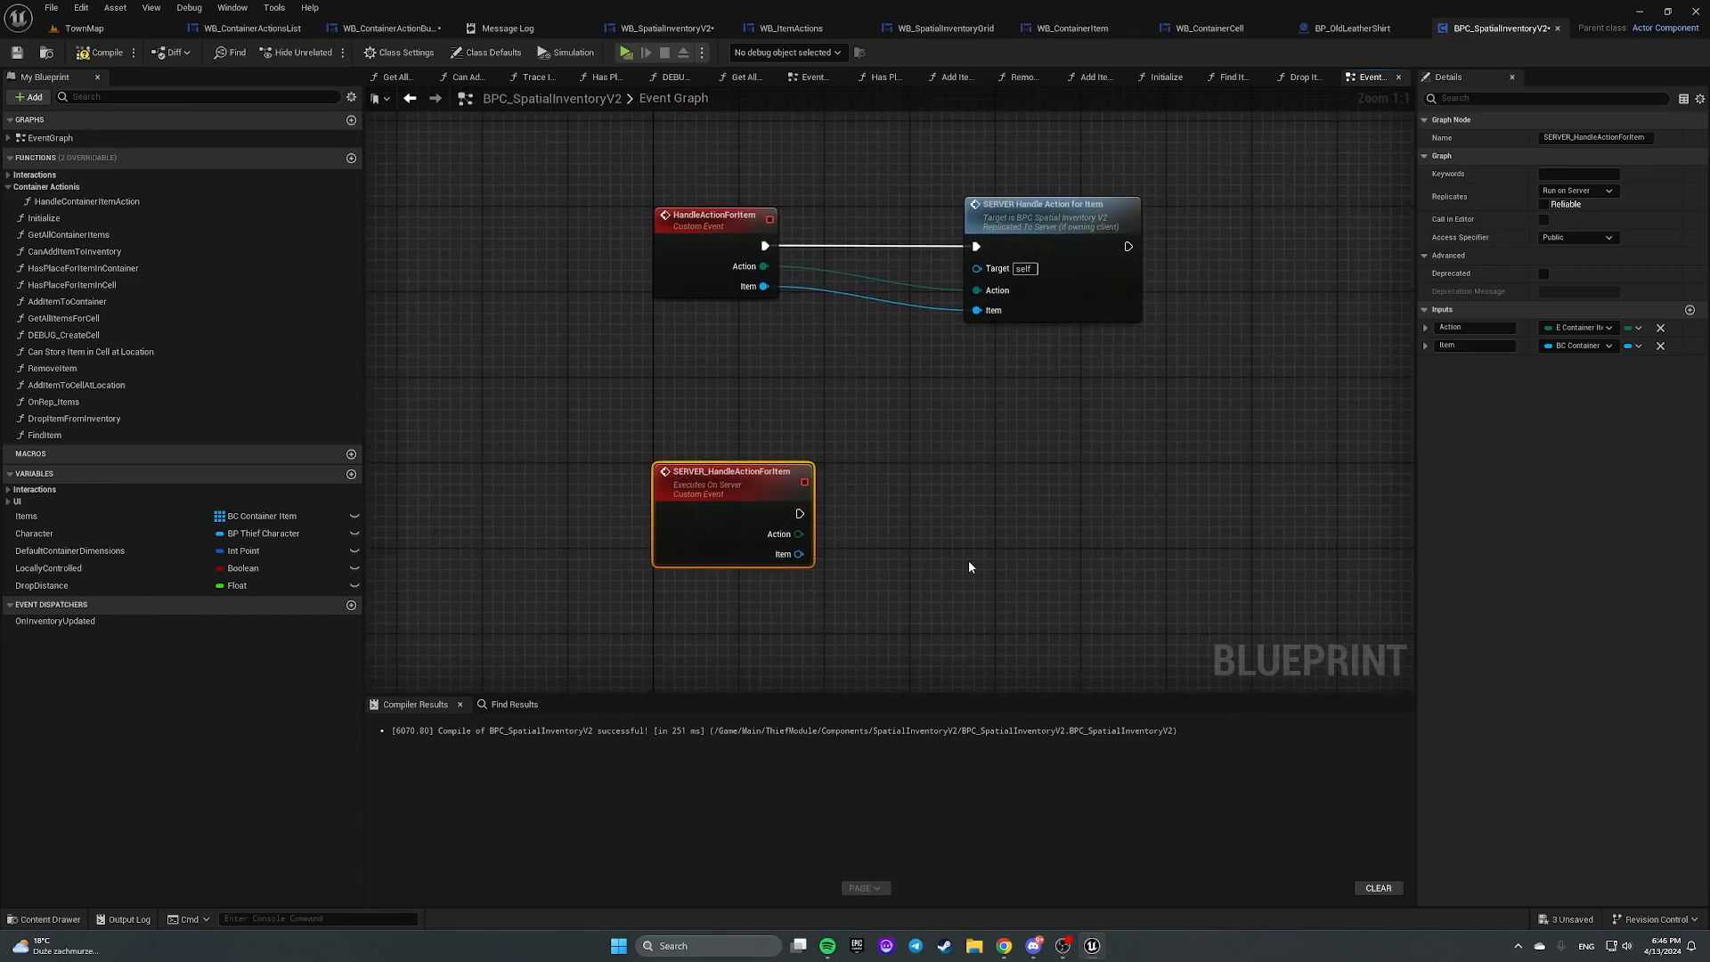
pyautogui.moveTo(924, 563)
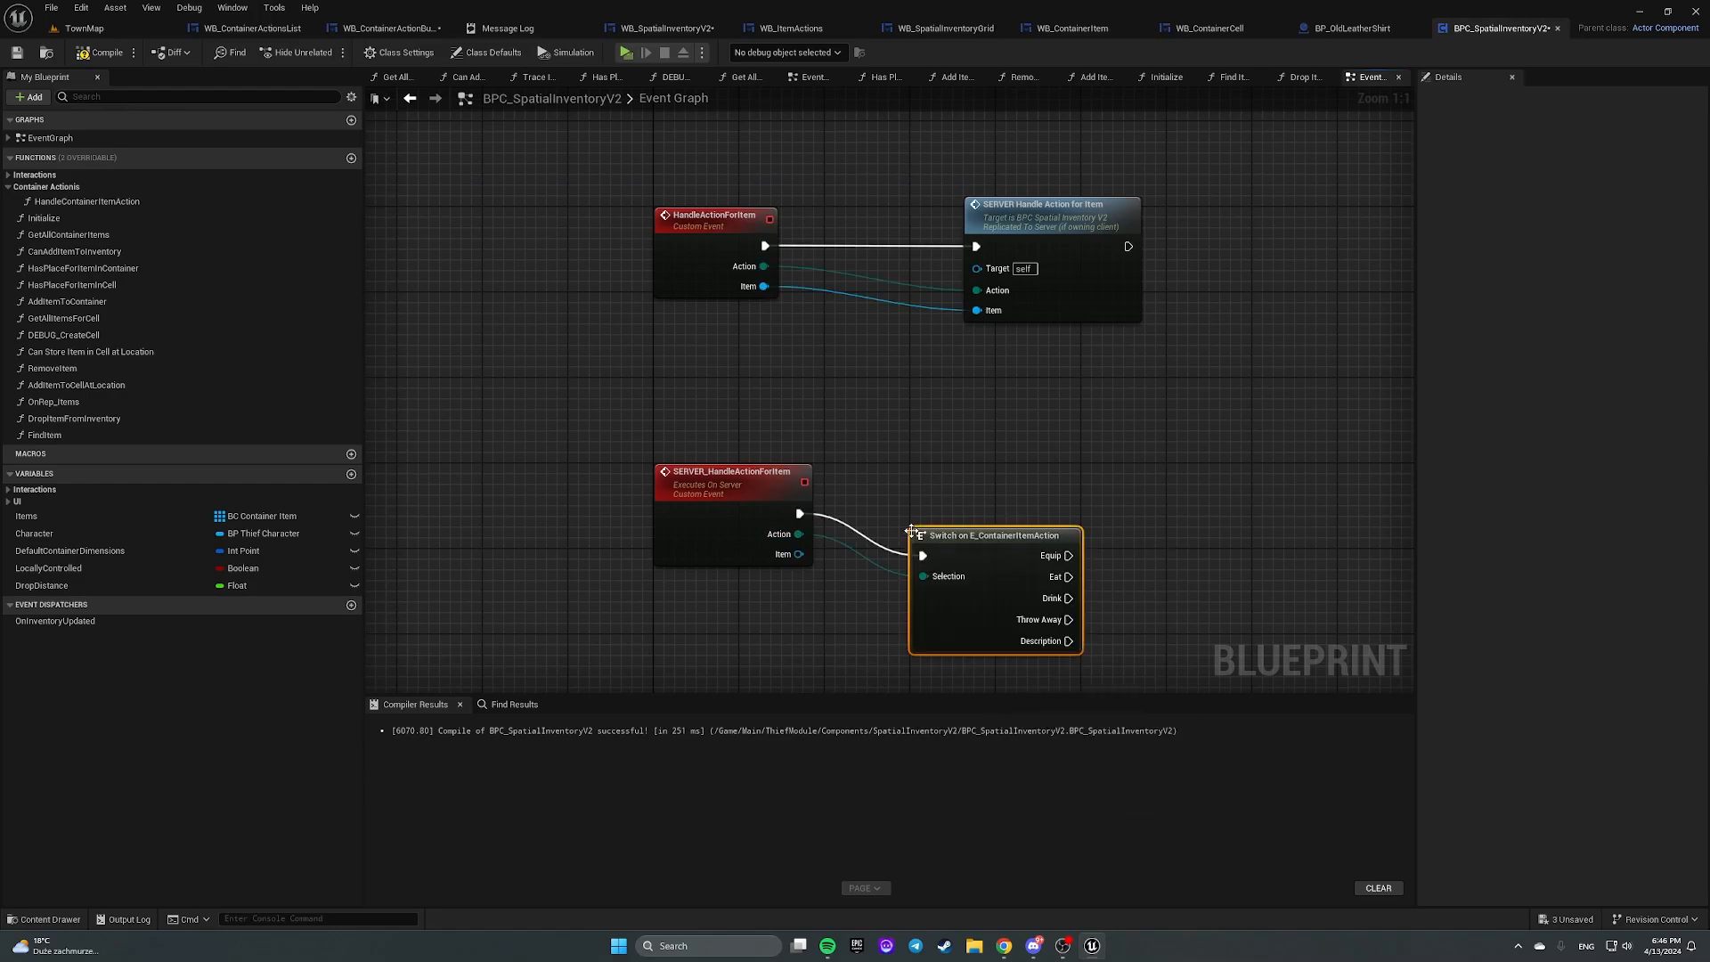
pyautogui.moveTo(992, 535); pyautogui.dragTo(1293, 491)
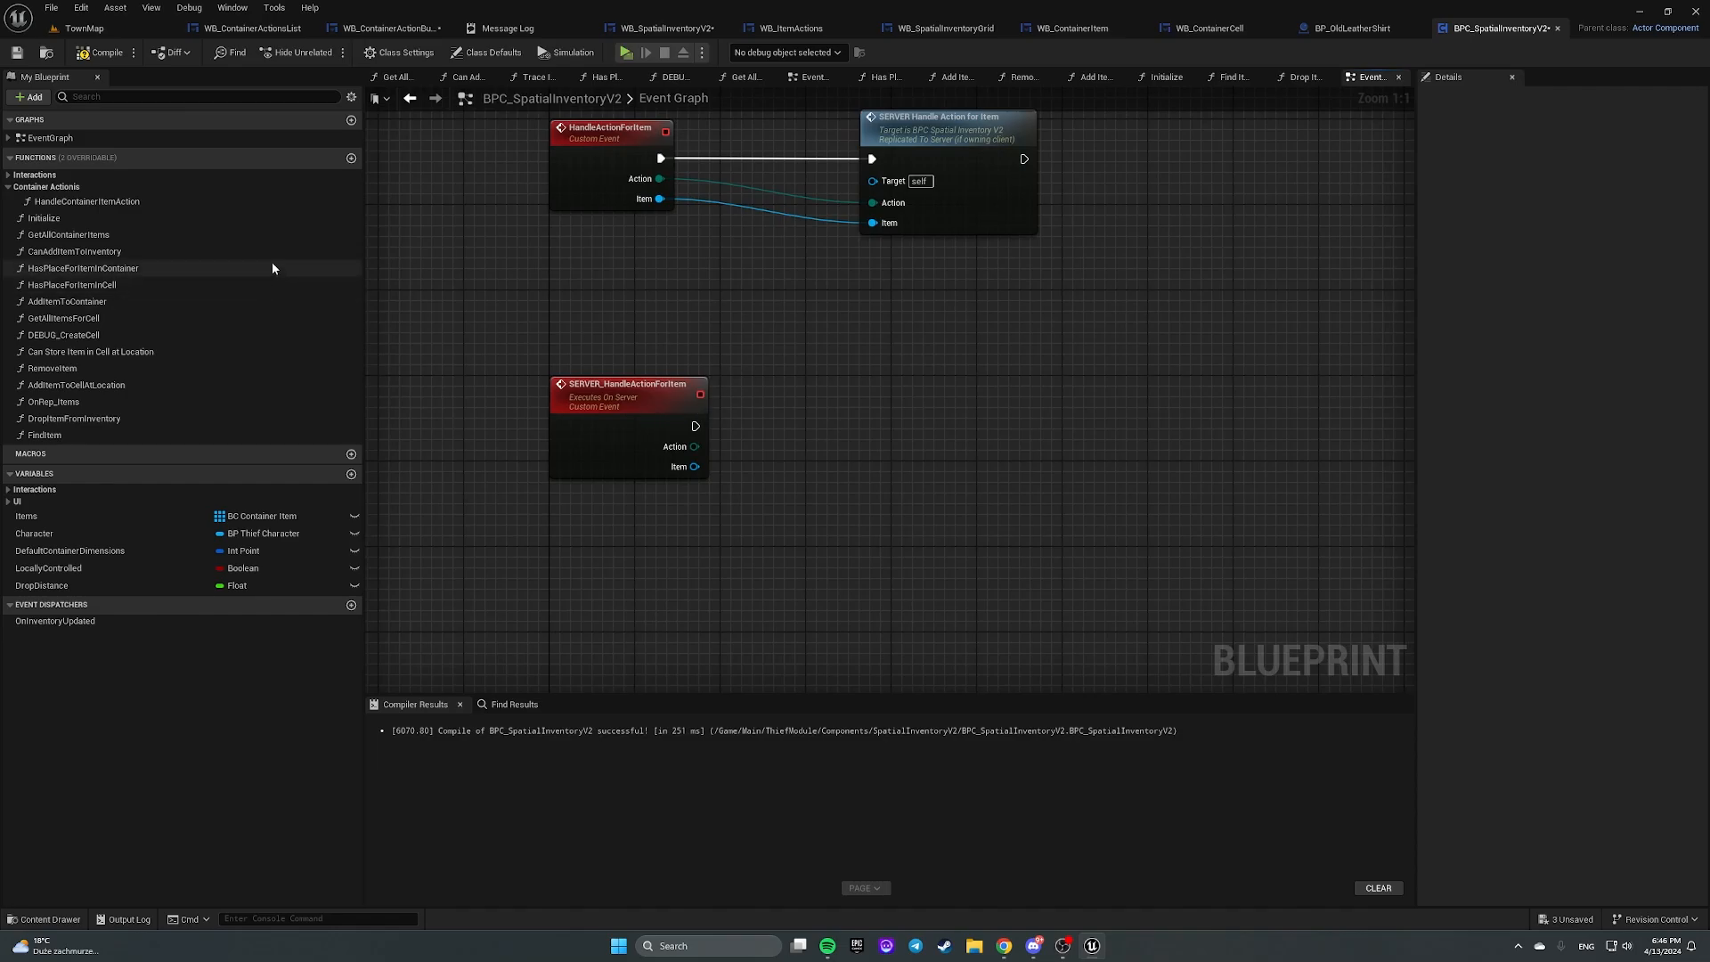
pyautogui.moveTo(562, 372)
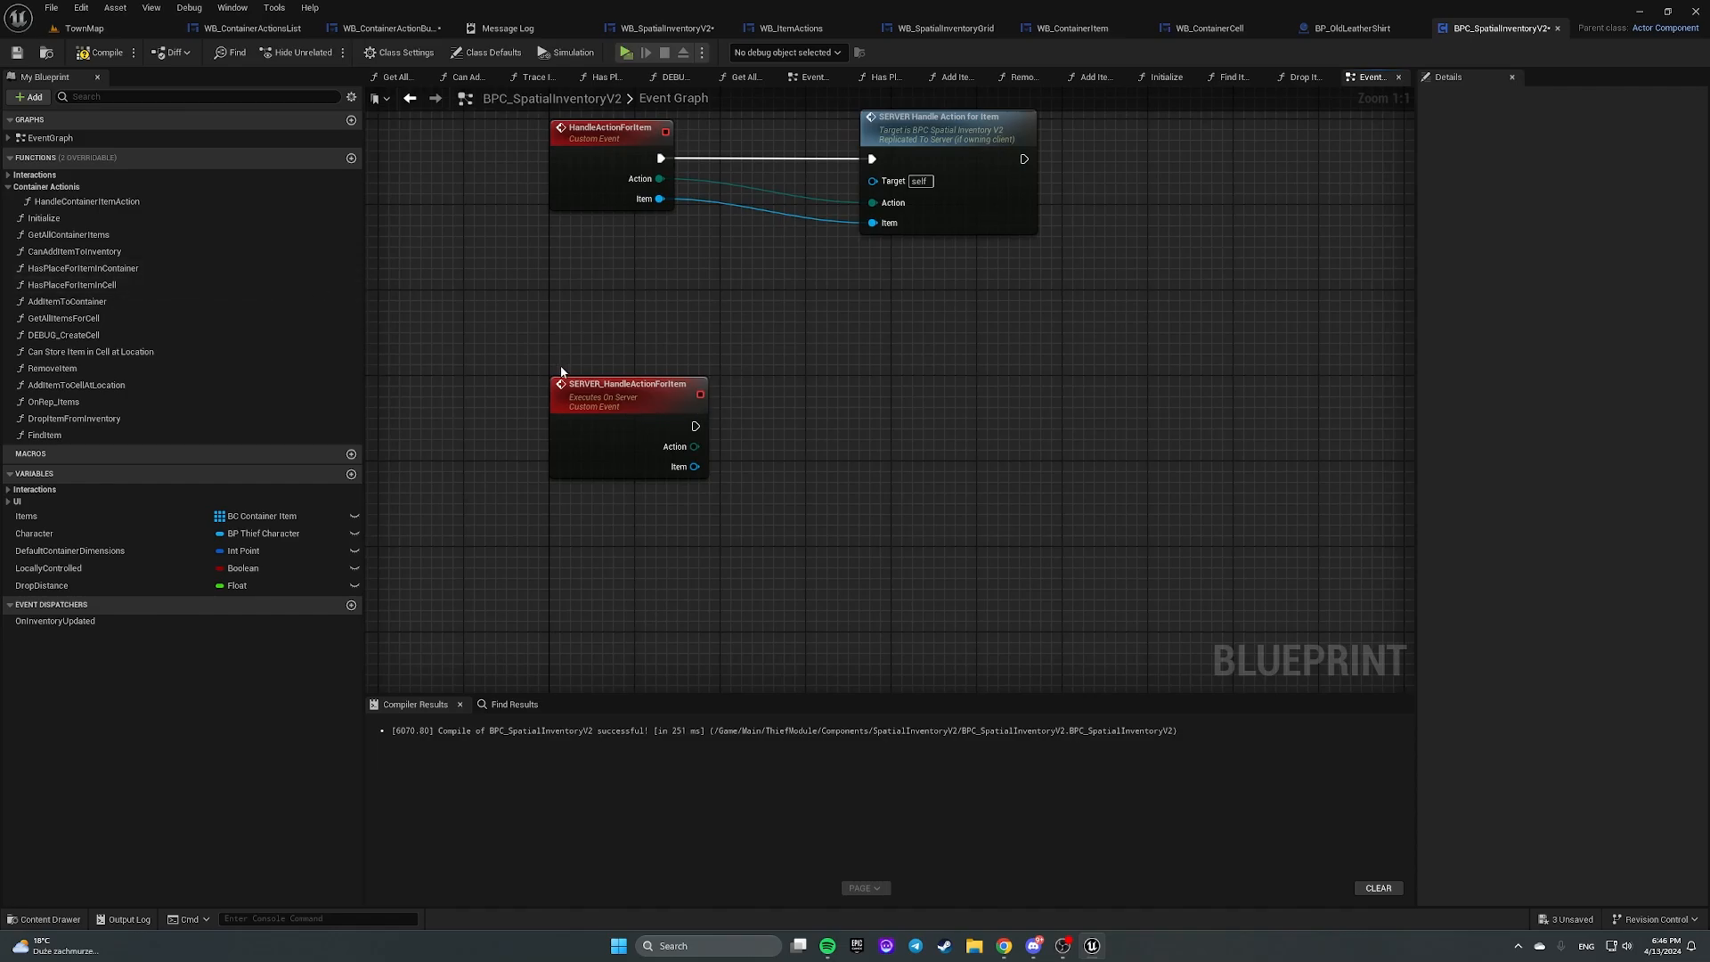
# Step: Check the server event's settings, then open the HandleContainerItemAction function graph
pyautogui.click(627, 383)
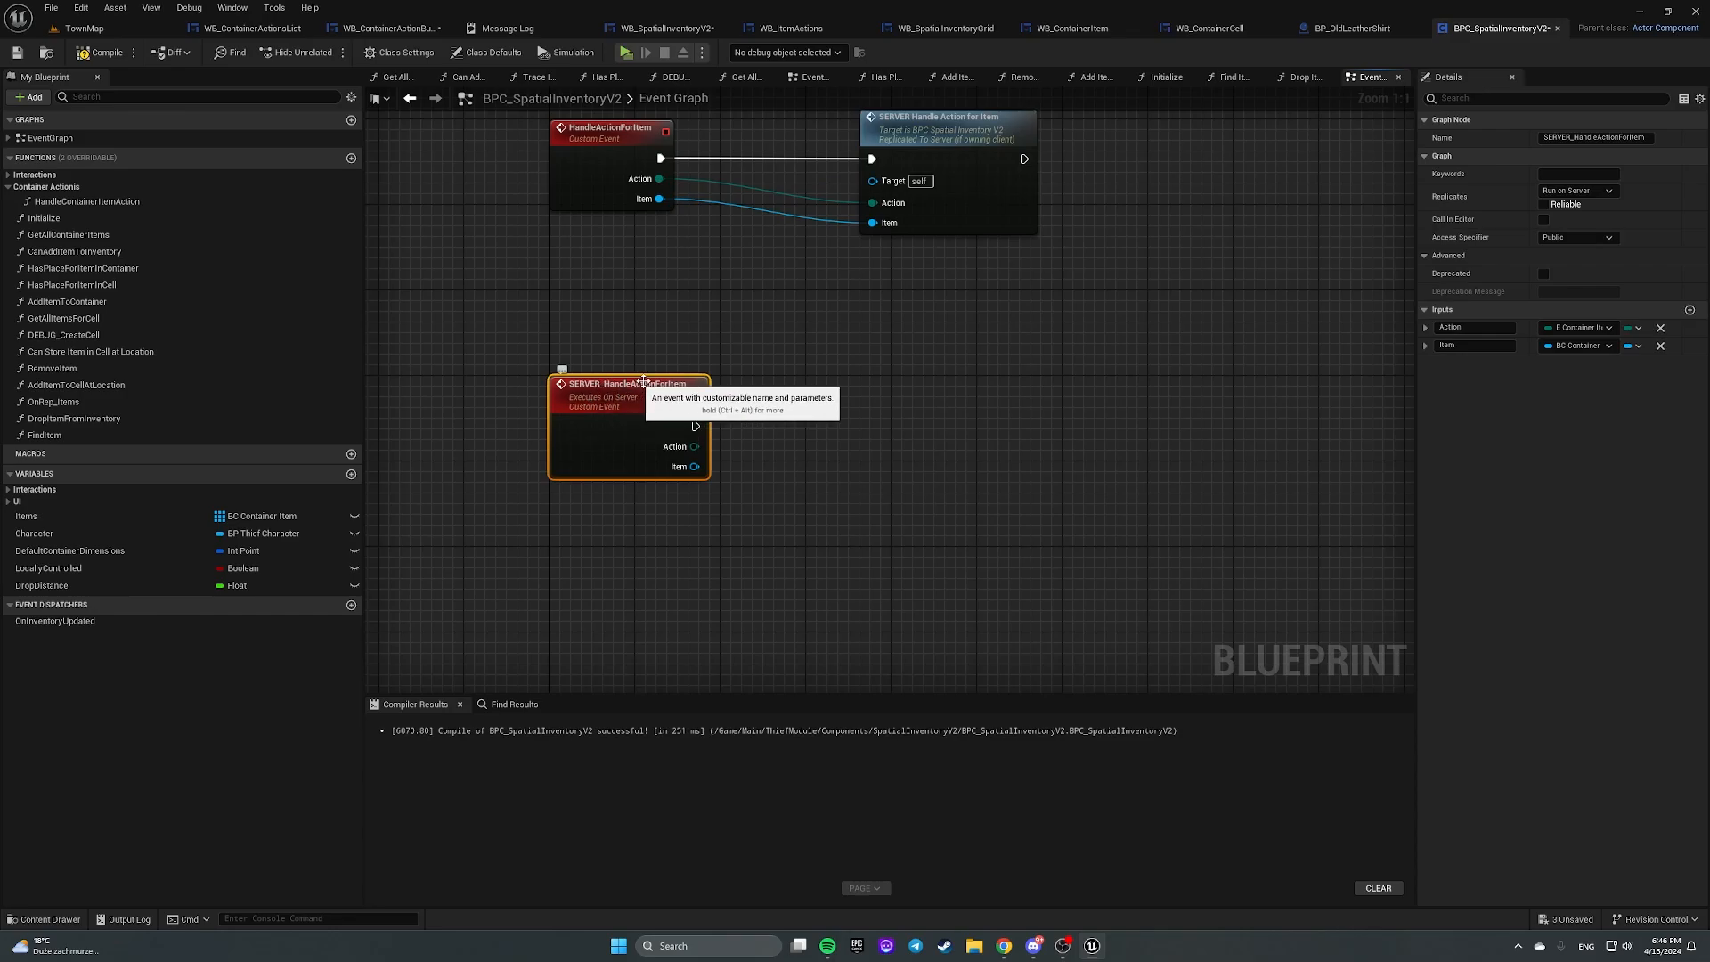
pyautogui.moveTo(703, 415)
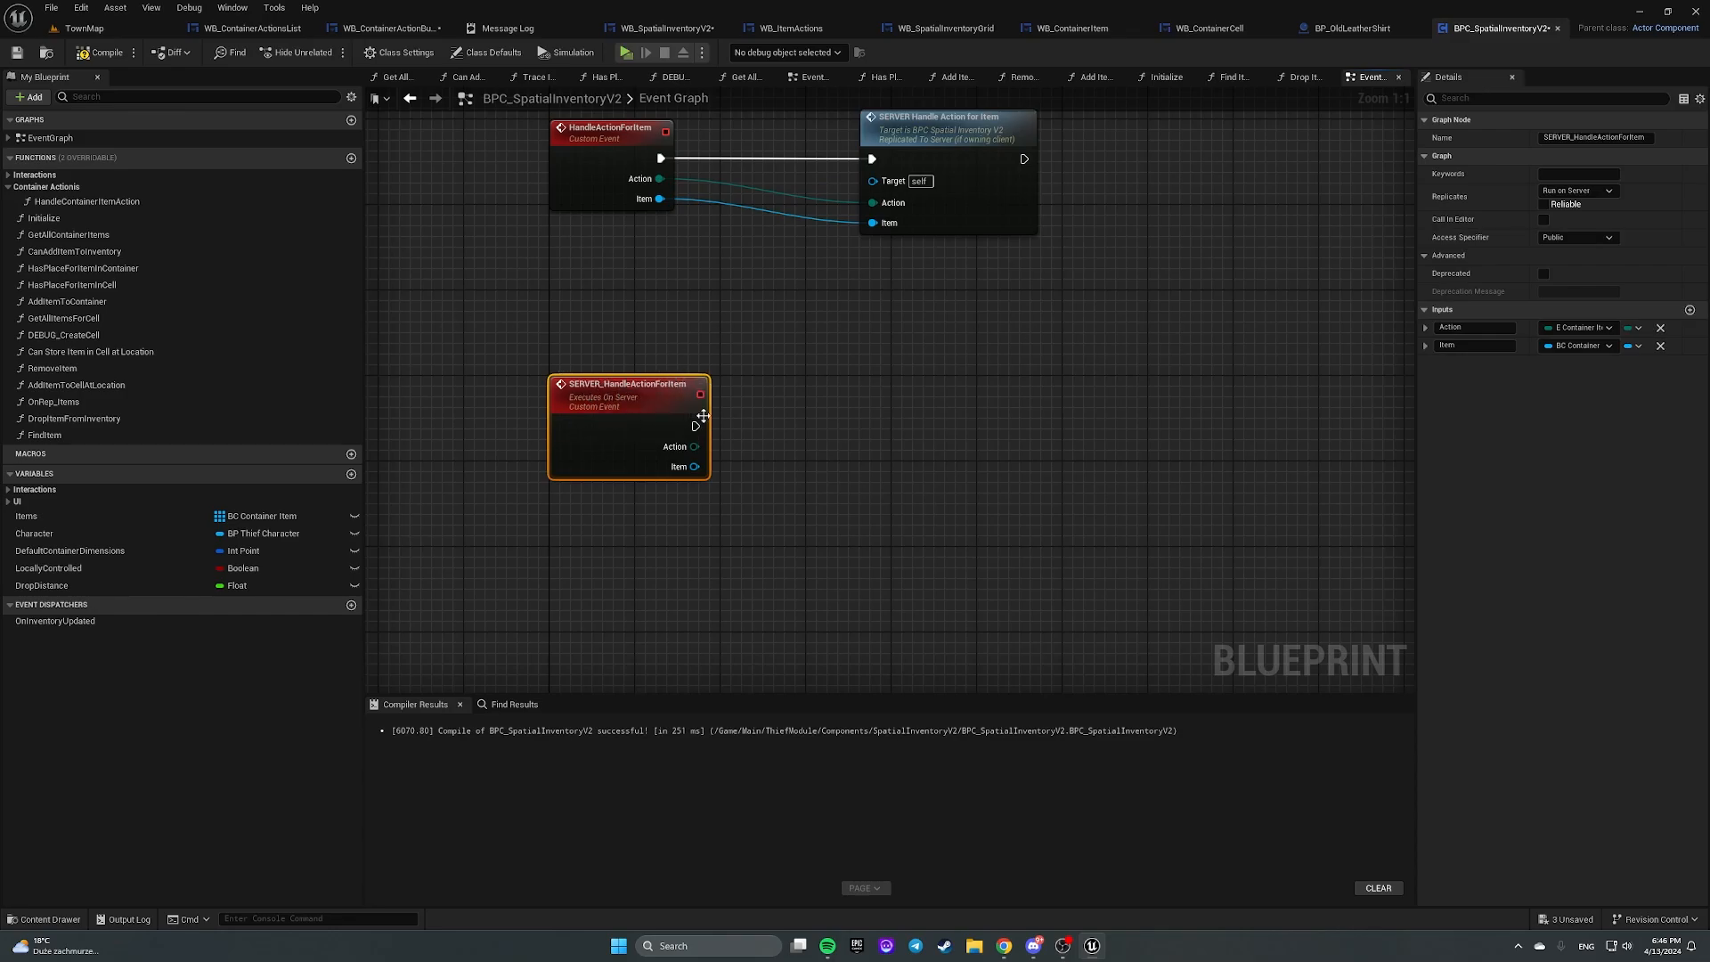
pyautogui.moveTo(179, 261)
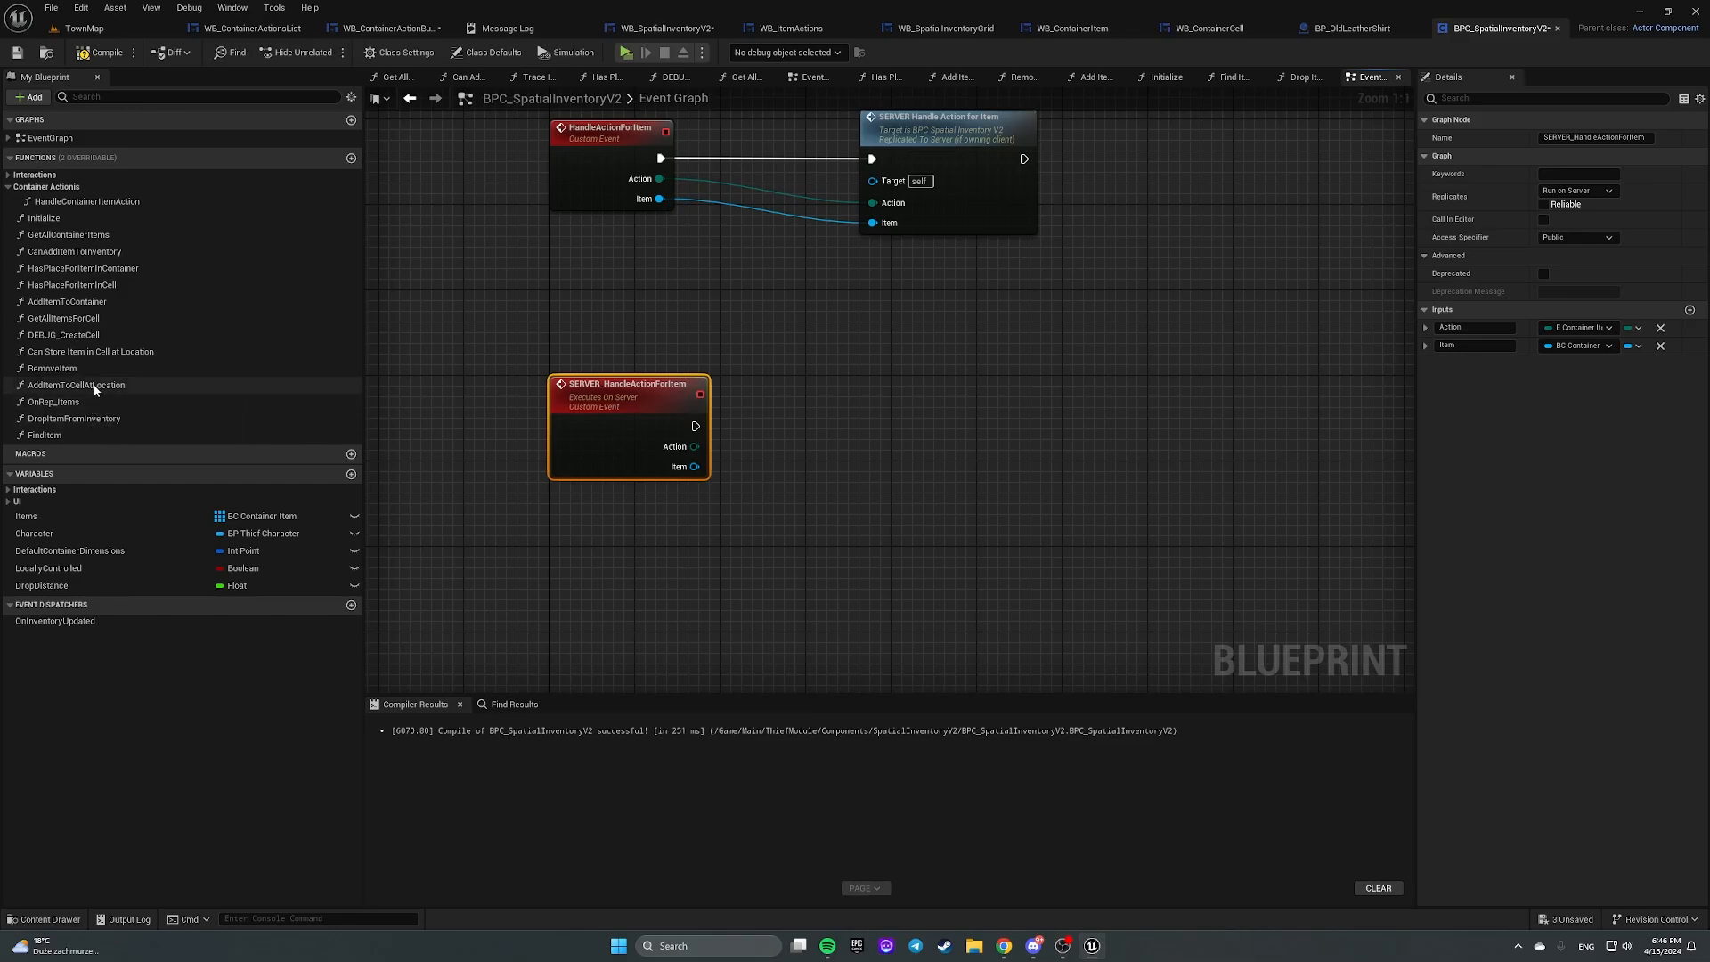
pyautogui.moveTo(115, 297)
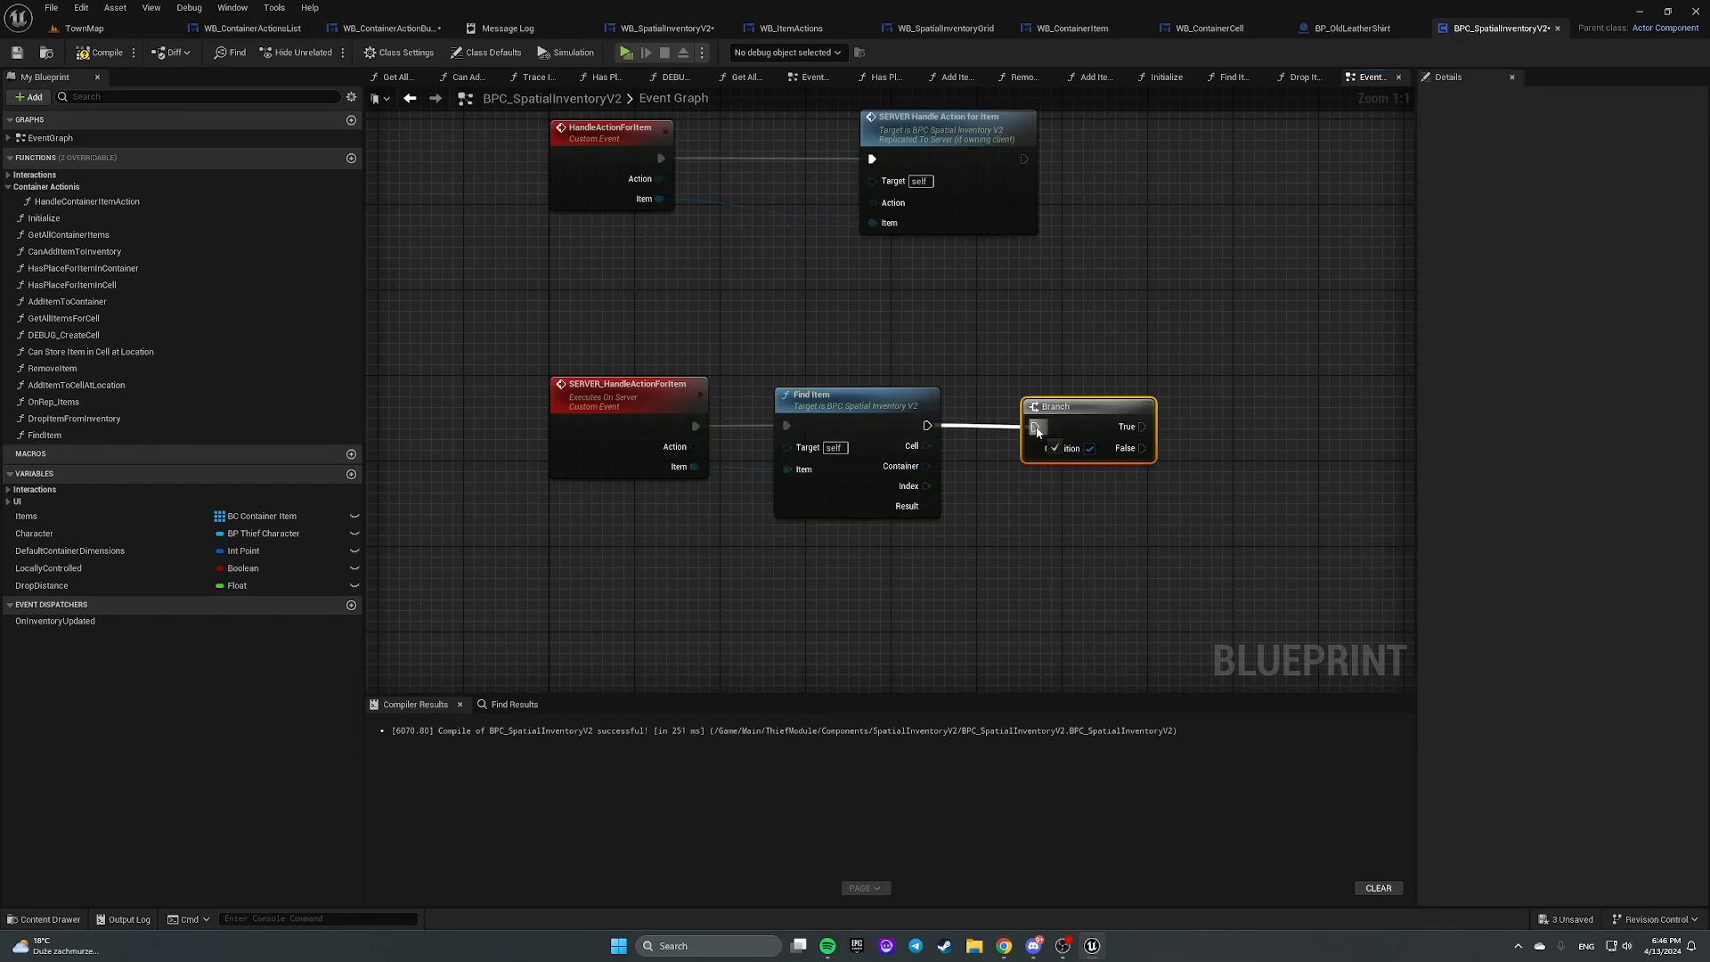
pyautogui.moveTo(1073, 414)
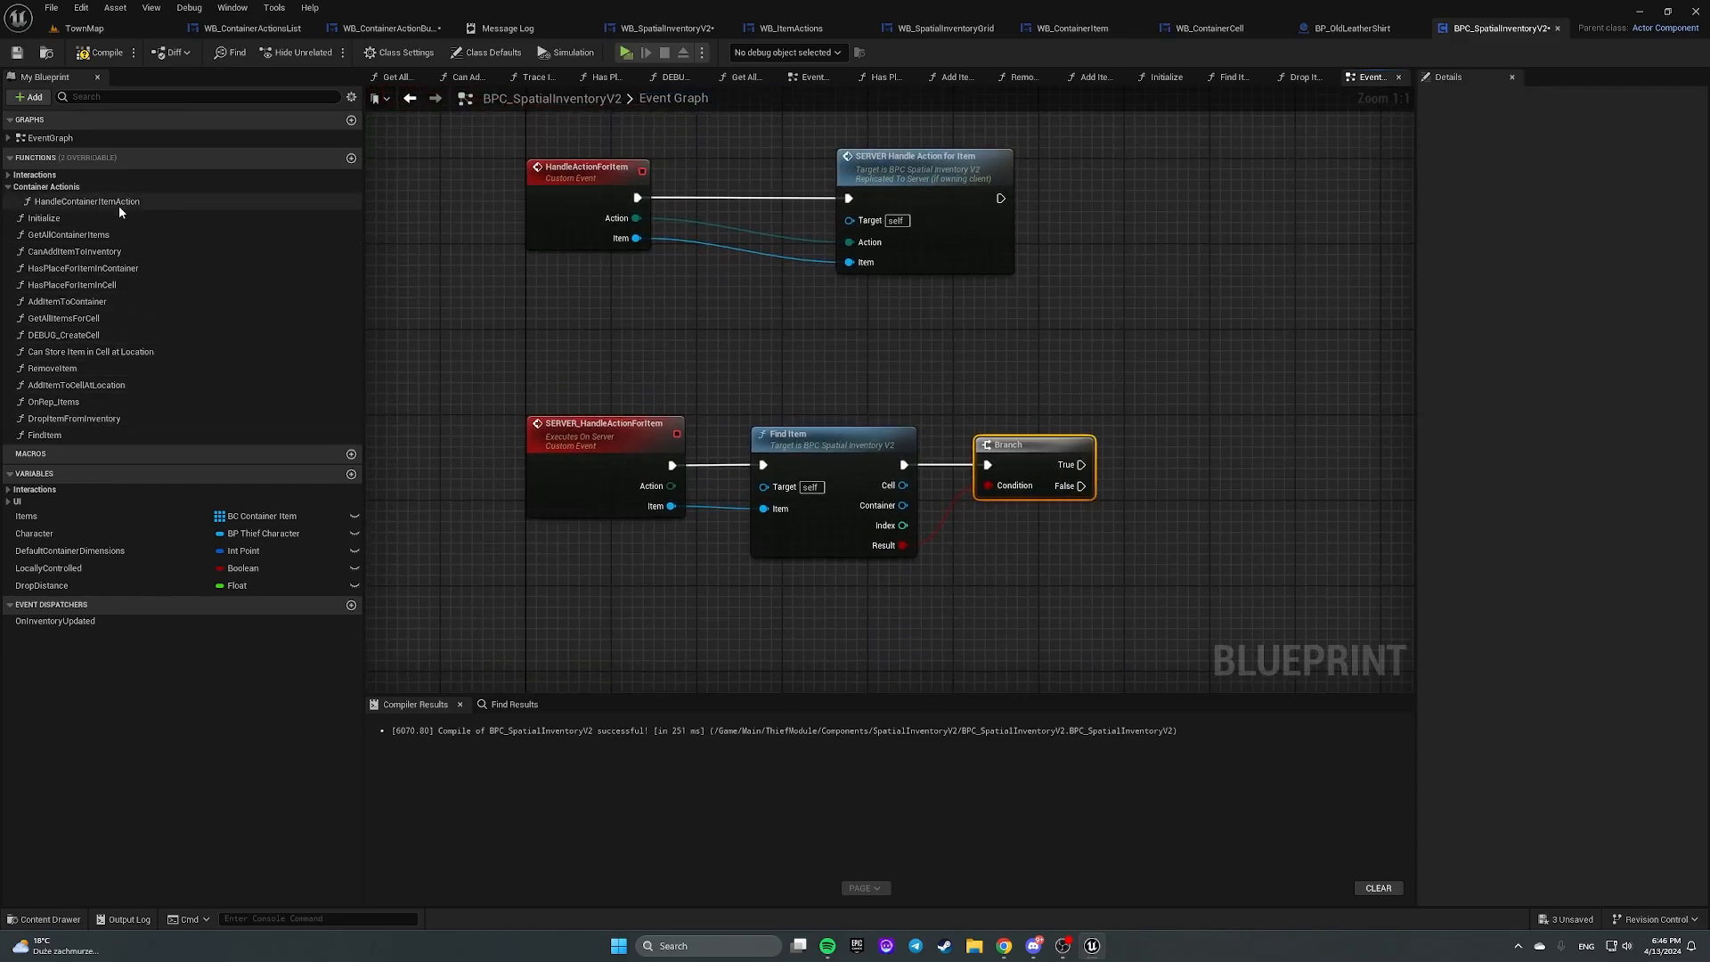
pyautogui.click(87, 200)
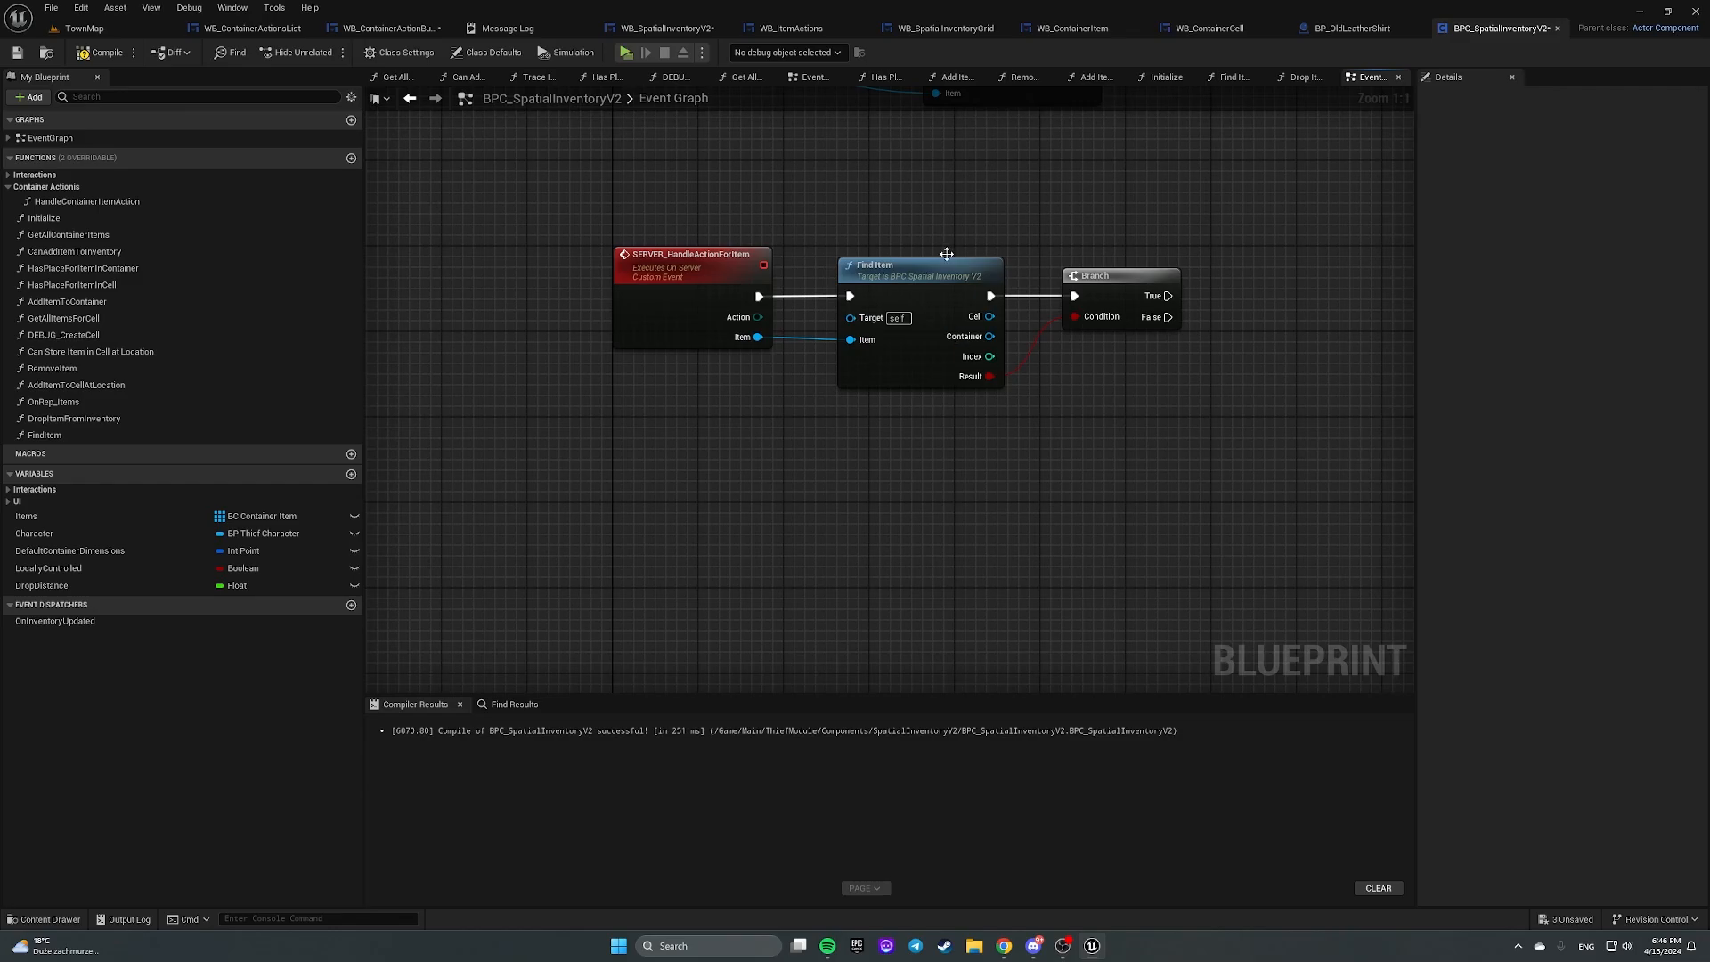
pyautogui.moveTo(1176, 237)
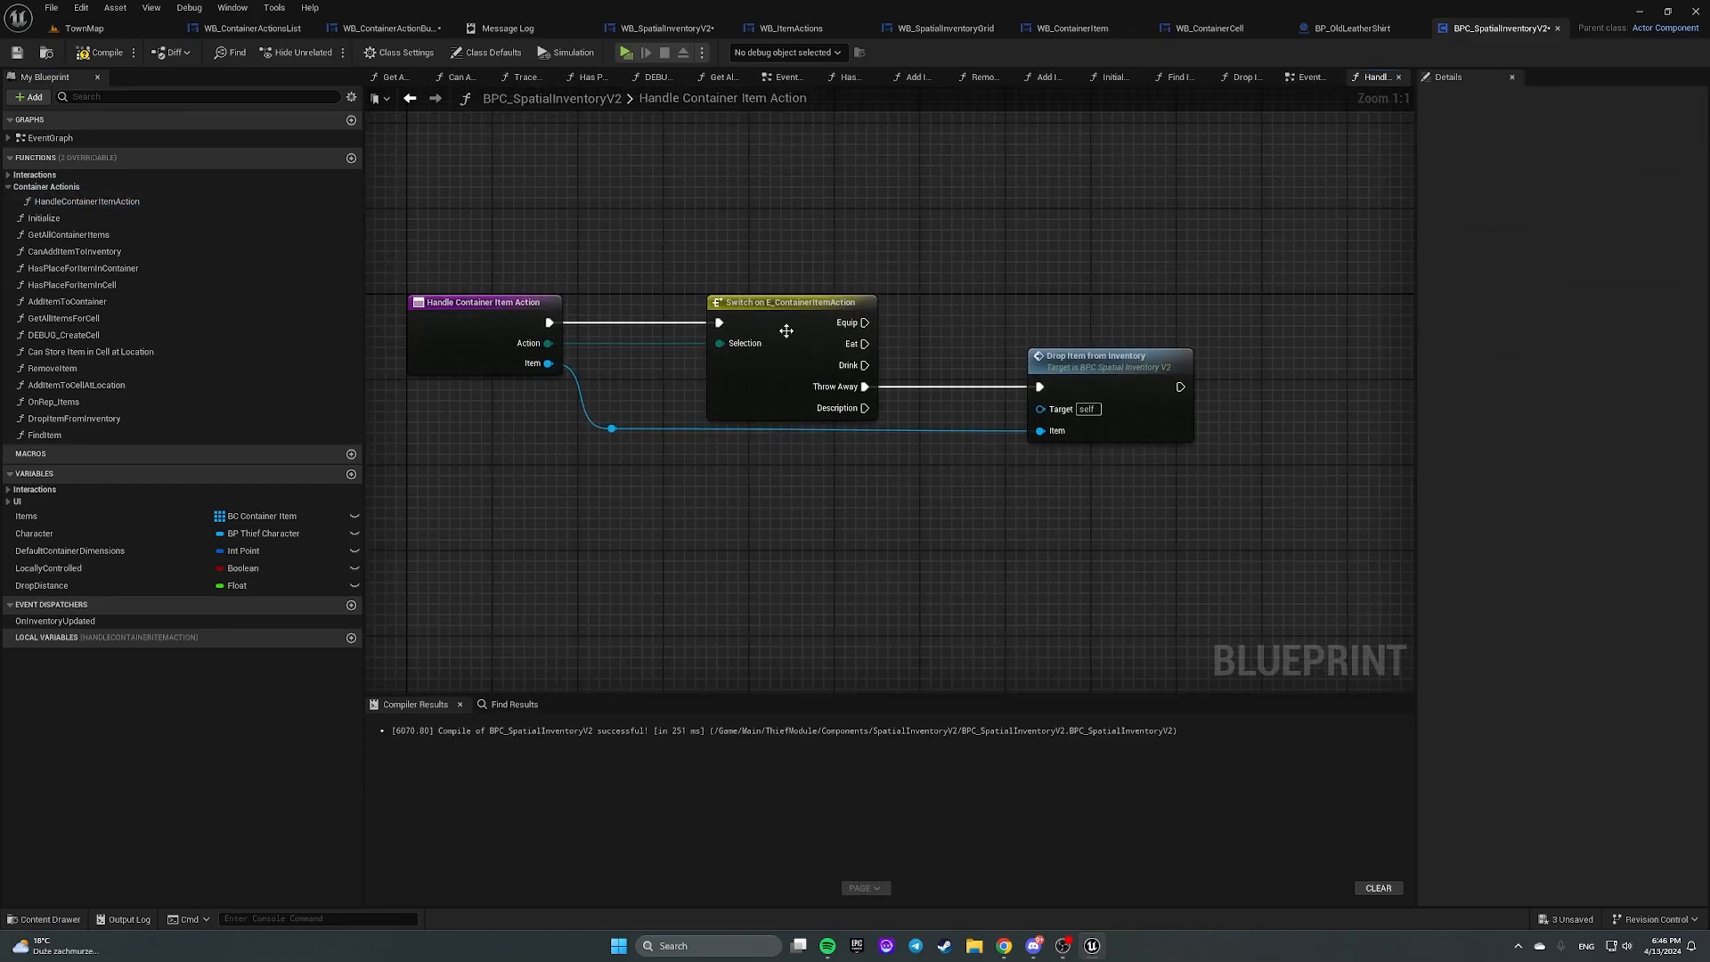
pyautogui.moveTo(940, 305)
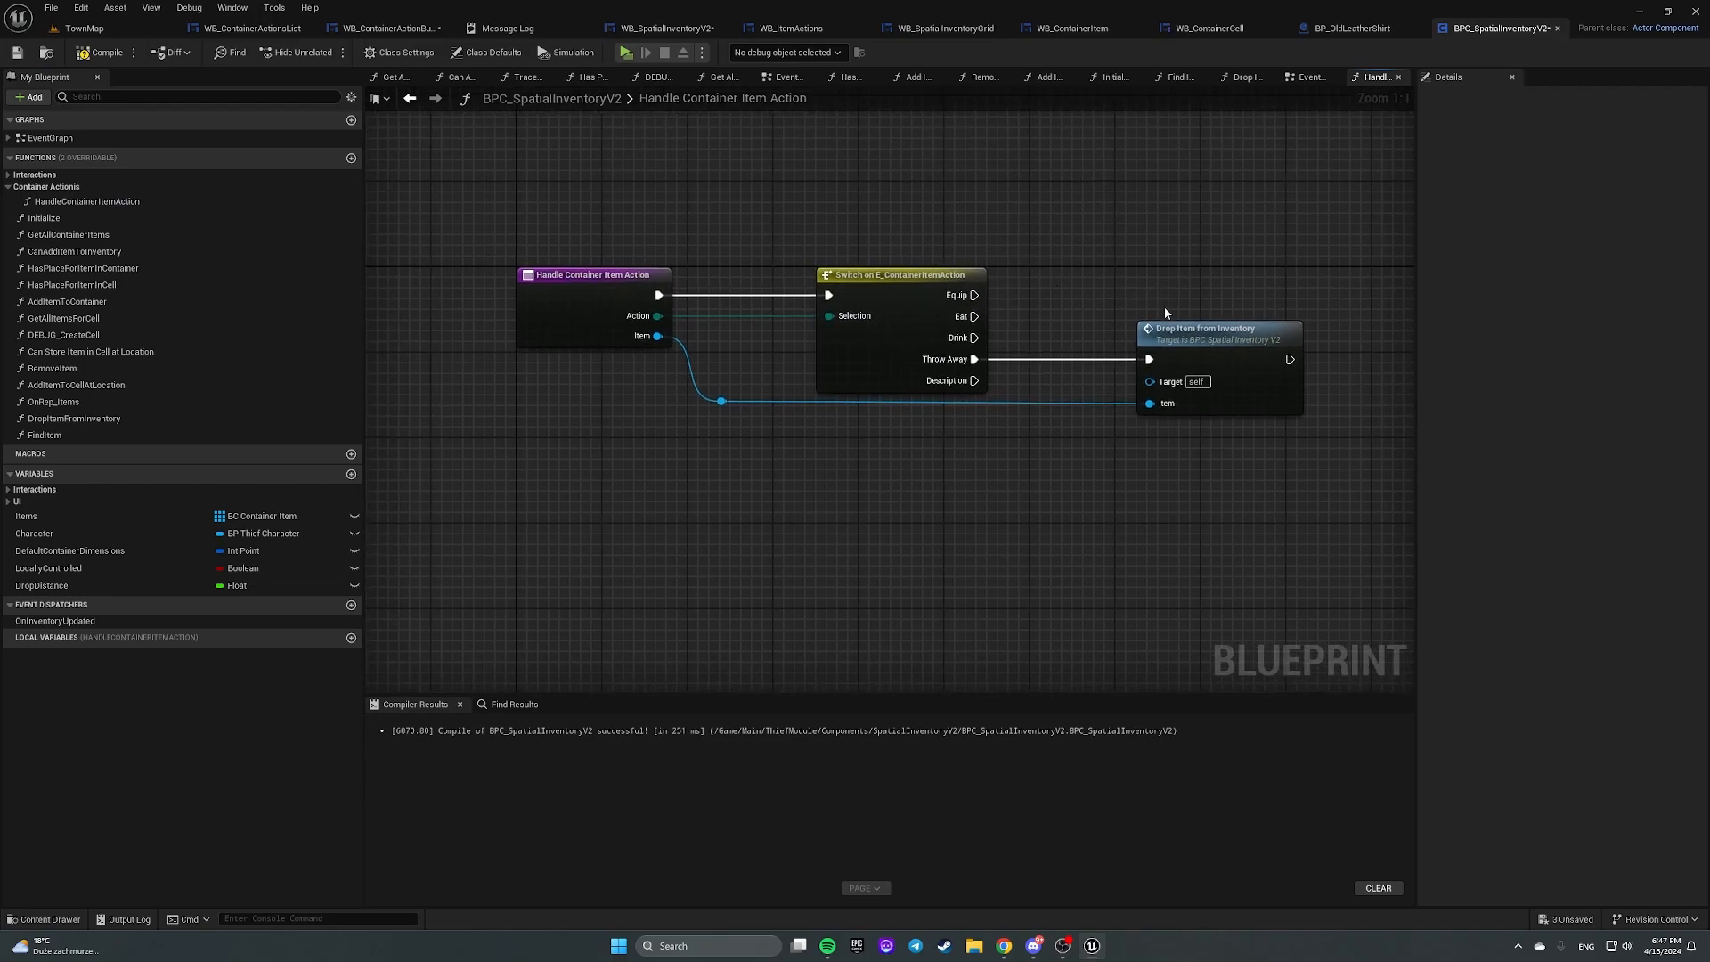
# Step: From Branch True, call MULTICAST_HandleActionForItem and set that event to replicate Multicast
pyautogui.click(1211, 326)
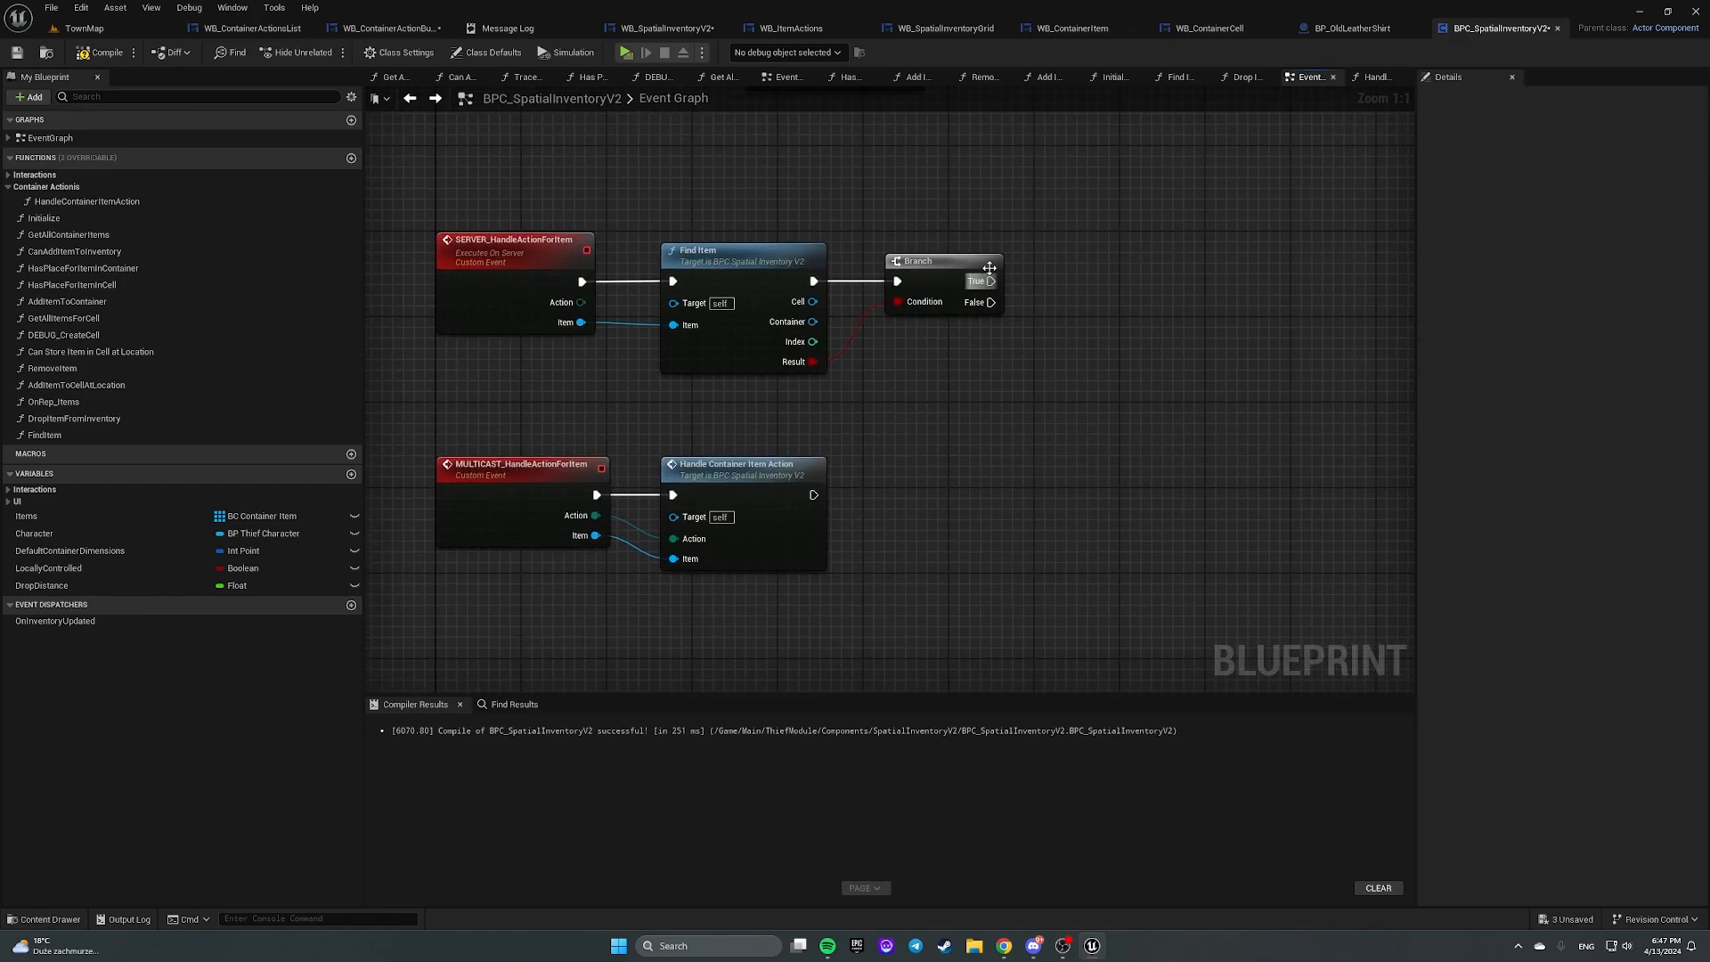
pyautogui.moveTo(994, 281); pyautogui.dragTo(1079, 281)
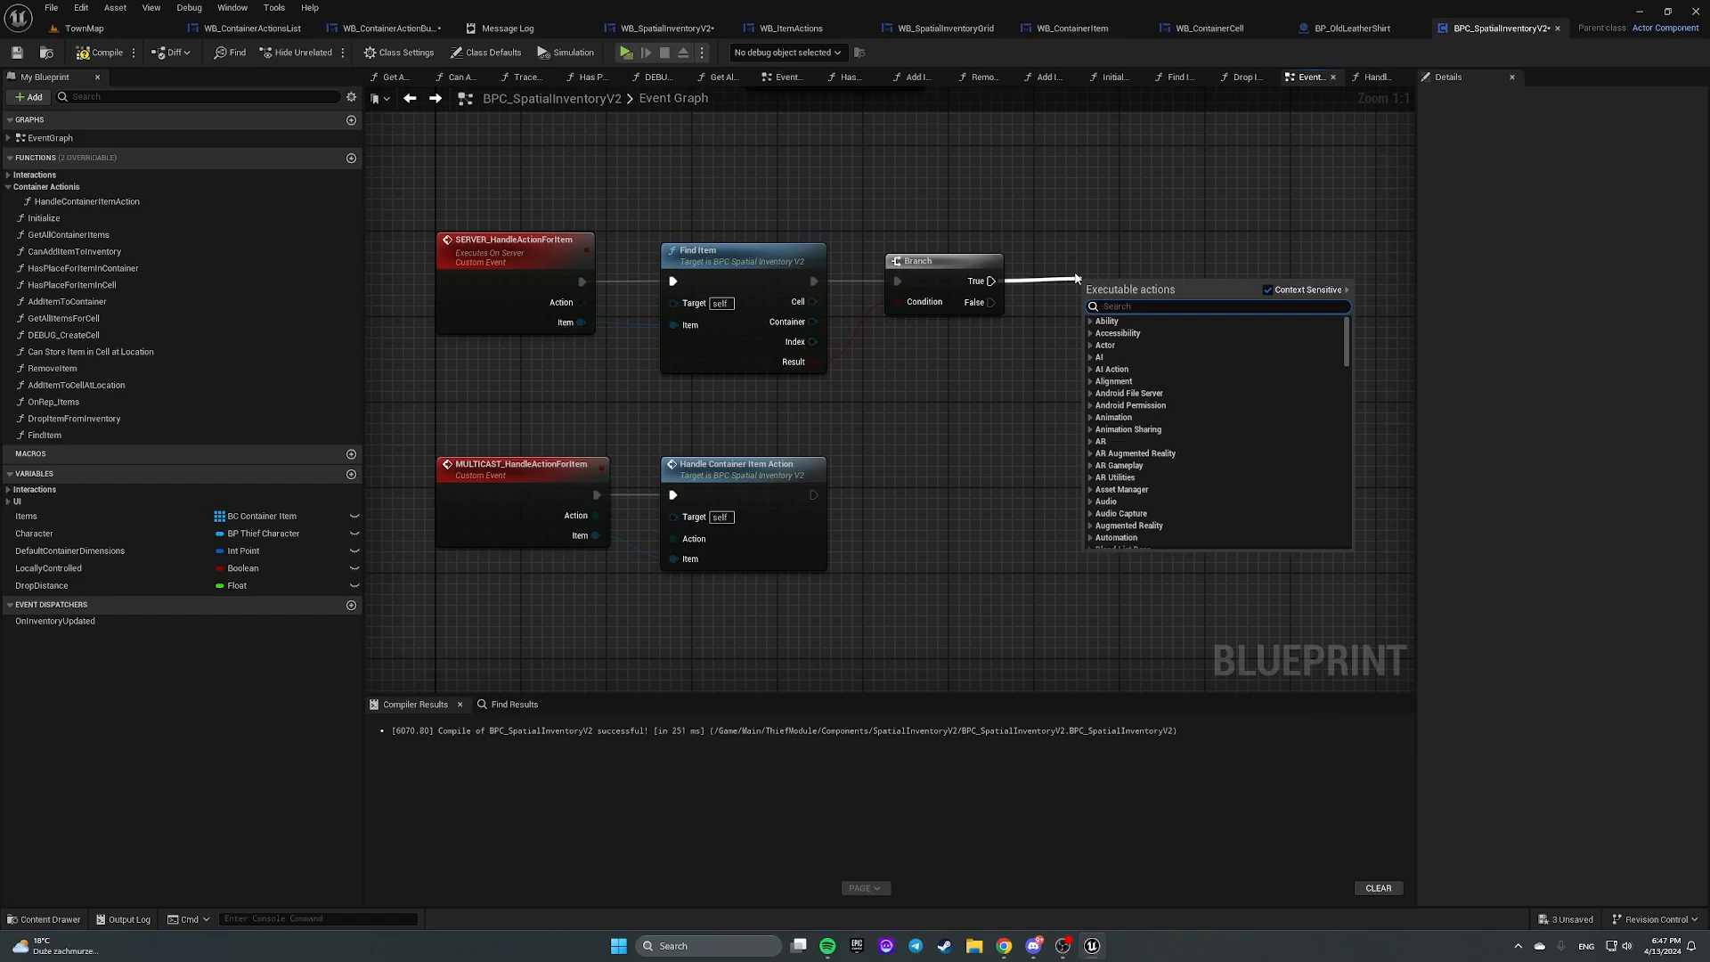
pyautogui.click(1161, 281)
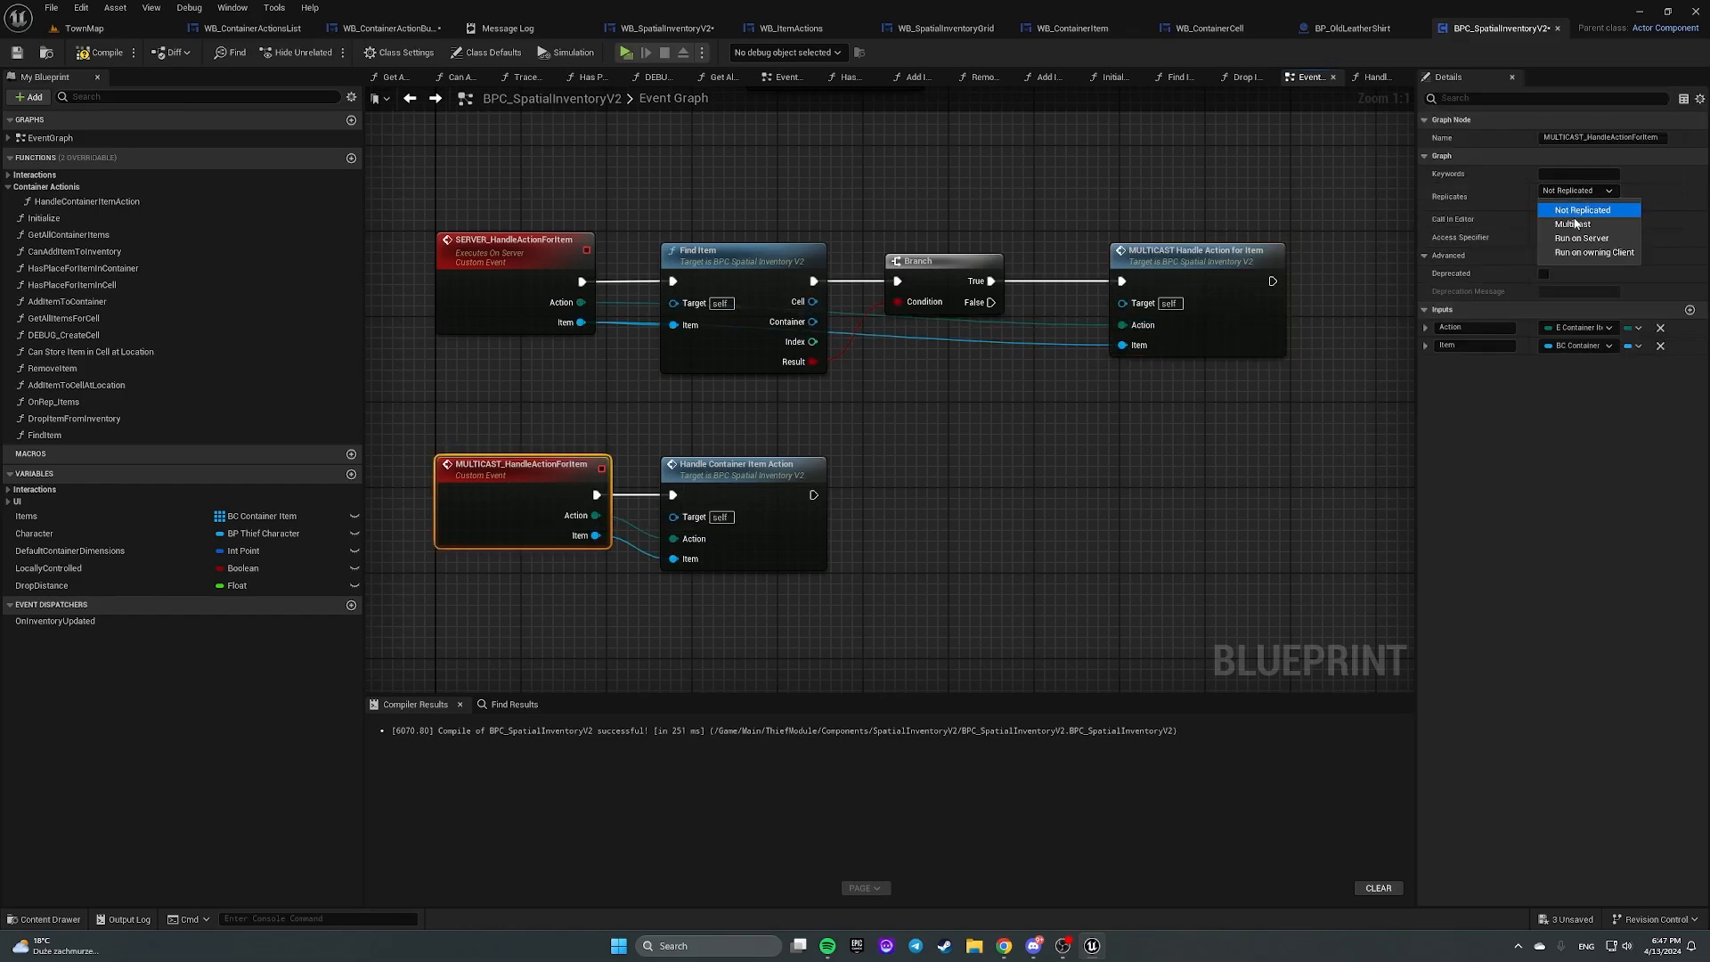
pyautogui.click(1573, 223)
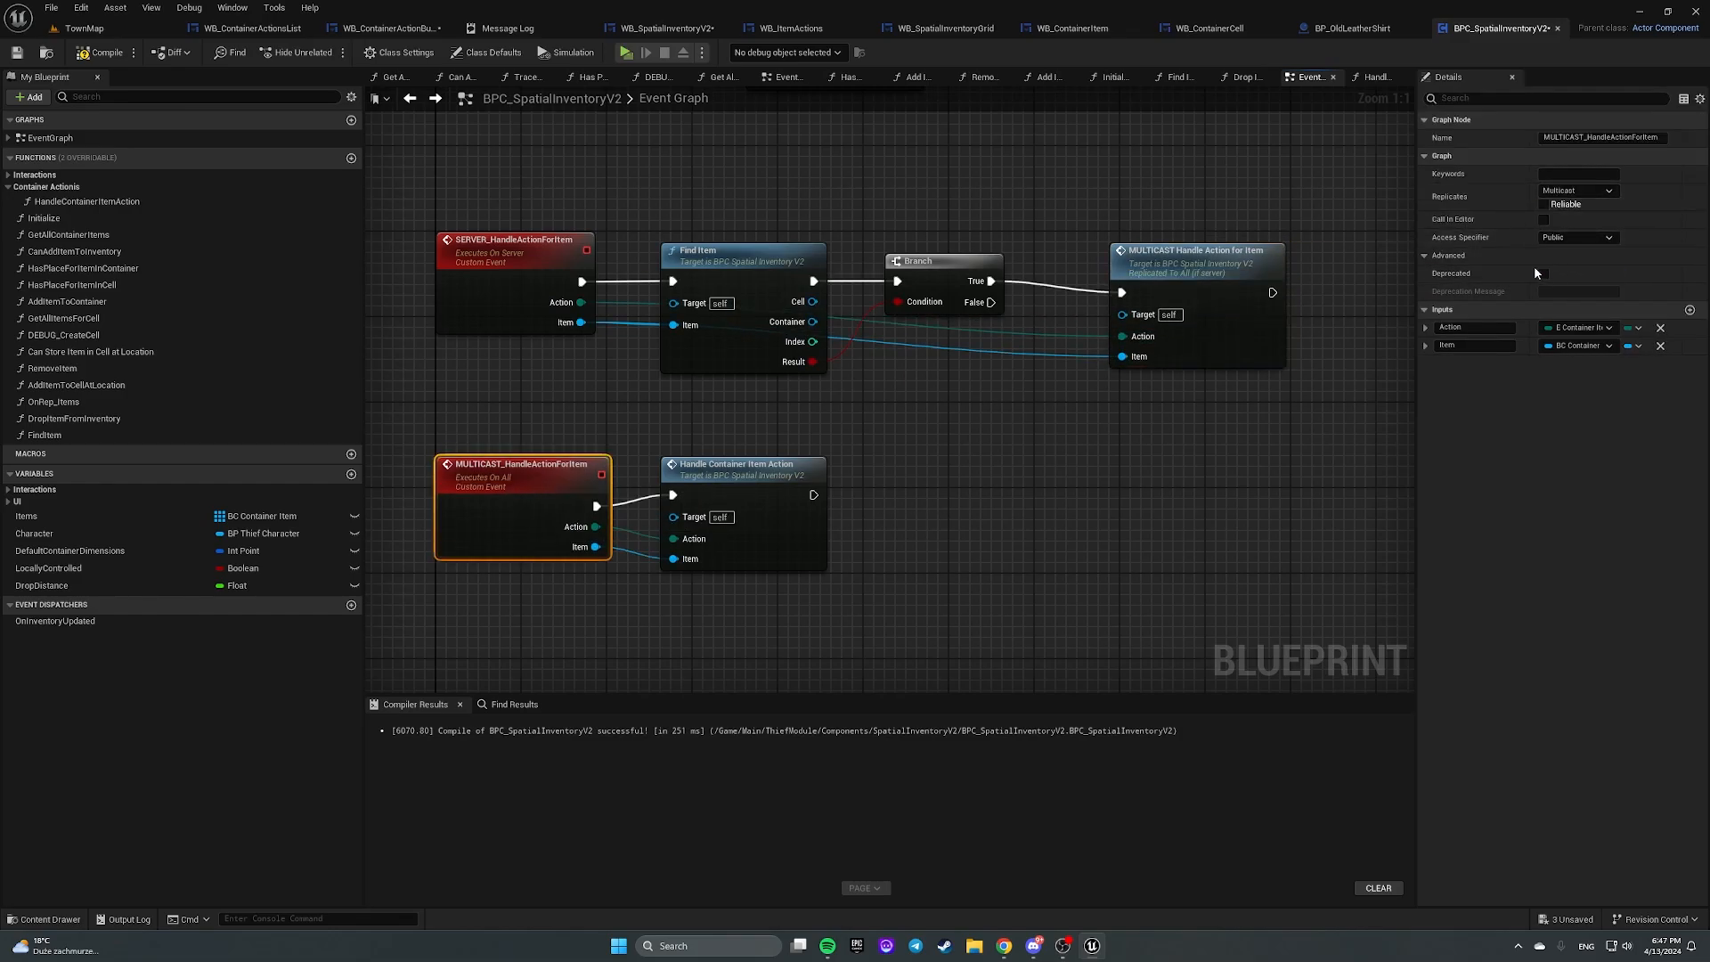
pyautogui.click(1576, 190)
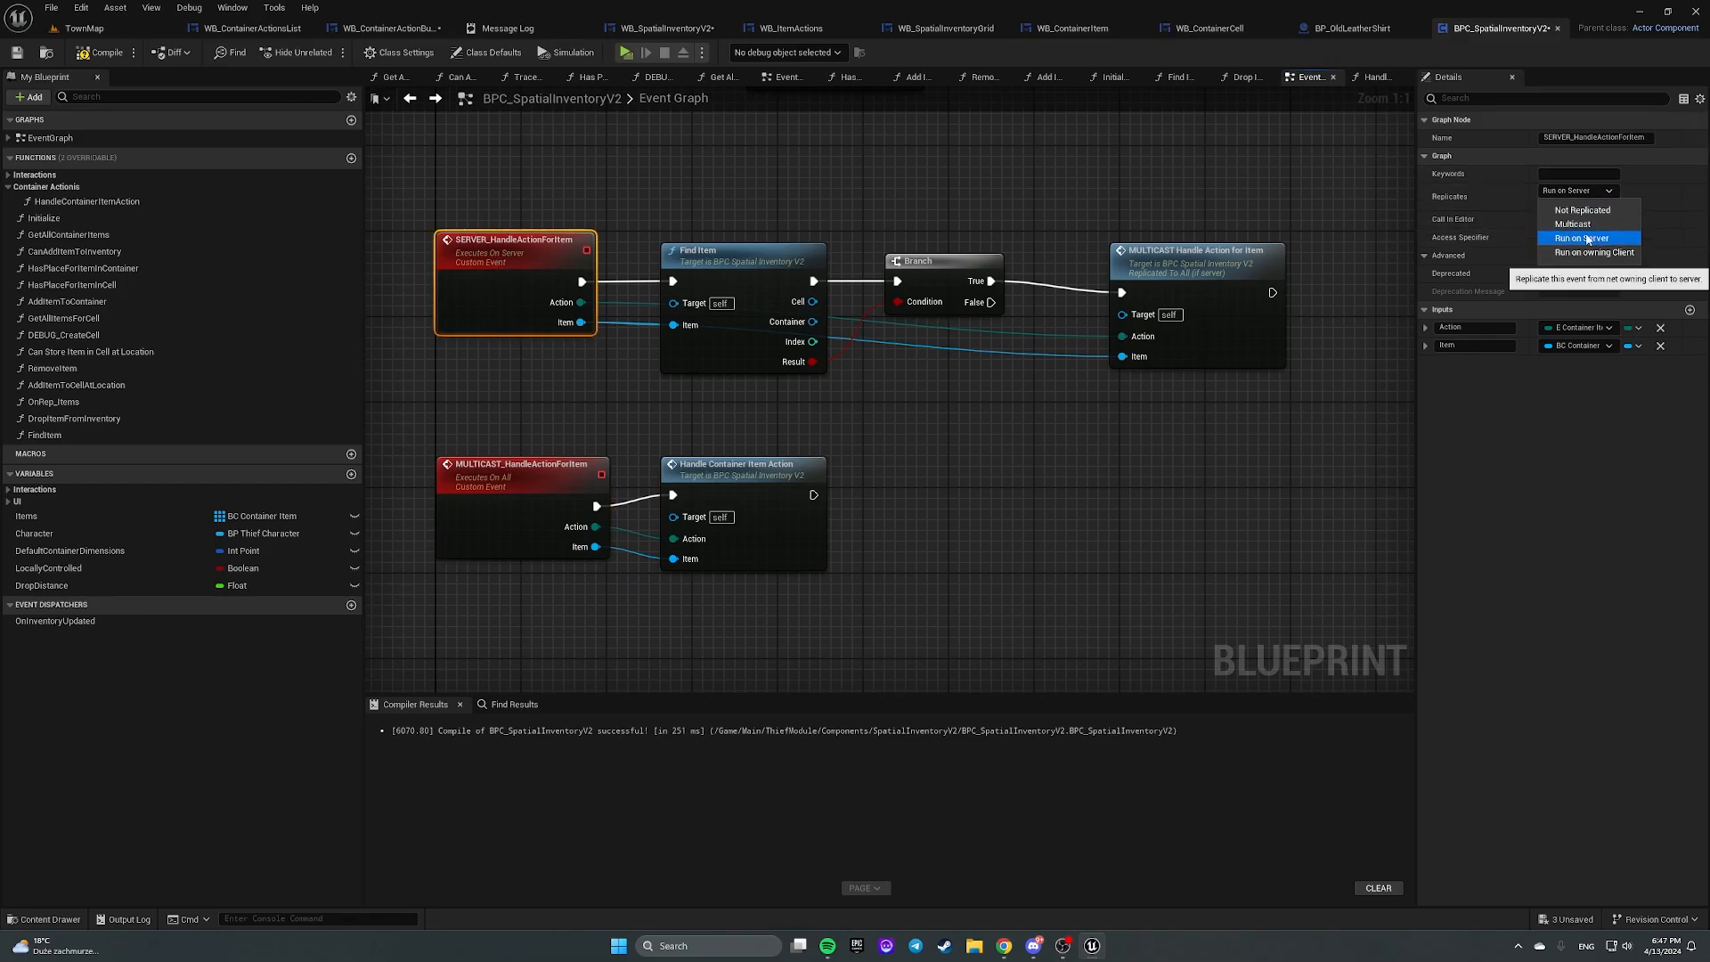
# Step: Keep the server event Run on Server, compile, and play-test the Cabbage's action menu
pyautogui.click(1584, 238)
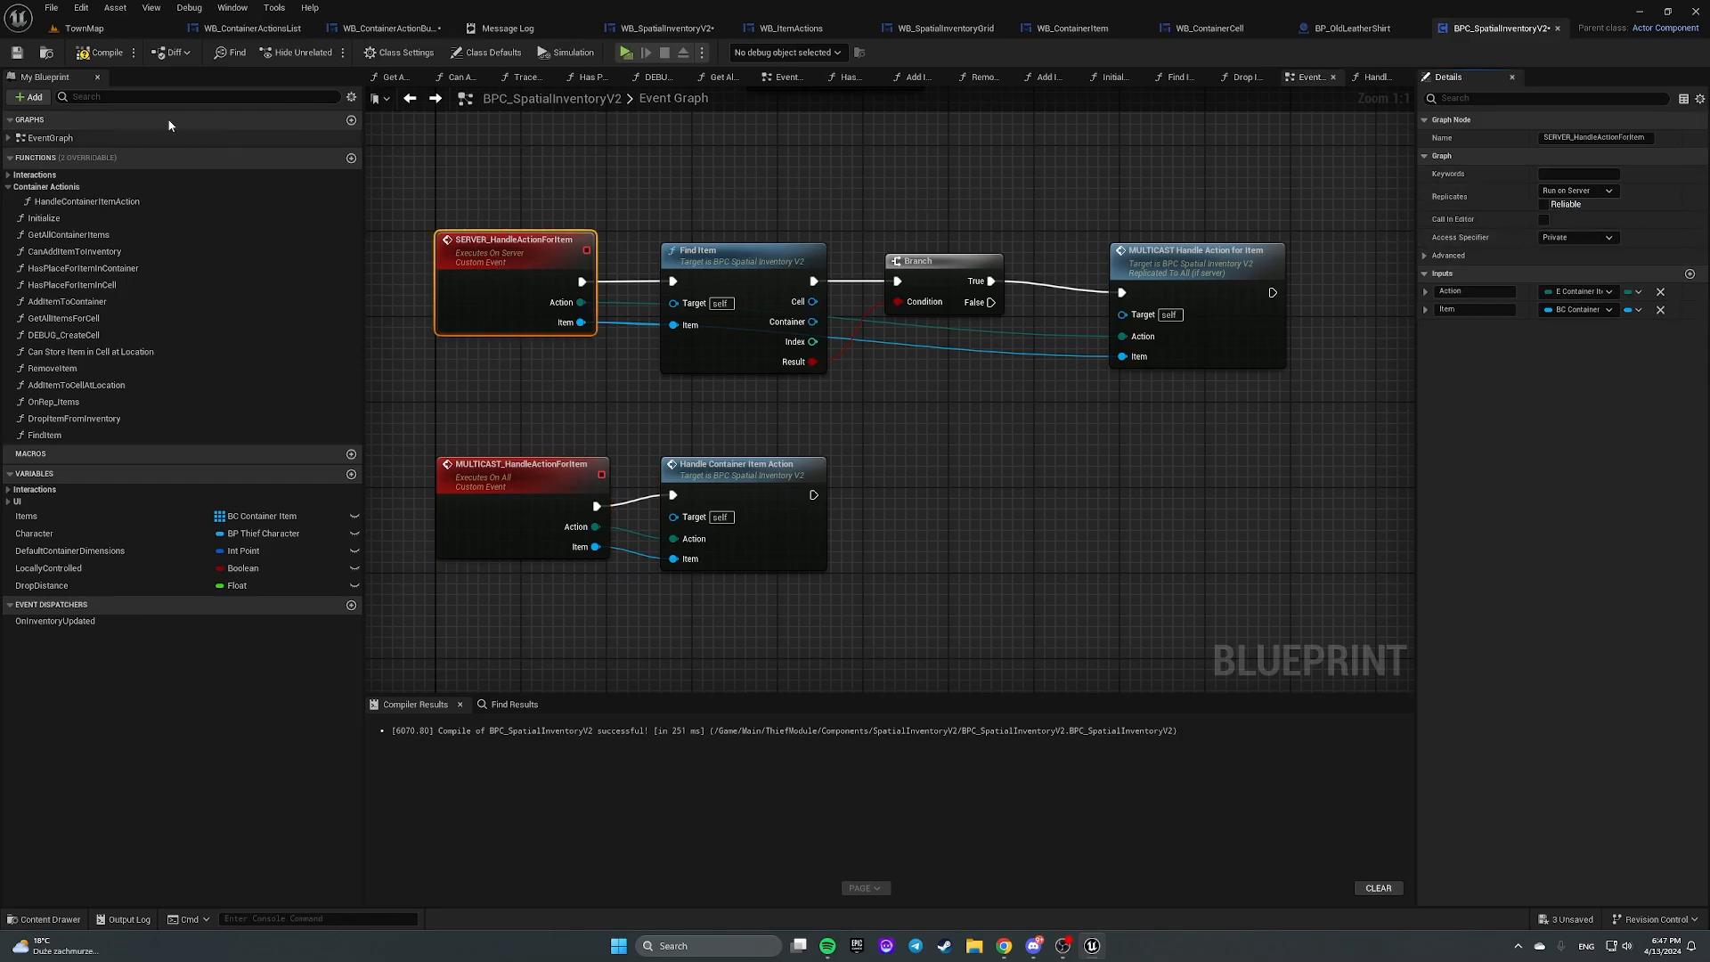
pyautogui.click(106, 52)
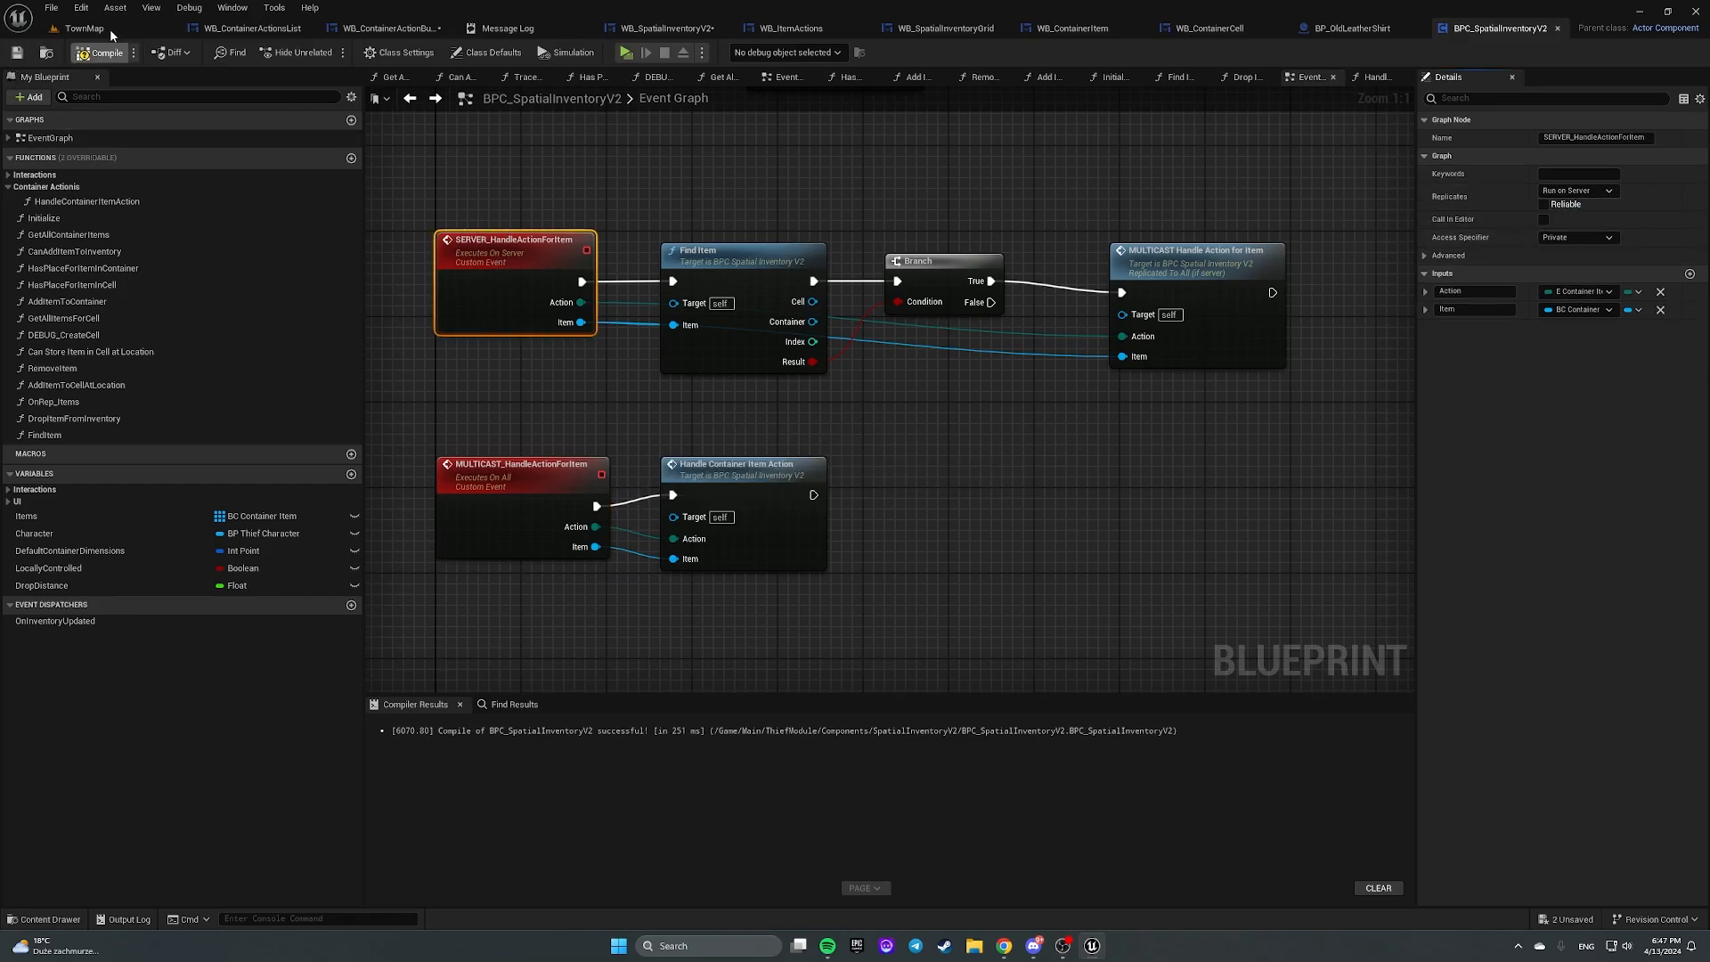
pyautogui.click(98, 52)
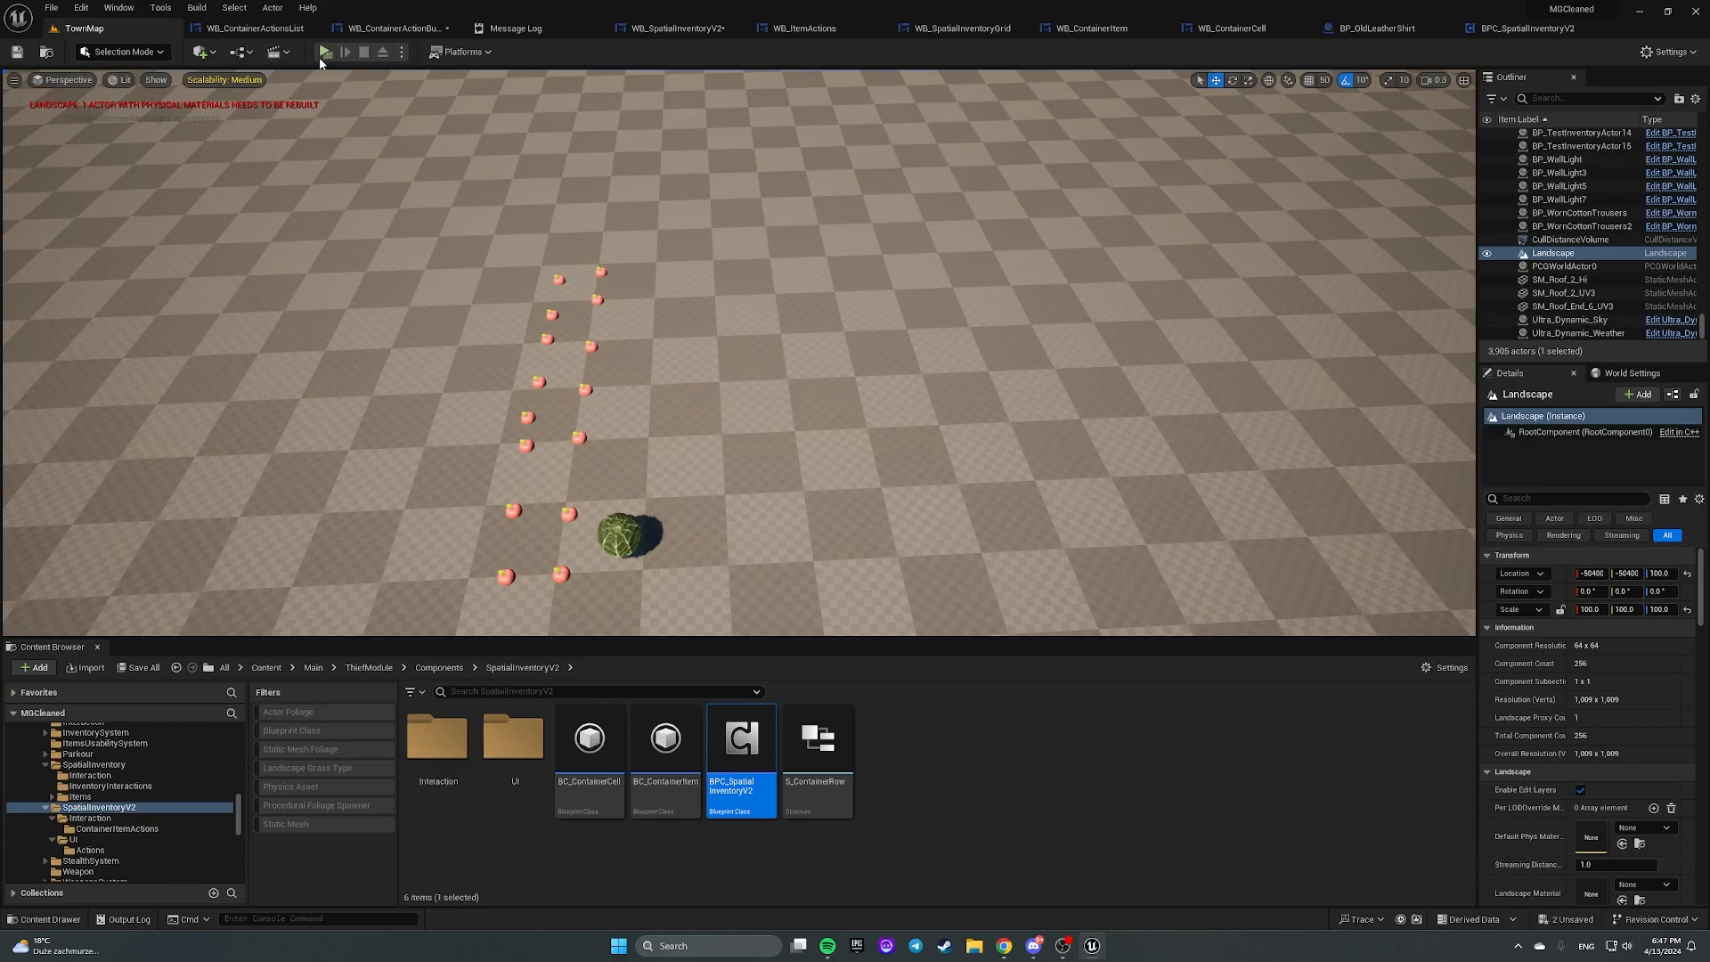
pyautogui.click(322, 52)
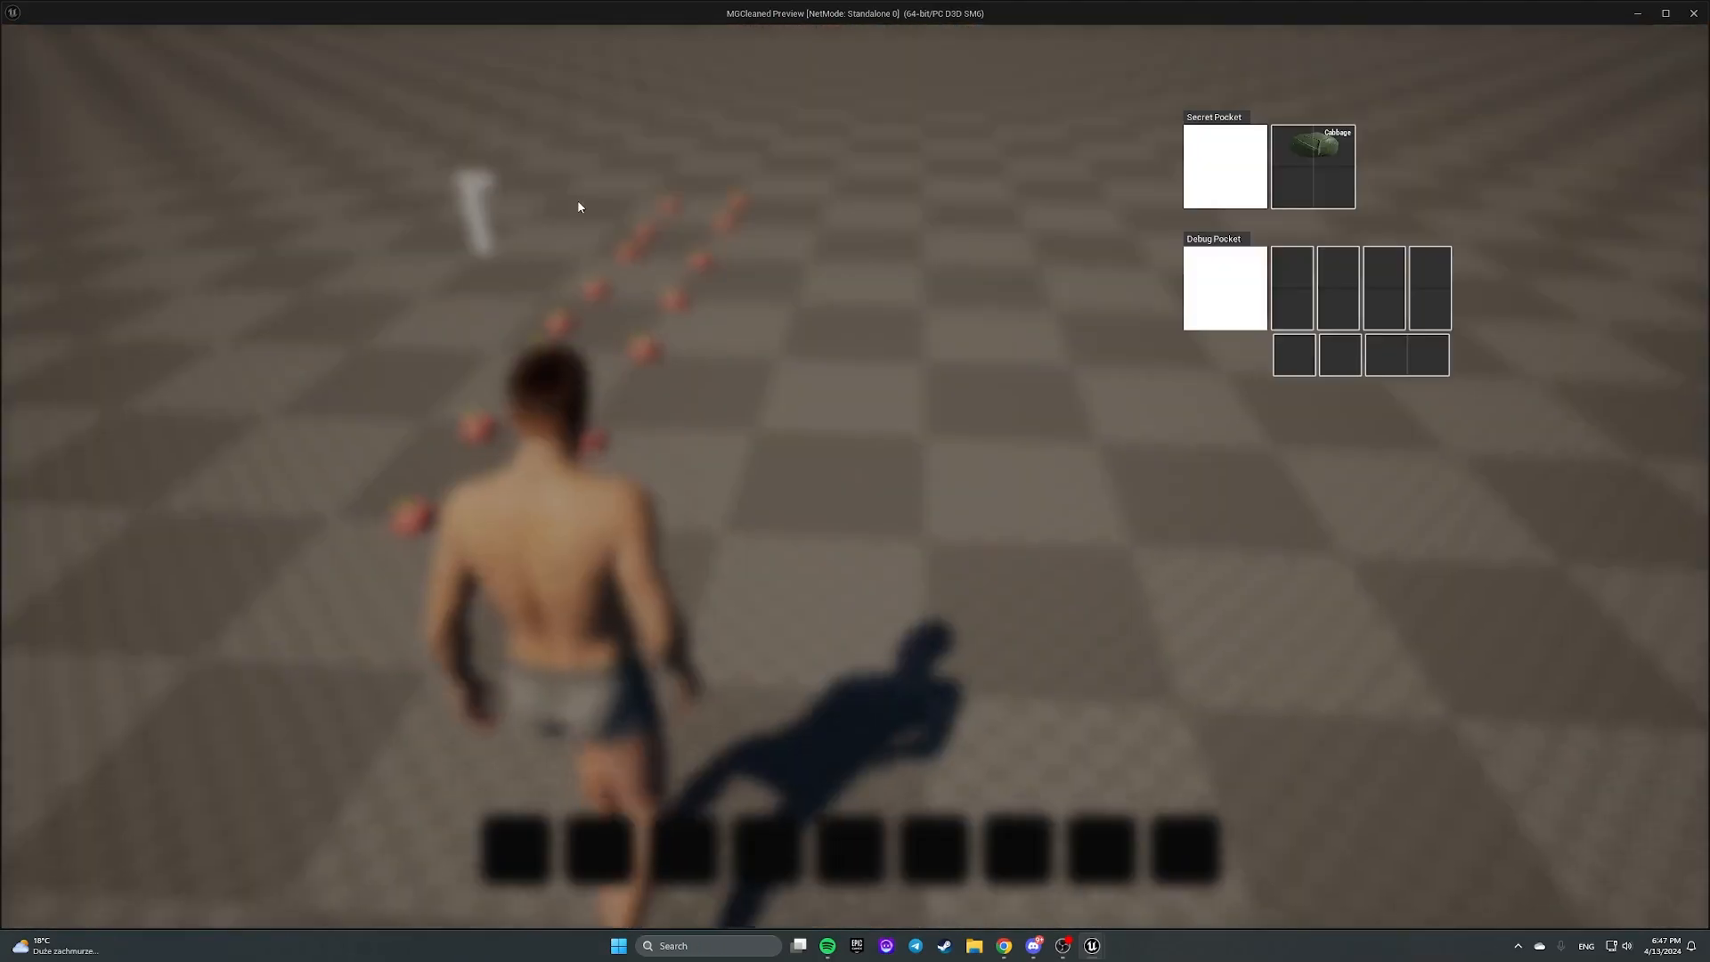
pyautogui.rightClick(1312, 147)
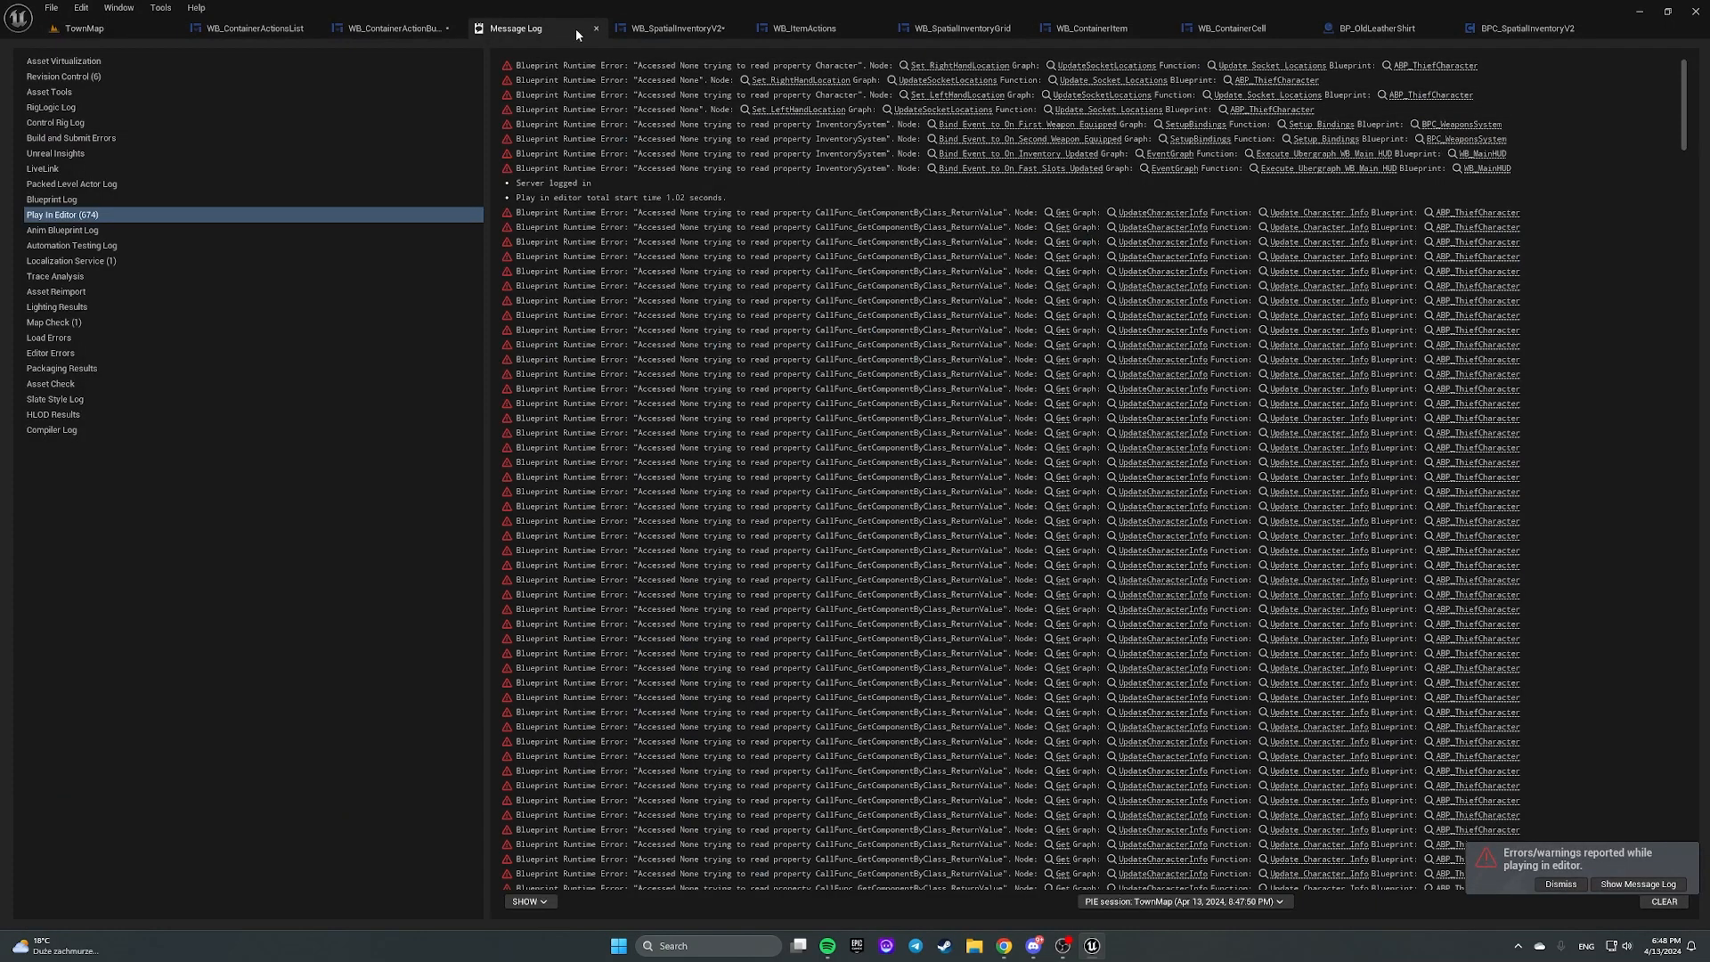
# Step: Close the message log and inspect Handle Action for Item in the inventory blueprints
pyautogui.click(393, 27)
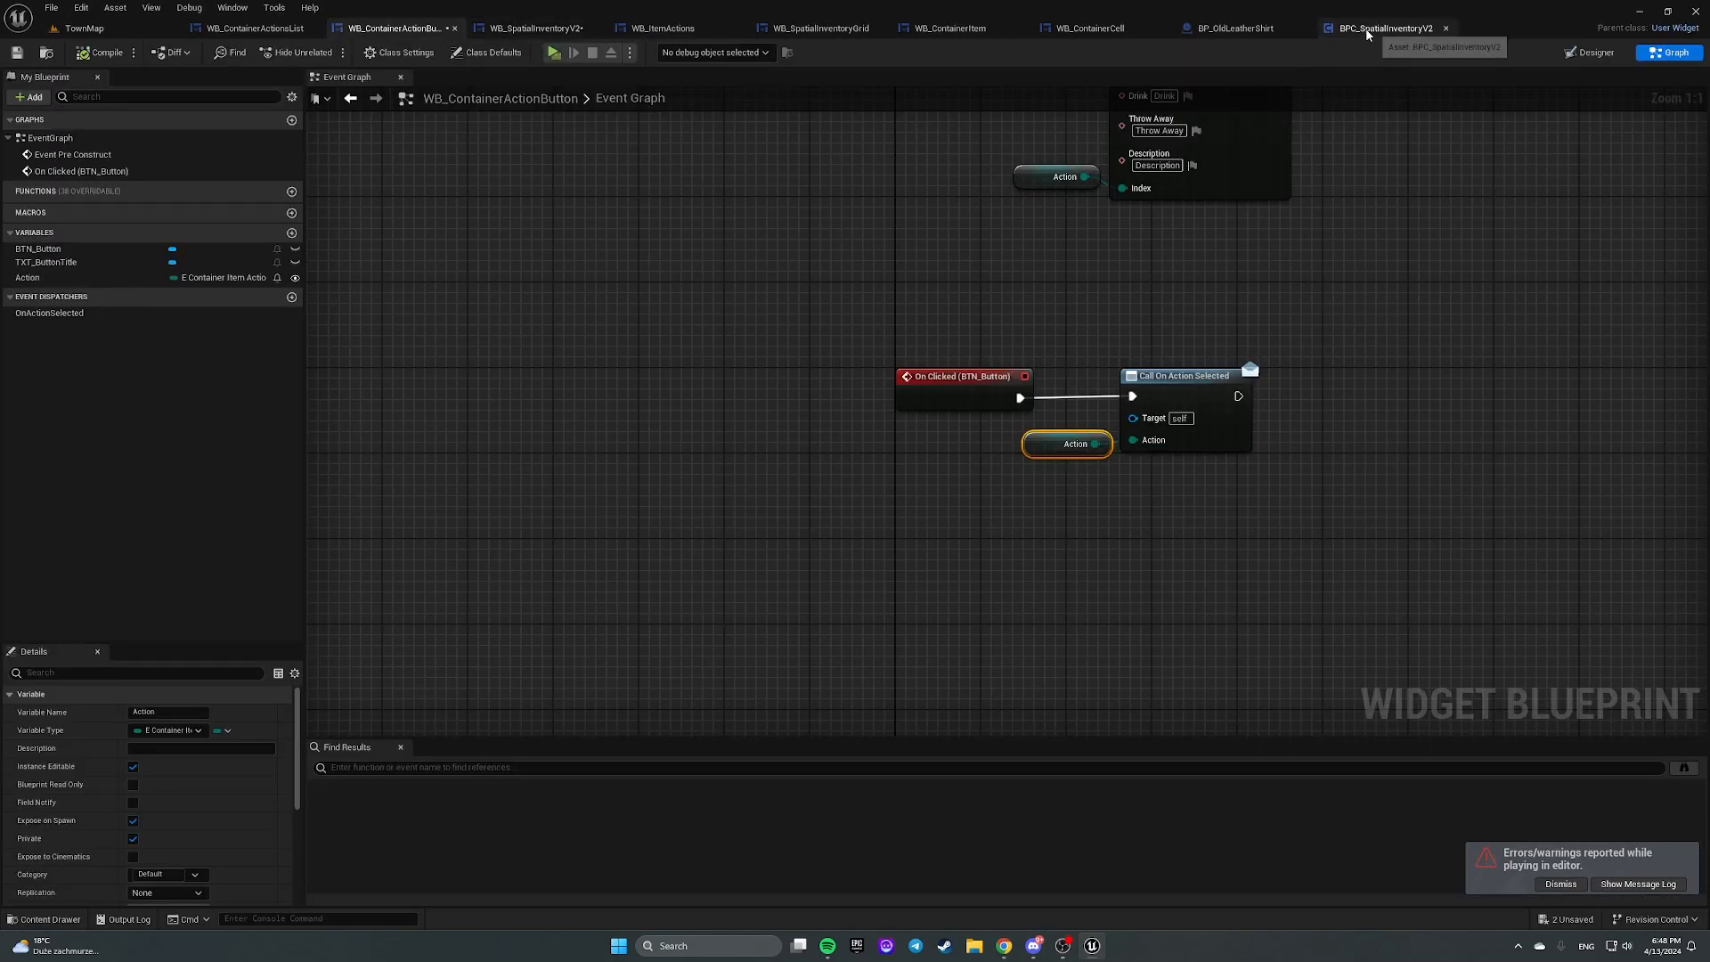
pyautogui.click(1385, 28)
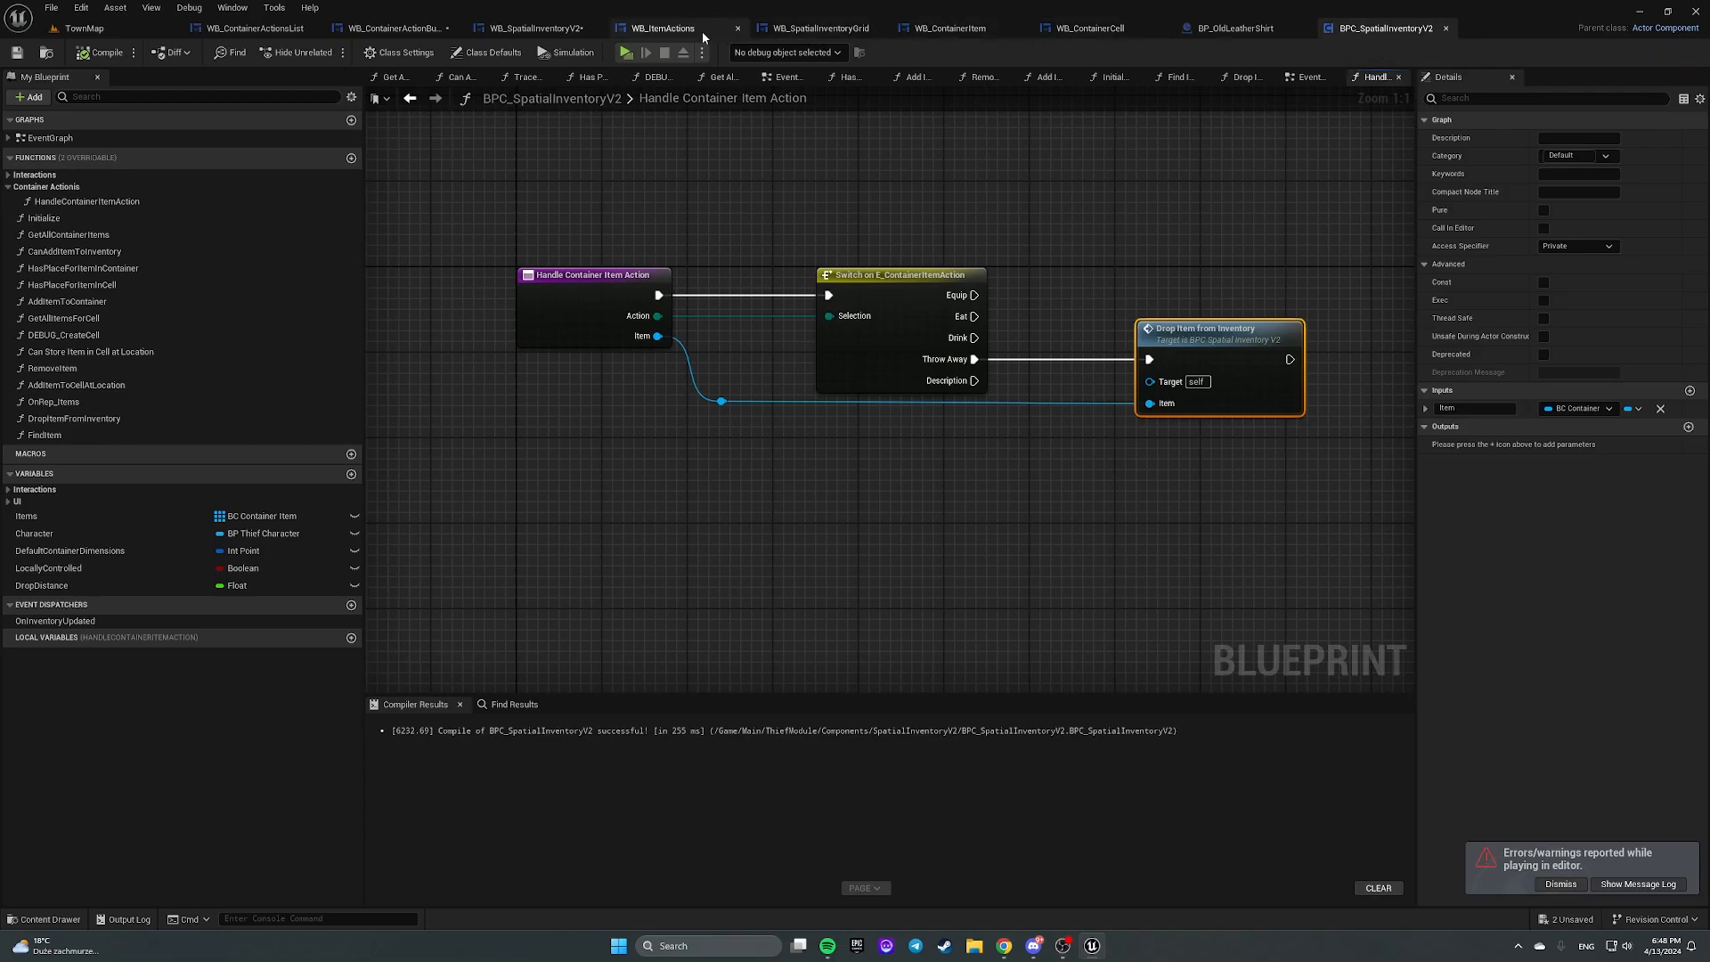
pyautogui.click(534, 28)
pyautogui.write('Handle')
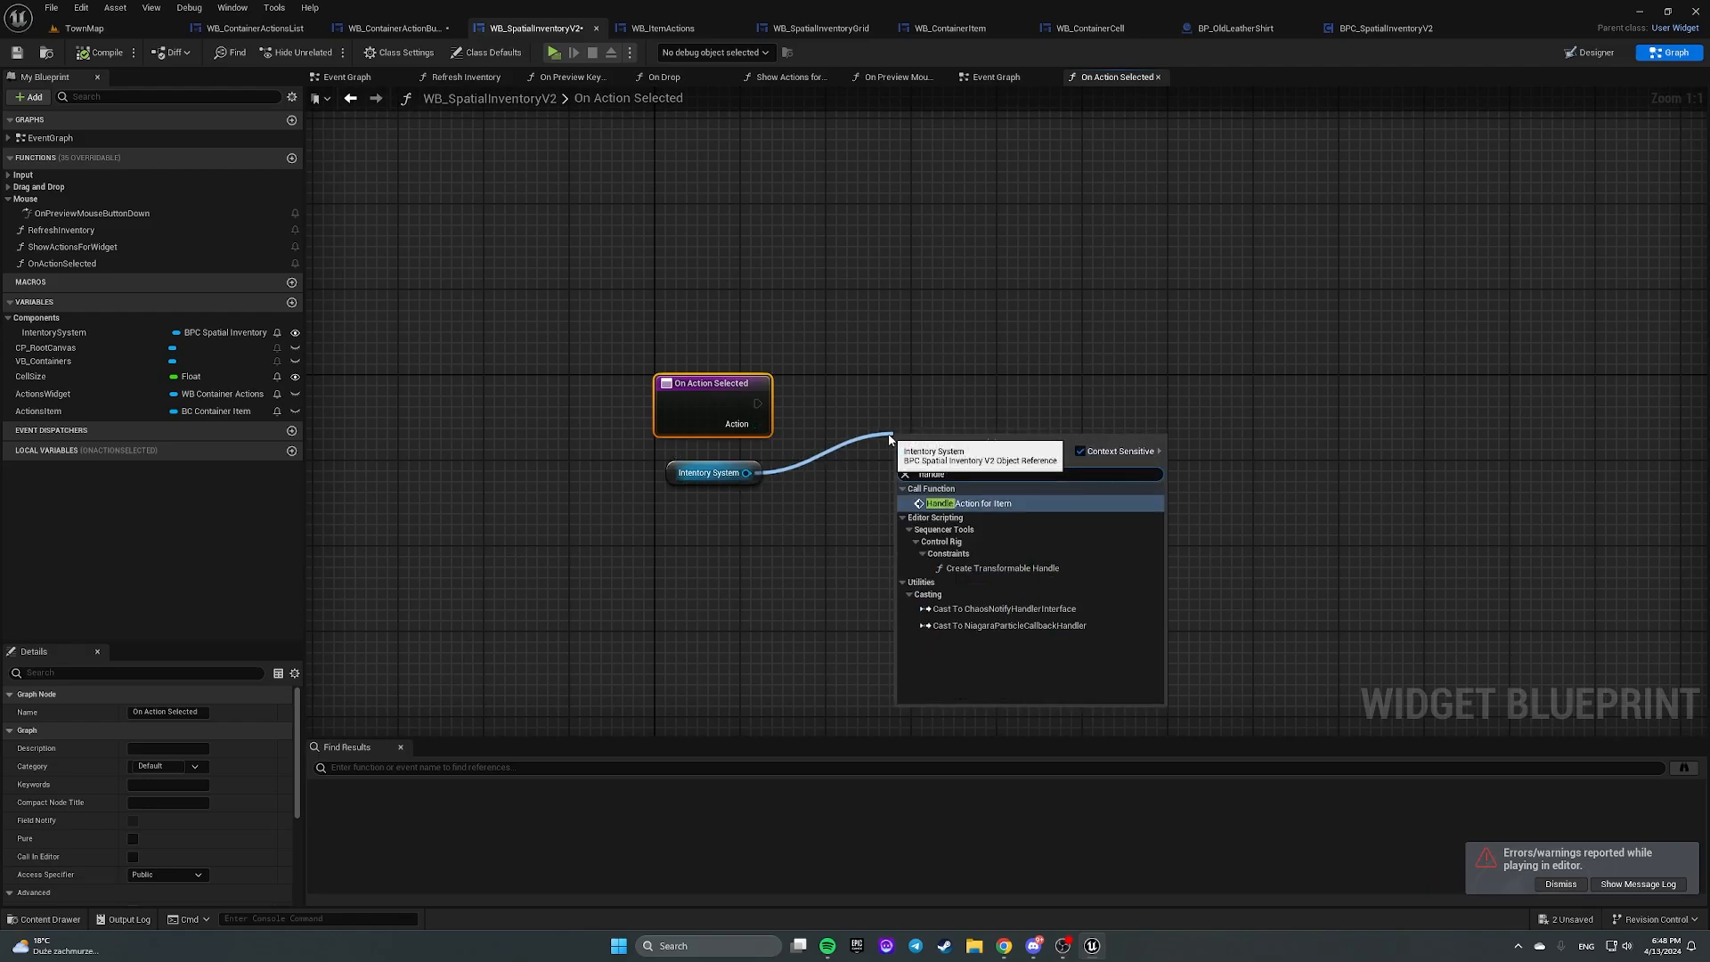
pyautogui.click(973, 502)
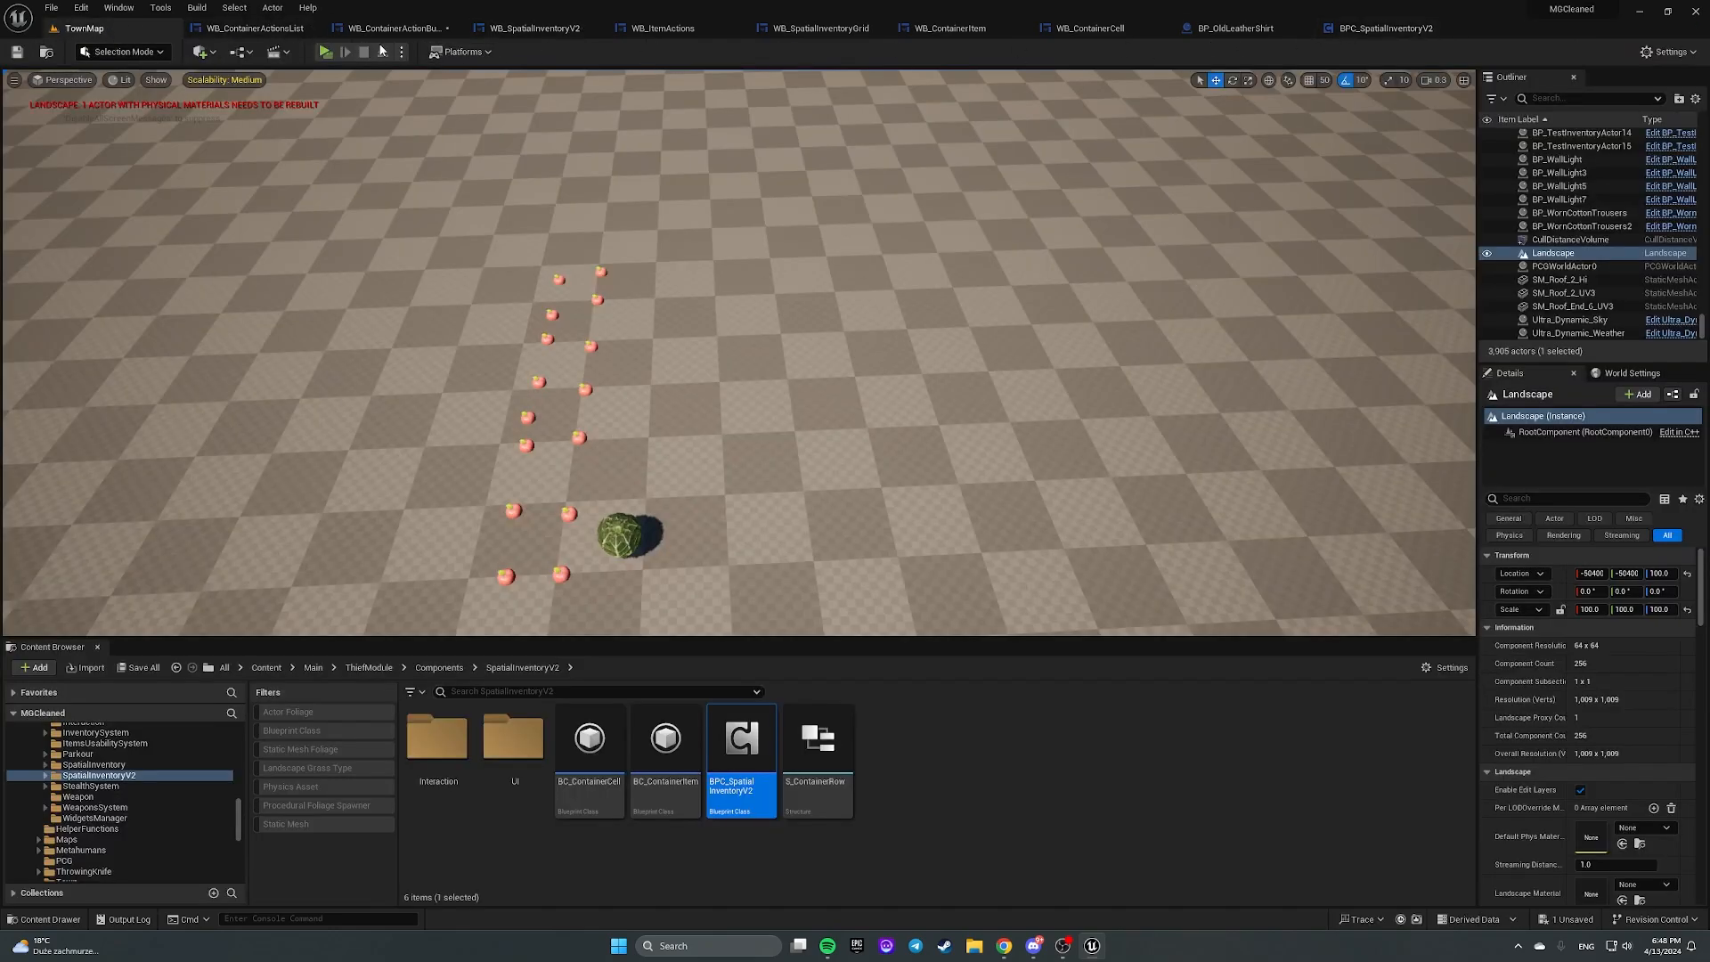
# Step: Play-test the level and throw away the Cabbage item
pyautogui.click(321, 51)
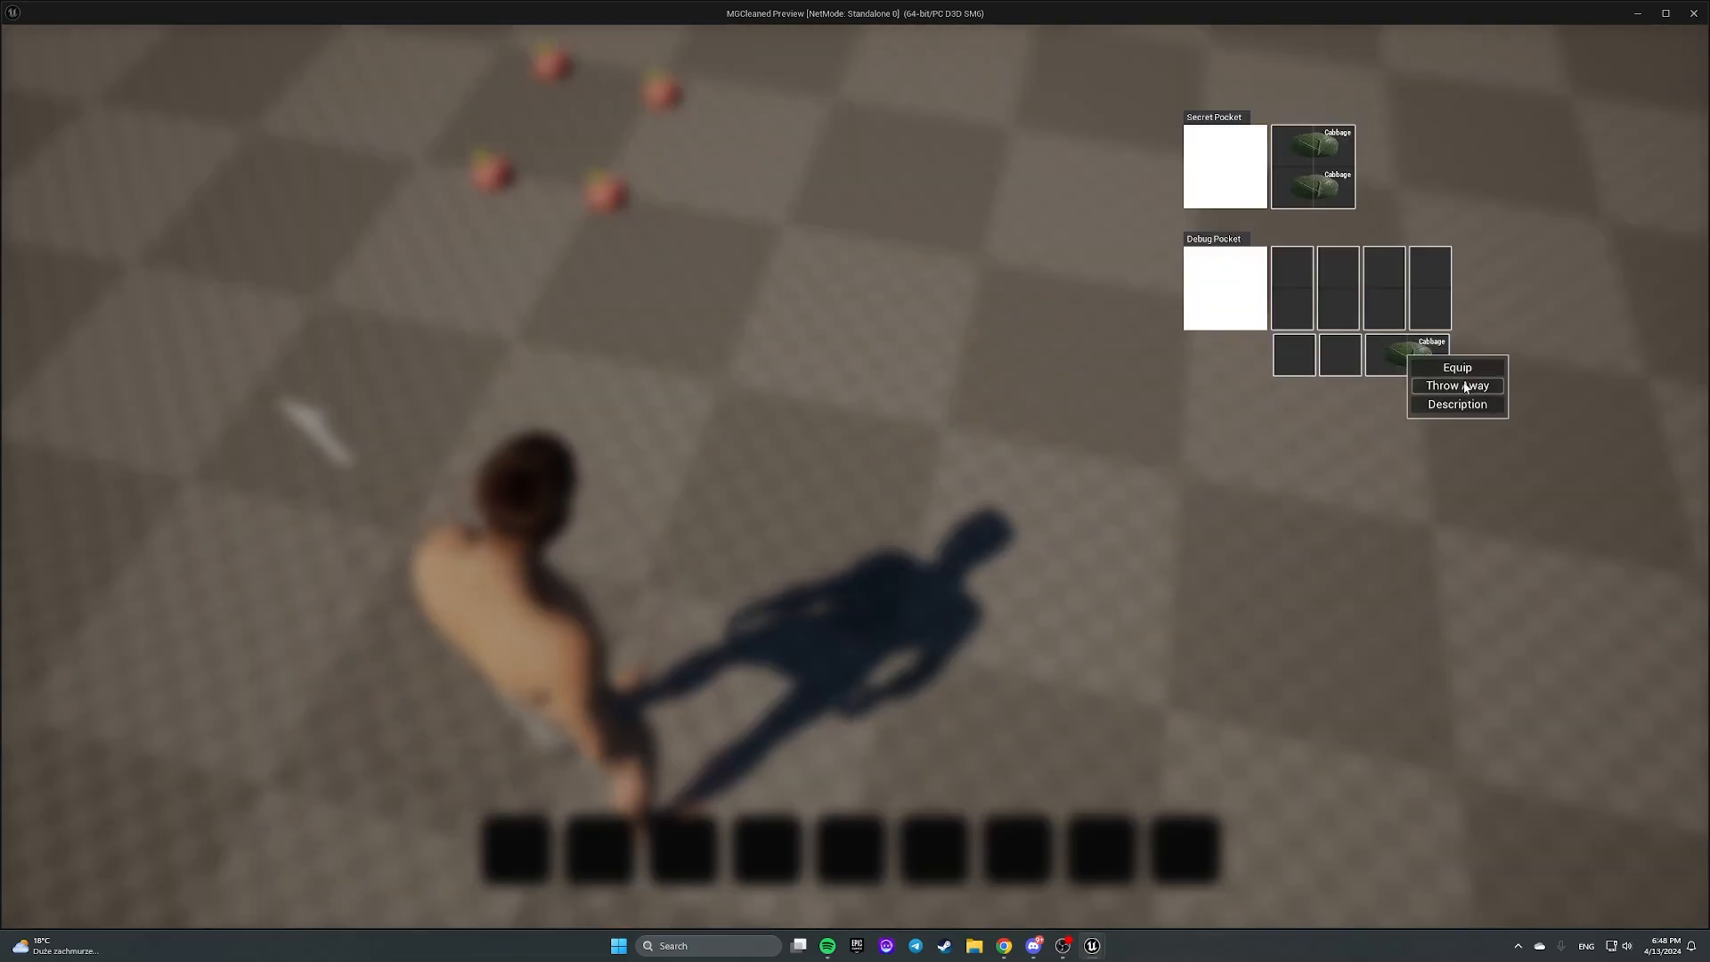
pyautogui.click(1457, 385)
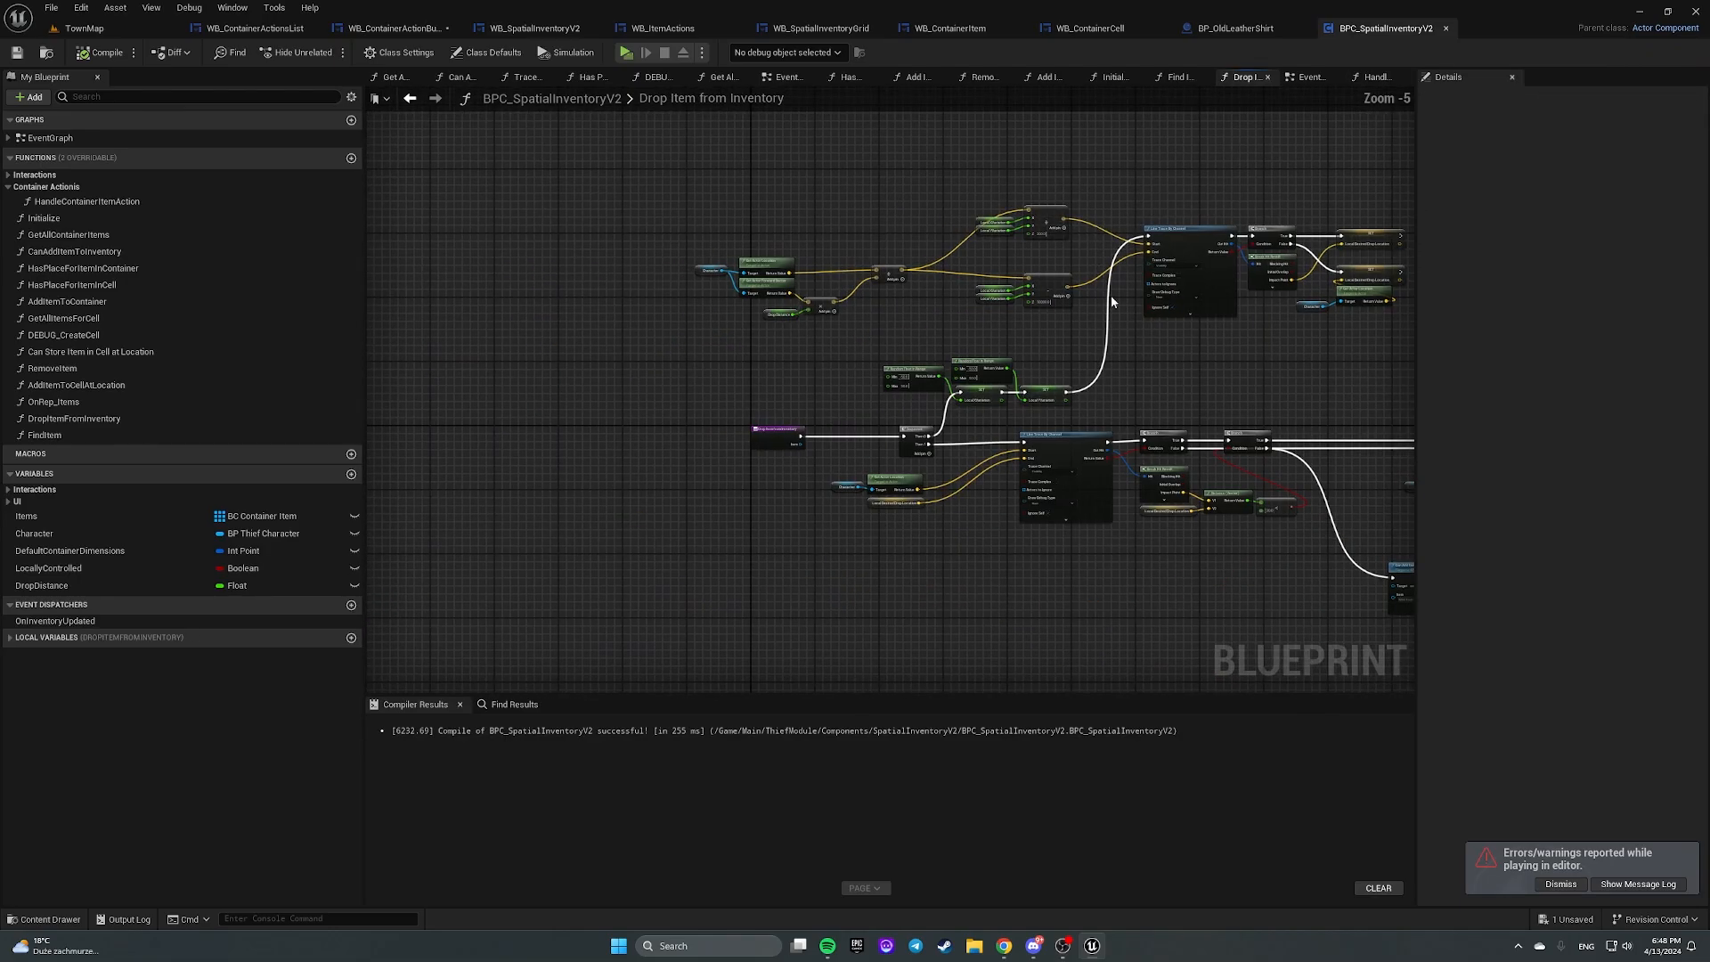
# Step: Add a Remove Item call after Drop Item from Inventory and wire the Item into it
pyautogui.click(1375, 77)
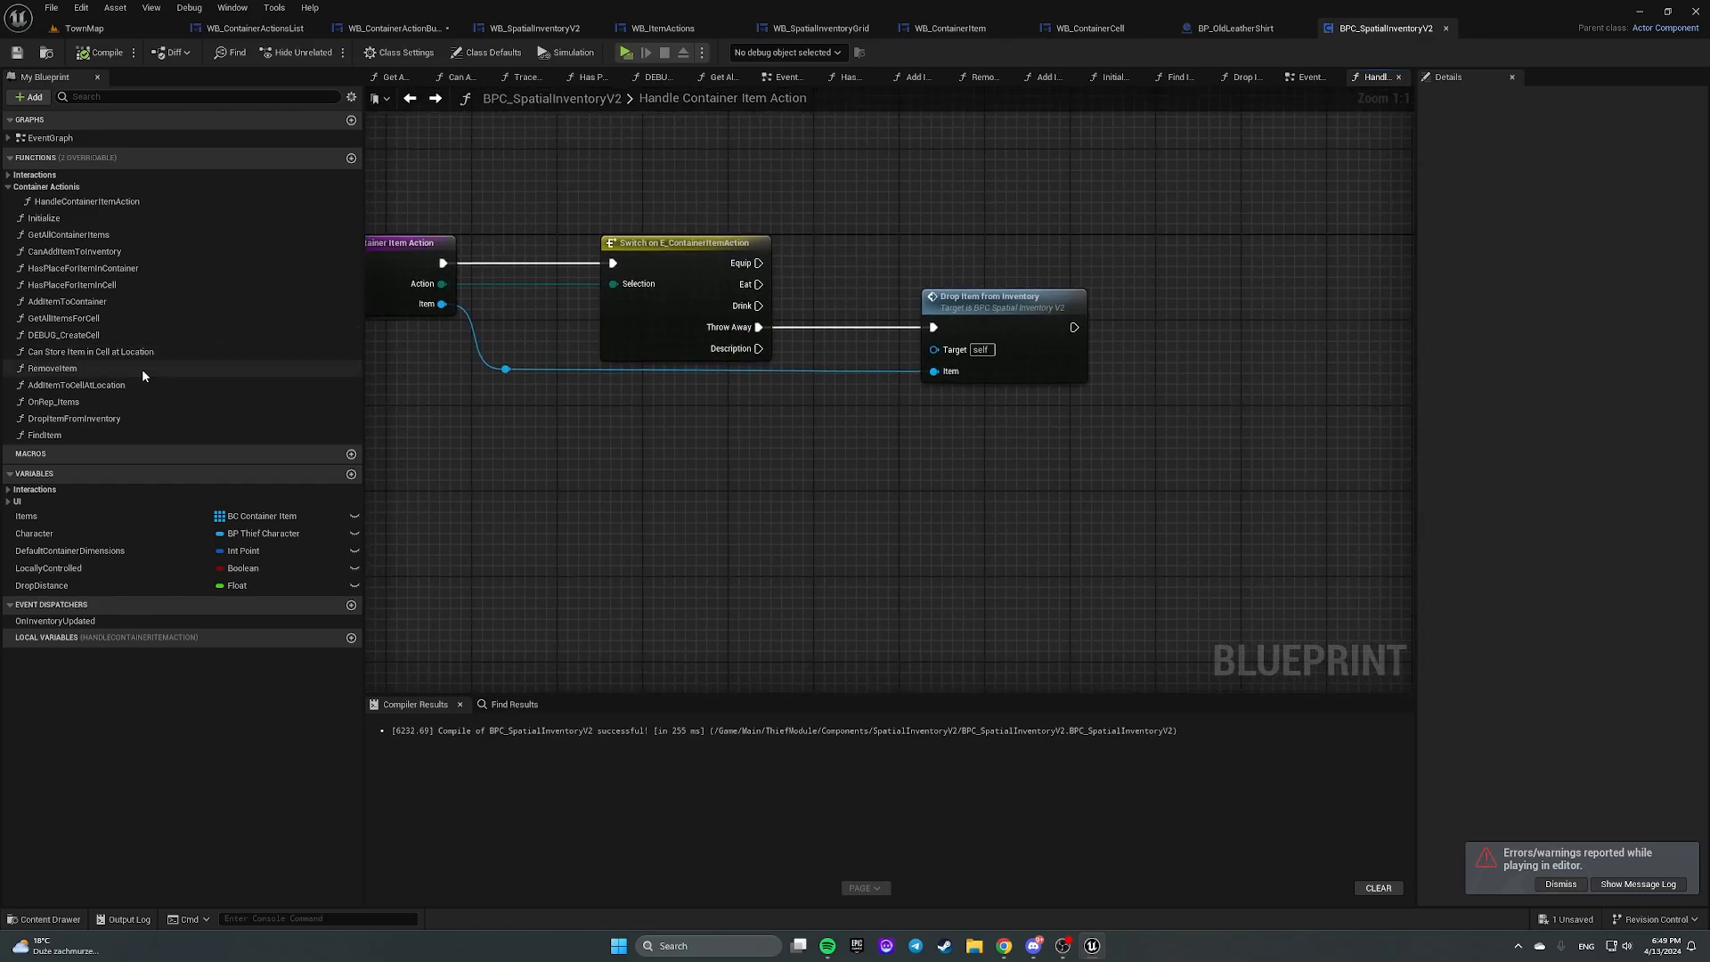
pyautogui.moveTo(51, 368)
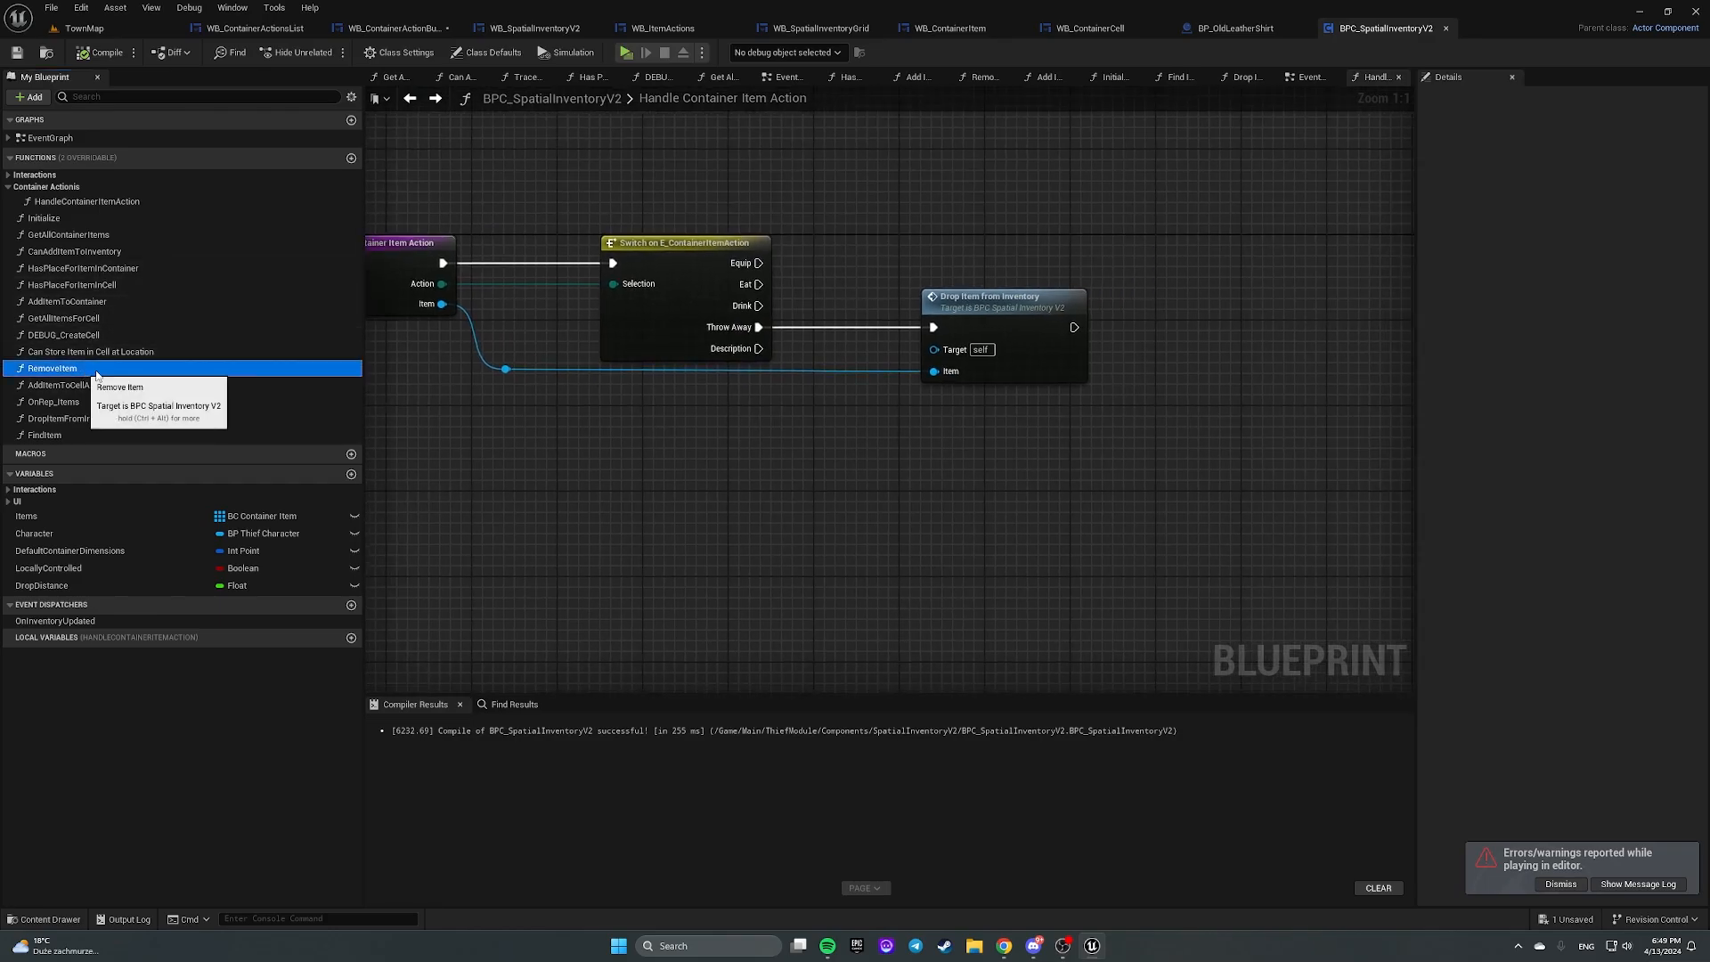
pyautogui.click(118, 386)
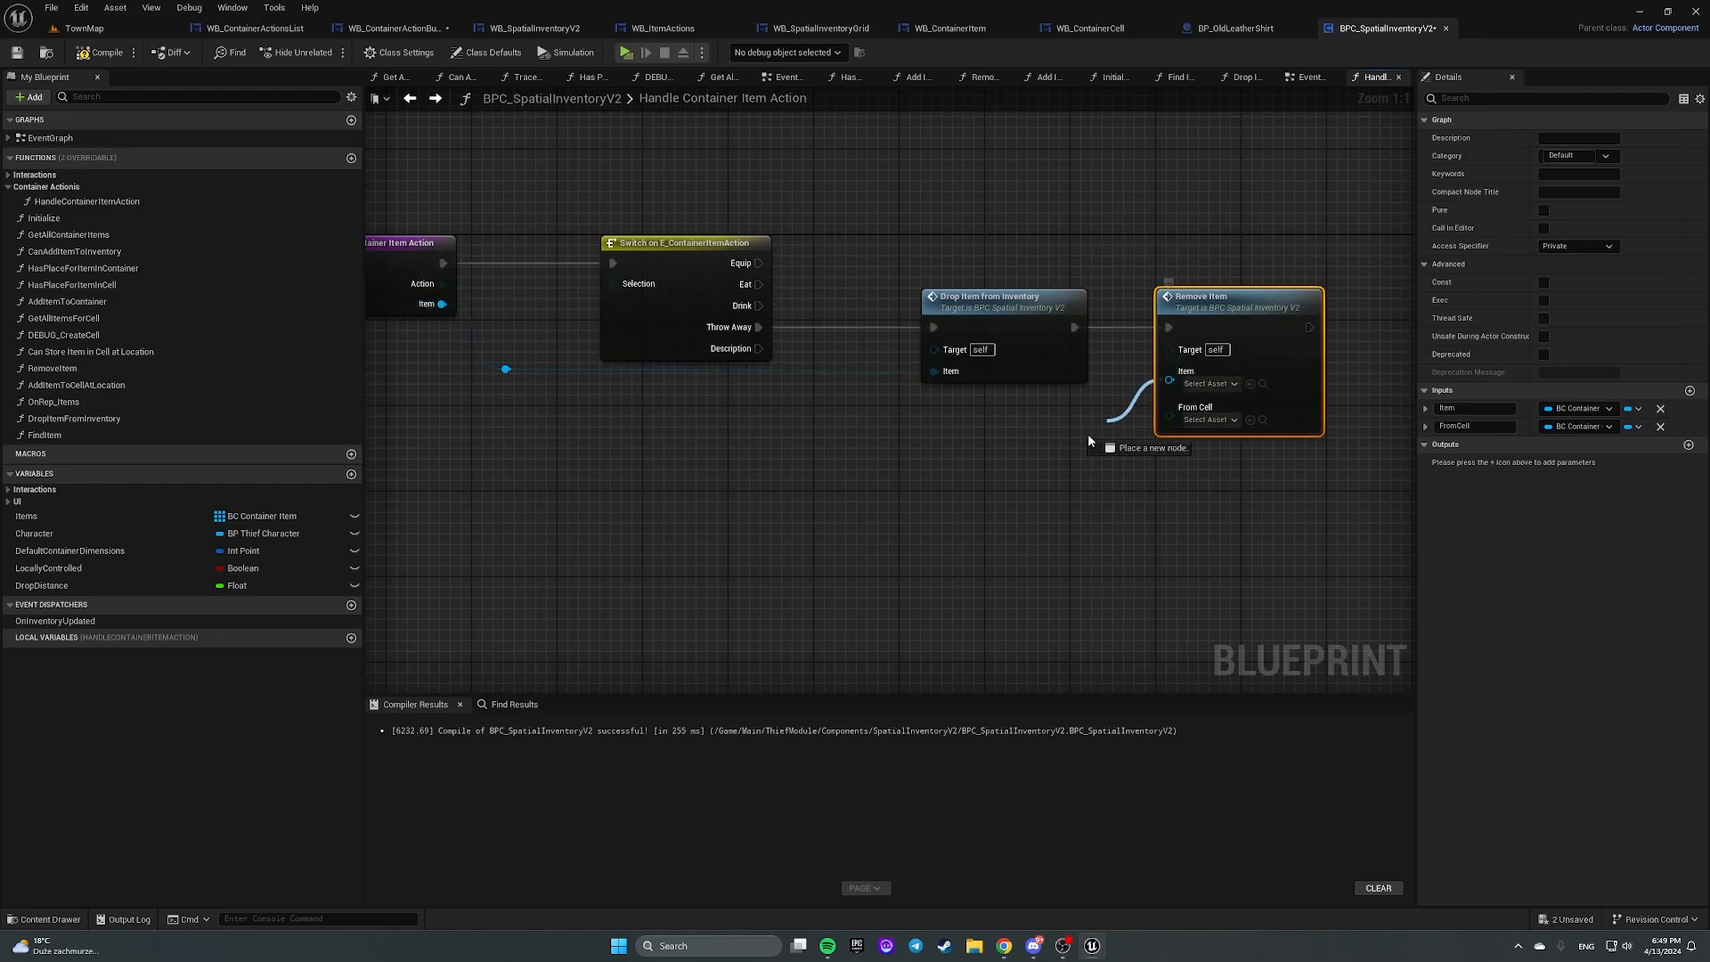
pyautogui.moveTo(441, 303); pyautogui.dragTo(1063, 474)
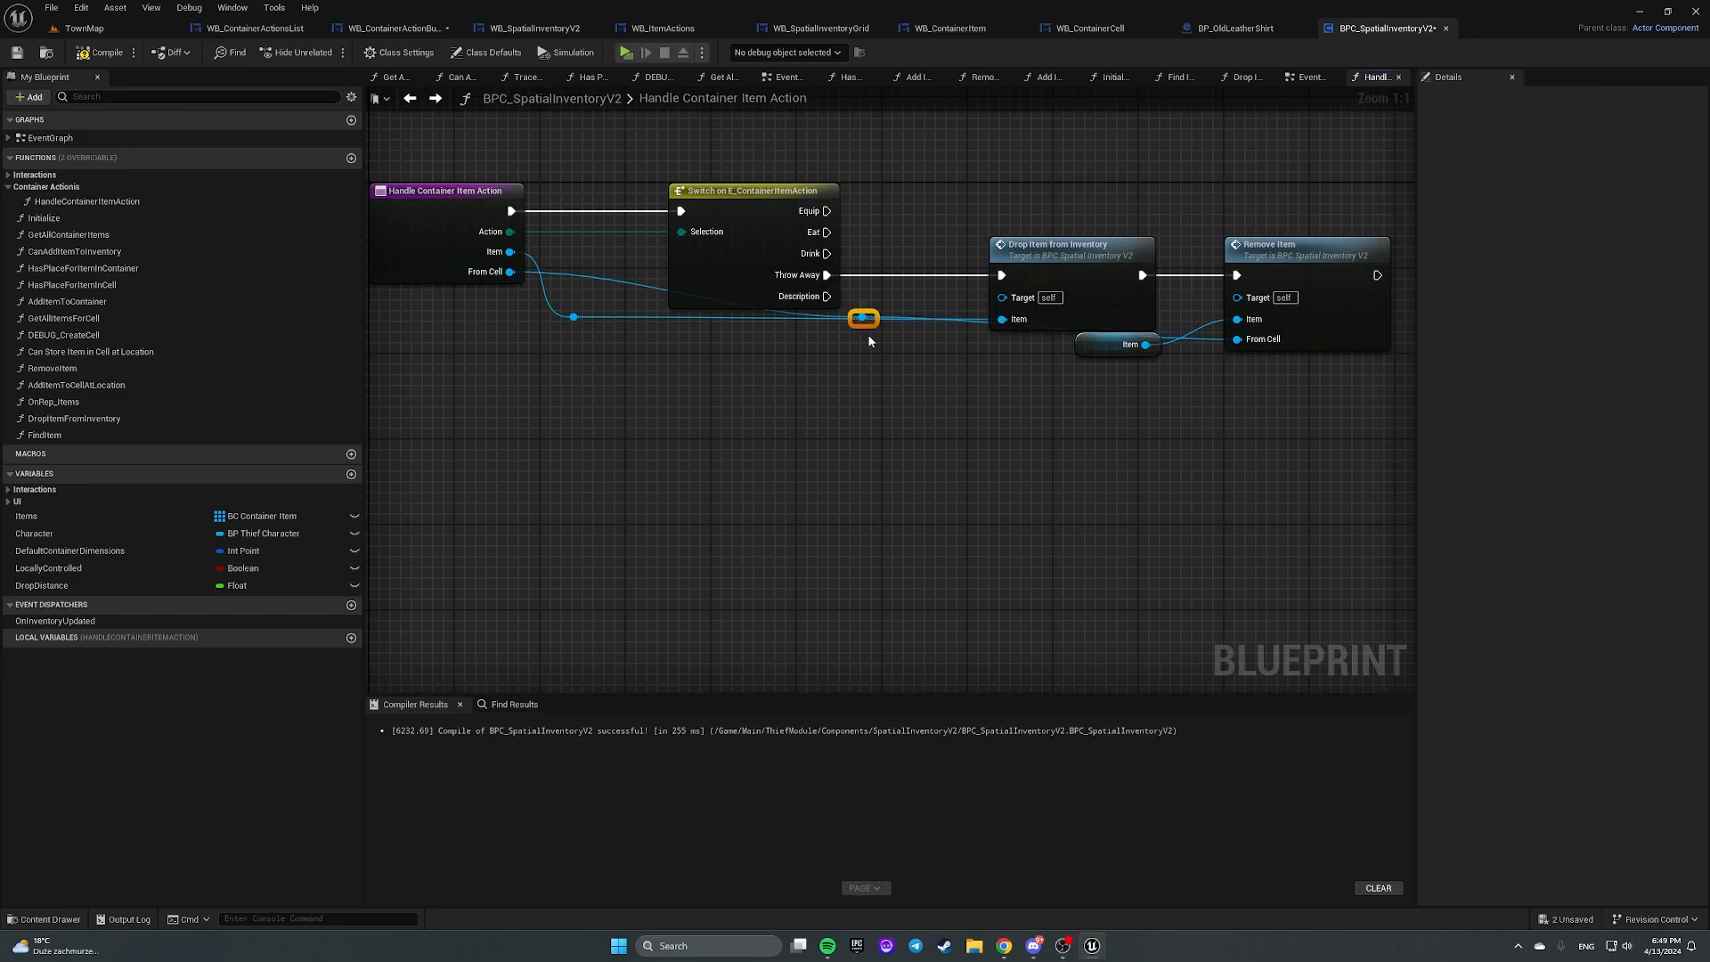
pyautogui.moveTo(864, 319); pyautogui.dragTo(574, 339)
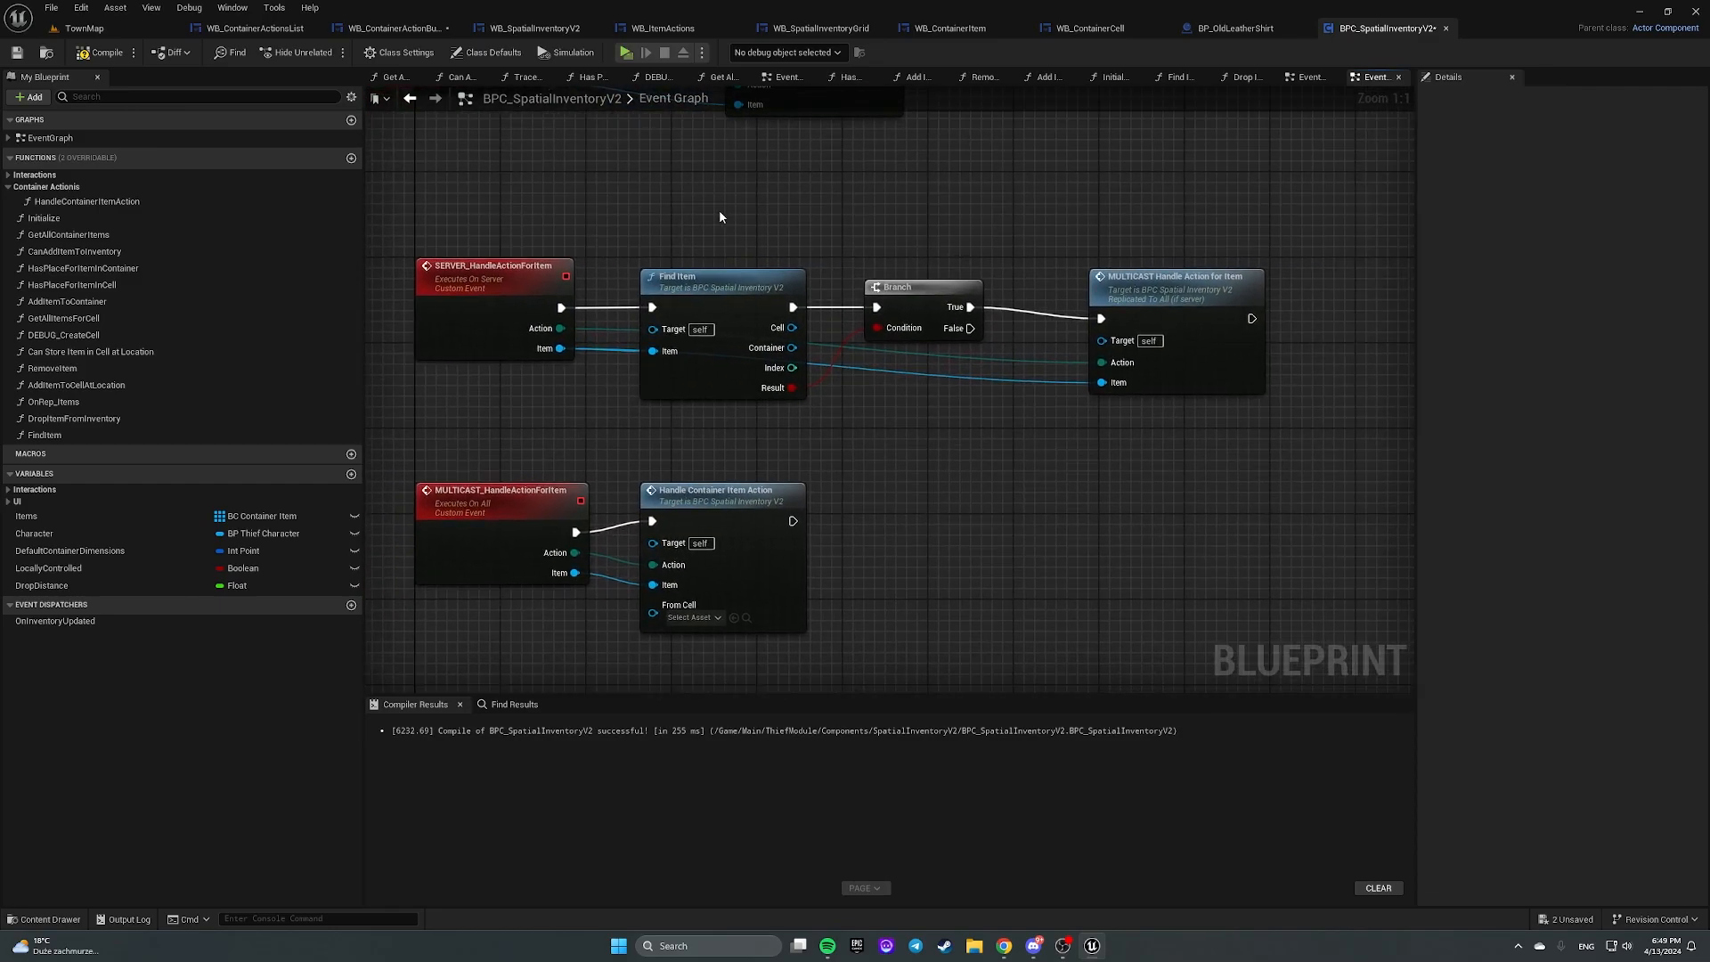
# Step: Pass Find Item's Cell as the multicast's From Cell, compile, and reopen Handle Container Item Action
pyautogui.click(720, 276)
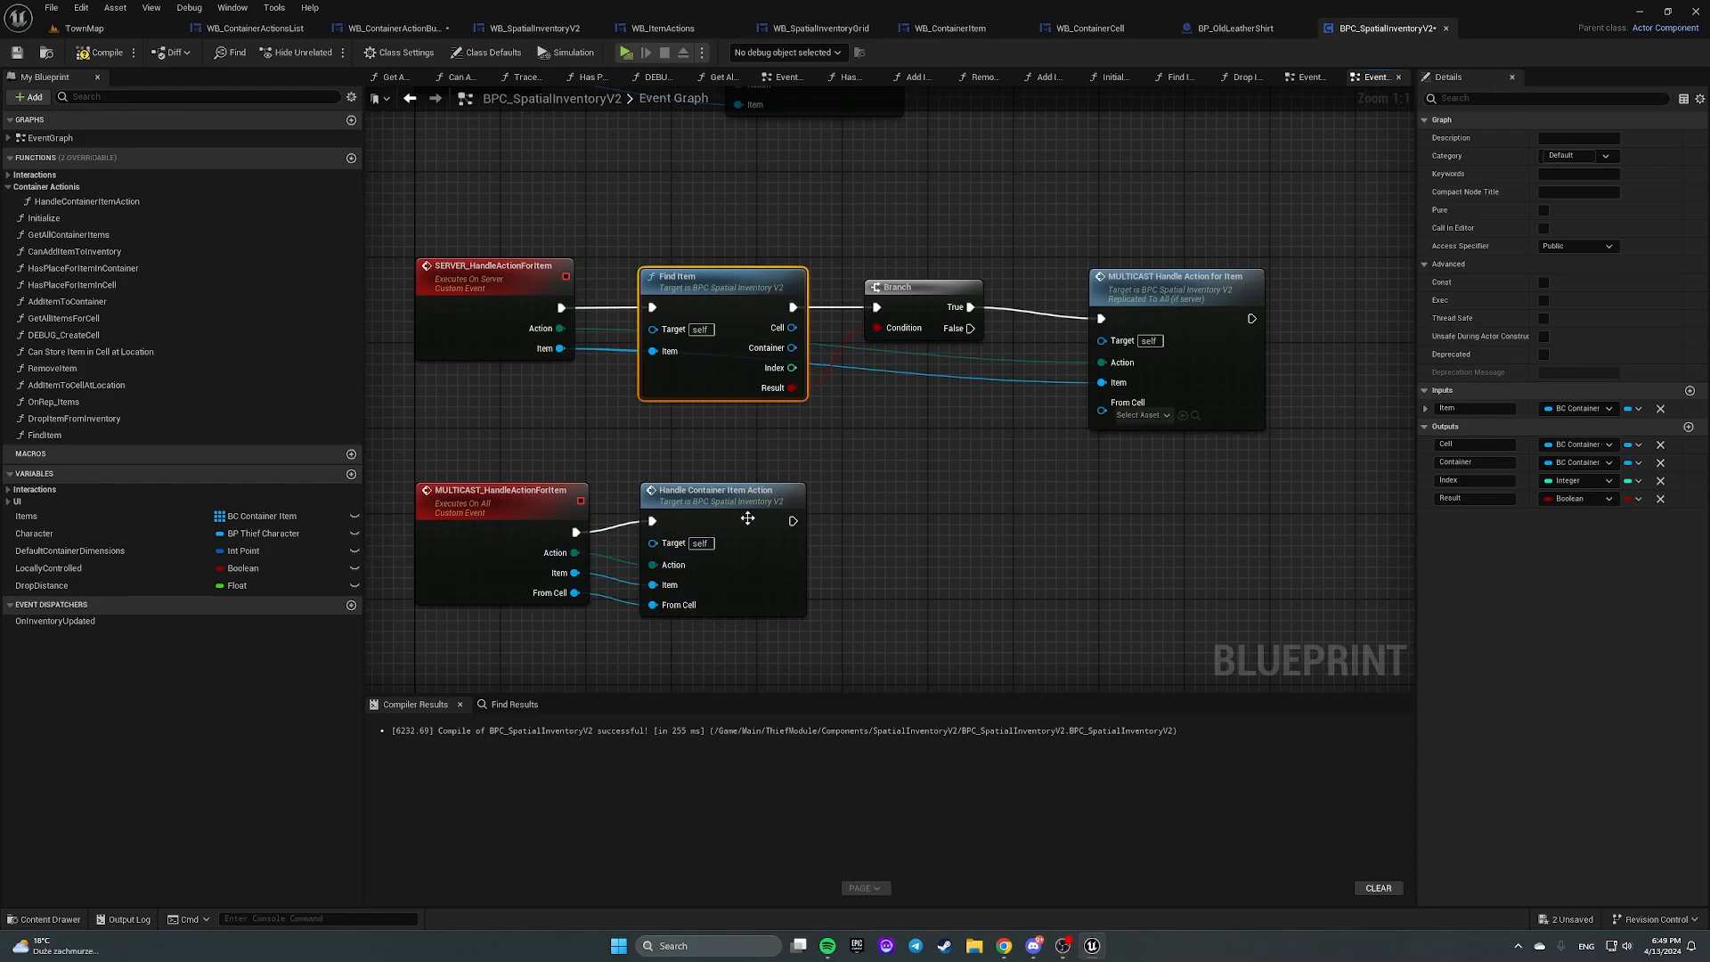
pyautogui.click(502, 490)
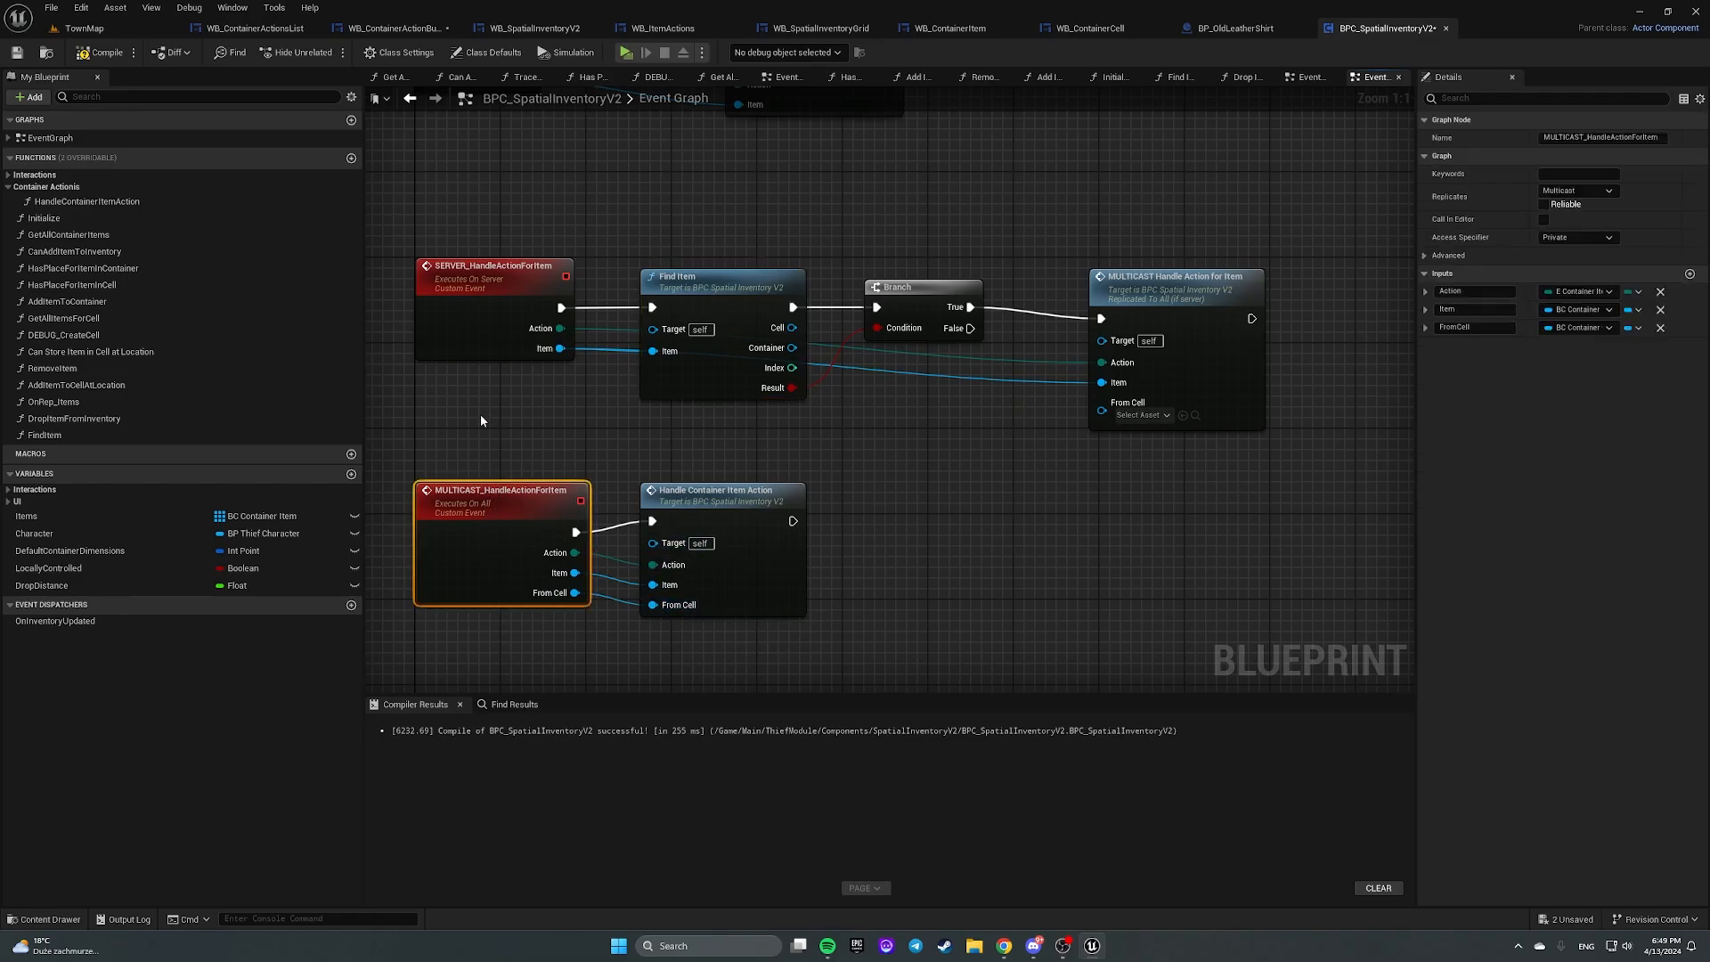
pyautogui.moveTo(500, 489)
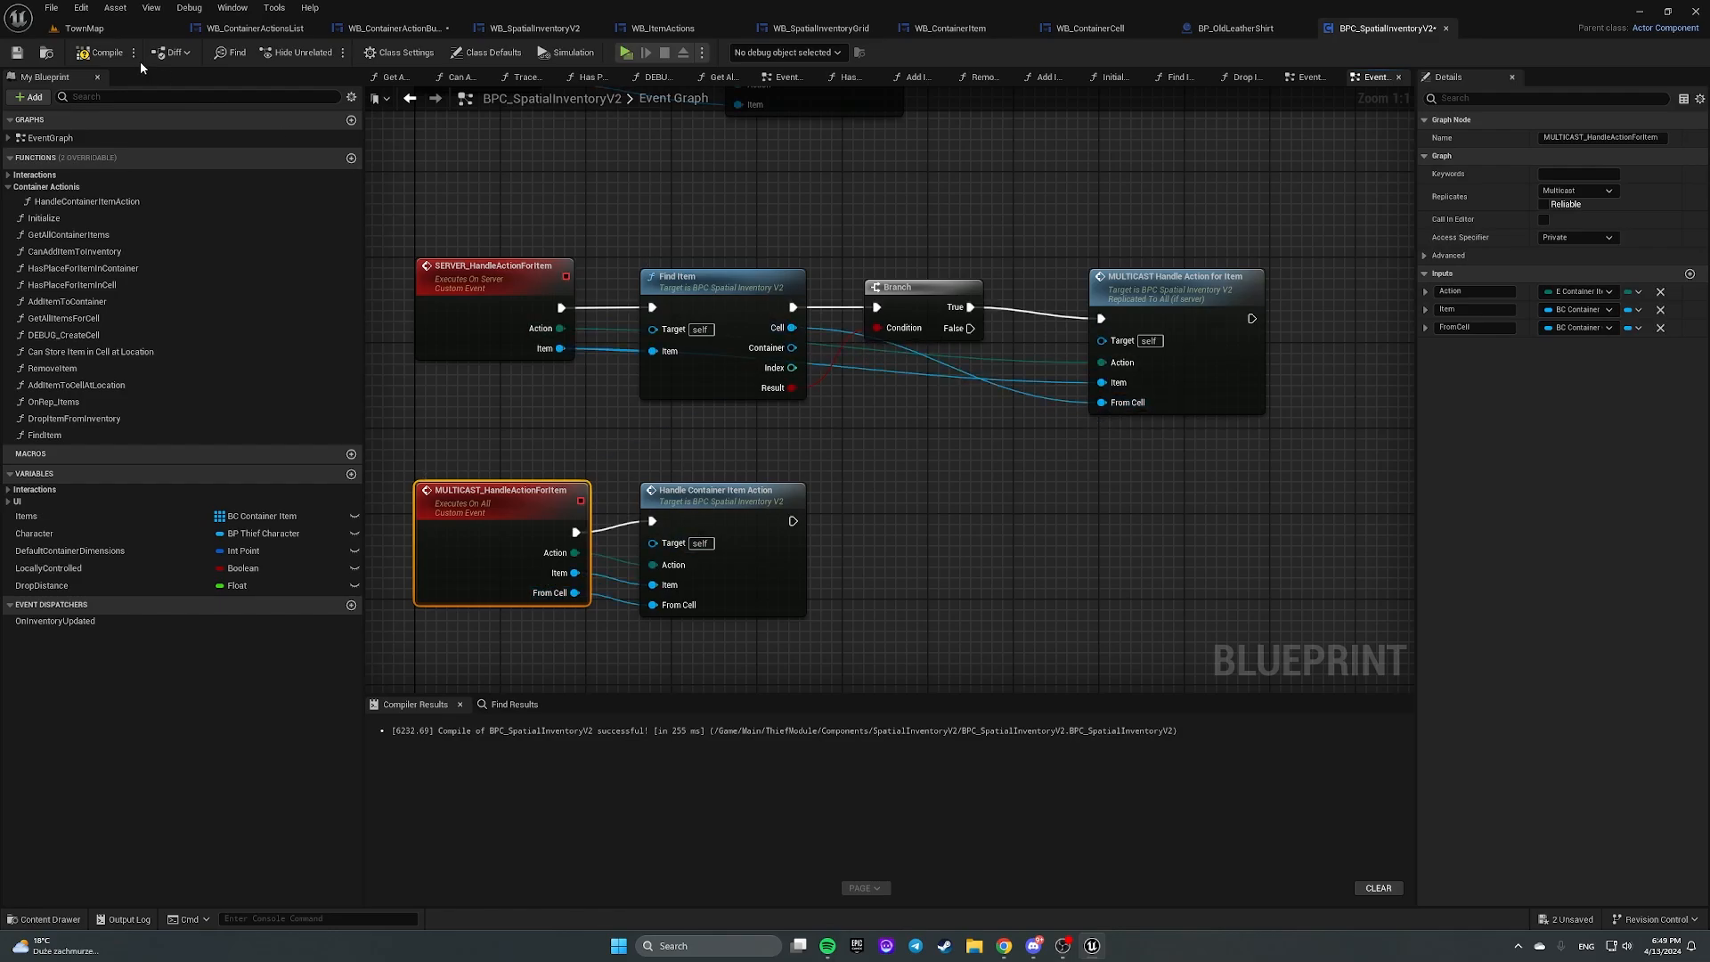
pyautogui.click(102, 52)
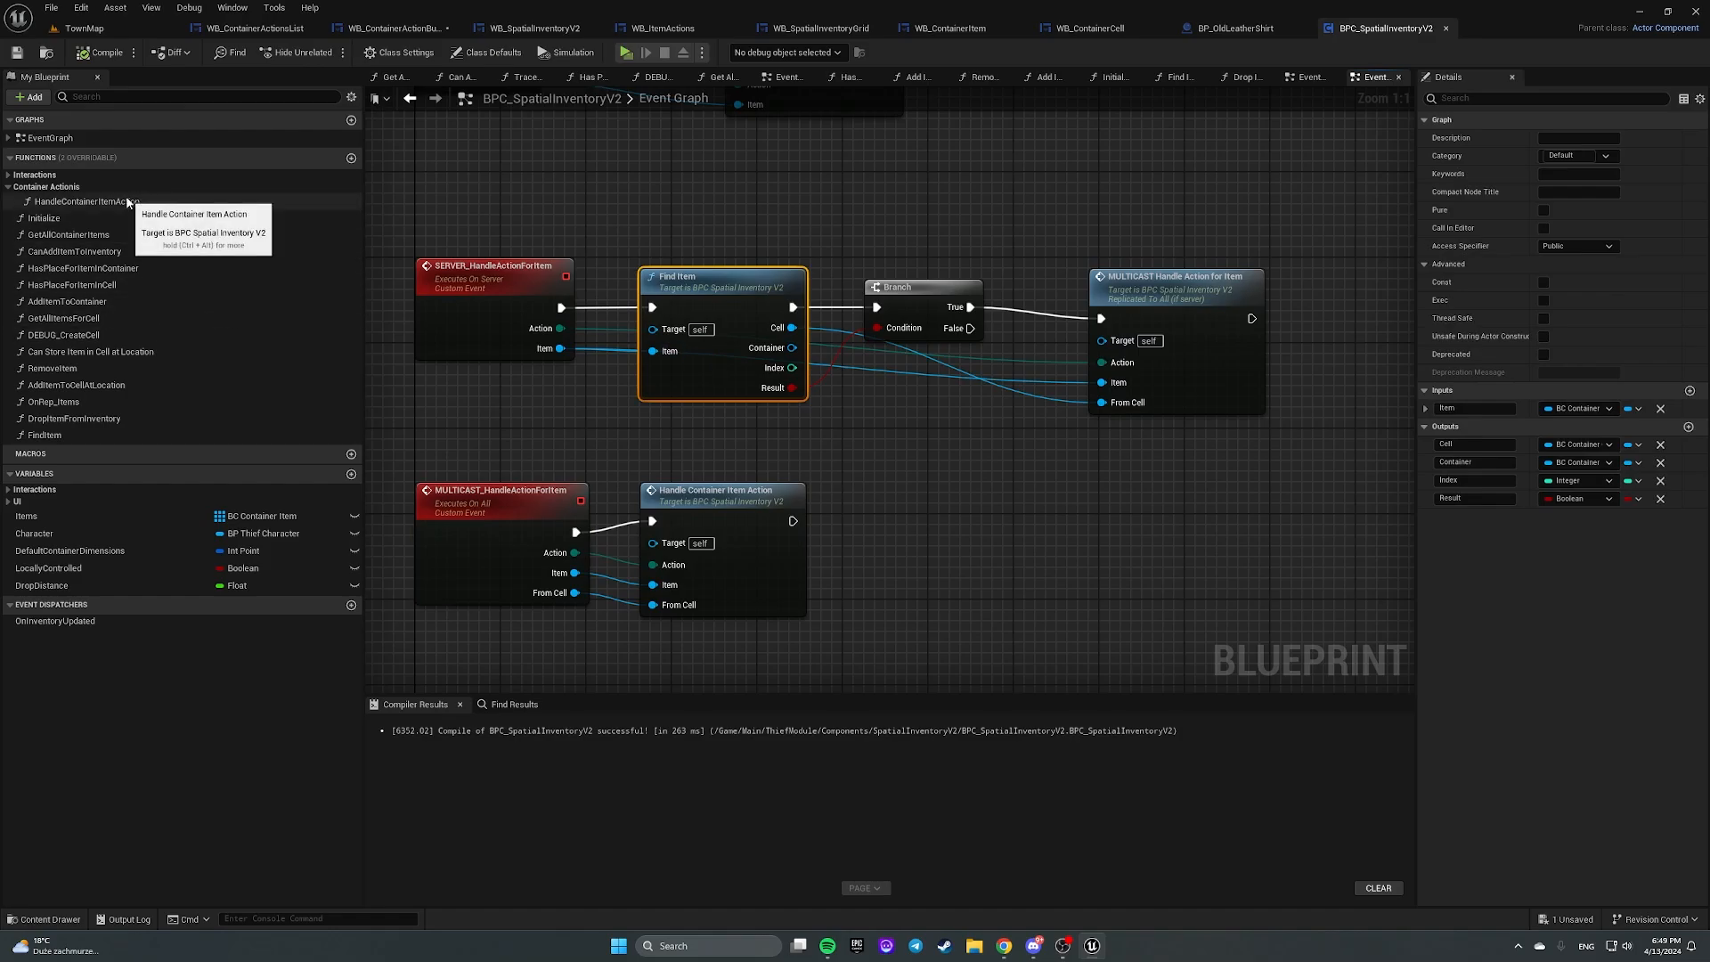
pyautogui.doubleClick(86, 201)
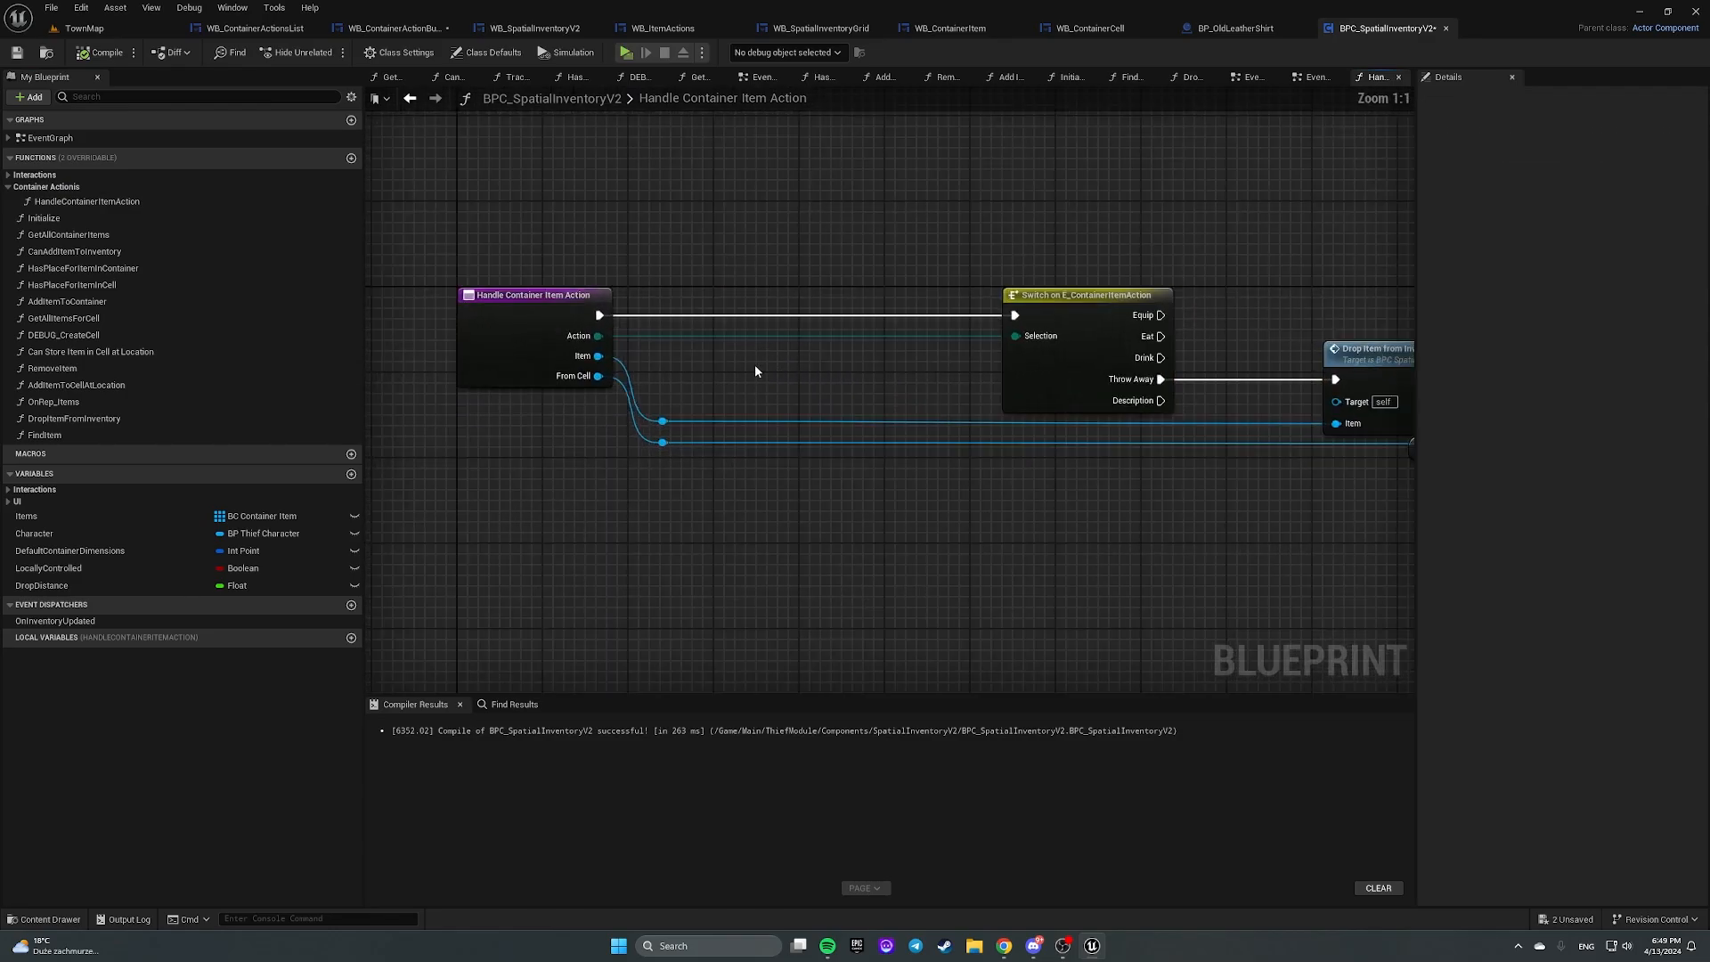
pyautogui.click(818, 283)
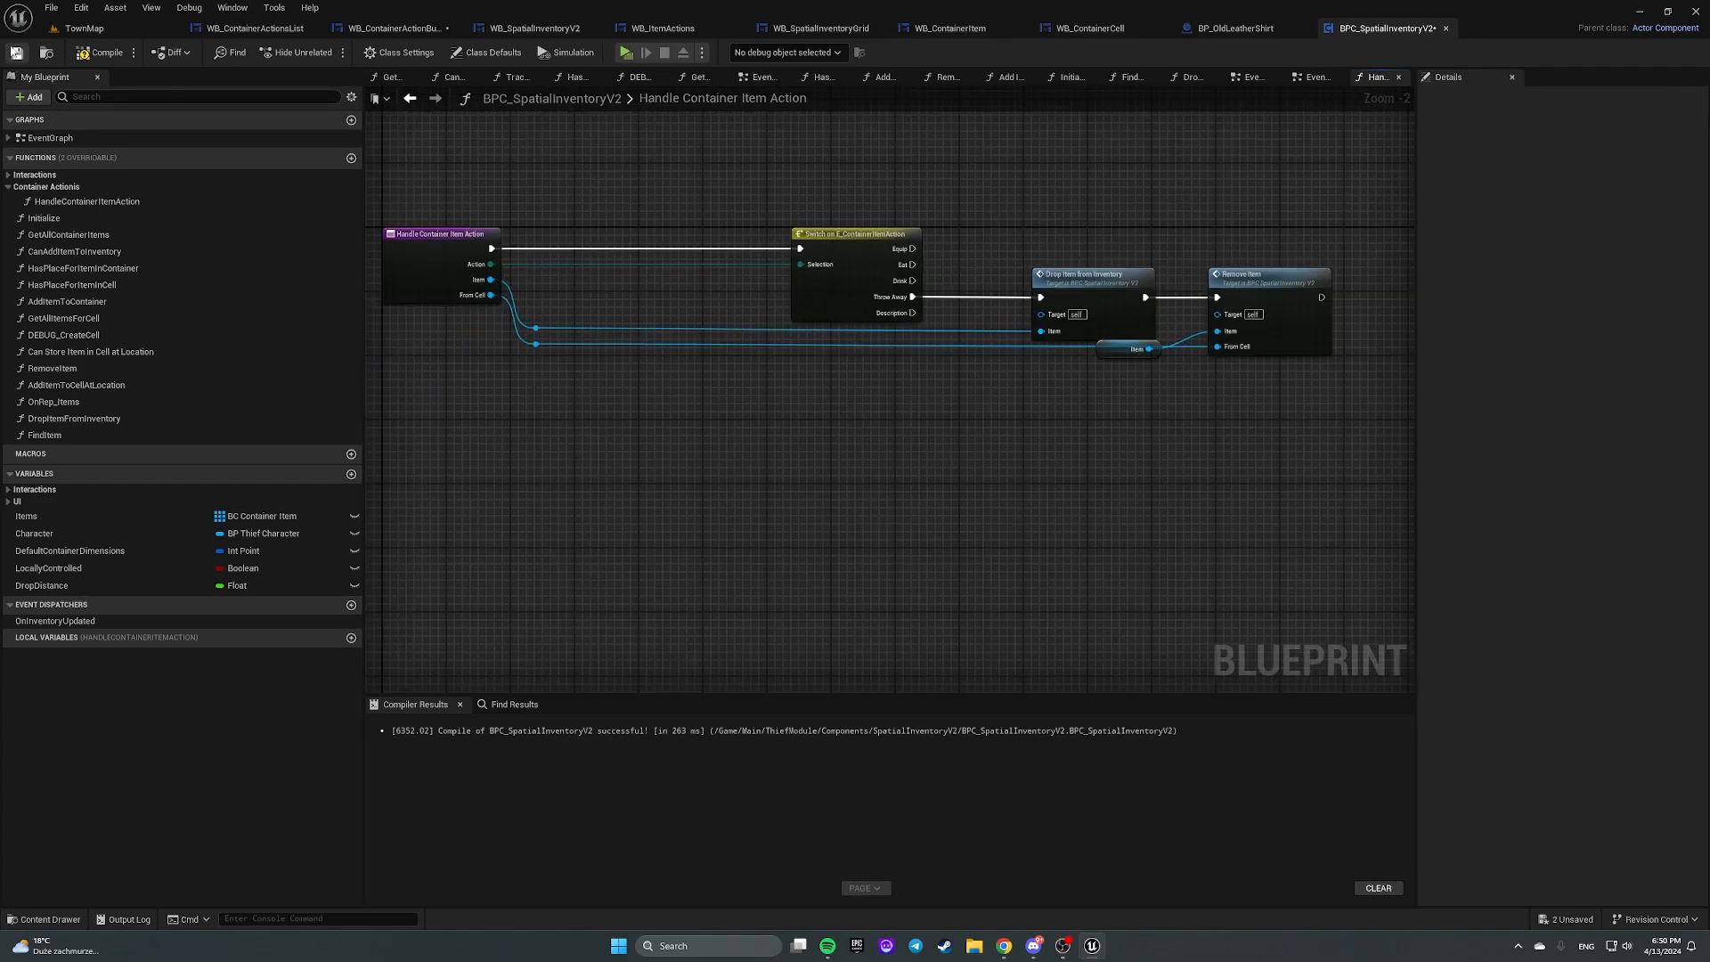
# Step: Play-test TownMap and bring up the Cabbage's action menu
pyautogui.click(84, 28)
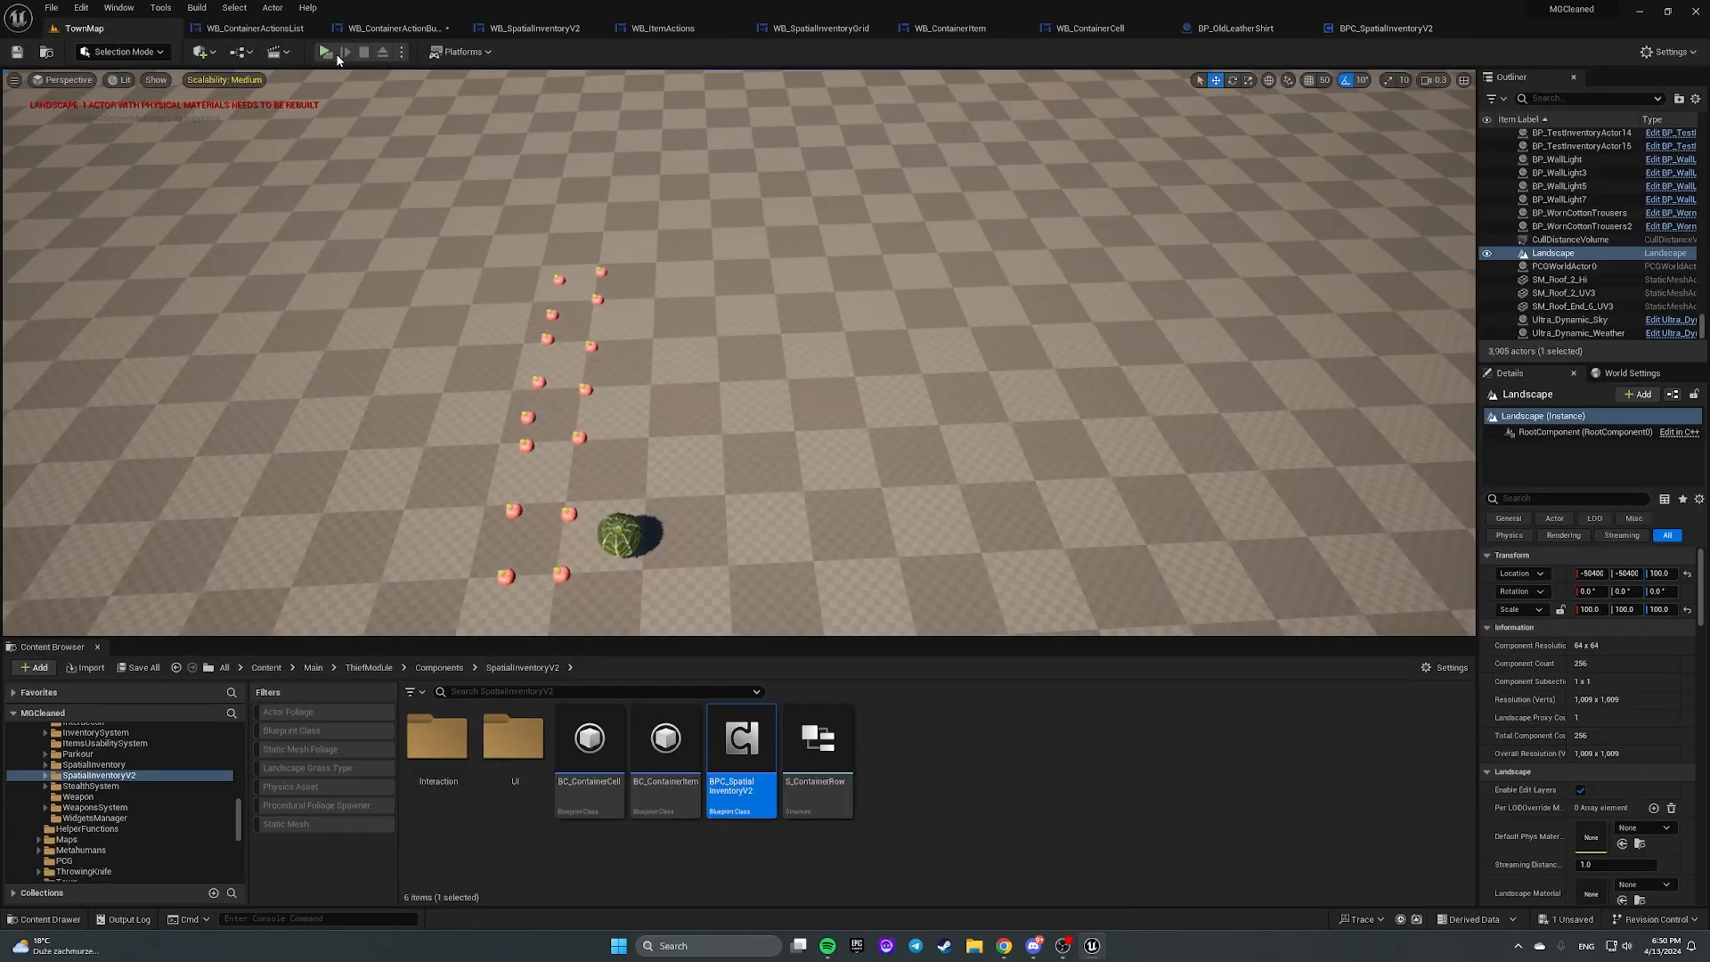
pyautogui.click(322, 52)
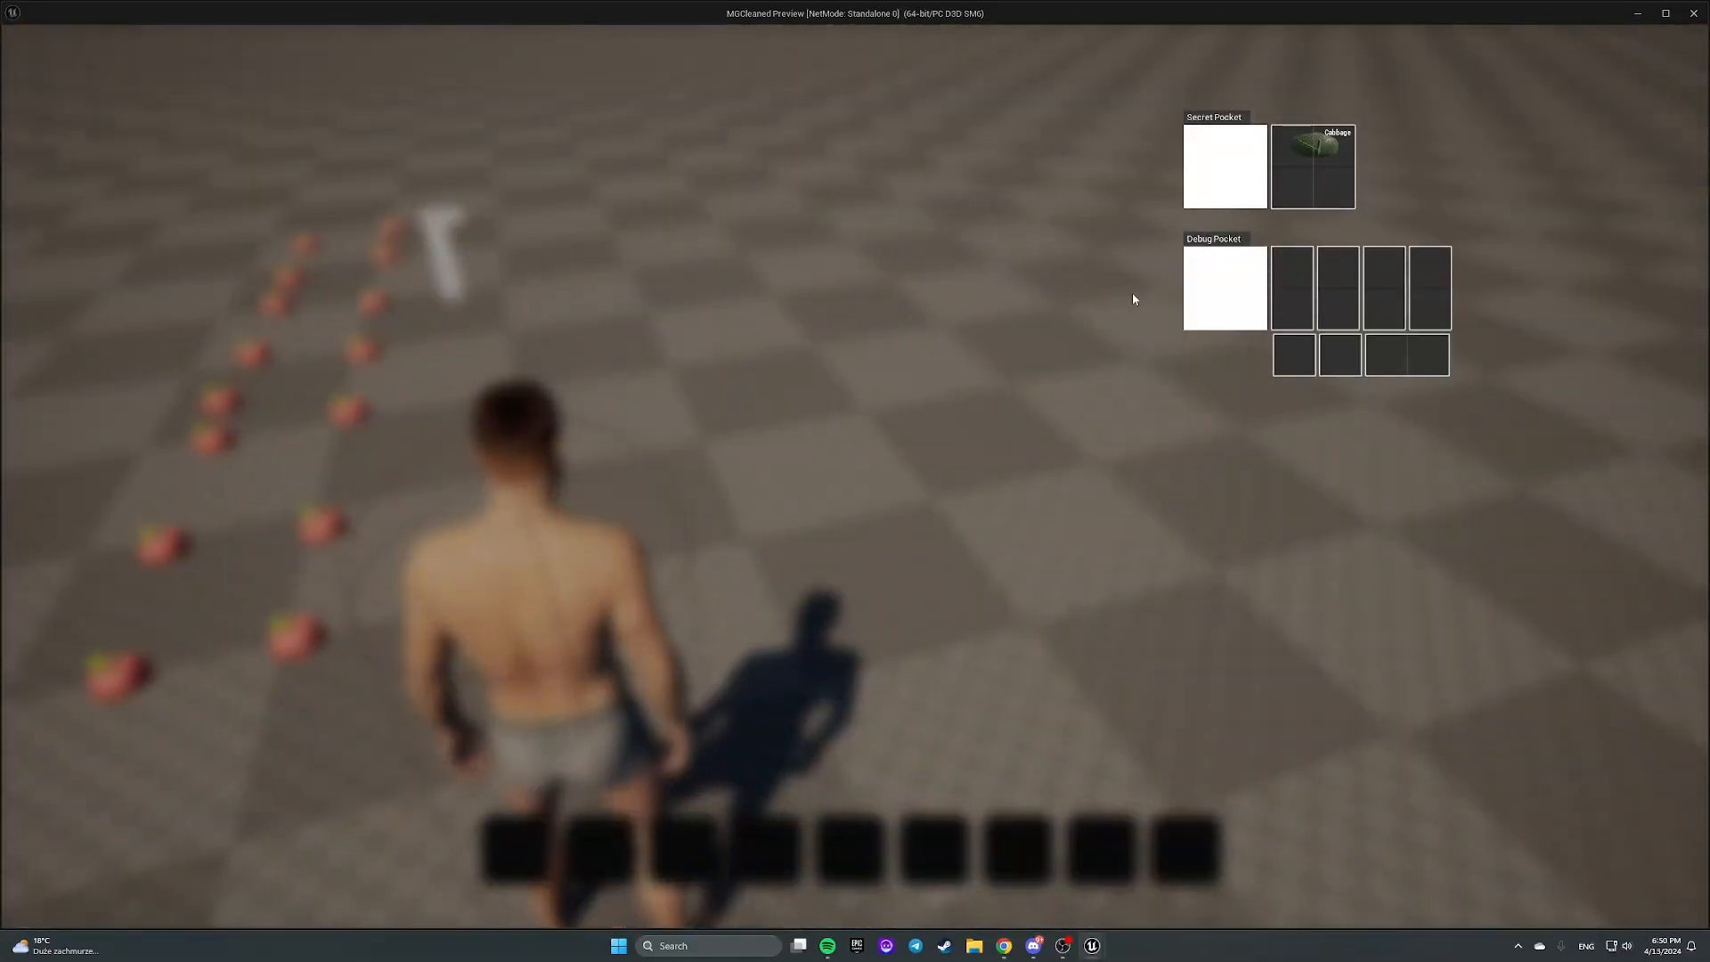
pyautogui.rightClick(1312, 167)
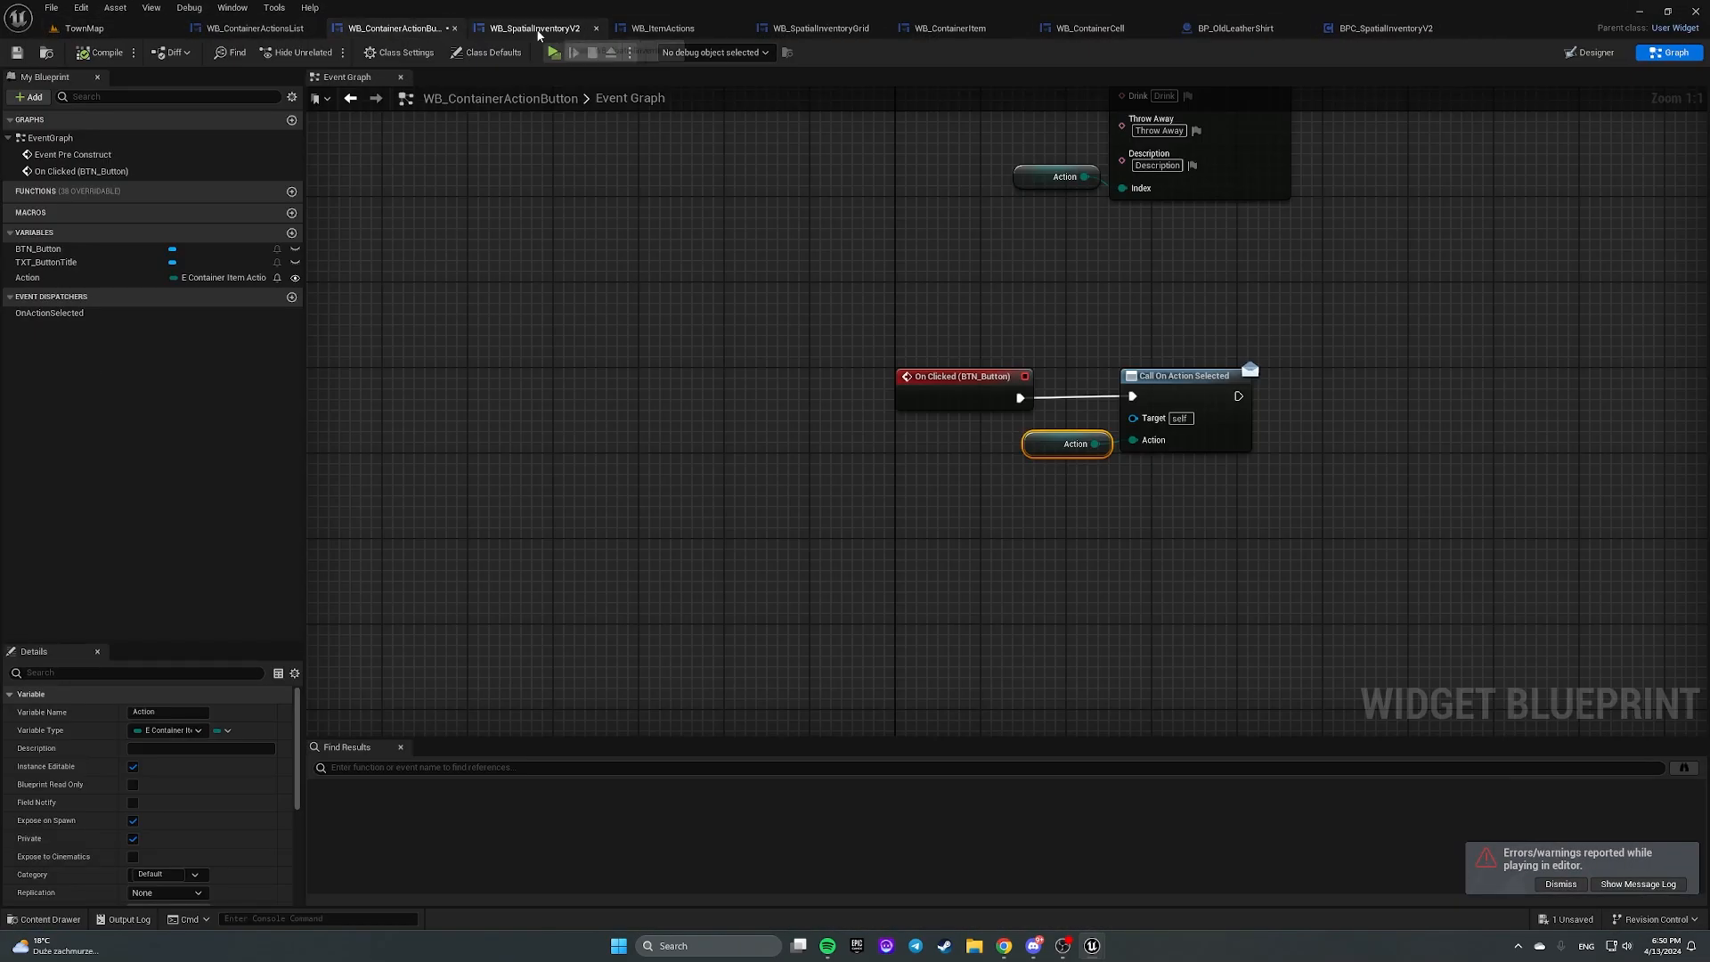
# Step: Switch to the WB_SpatialInventoryV2 widget graph
pyautogui.click(533, 27)
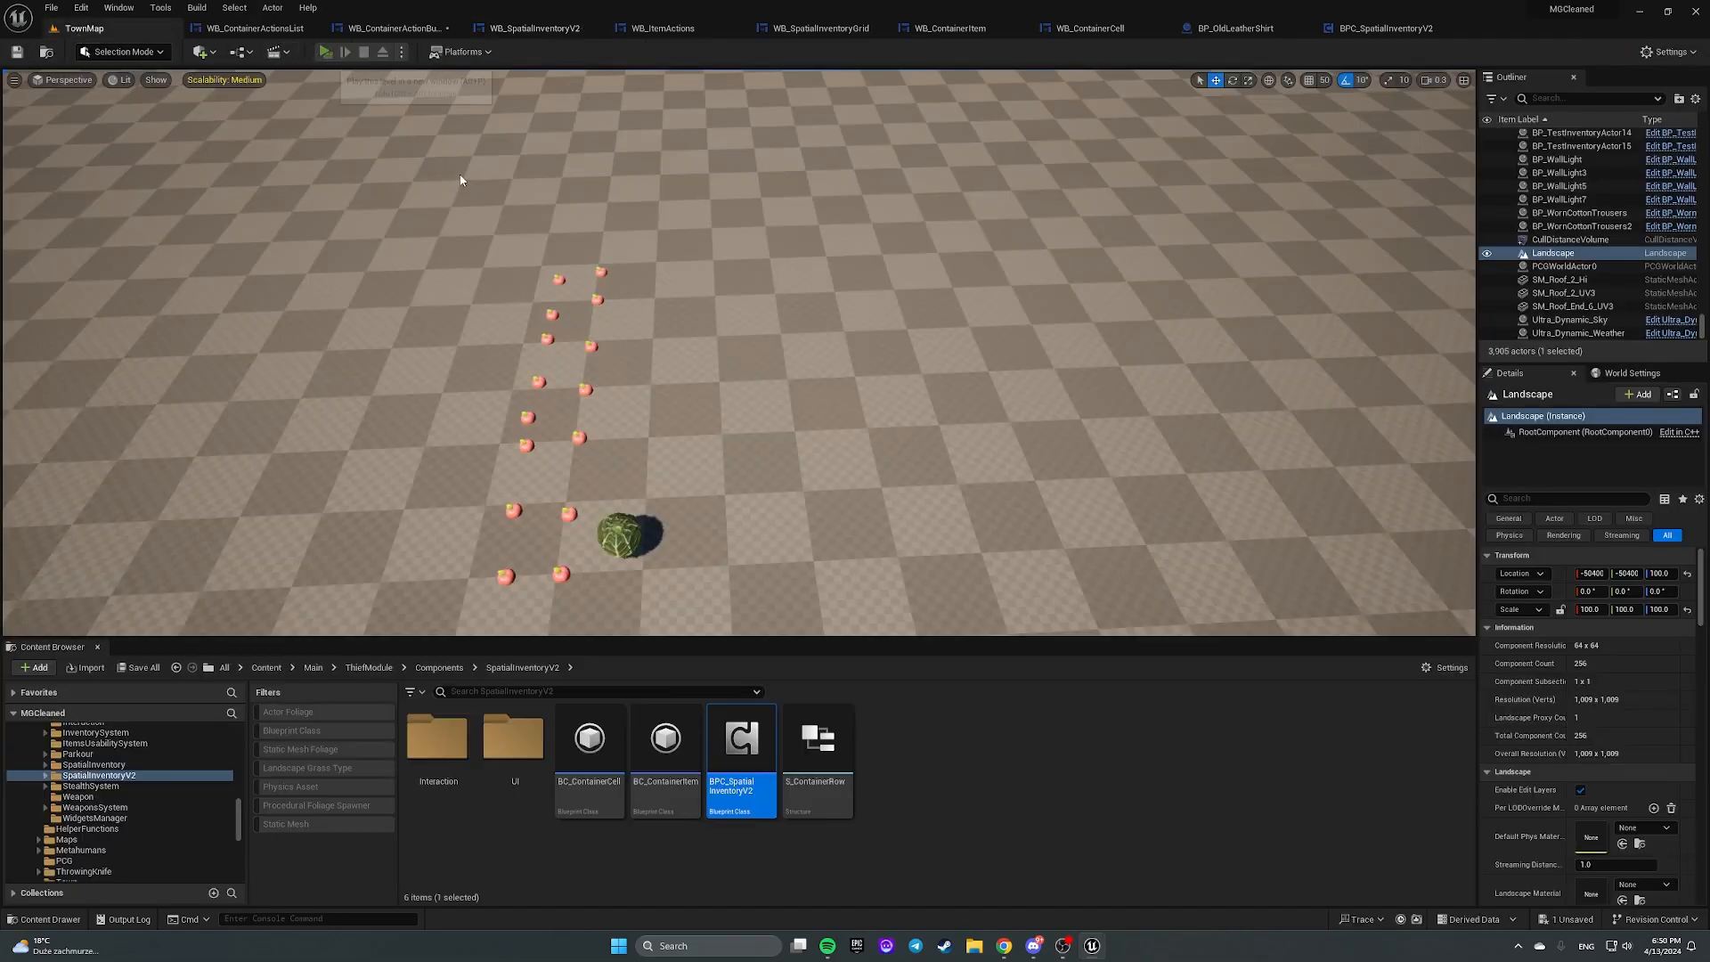
# Step: Play-test throwing away an apple, then rearrange another apple in the inventory
pyautogui.click(326, 52)
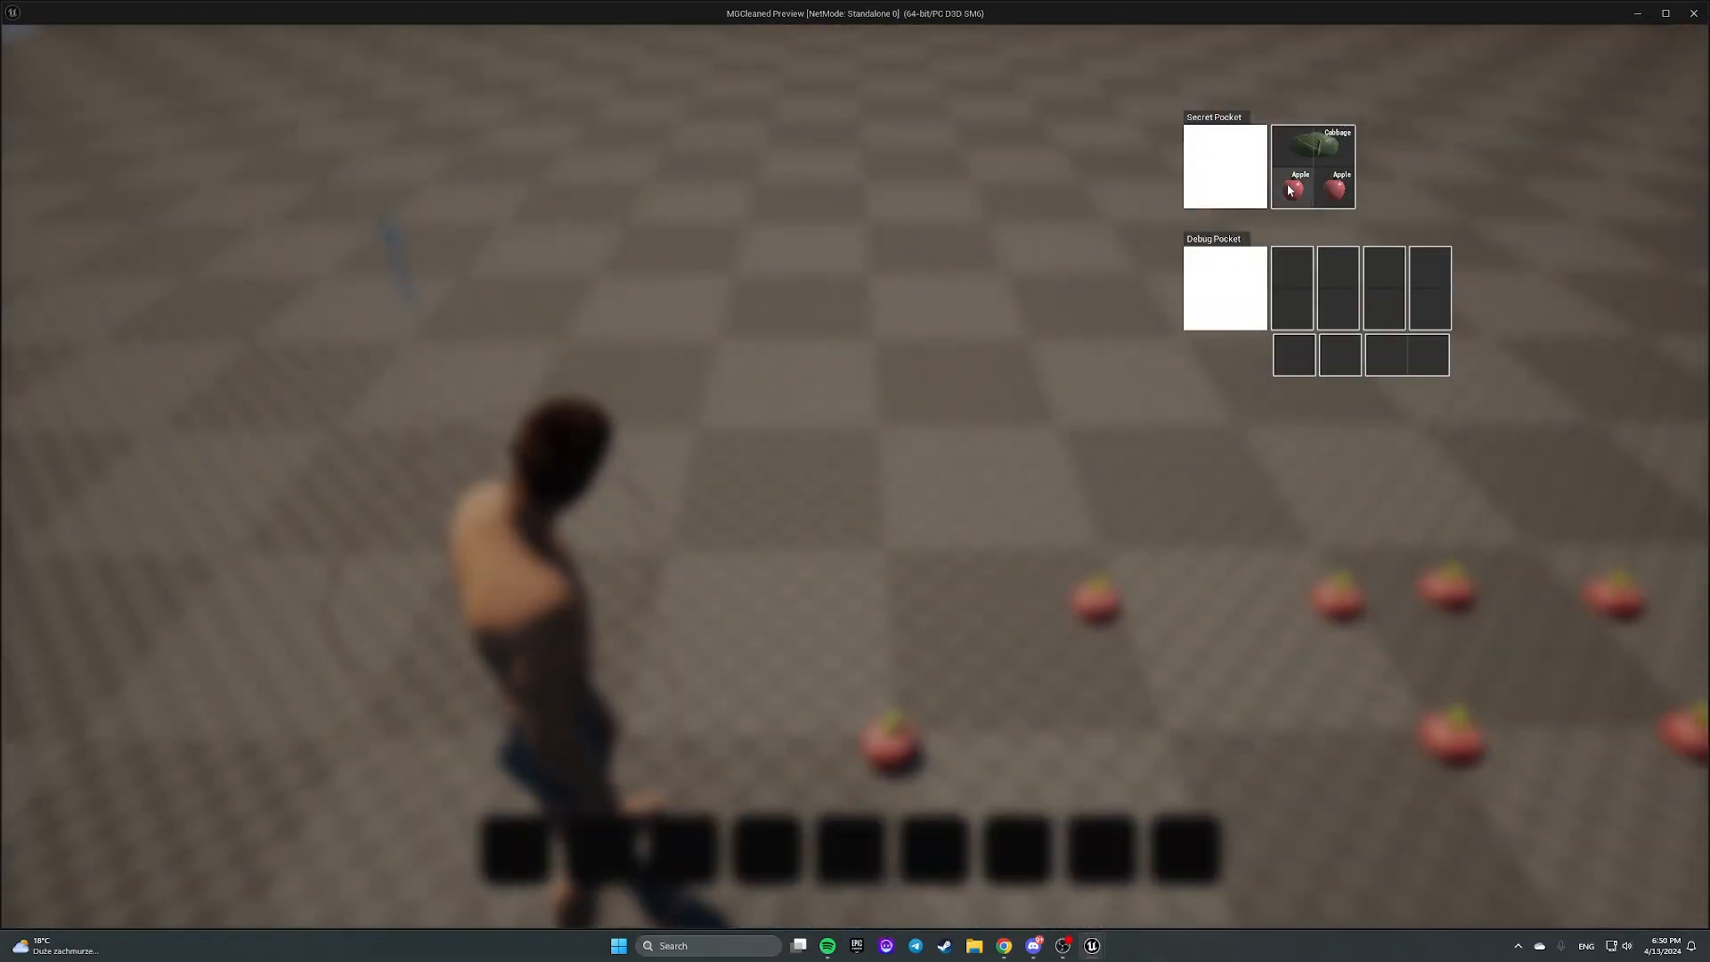
pyautogui.rightClick(1296, 188)
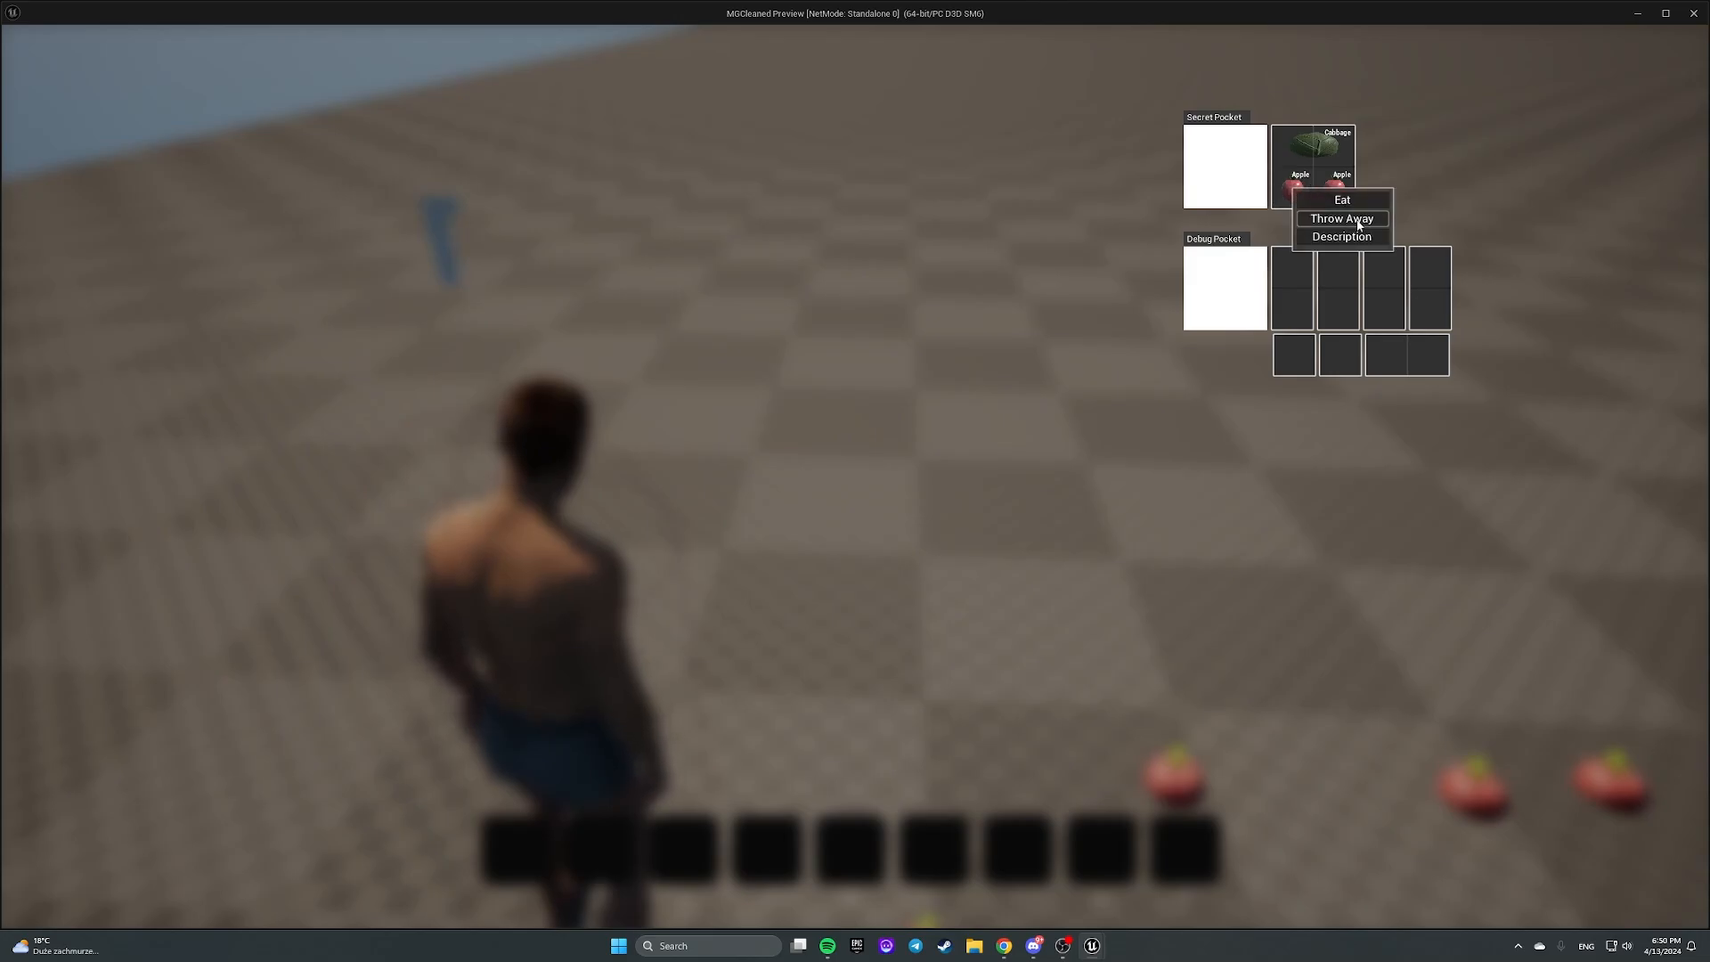
pyautogui.click(1341, 218)
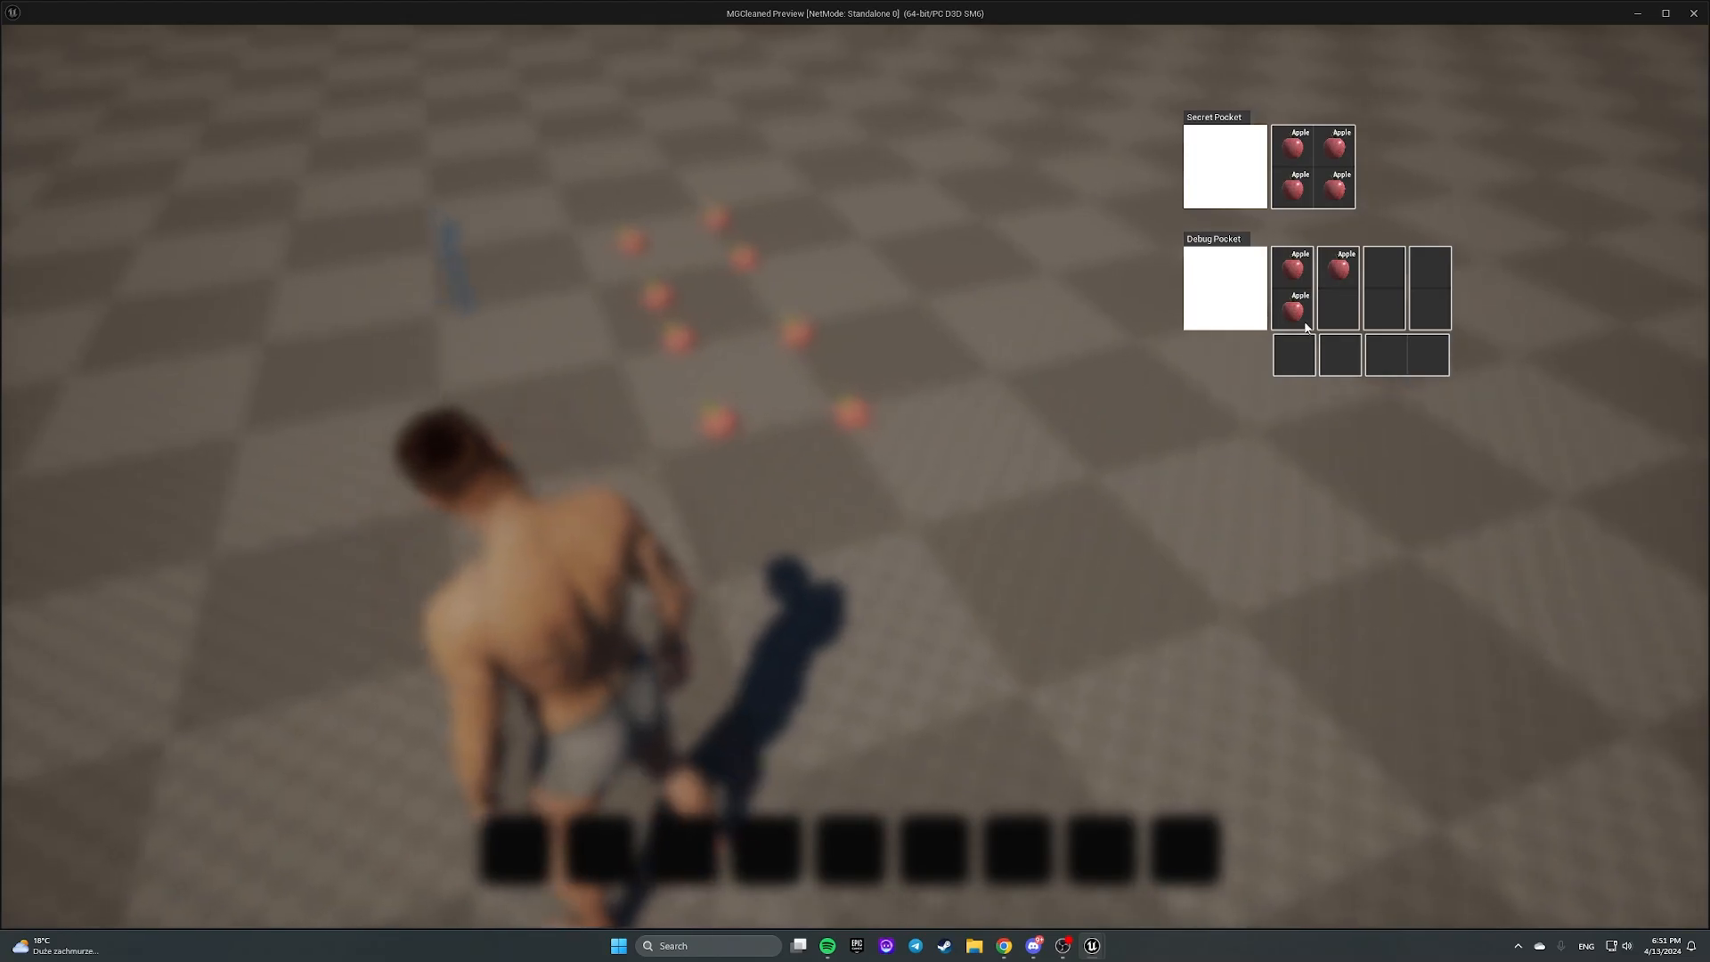
pyautogui.moveTo(1292, 310); pyautogui.dragTo(1405, 354)
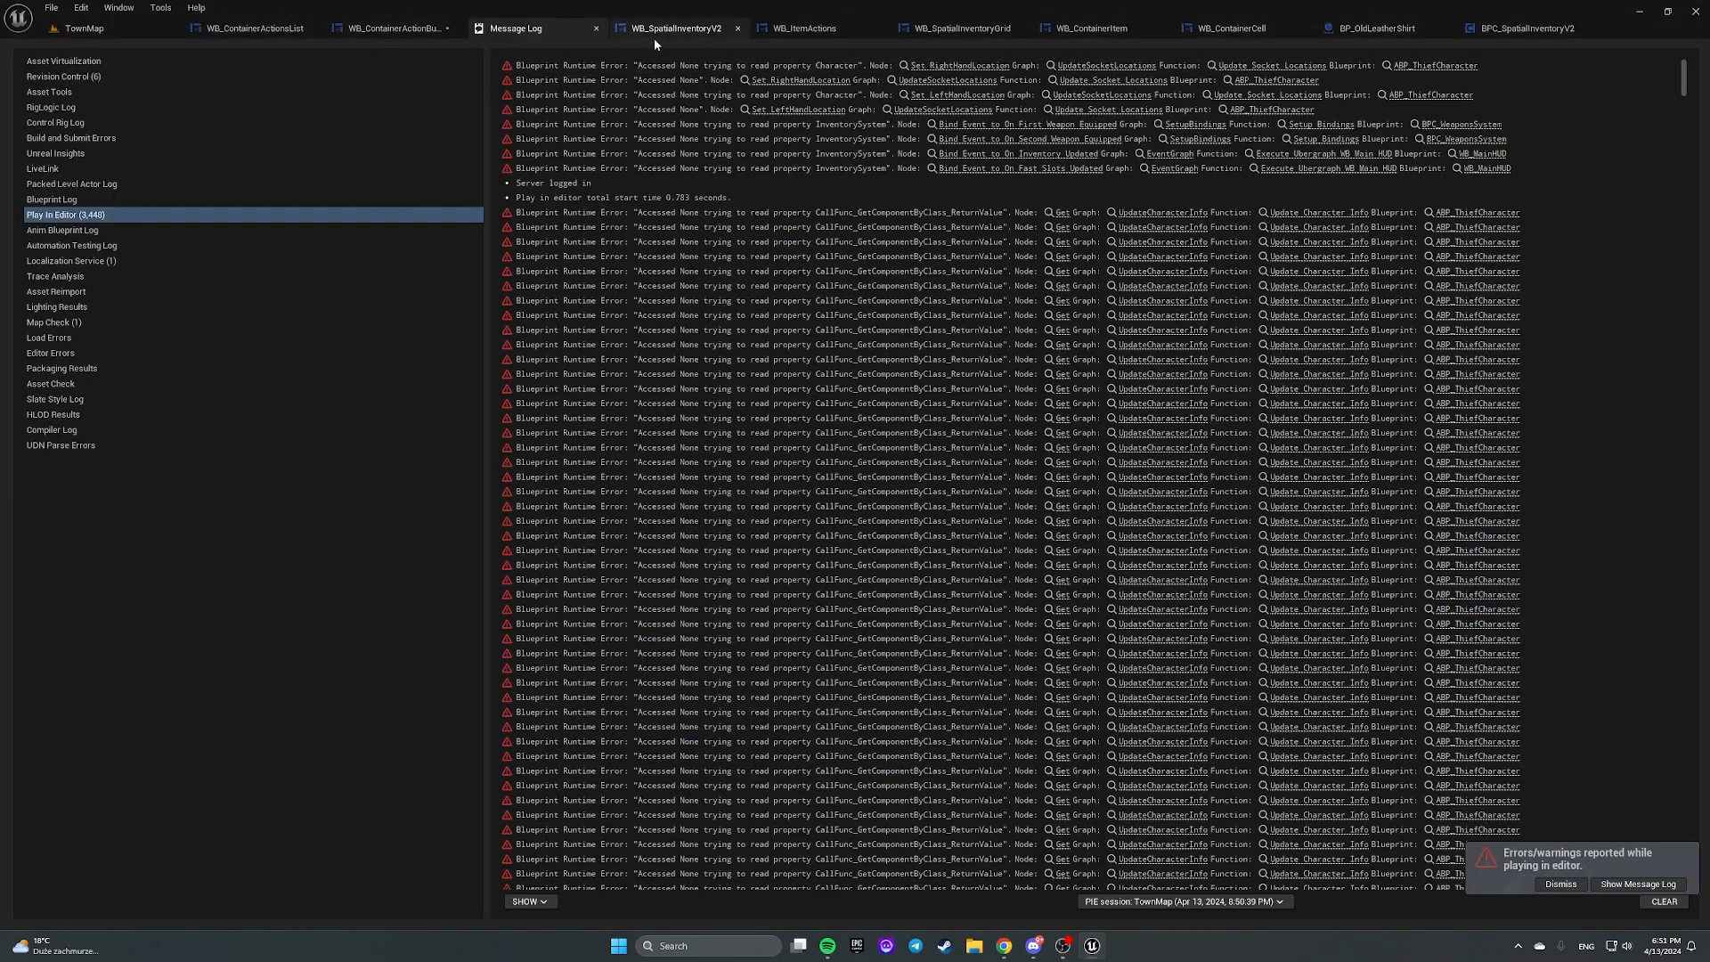
# Step: On the Branch False path of Trace Interactable Objects, add a Rotate node for the picked-up item
pyautogui.click(677, 27)
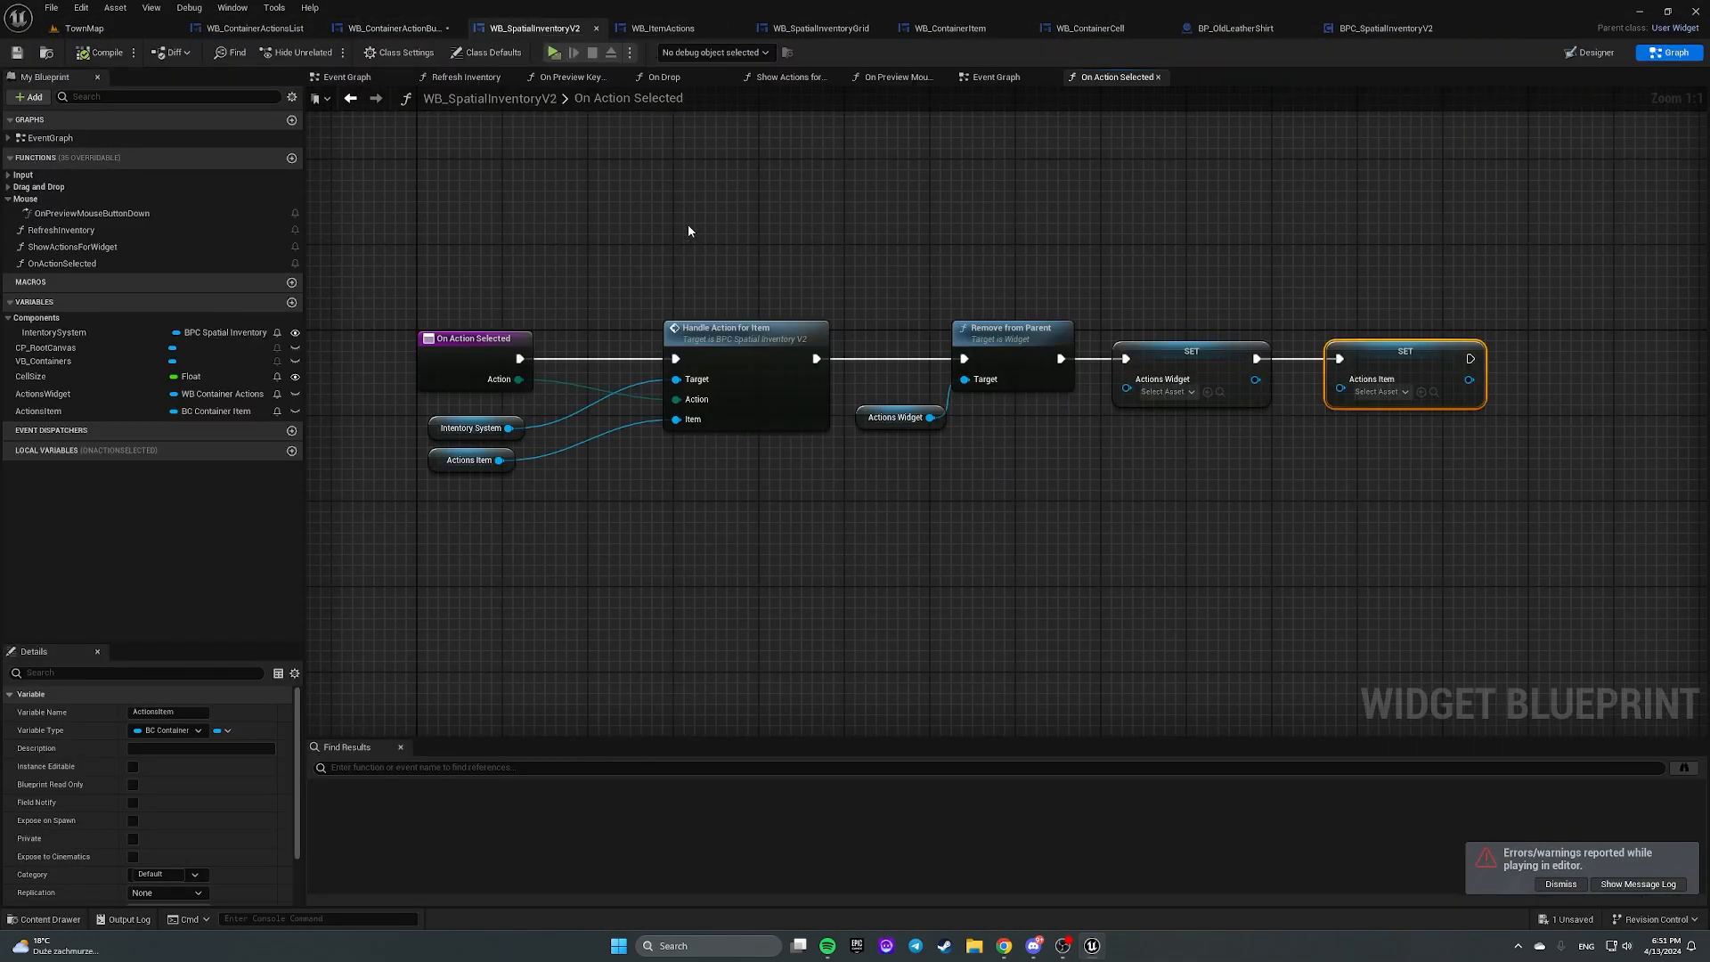
pyautogui.moveTo(1385, 28)
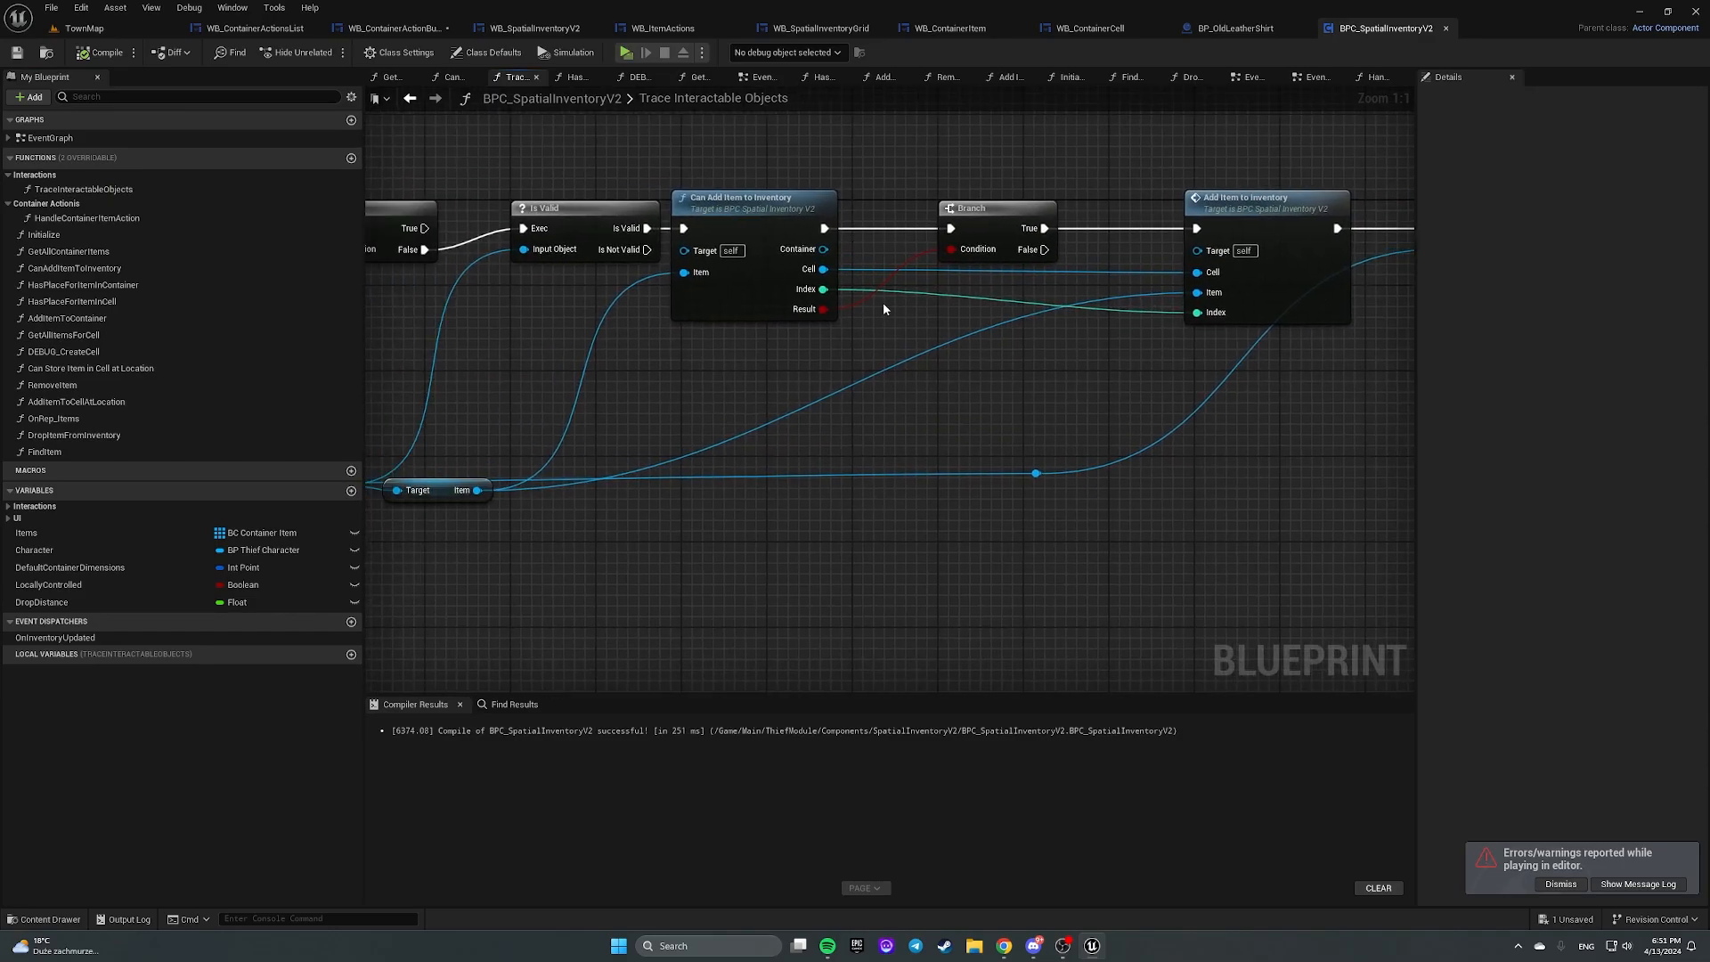
pyautogui.scroll(-3)
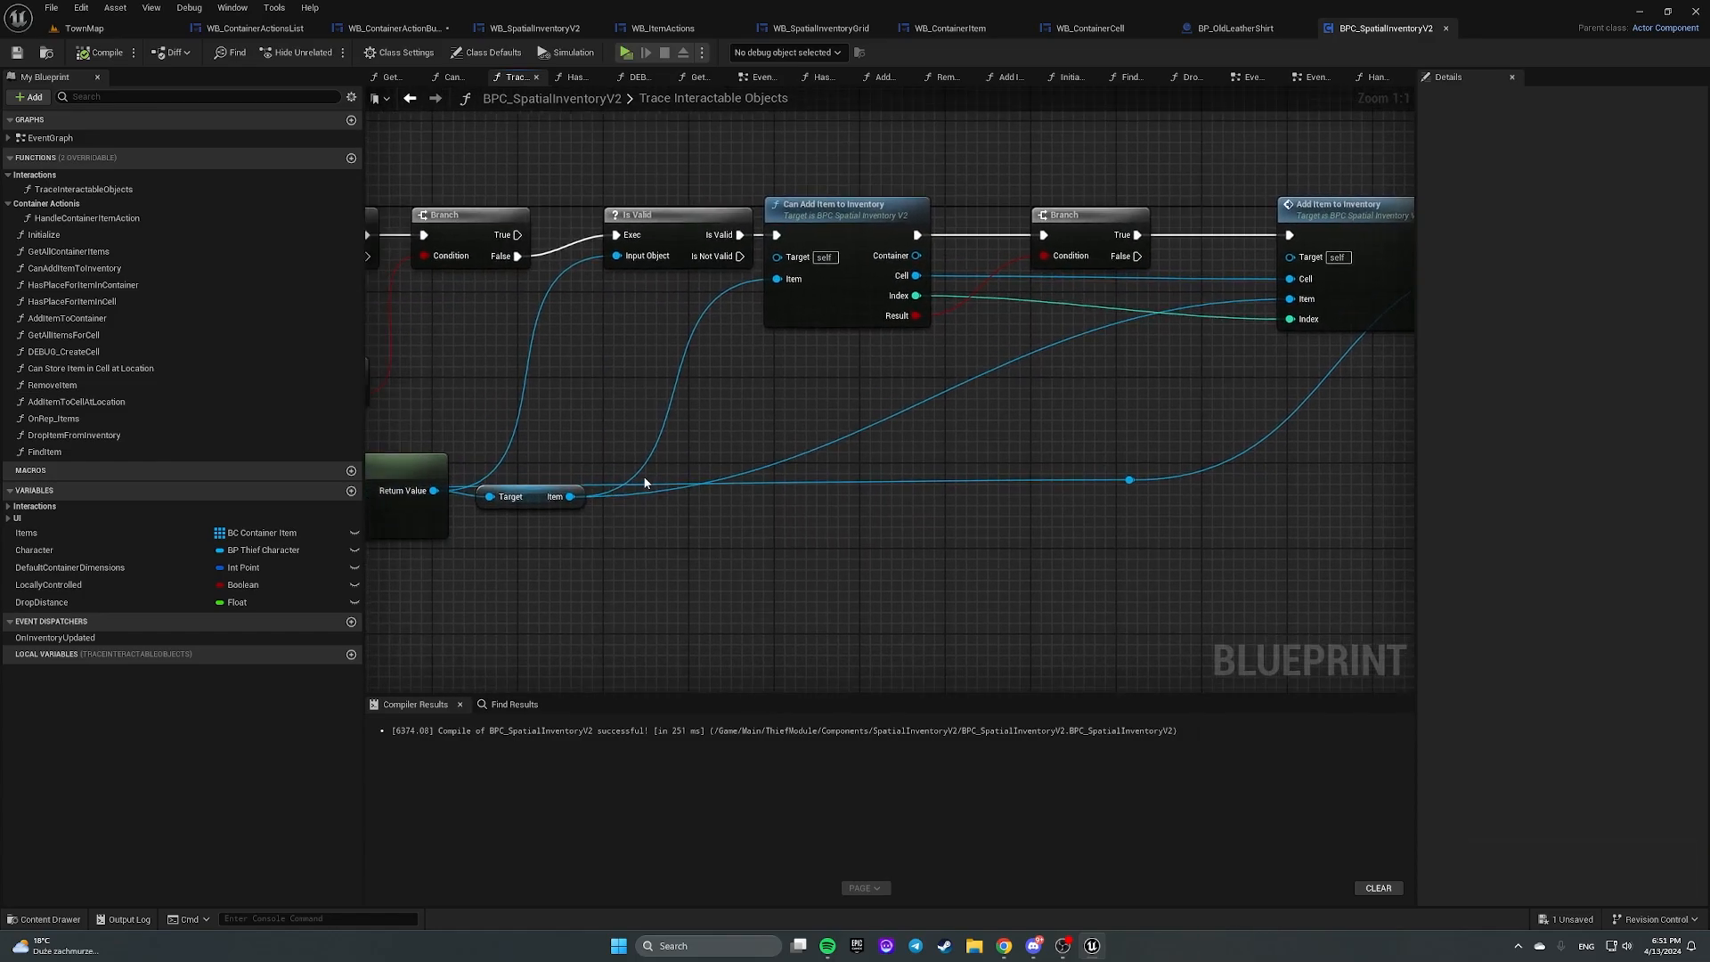
pyautogui.moveTo(568, 497); pyautogui.dragTo(944, 518)
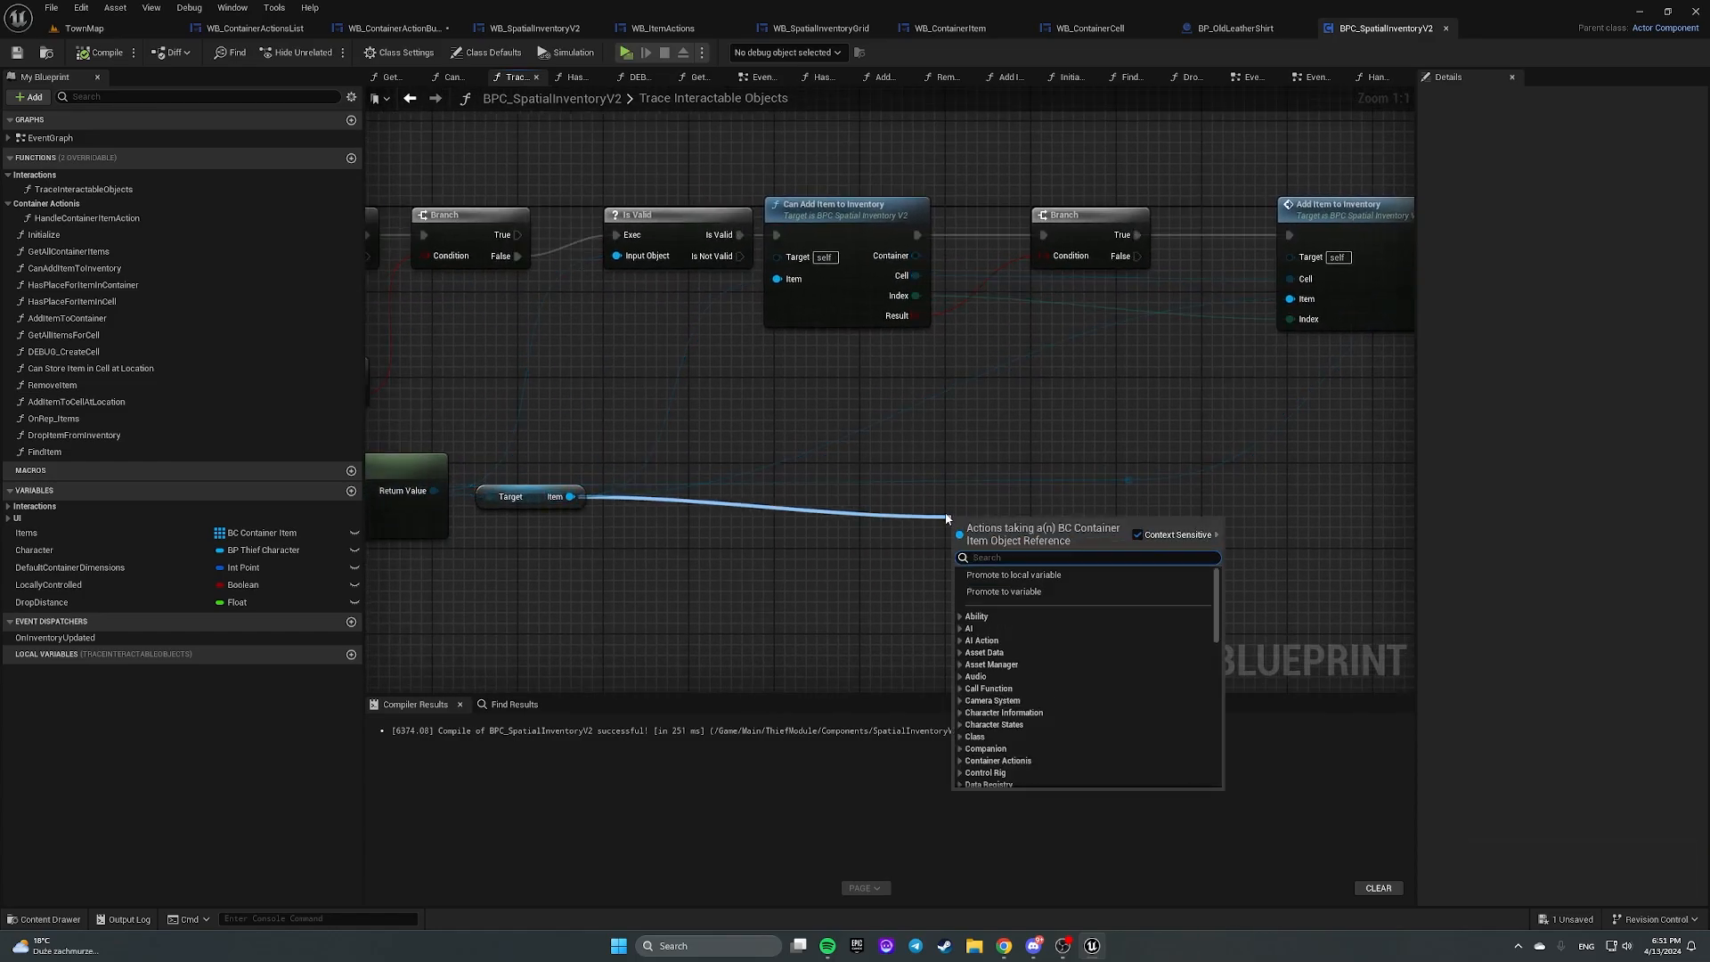
pyautogui.write('rotate')
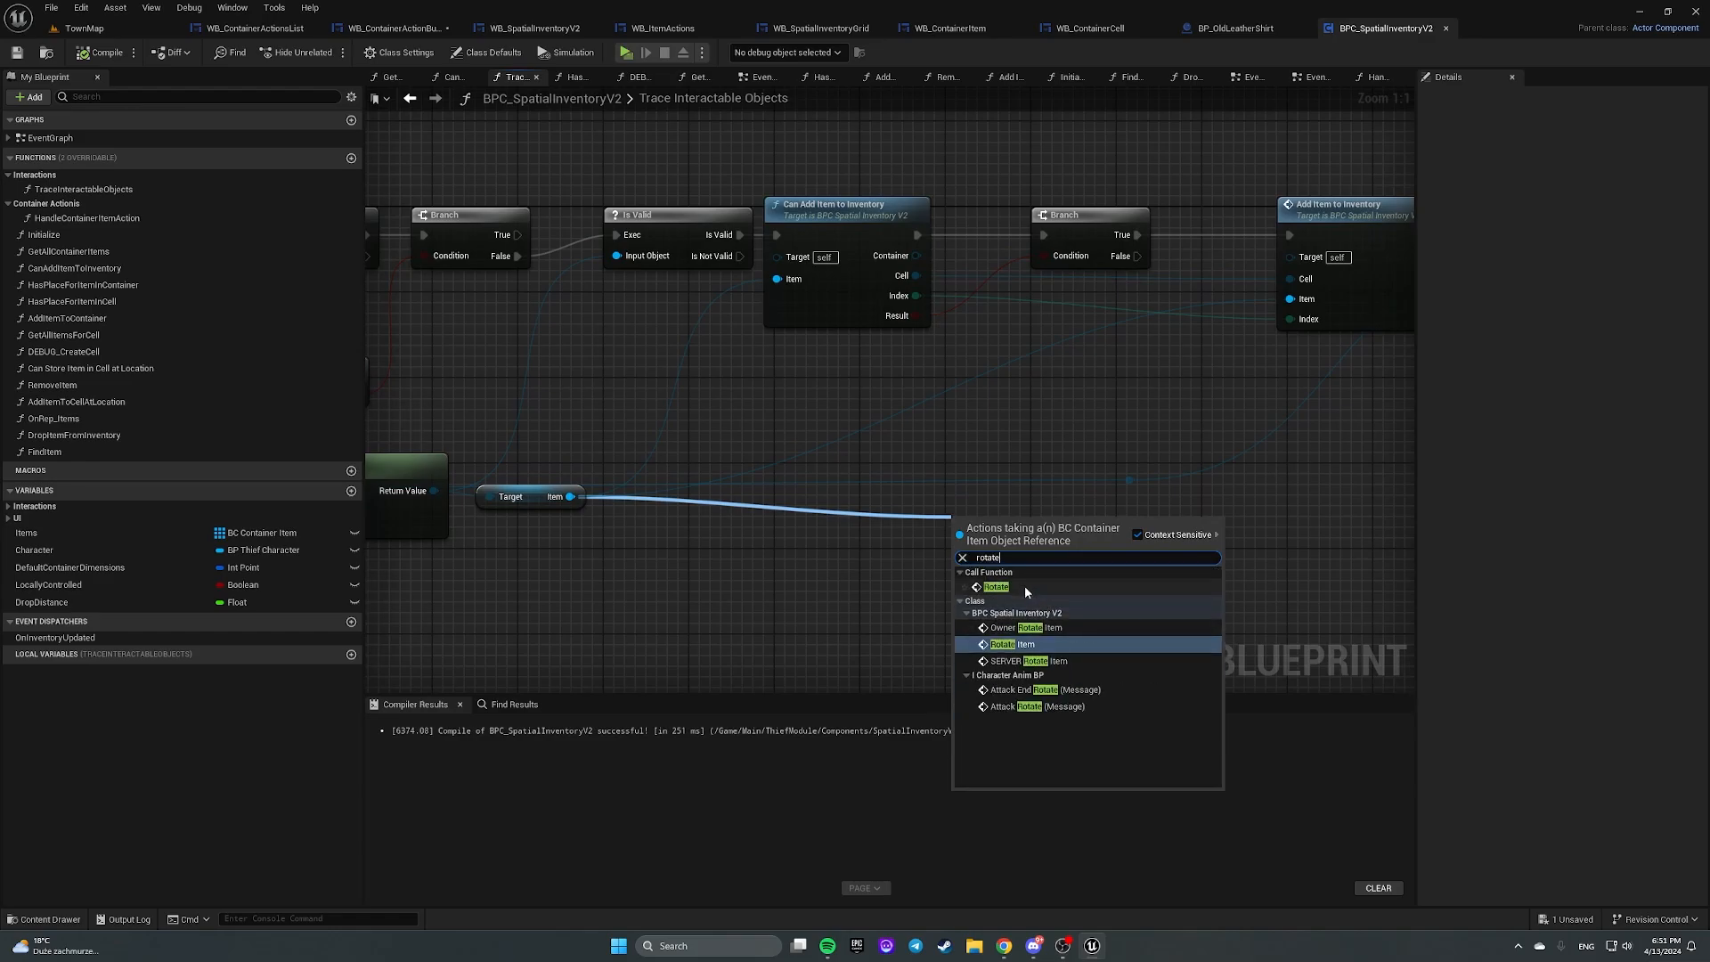
pyautogui.click(1003, 643)
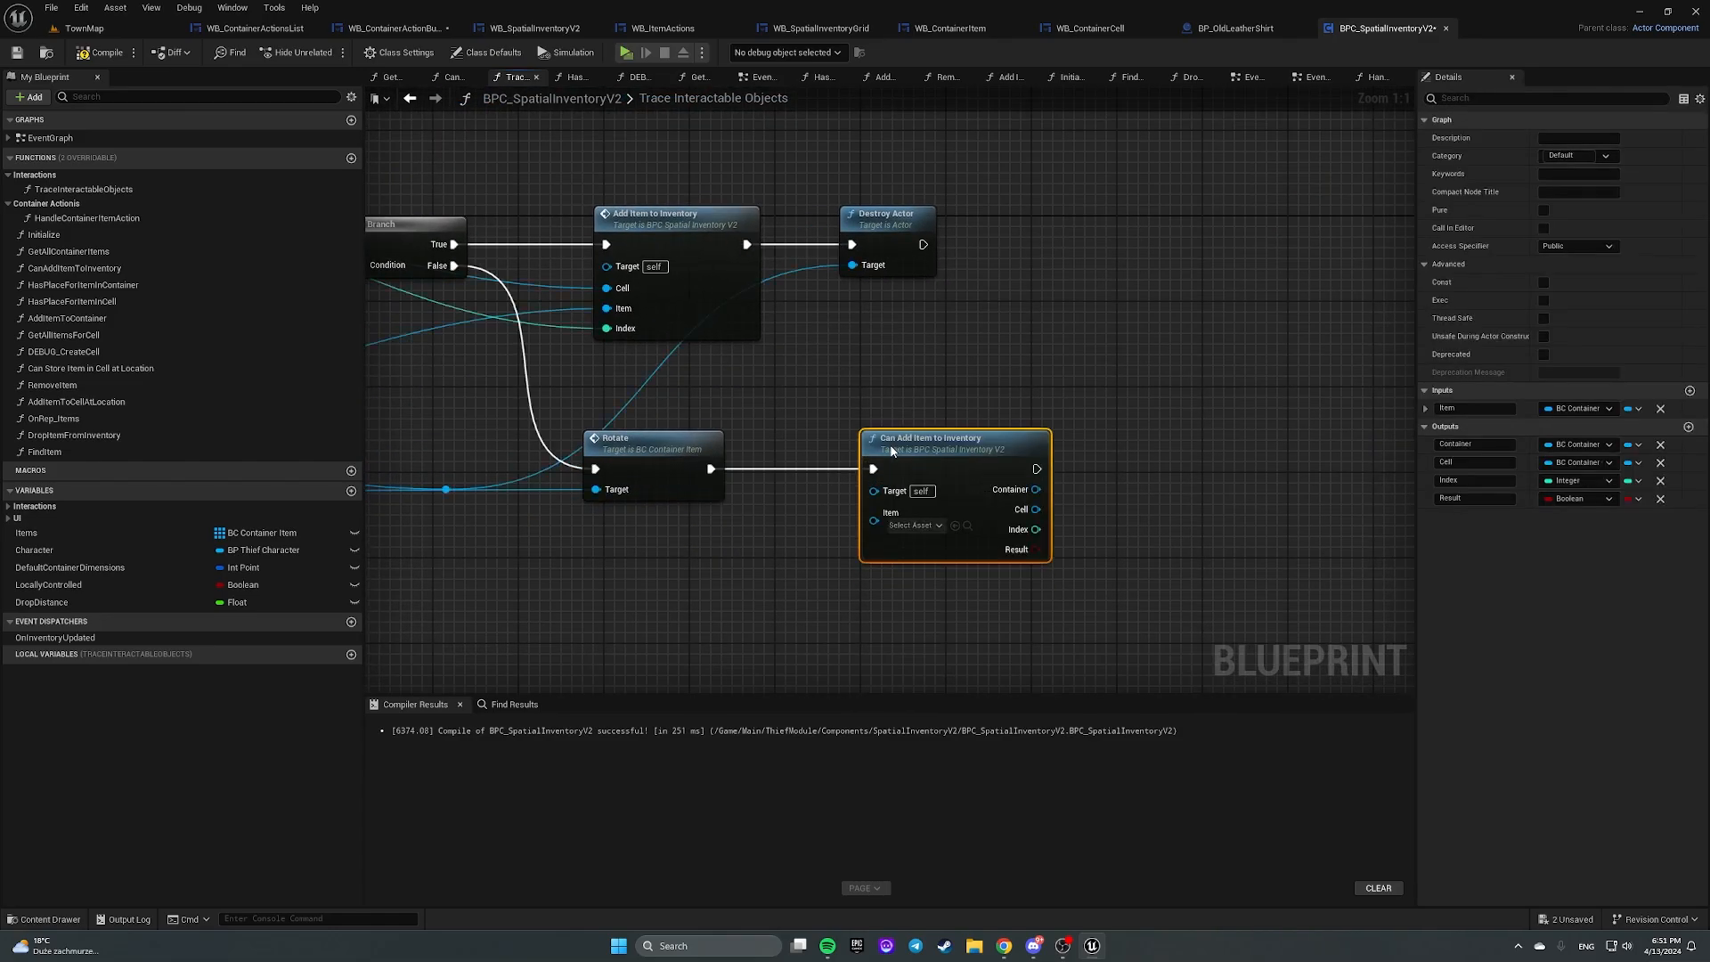
# Step: Wire the item into Rotate, and route the picked-up actor through reroutes into Destroy Actor
pyautogui.scroll(-3)
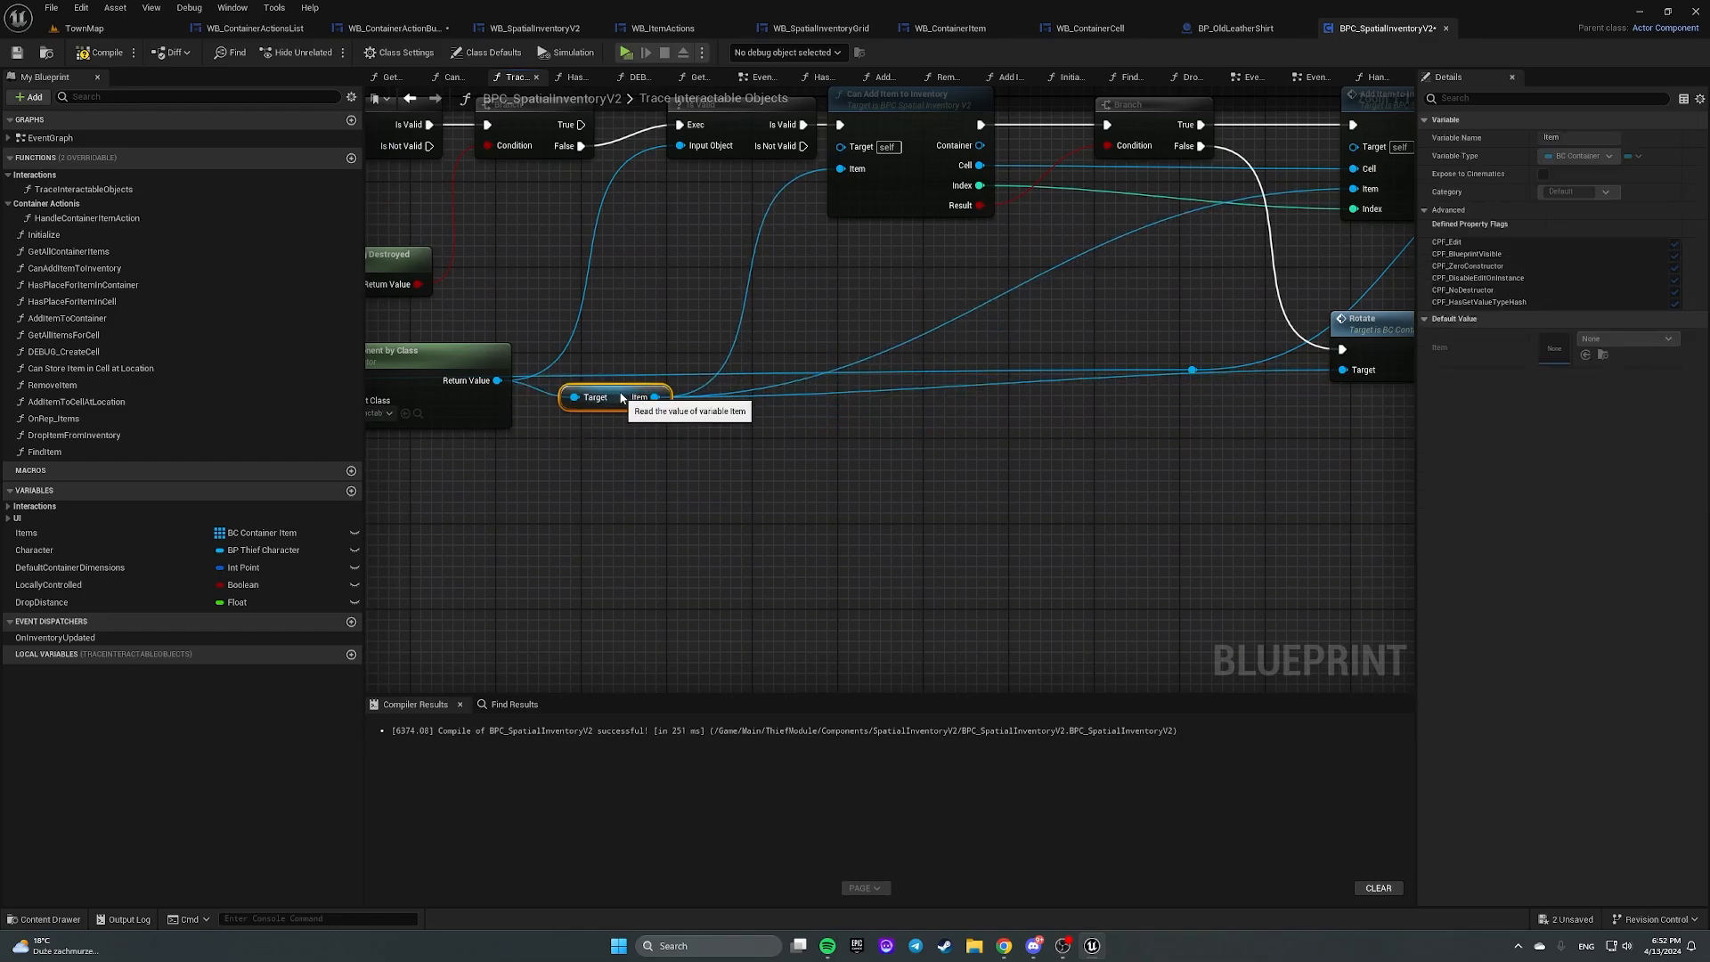
pyautogui.moveTo(621, 396); pyautogui.dragTo(637, 514)
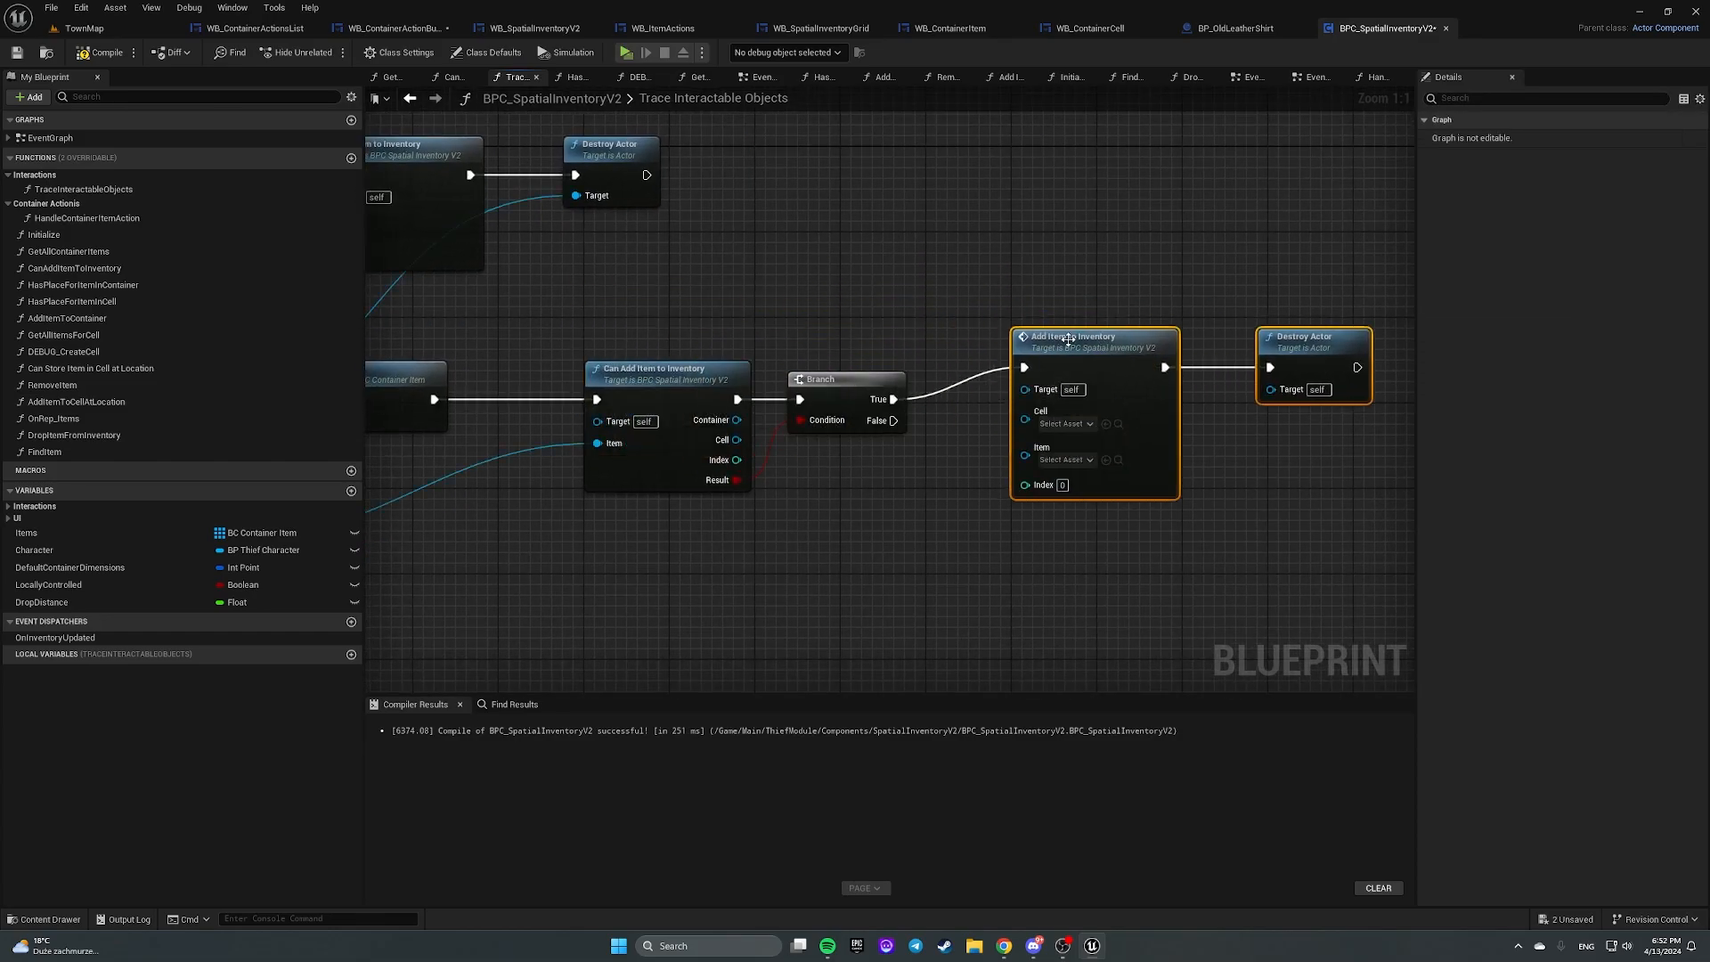
pyautogui.scroll(-3)
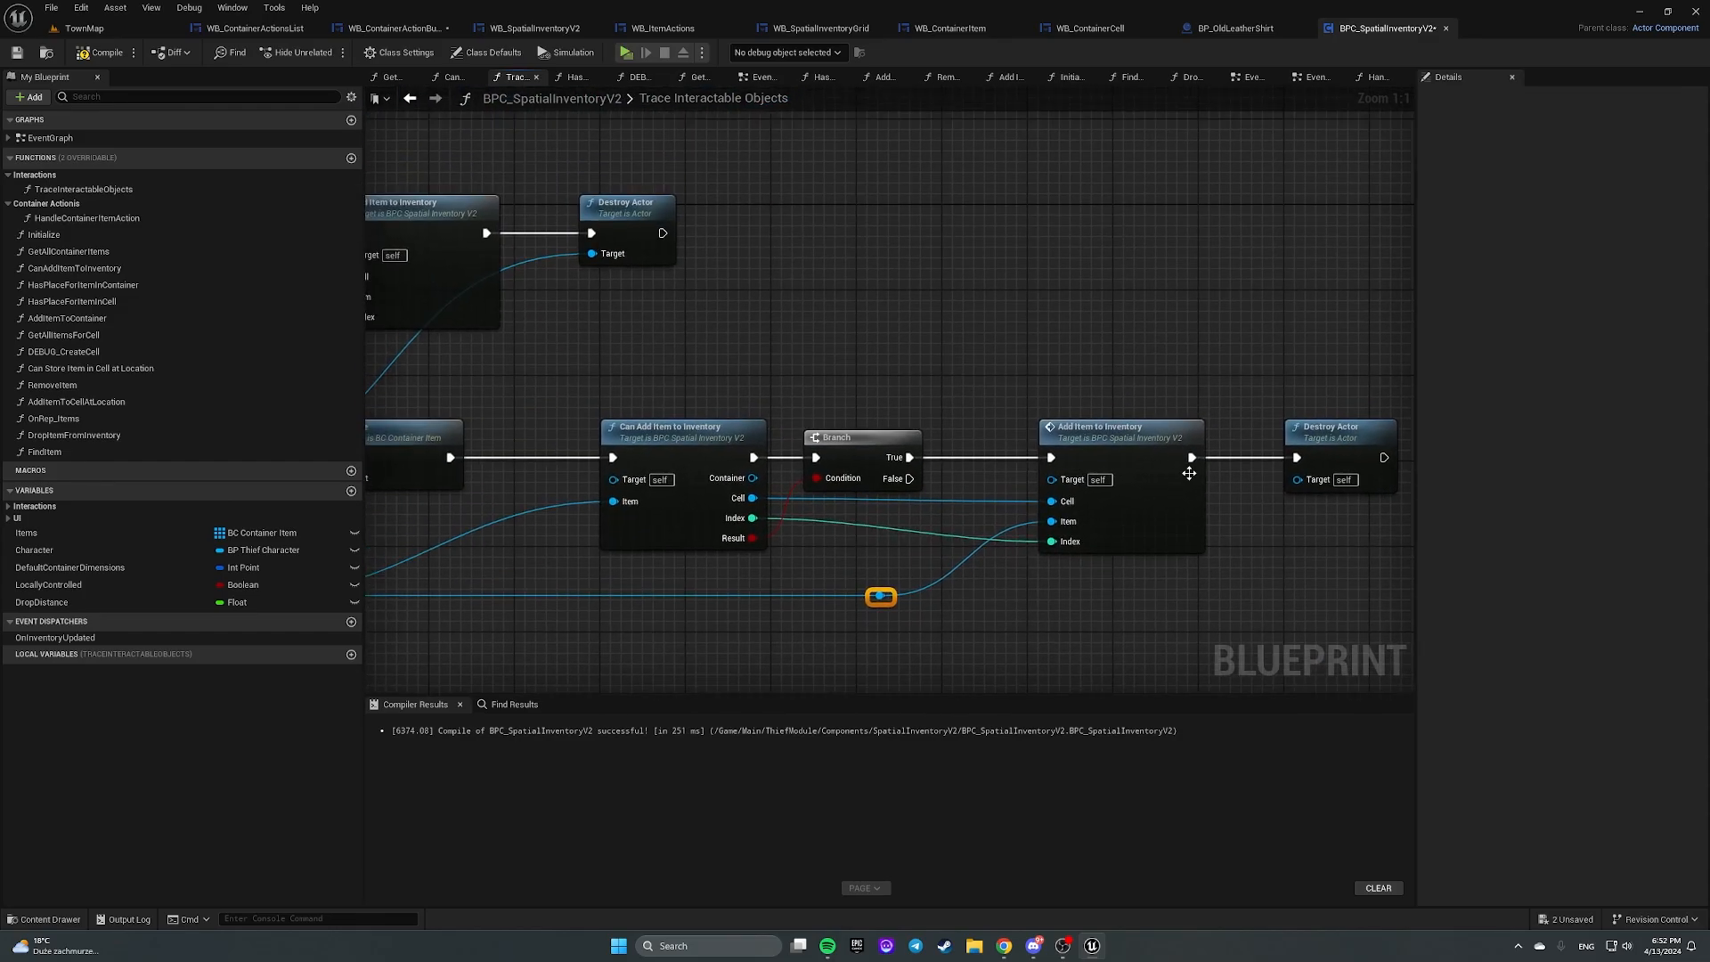
pyautogui.scroll(-3)
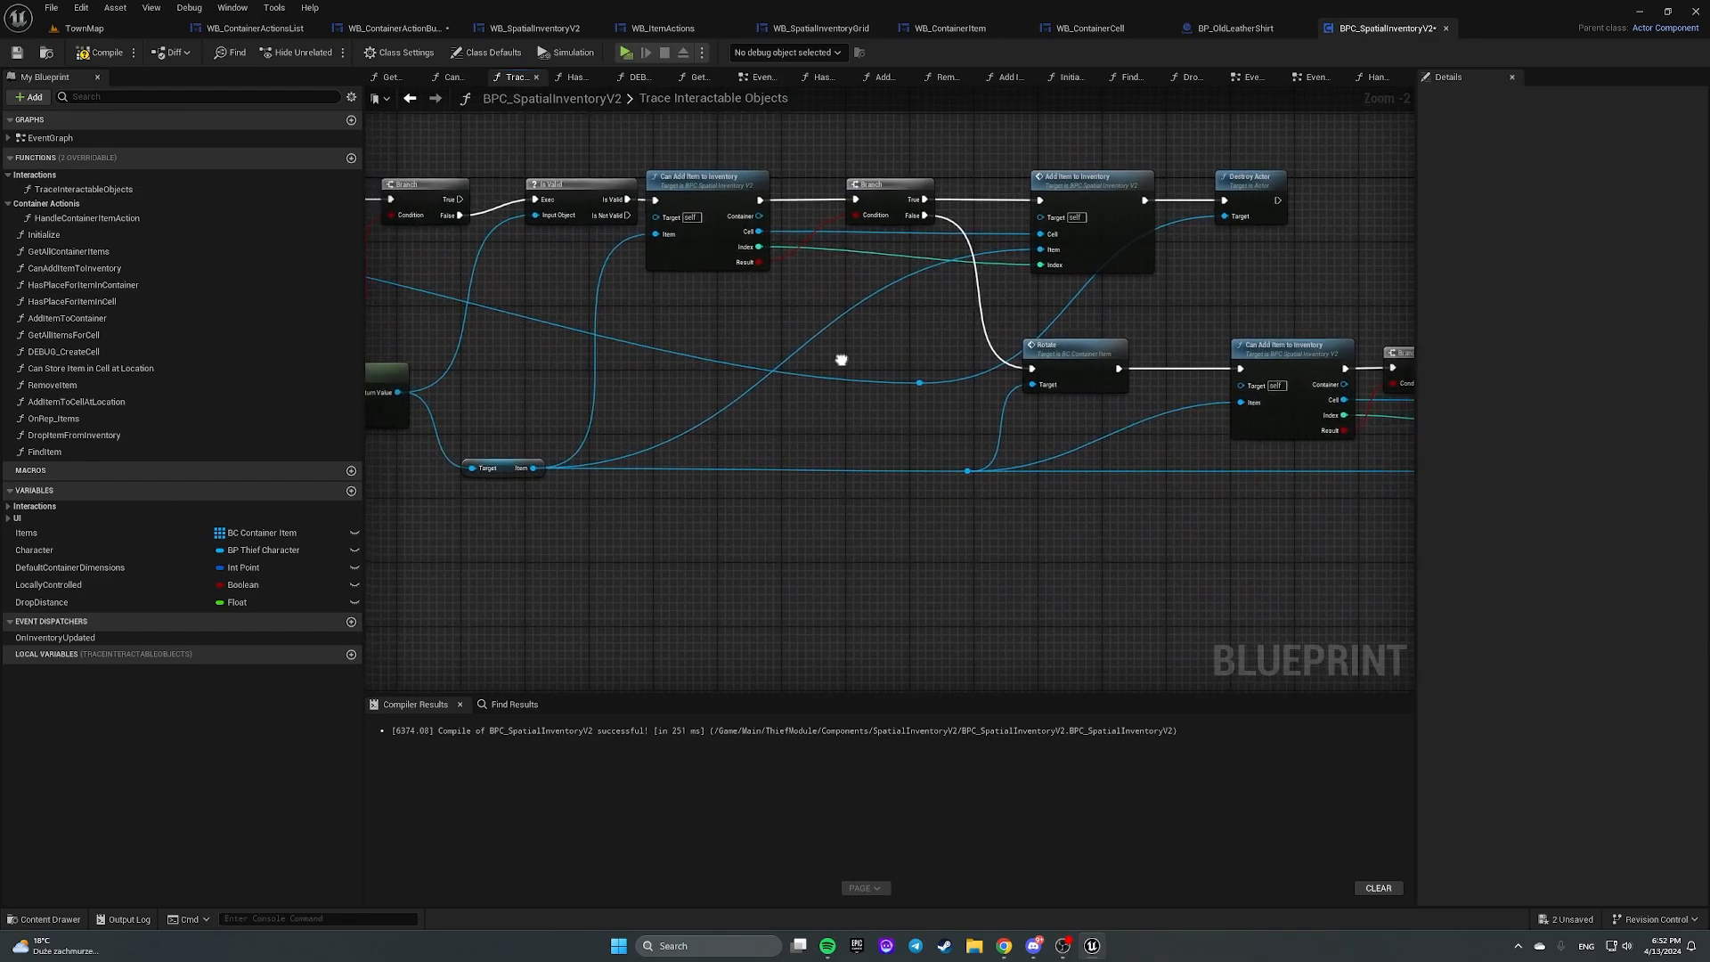
pyautogui.scroll(-3)
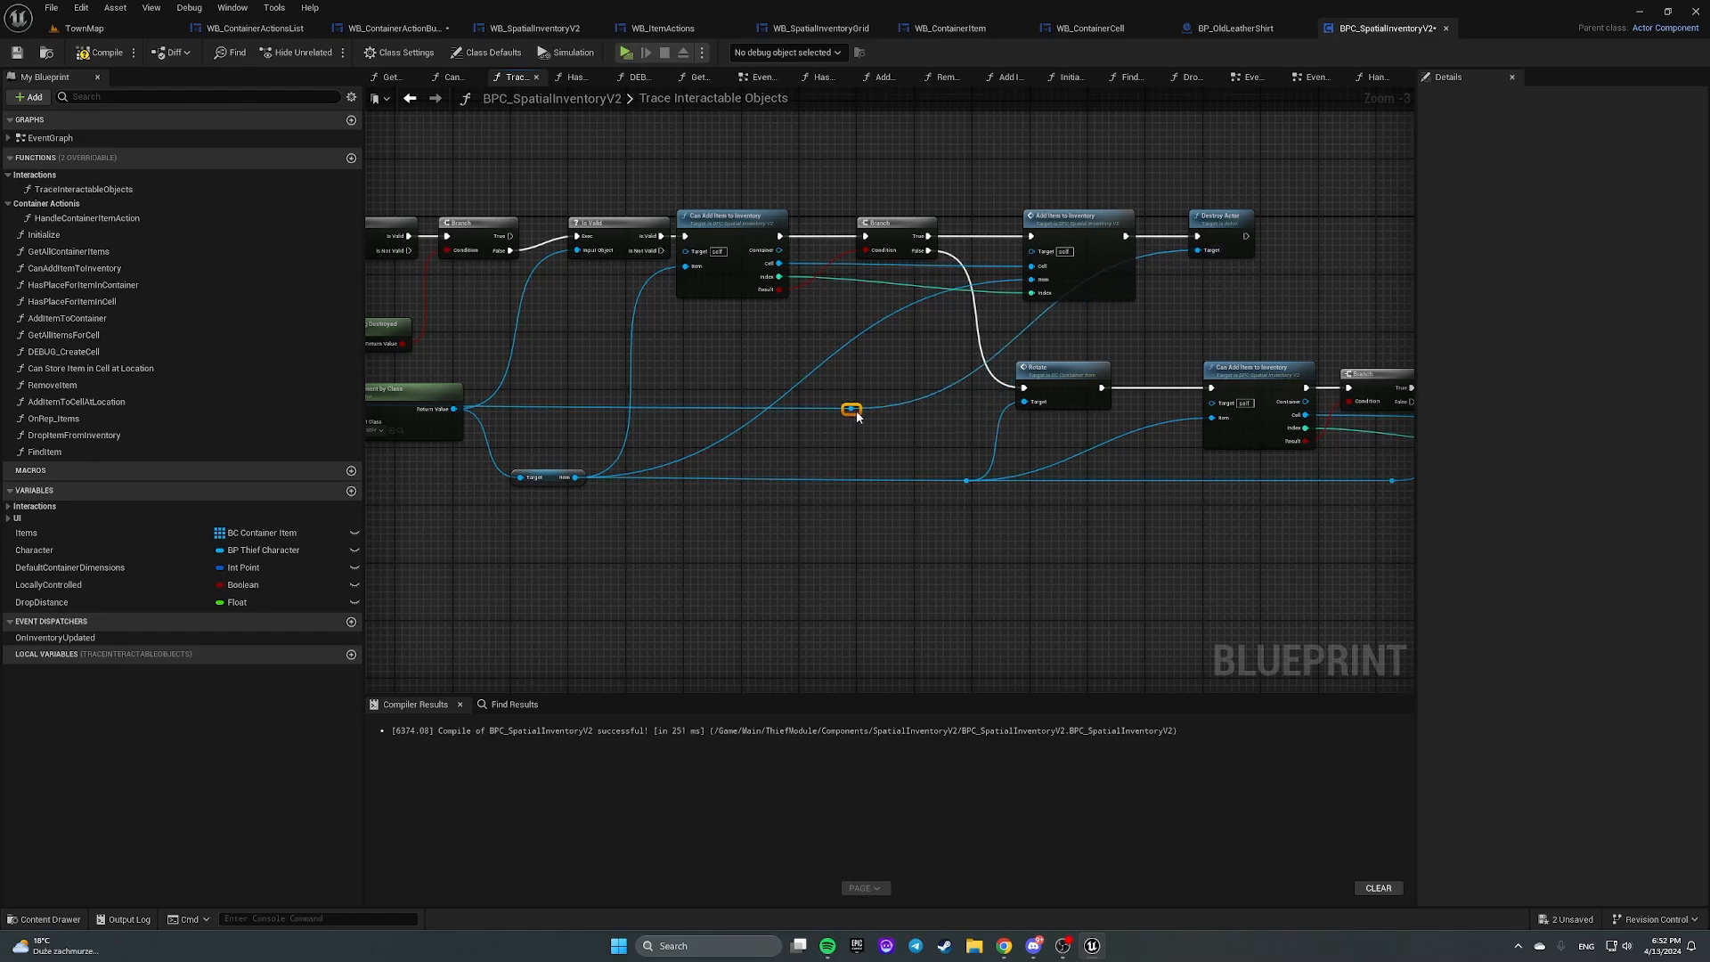
pyautogui.moveTo(853, 409); pyautogui.dragTo(1154, 330)
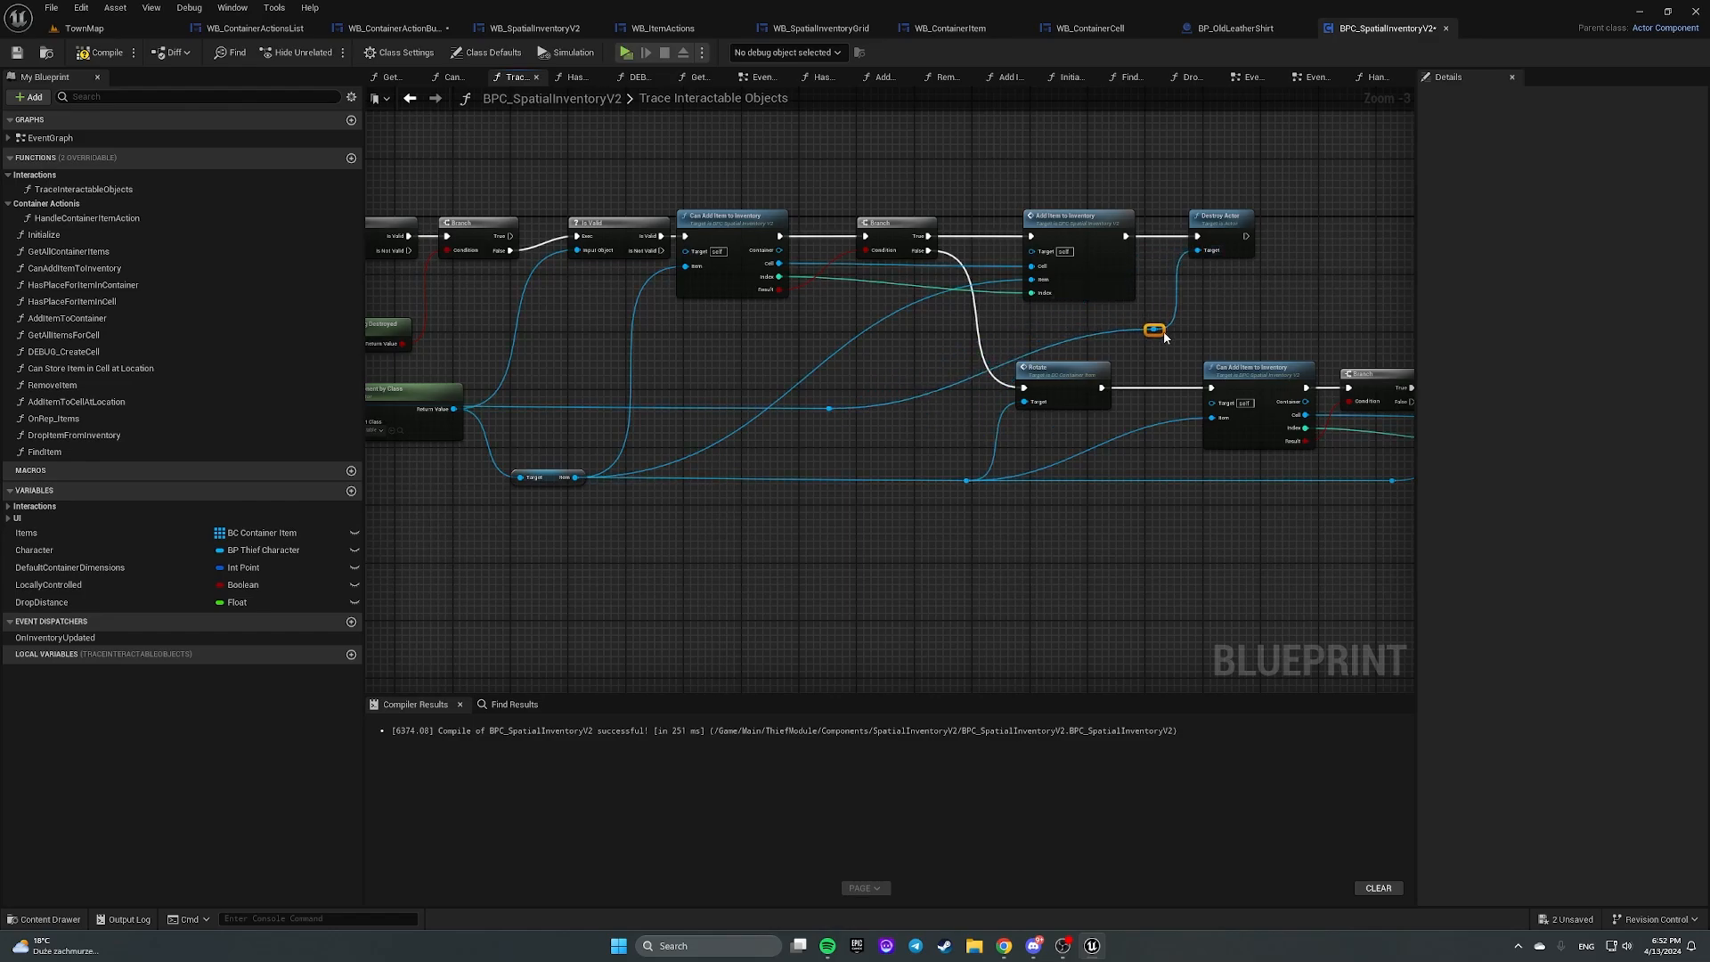
pyautogui.moveTo(1155, 331); pyautogui.dragTo(1067, 330)
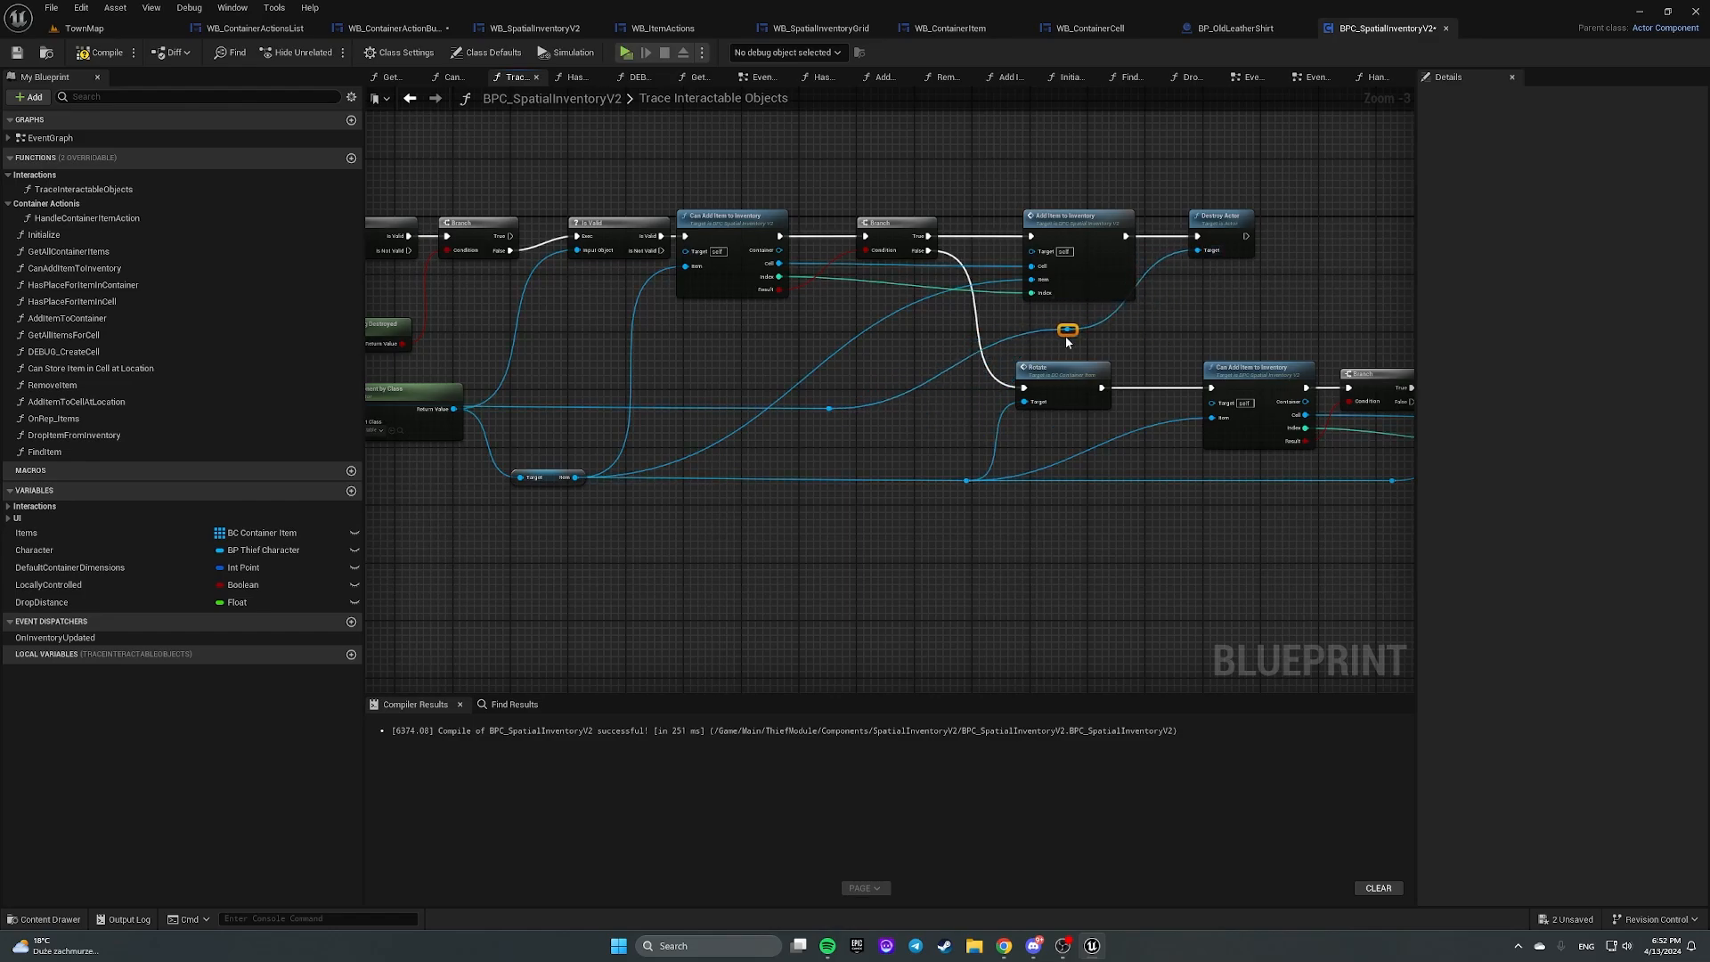
pyautogui.moveTo(1067, 329); pyautogui.dragTo(1054, 322)
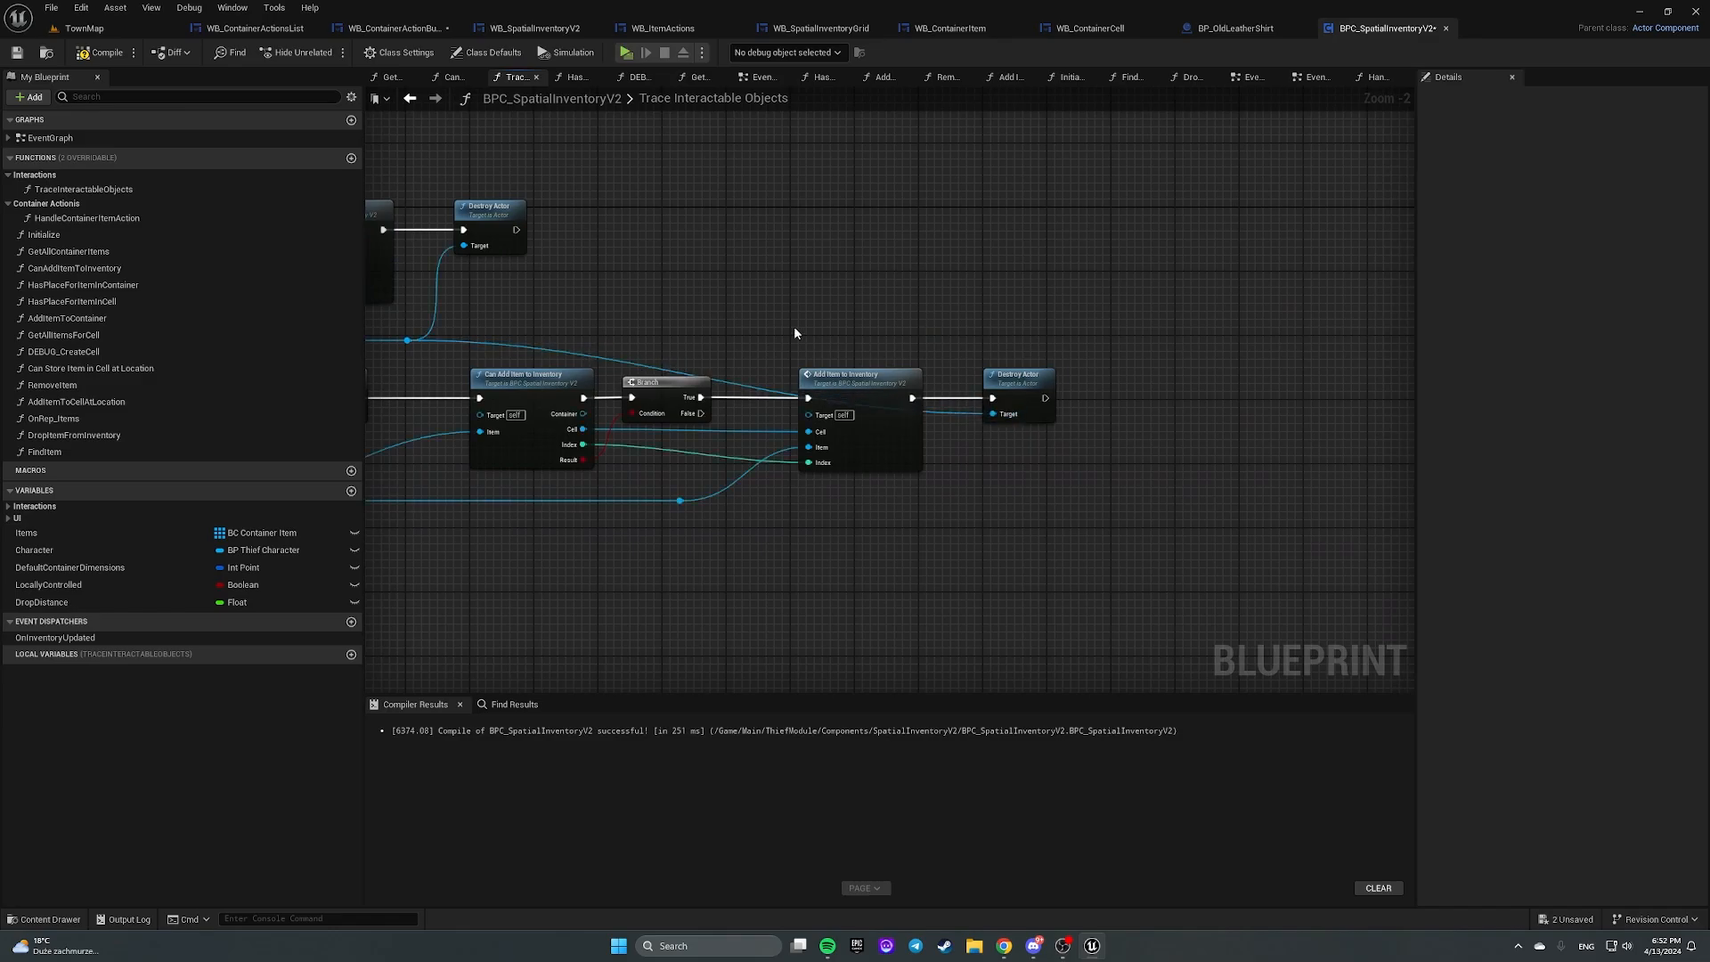
# Step: Add a rotate-back node on the failed retry branch, compile, and start a play test
pyautogui.moveTo(794, 332); pyautogui.dragTo(919, 347)
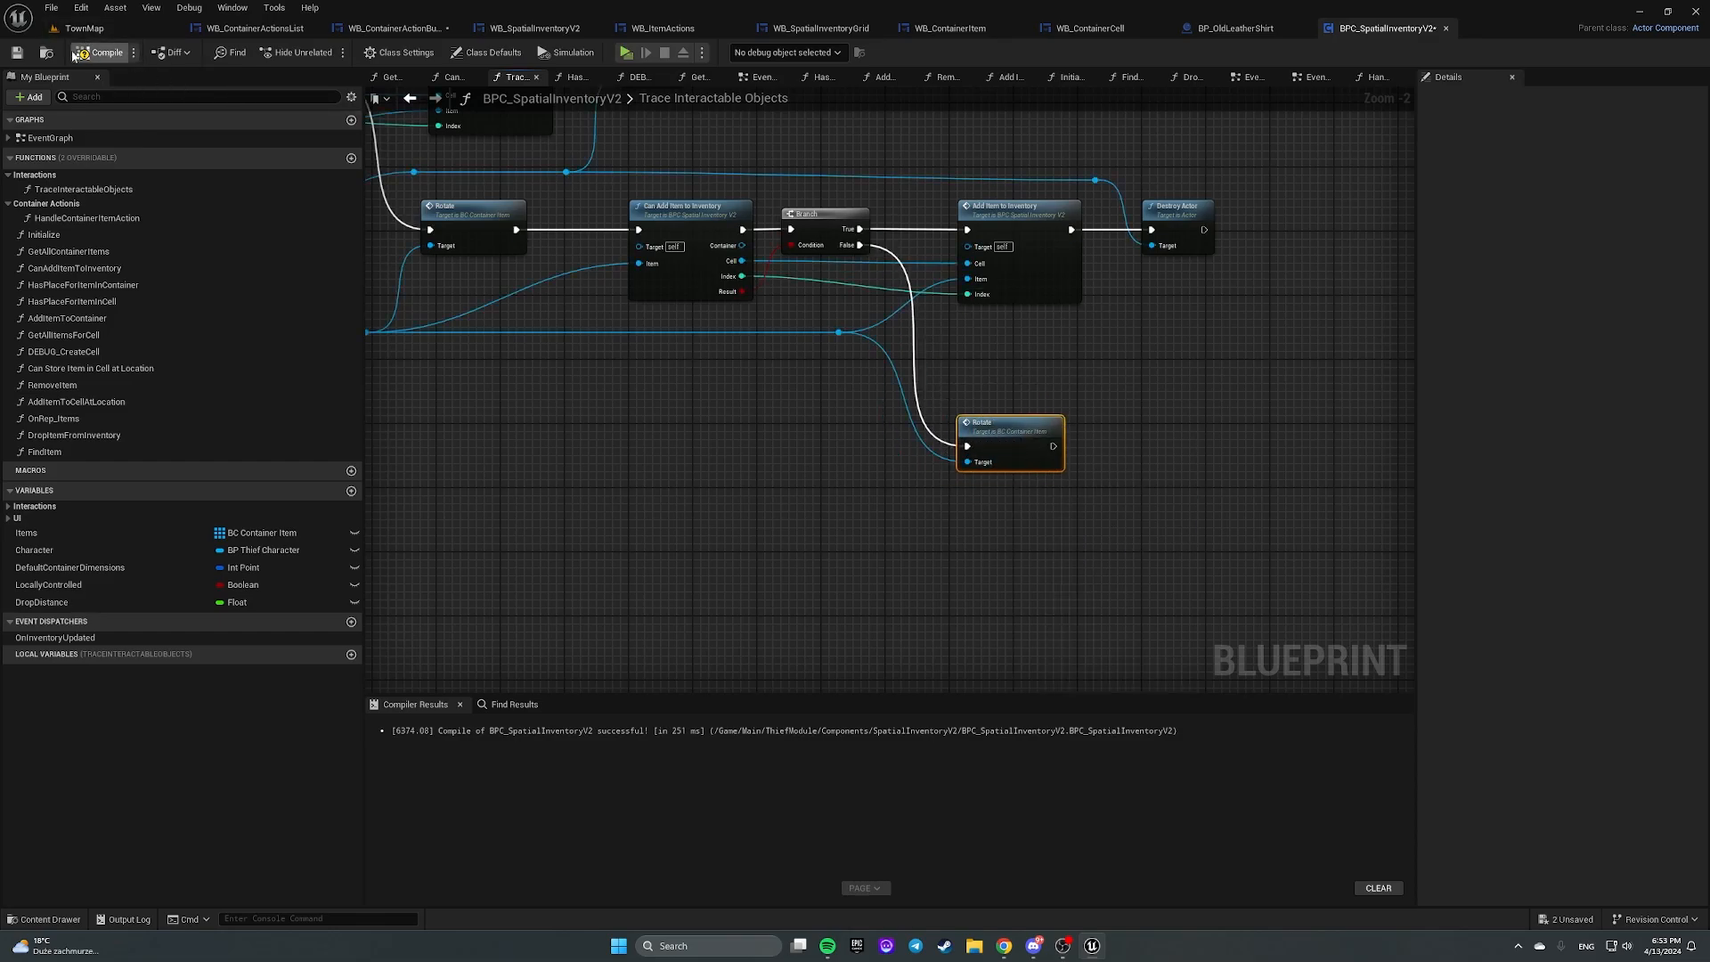
pyautogui.click(84, 28)
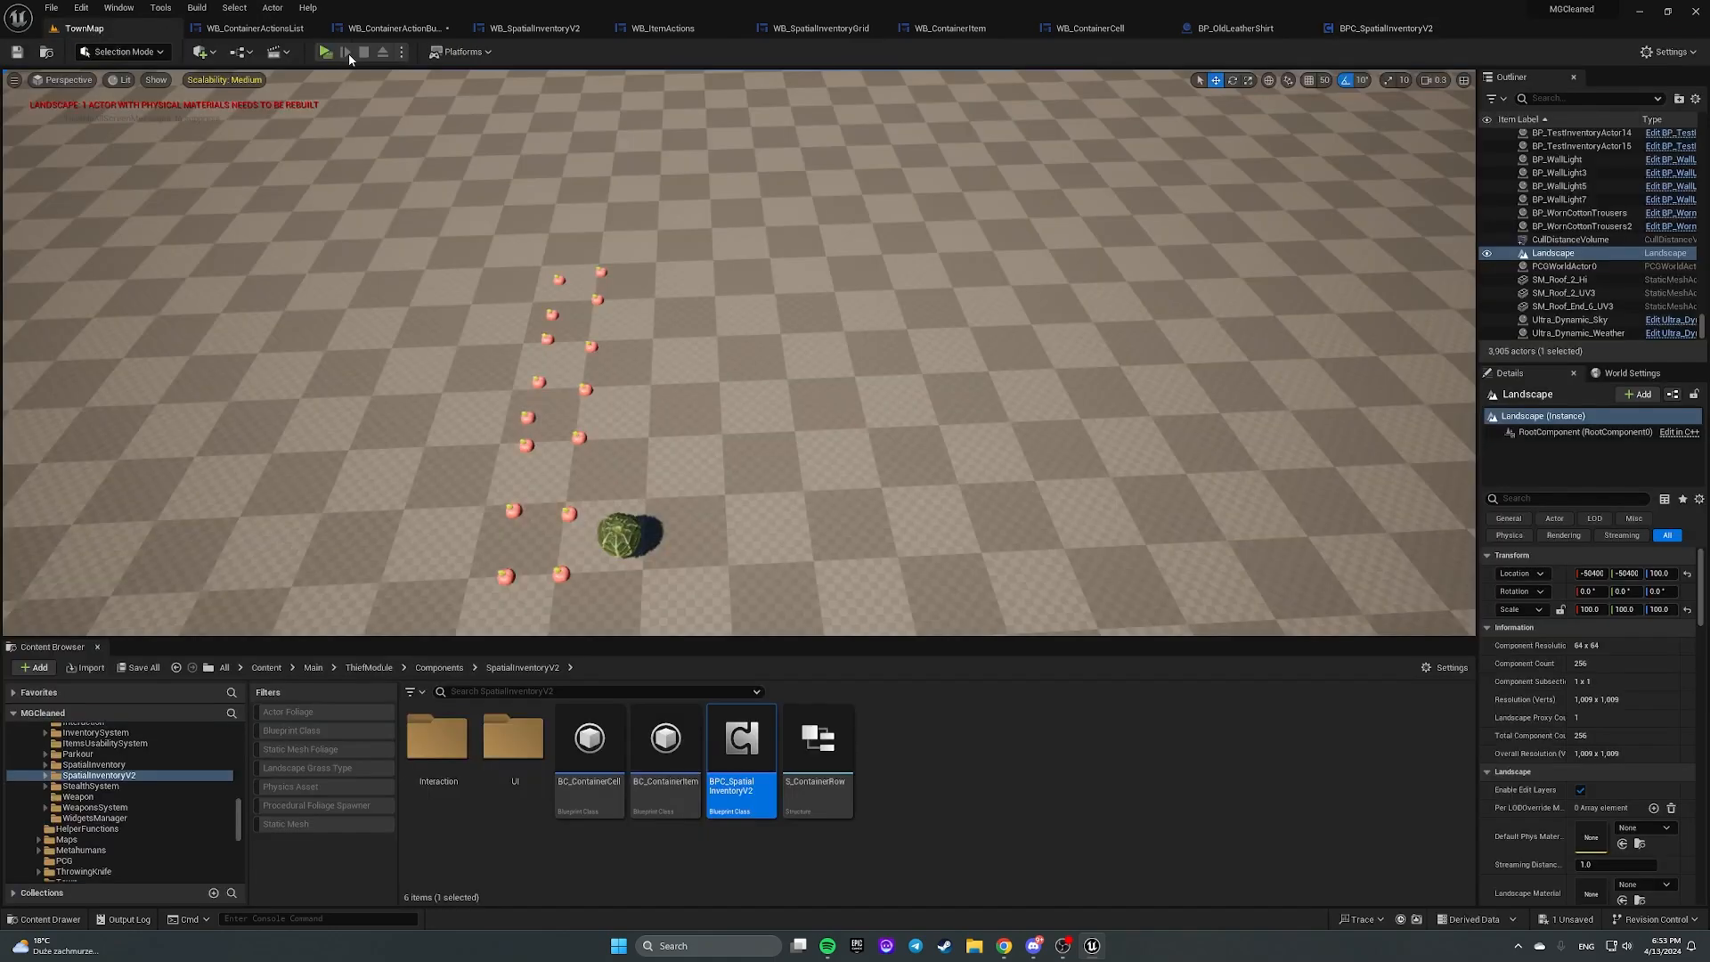
pyautogui.click(322, 52)
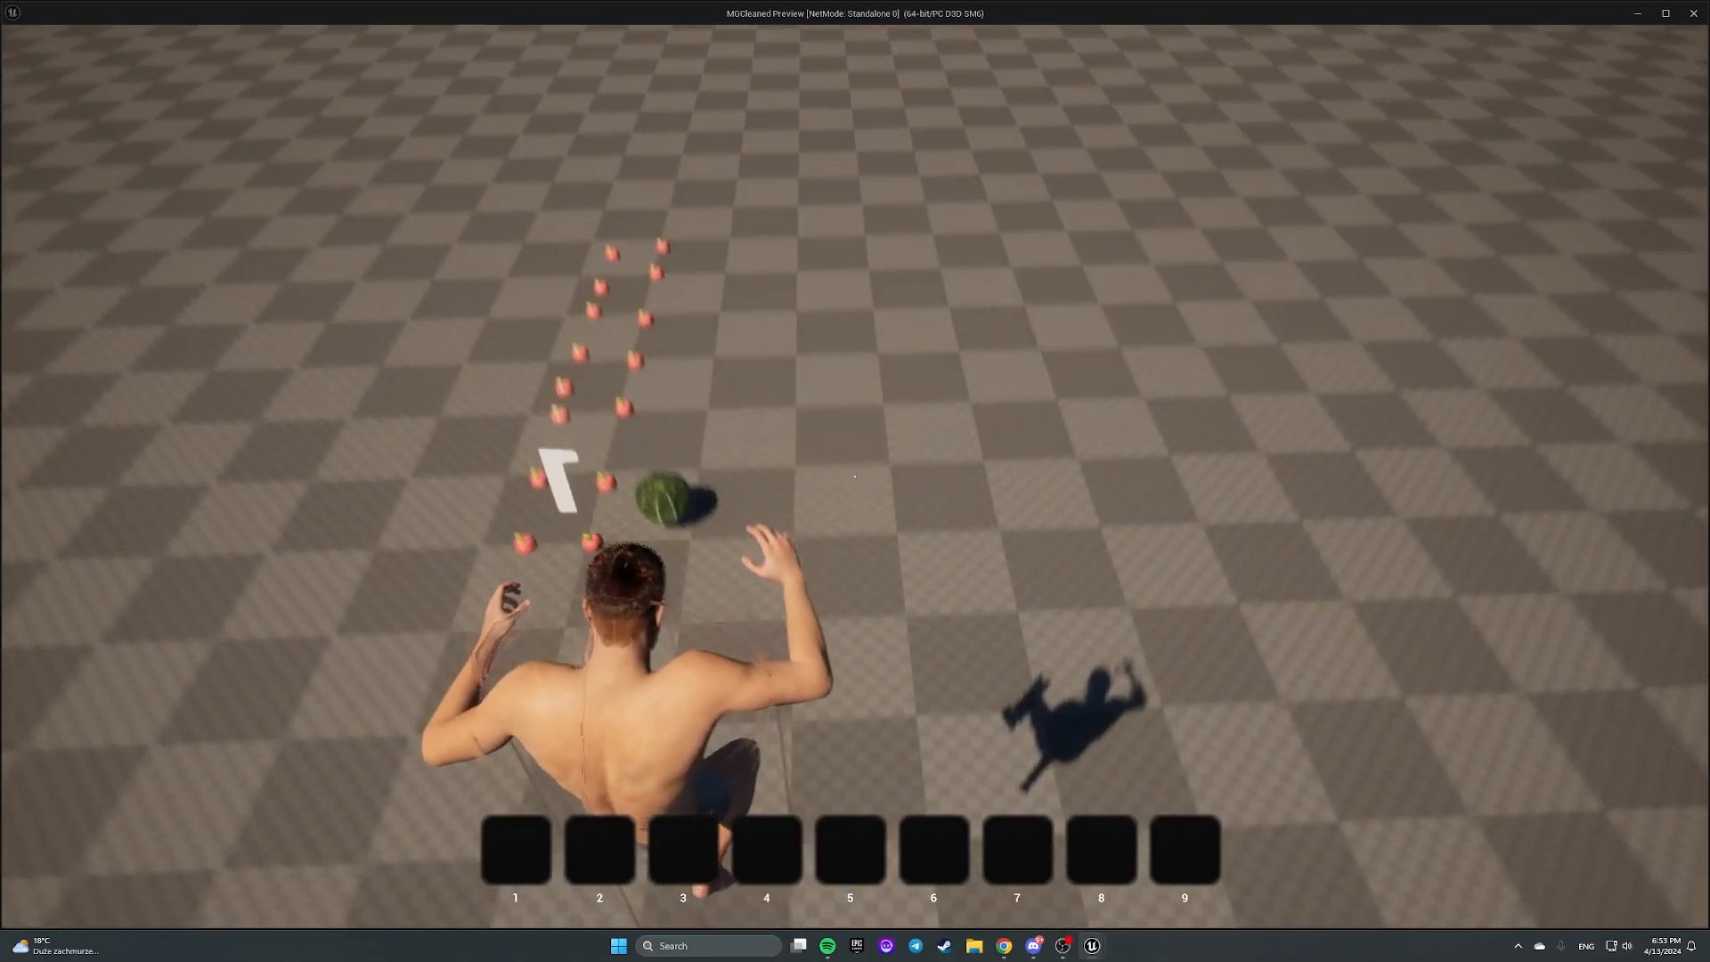